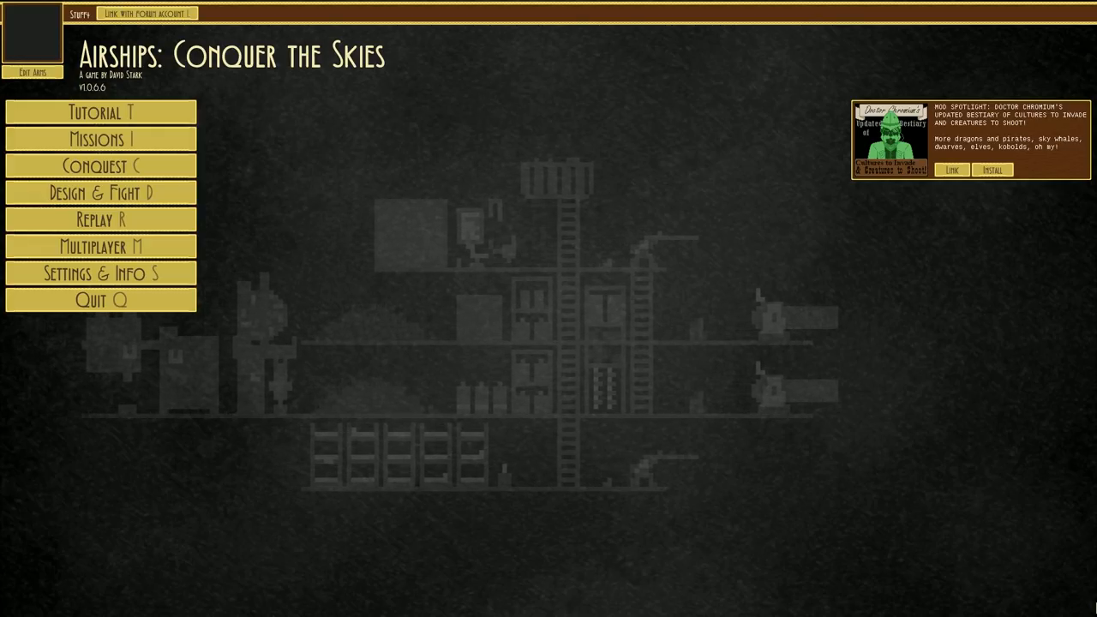
Step: Start a new empty blueprint in the Airship Editor from Design & Fight
left_click(101, 192)
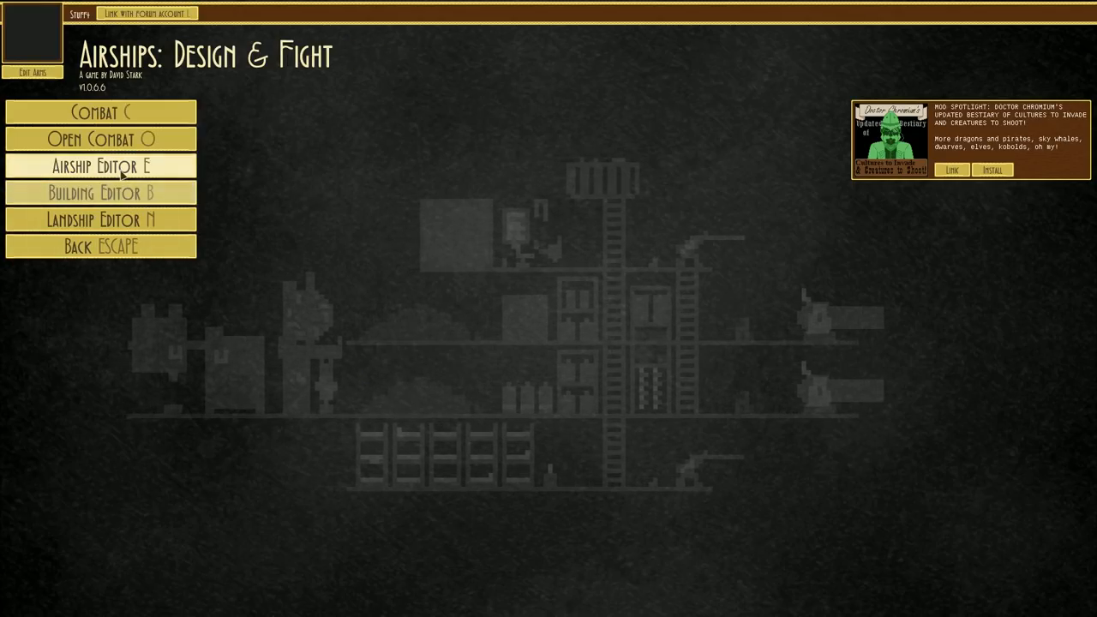
left_click(101, 165)
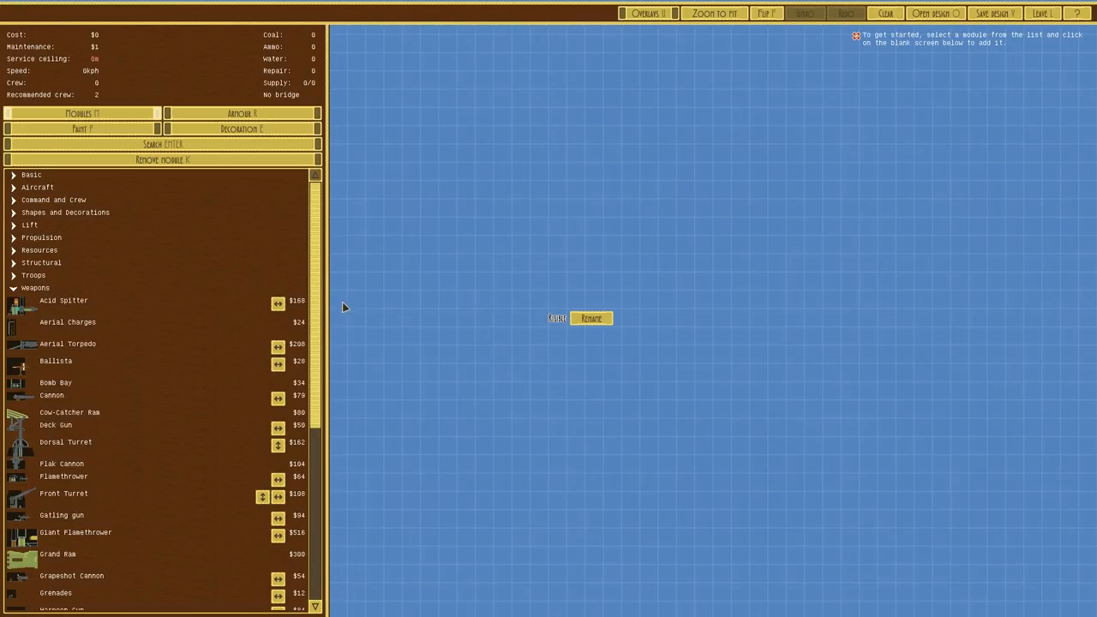
mouse_move(201, 319)
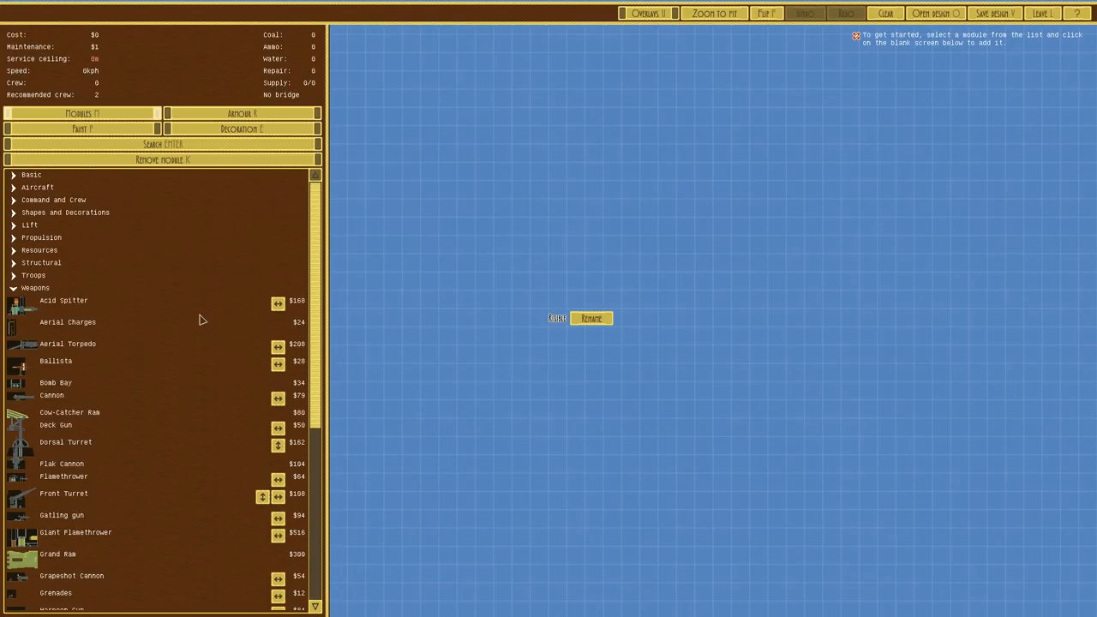
mouse_move(129, 354)
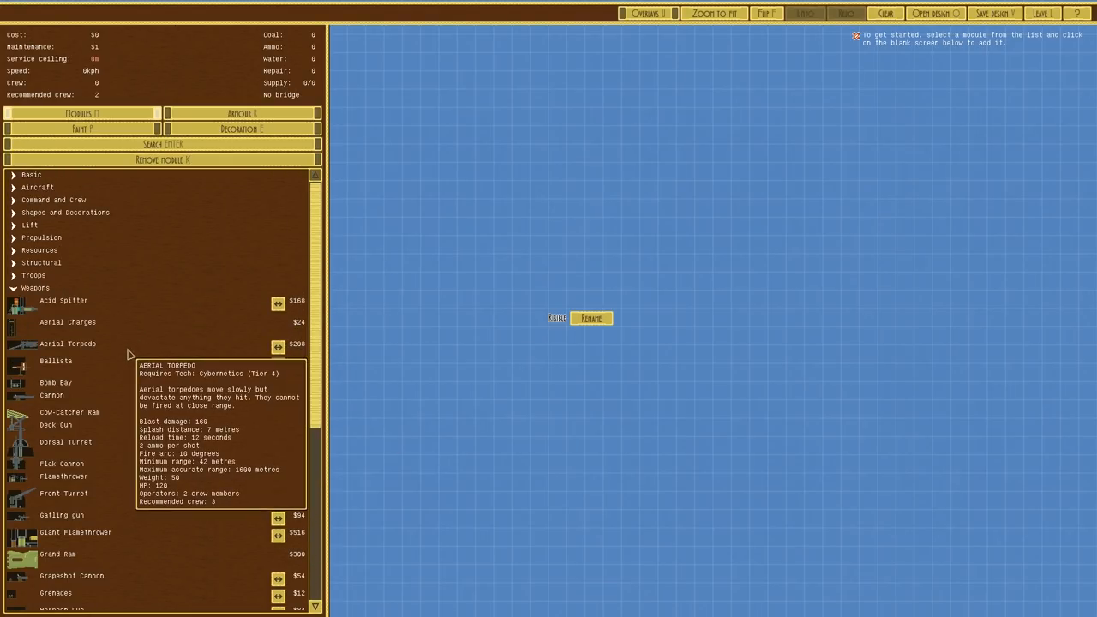
Step: Place a row of nine Aerial Charges on the blueprint, bringing cost to $216
scroll("down", 3)
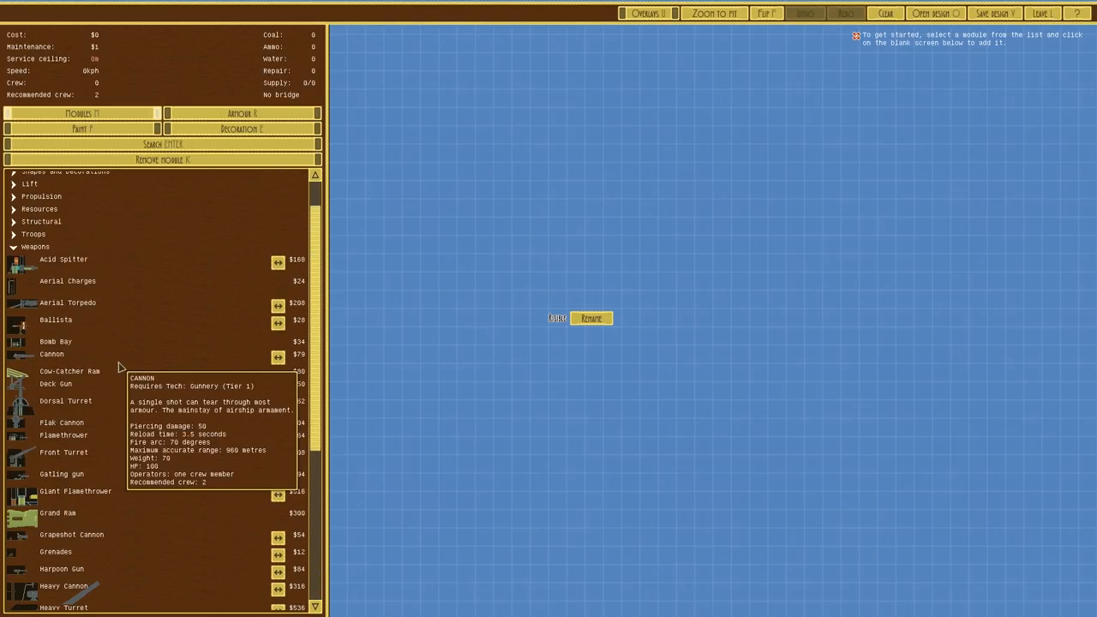
left_click(67, 280)
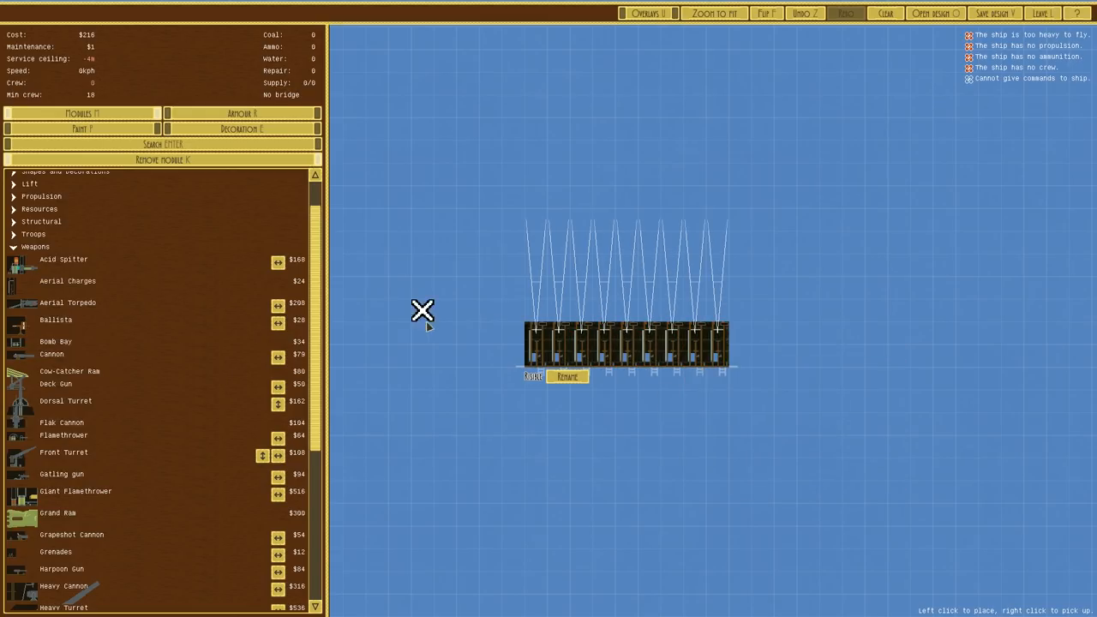
Step: Add a tenth Aerial Charge and two Harpoon Guns above-left of the row, costing $408
scroll("down", 3)
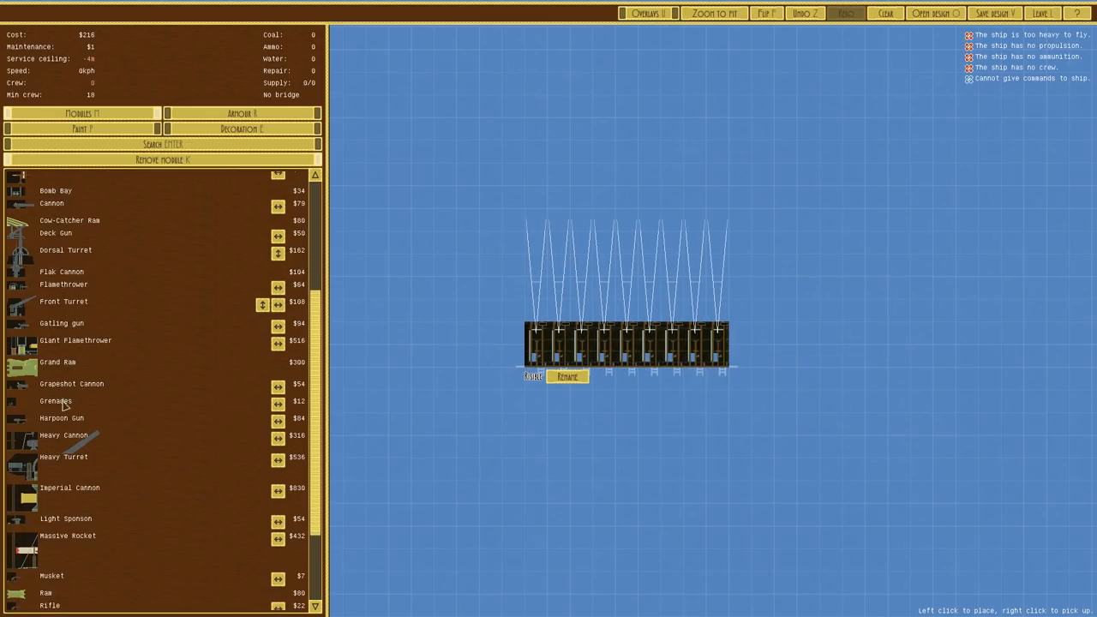
left_click(61, 418)
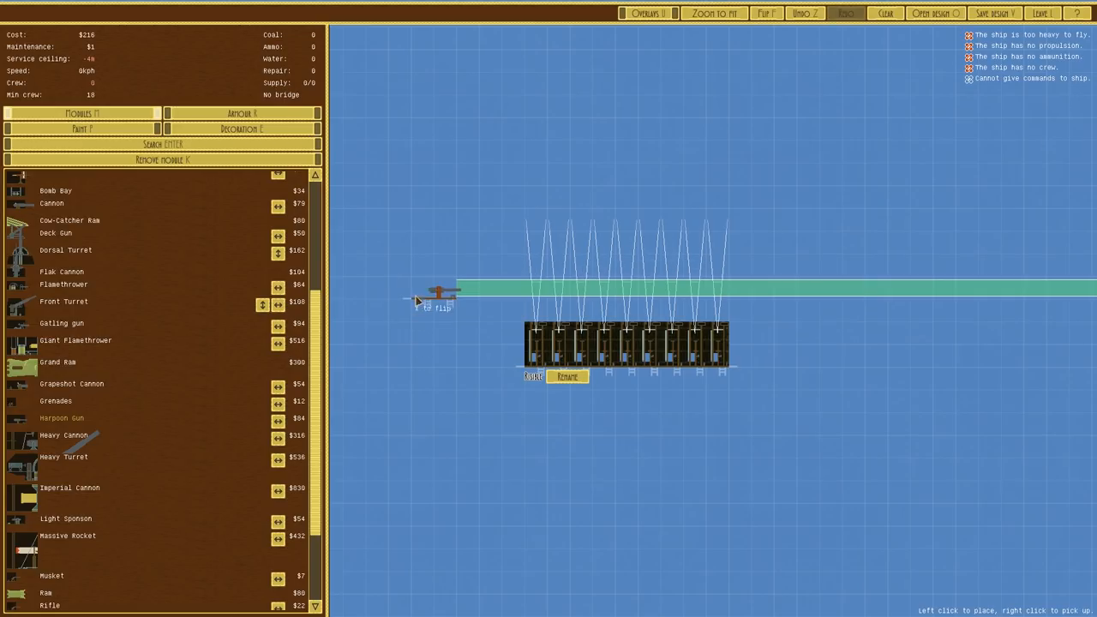
mouse_move(420, 241)
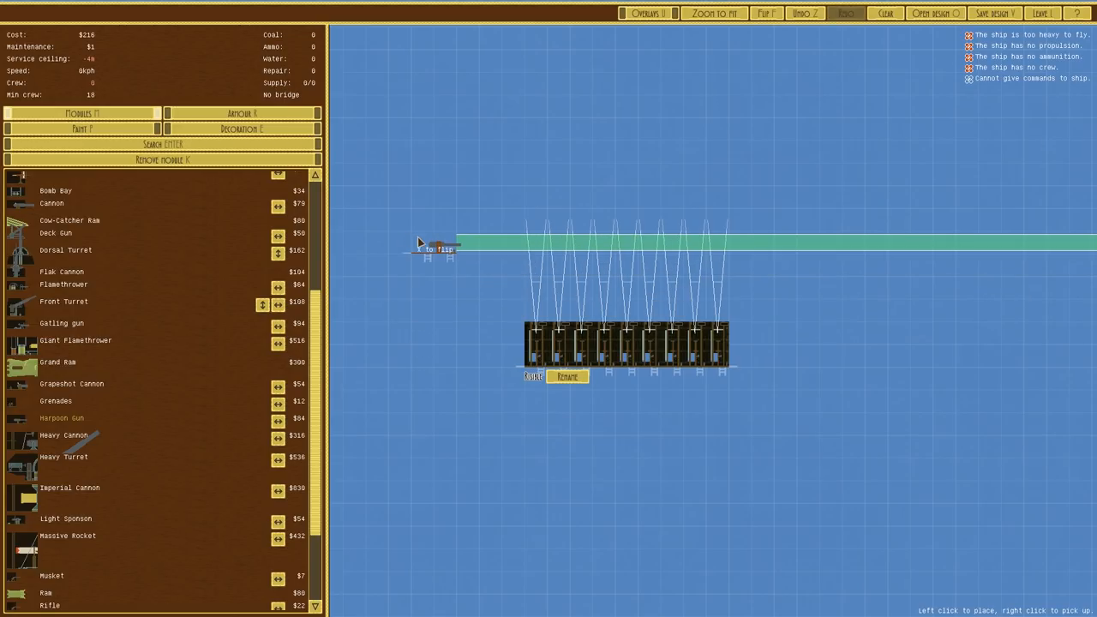
left_click(433, 230)
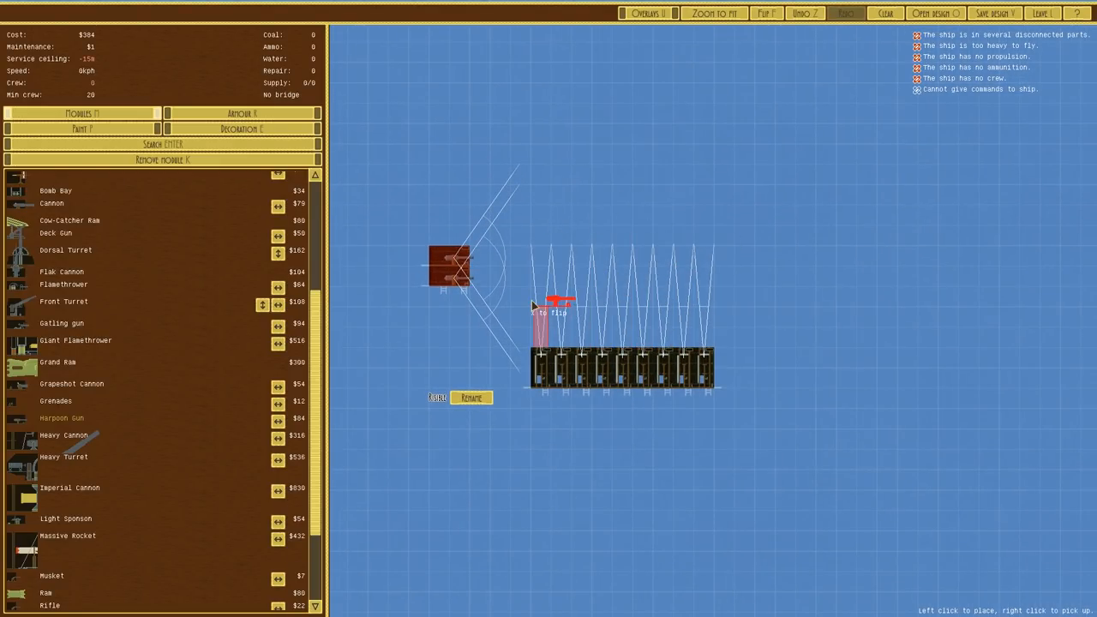
mouse_move(818, 428)
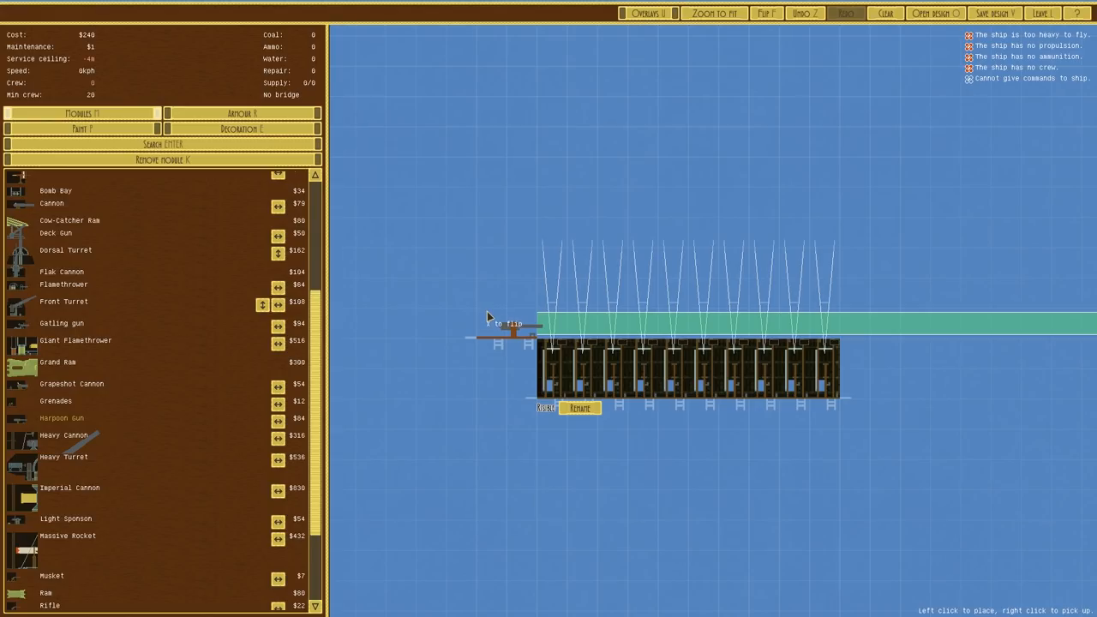
mouse_move(484, 316)
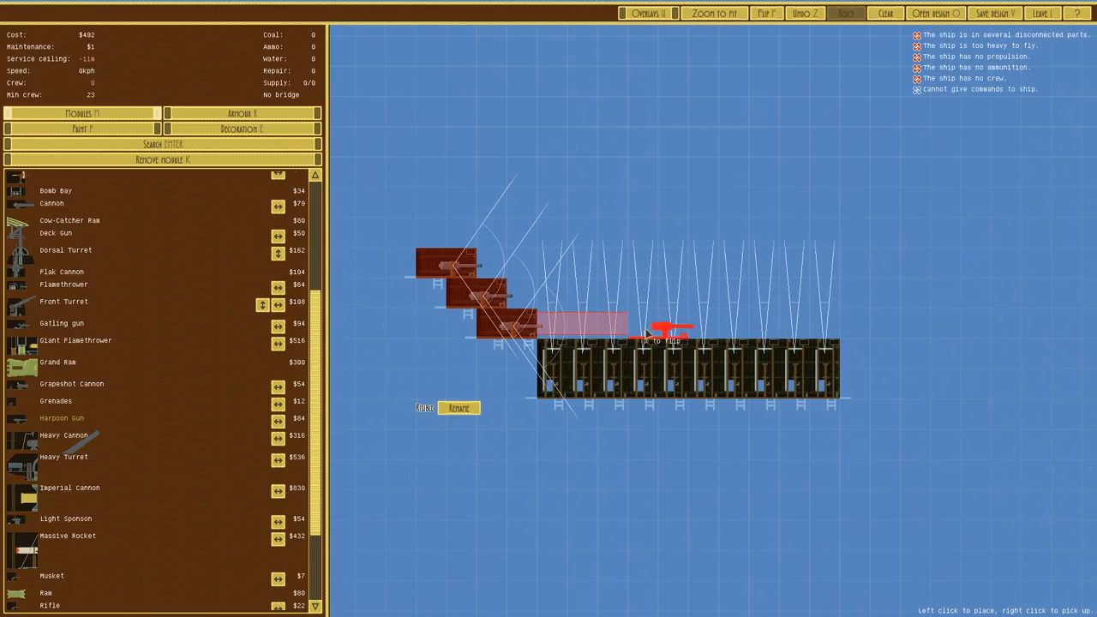
mouse_move(968, 205)
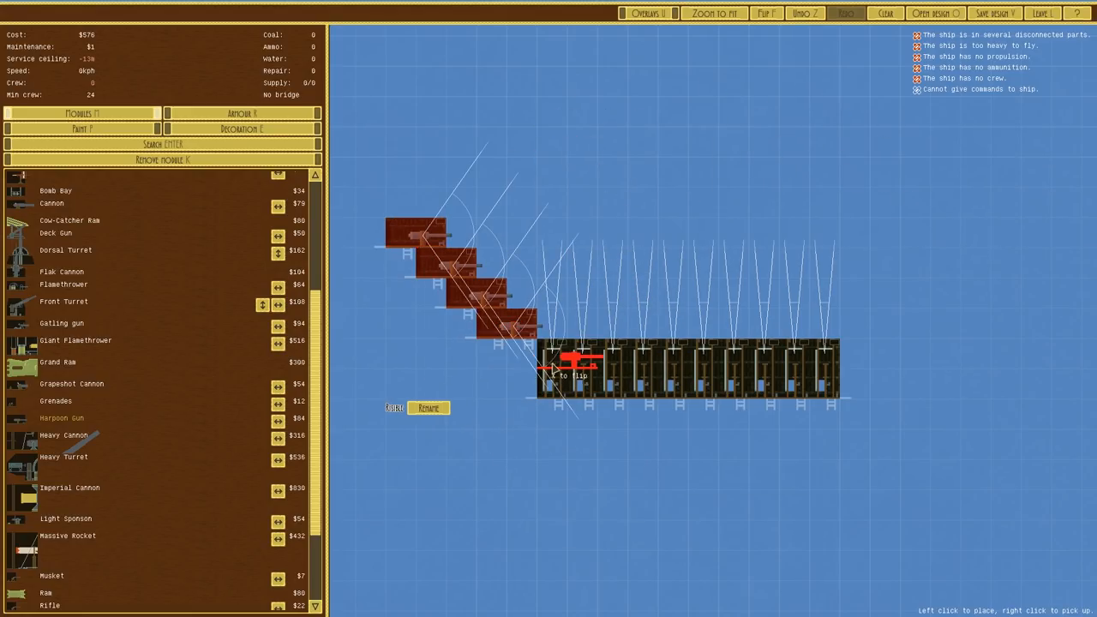
left_click(574, 364)
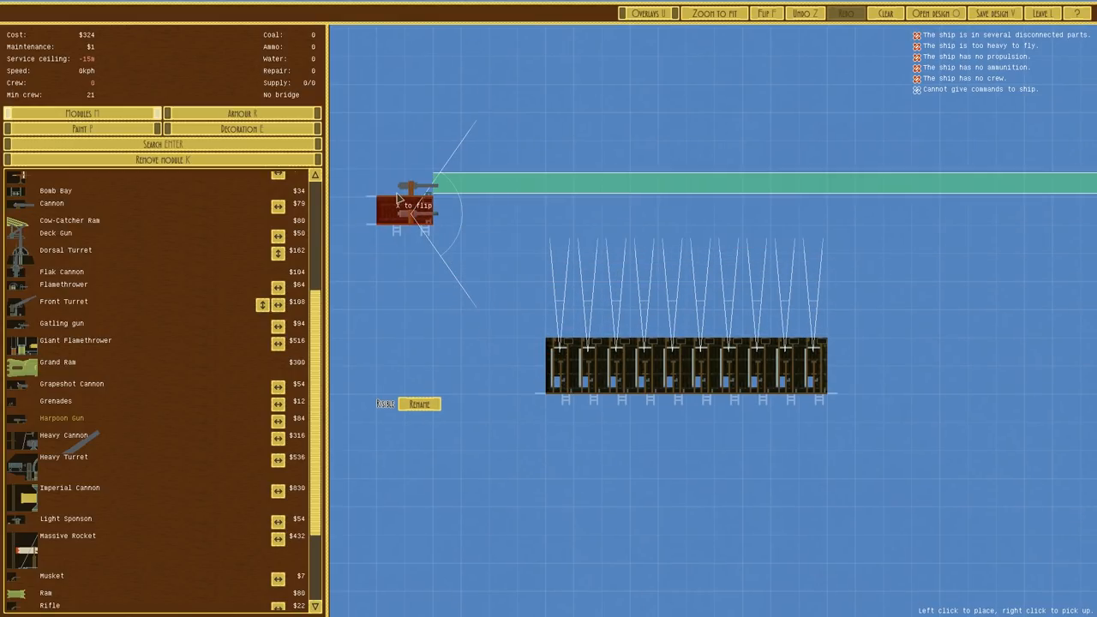
left_click(420, 214)
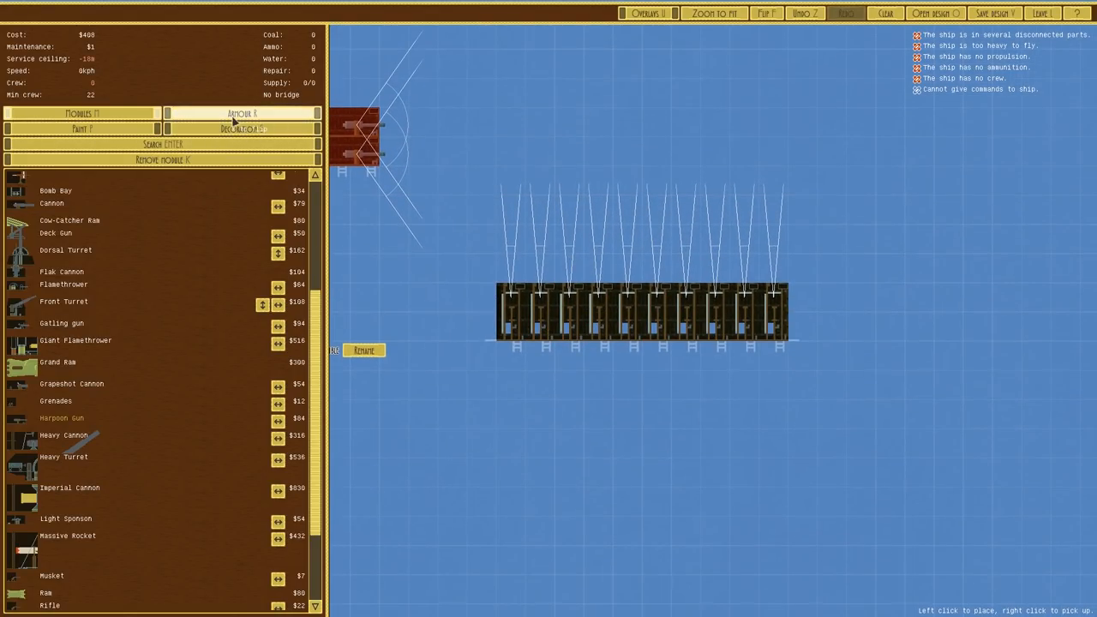
left_click(242, 113)
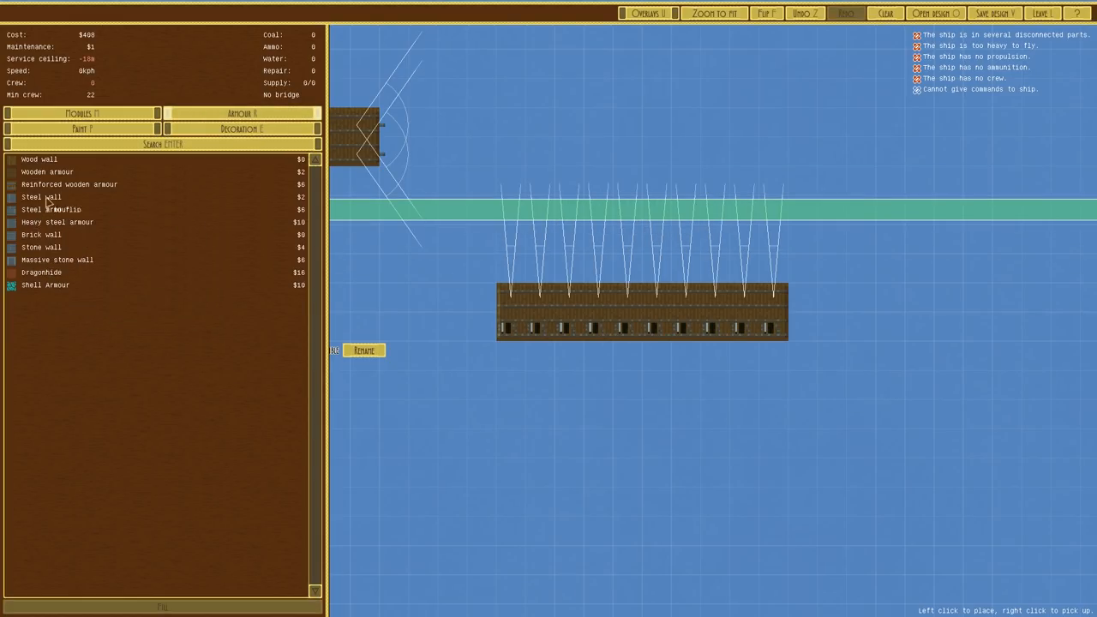
left_click(82, 113)
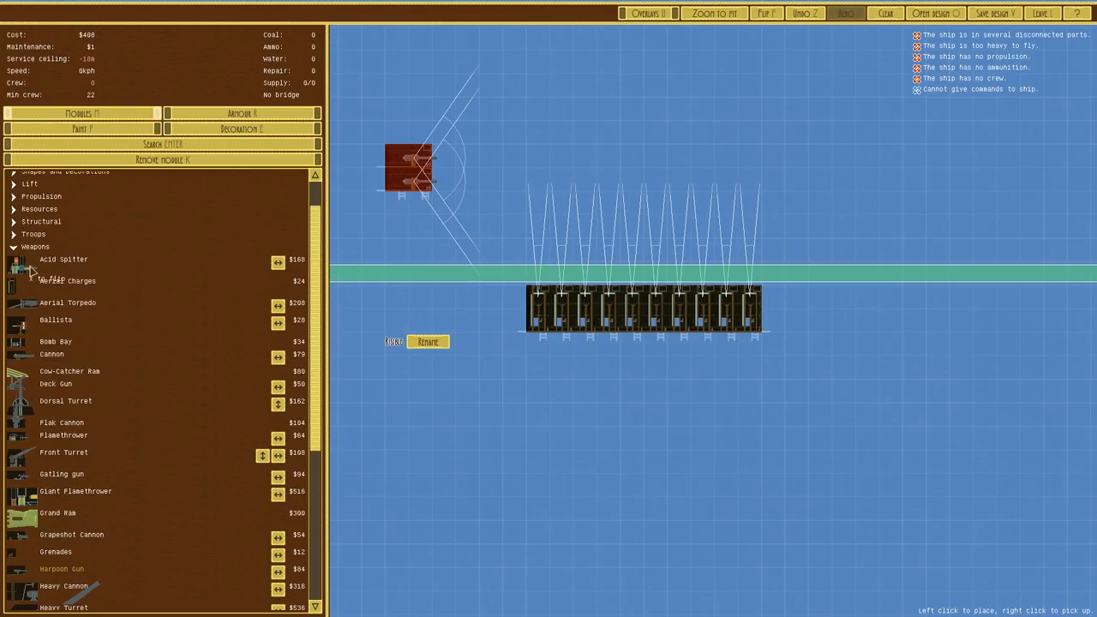
left_click(35, 247)
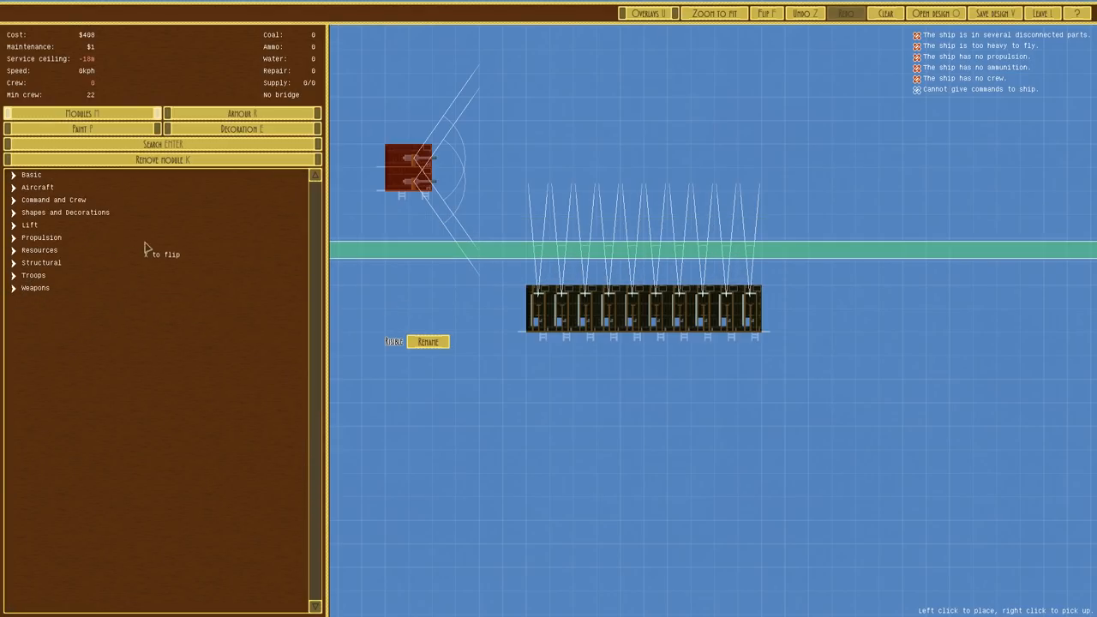
mouse_move(34, 229)
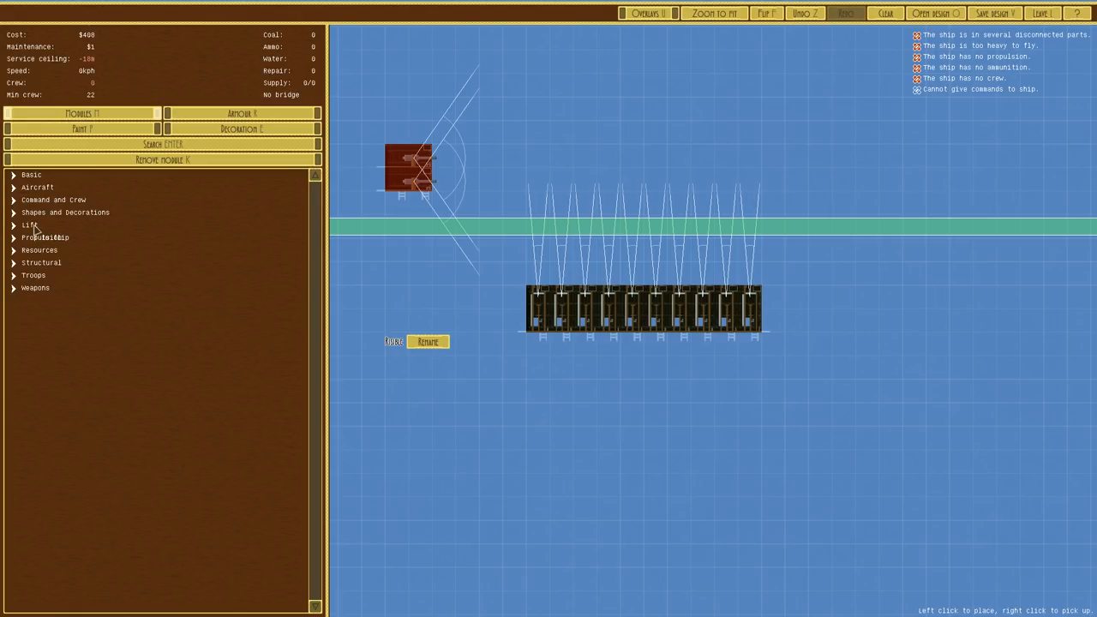
left_click(242, 113)
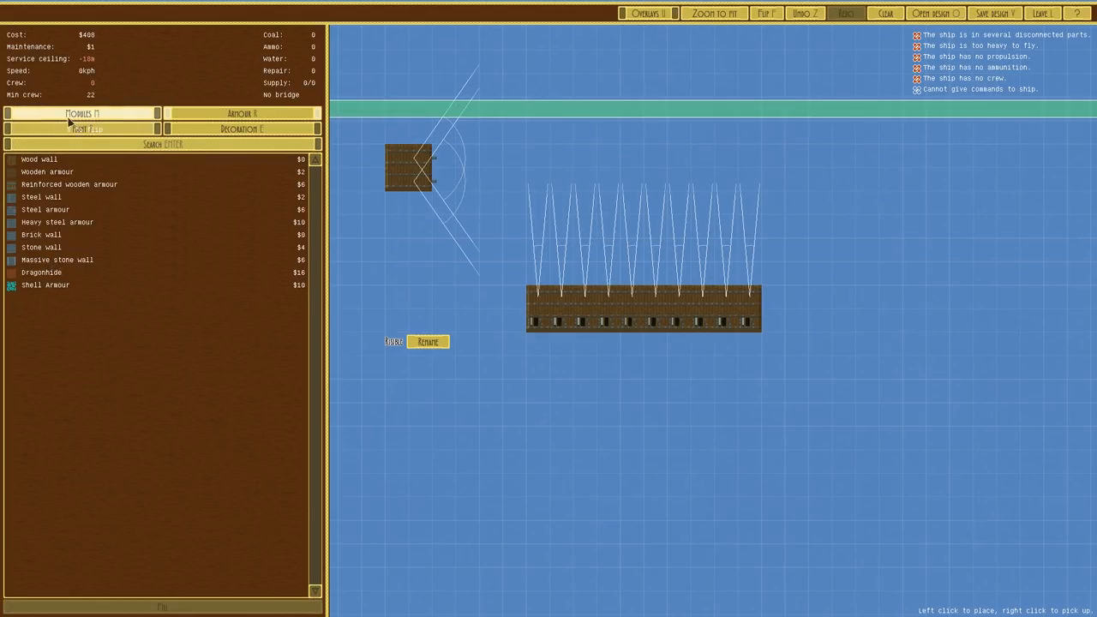
left_click(81, 114)
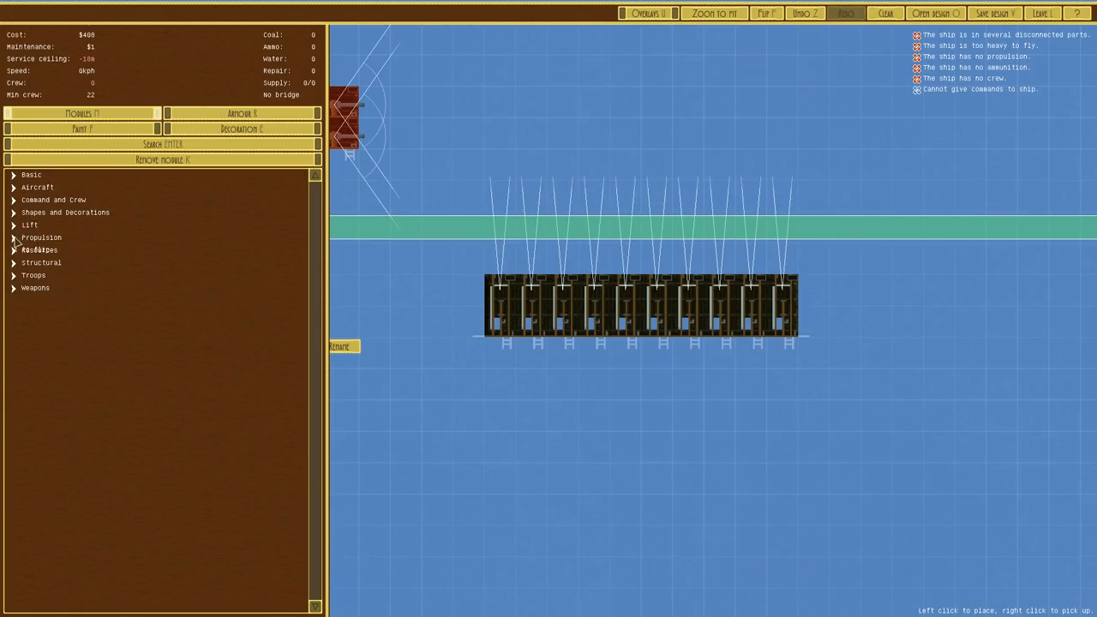
Step: Place two Small ammo stores under the hull from the Resources category
left_click(40, 250)
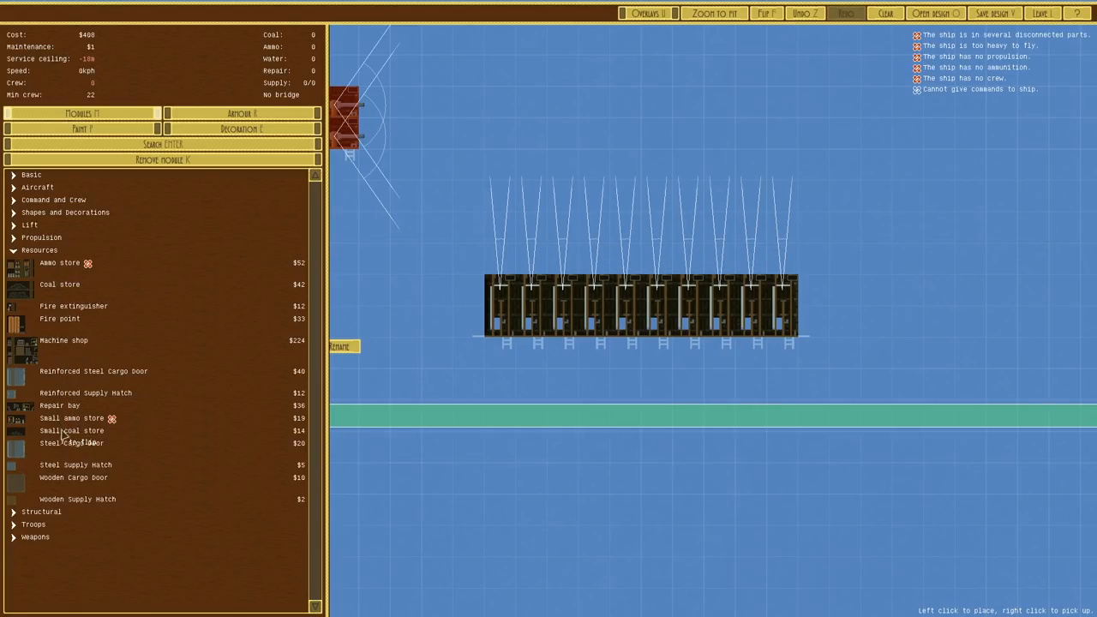
left_click(72, 419)
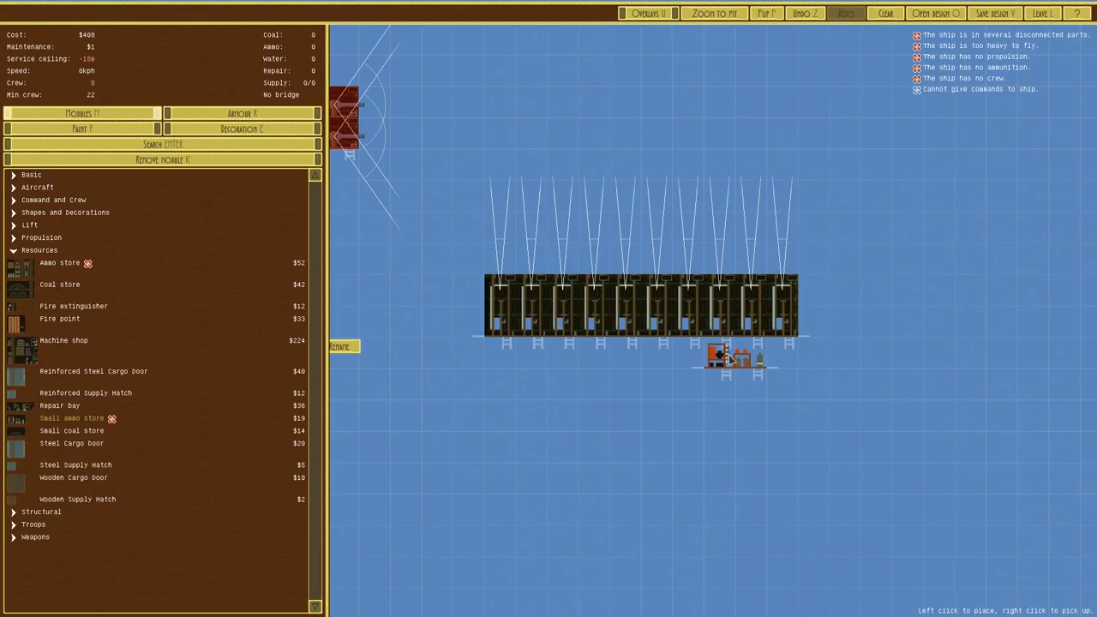
left_click(540, 355)
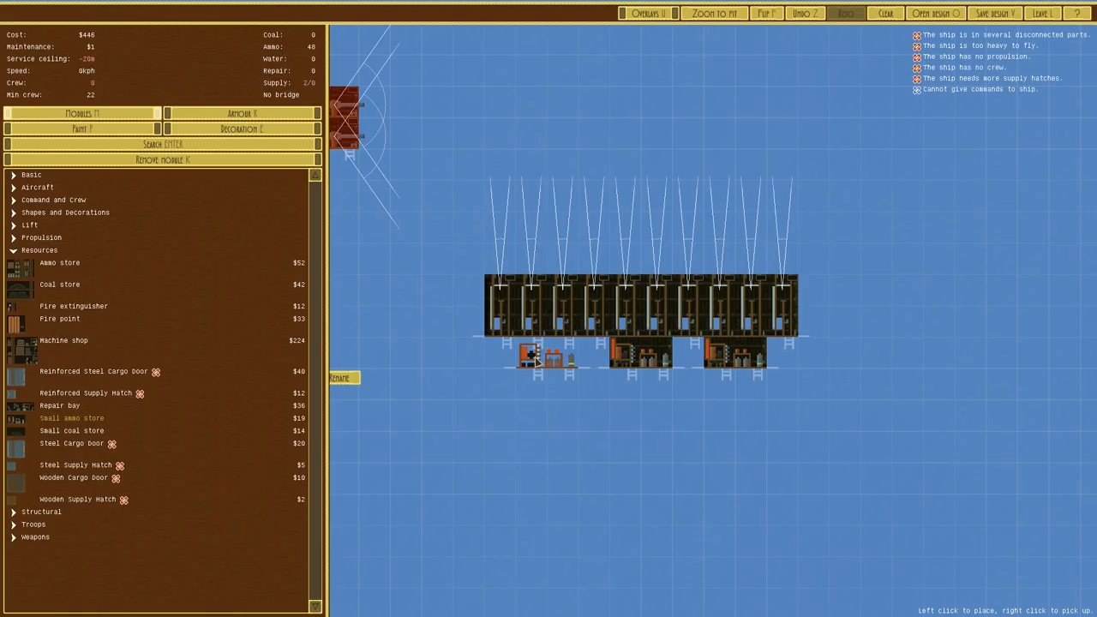
left_click(531, 351)
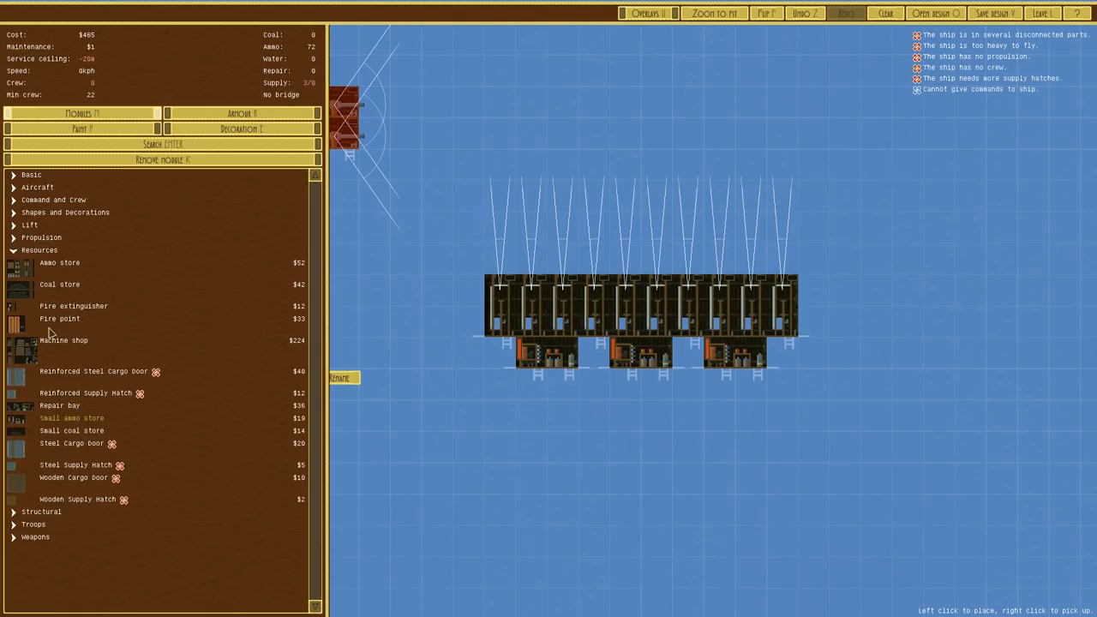
Step: Place Corridor with Ladder pieces between the ammo stores and at the hull's left end
left_click(32, 174)
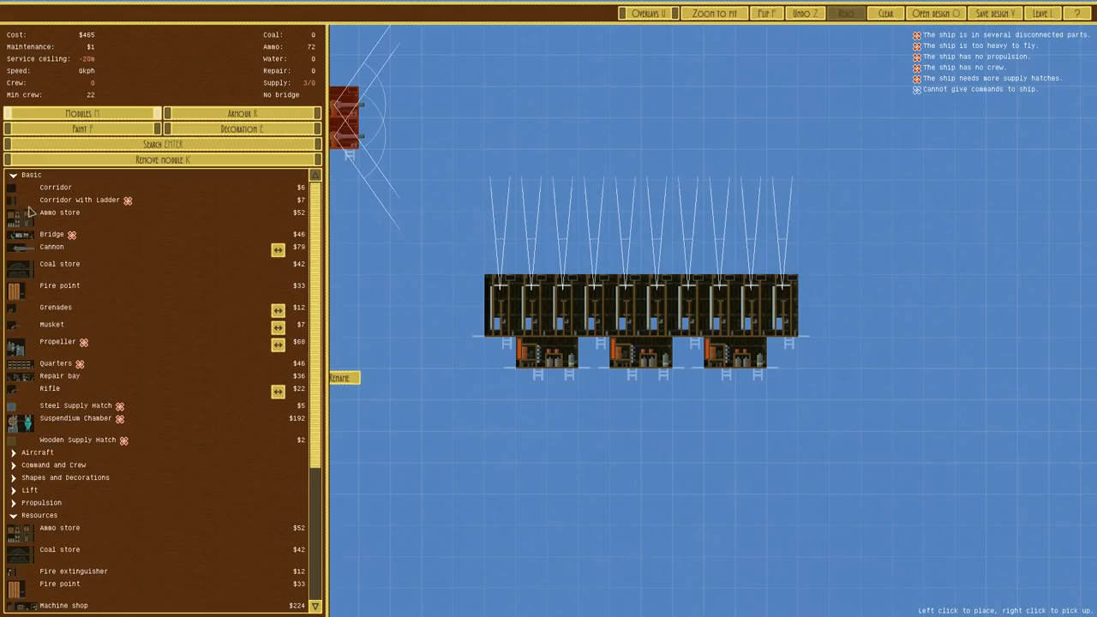
left_click(695, 355)
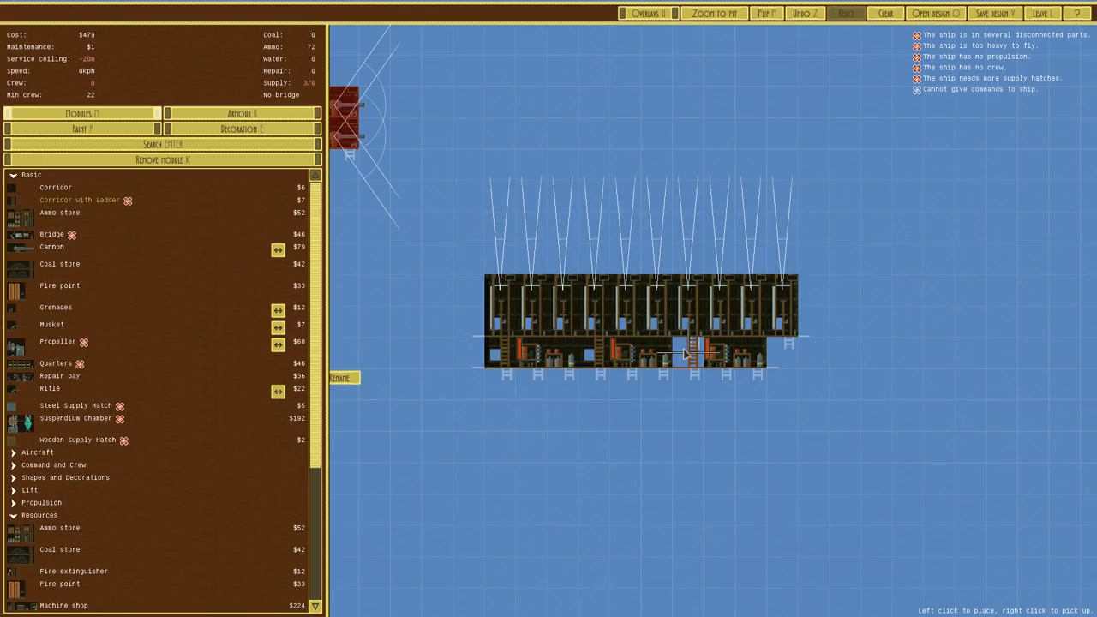
left_click(835, 308)
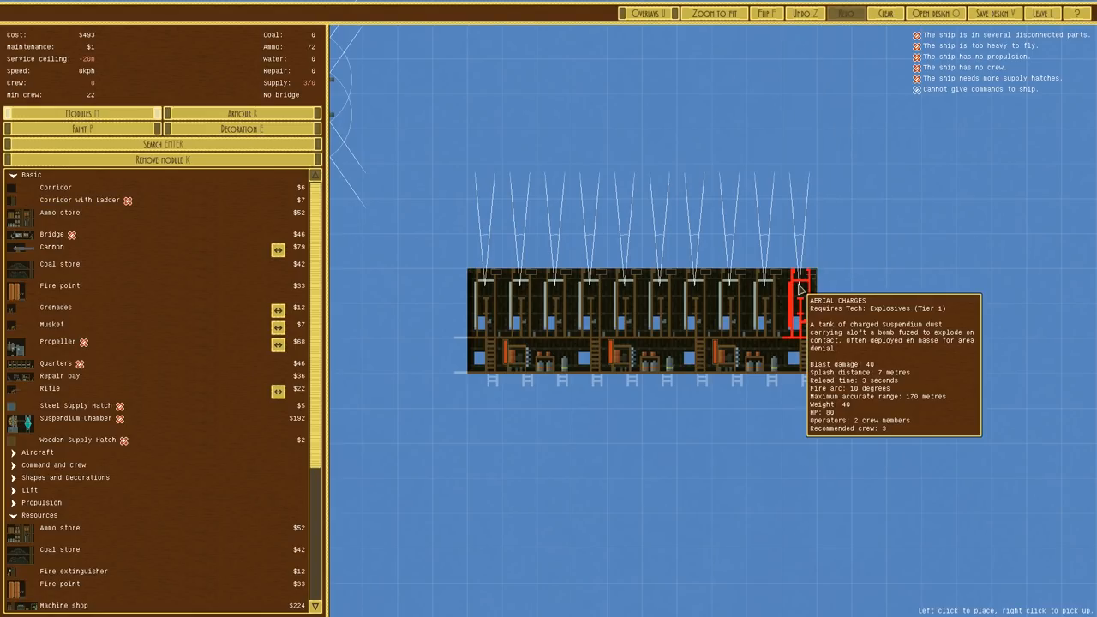
mouse_move(803, 333)
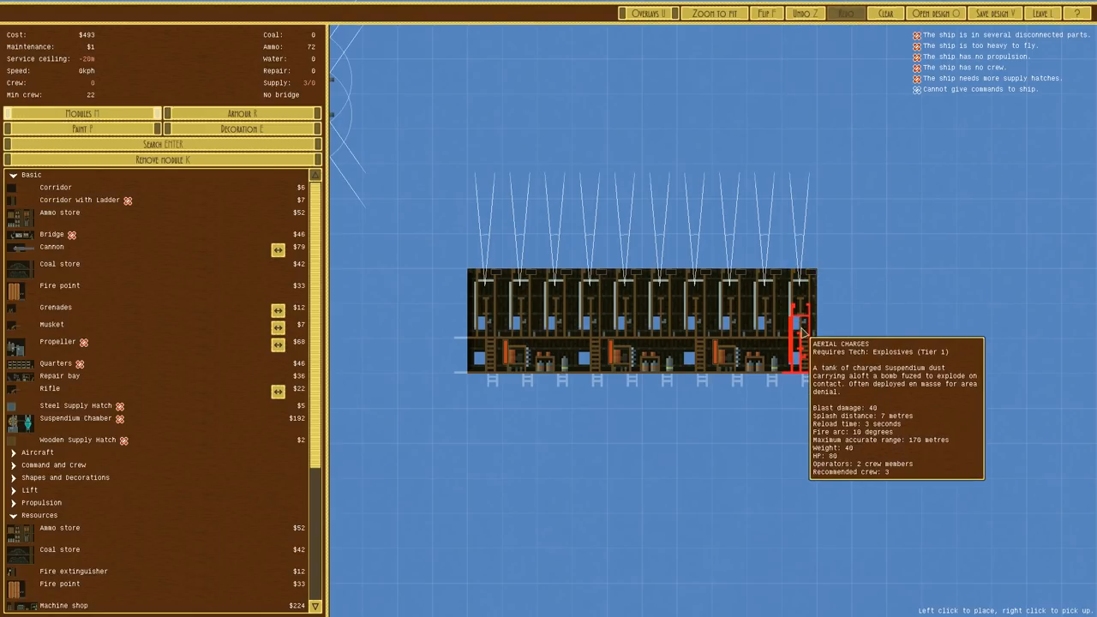
mouse_move(484, 339)
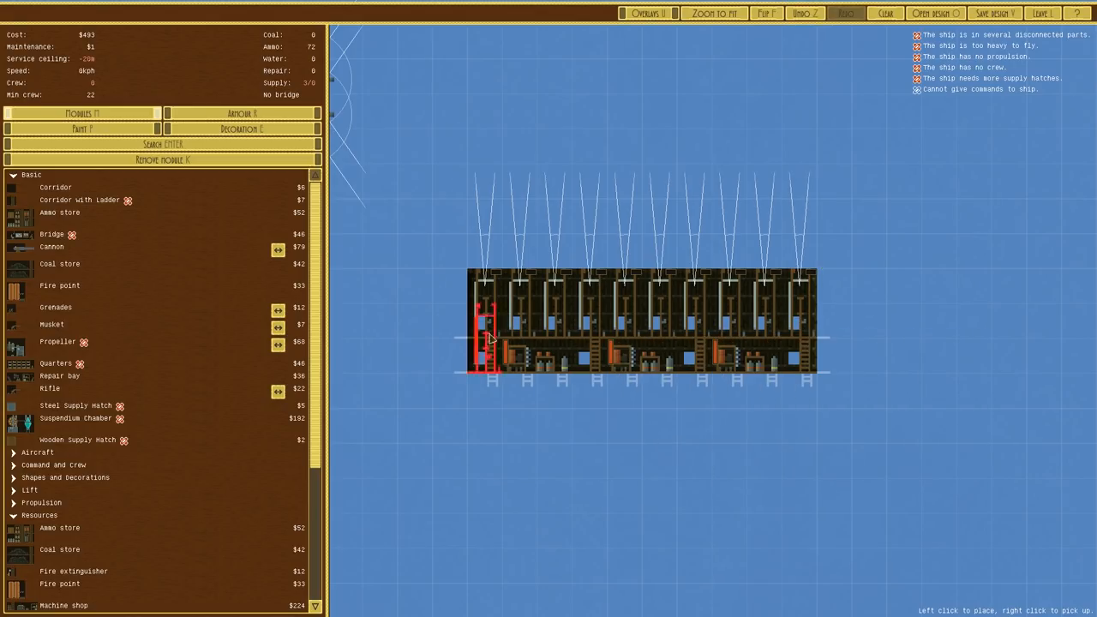
left_click(645, 13)
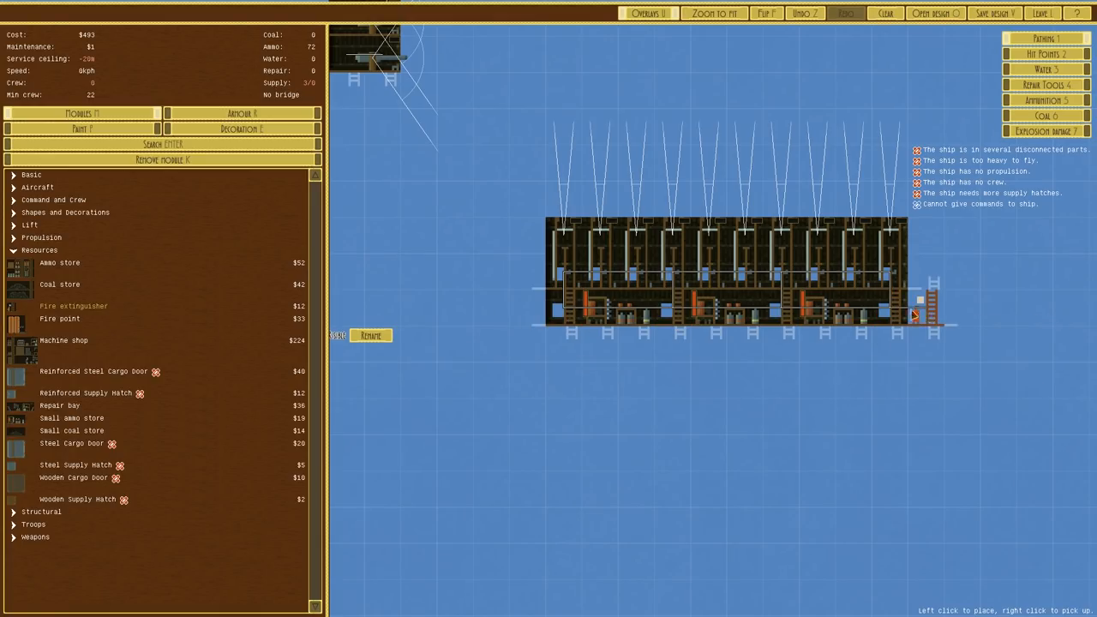
Step: Place fire equipment and a Coal store on the hull's left, raising cost to $555
left_click(561, 308)
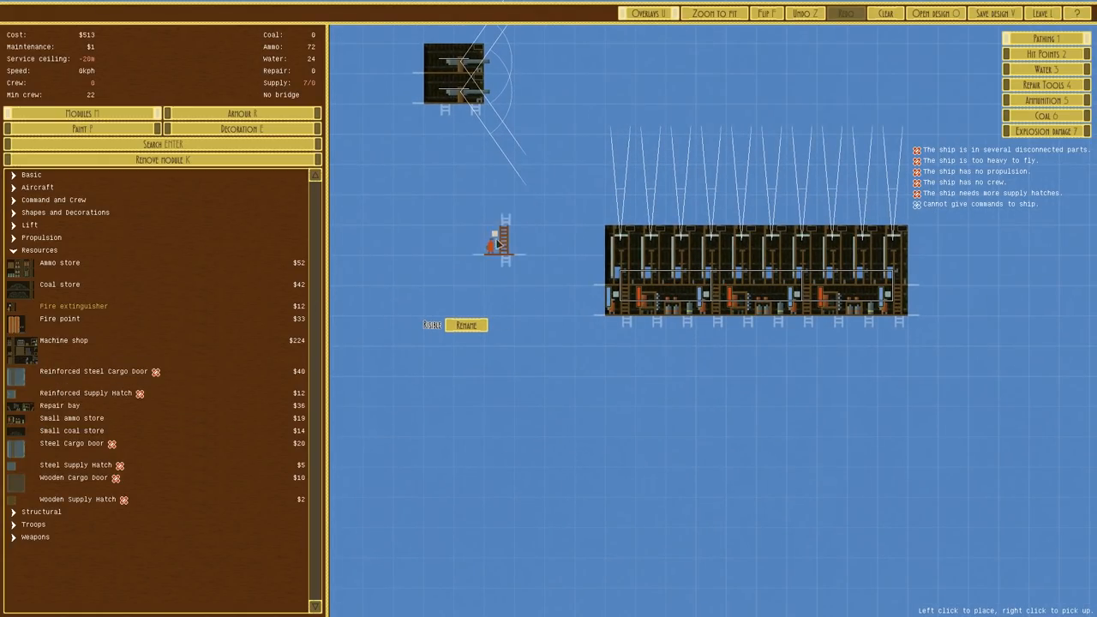
left_click(558, 291)
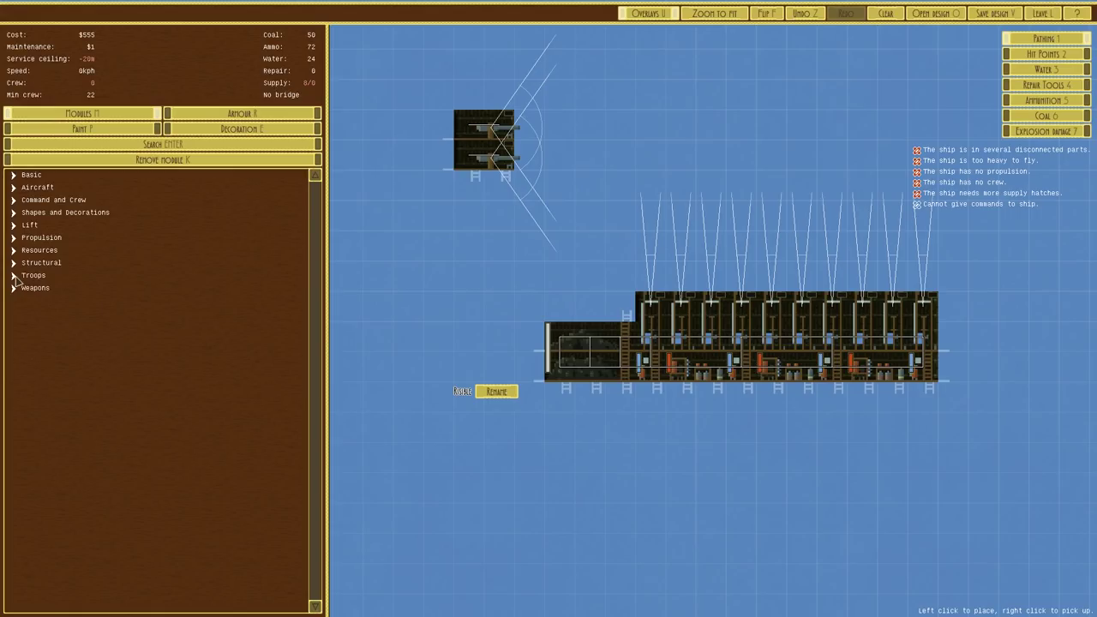
mouse_move(810, 322)
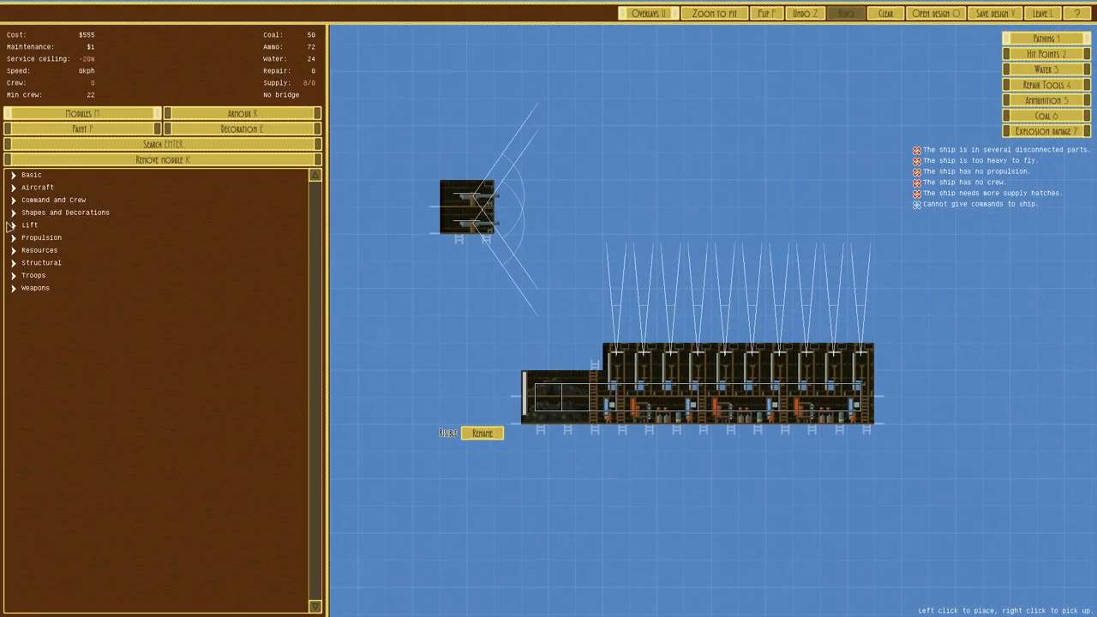
mouse_move(633, 349)
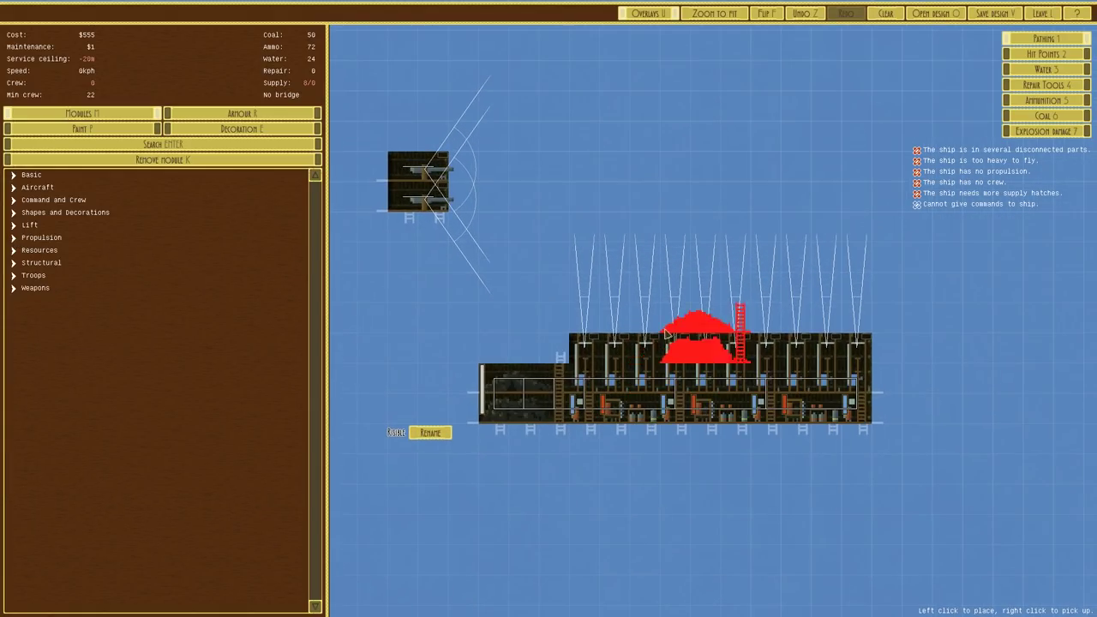
left_click(35, 287)
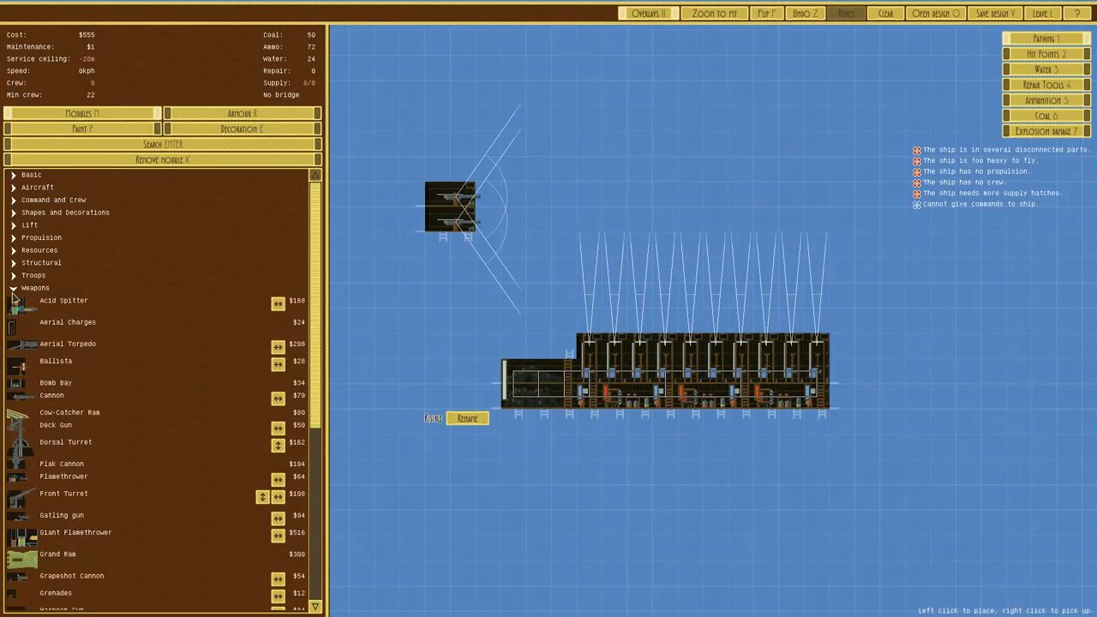
left_click(35, 287)
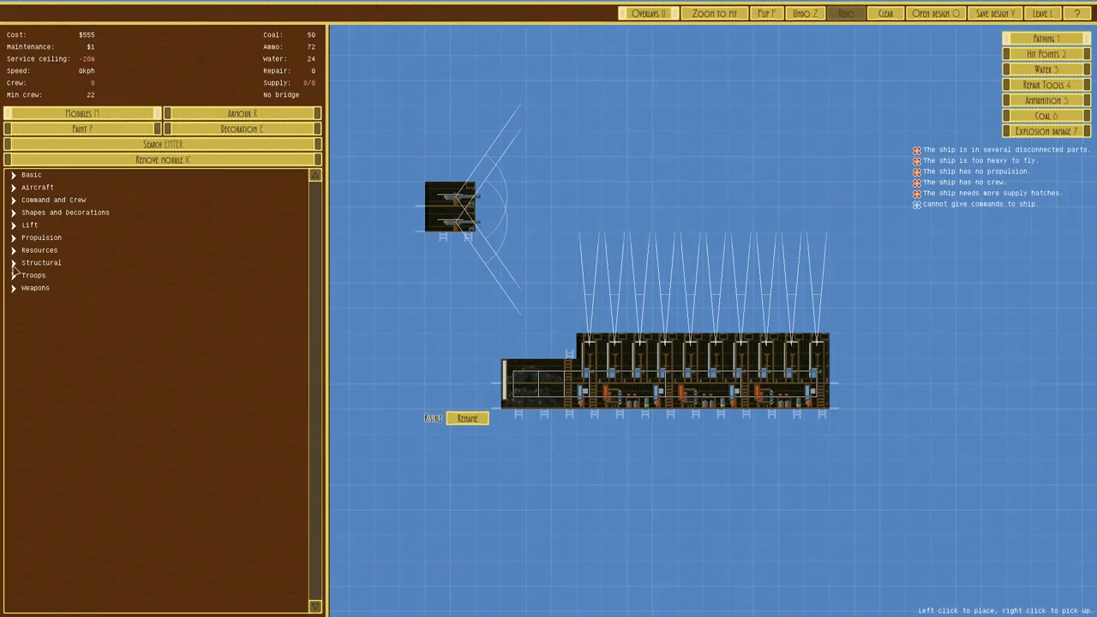
left_click(40, 249)
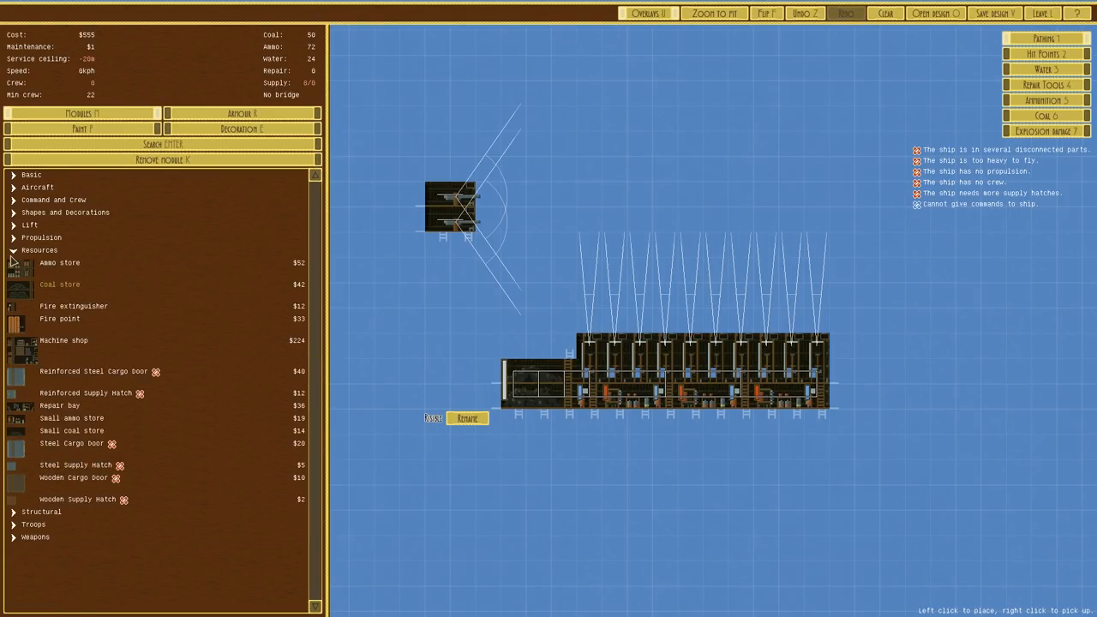
Step: Place a Suspendium Chamber and Large Suspendium Chamber at the left end, reaching 312m ceiling
left_click(30, 224)
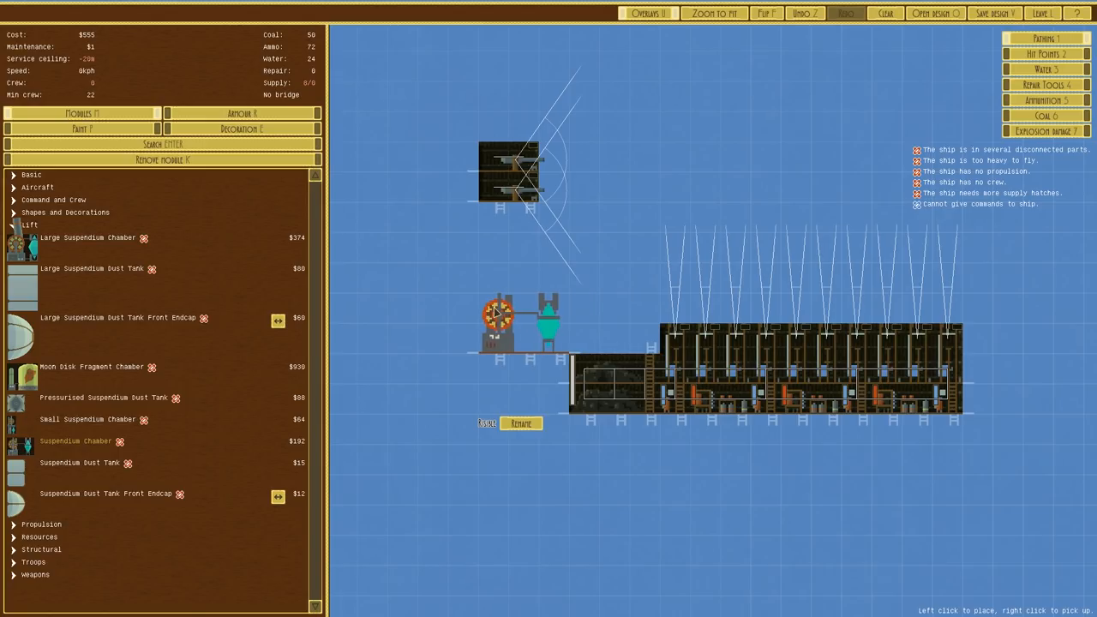
left_click(501, 326)
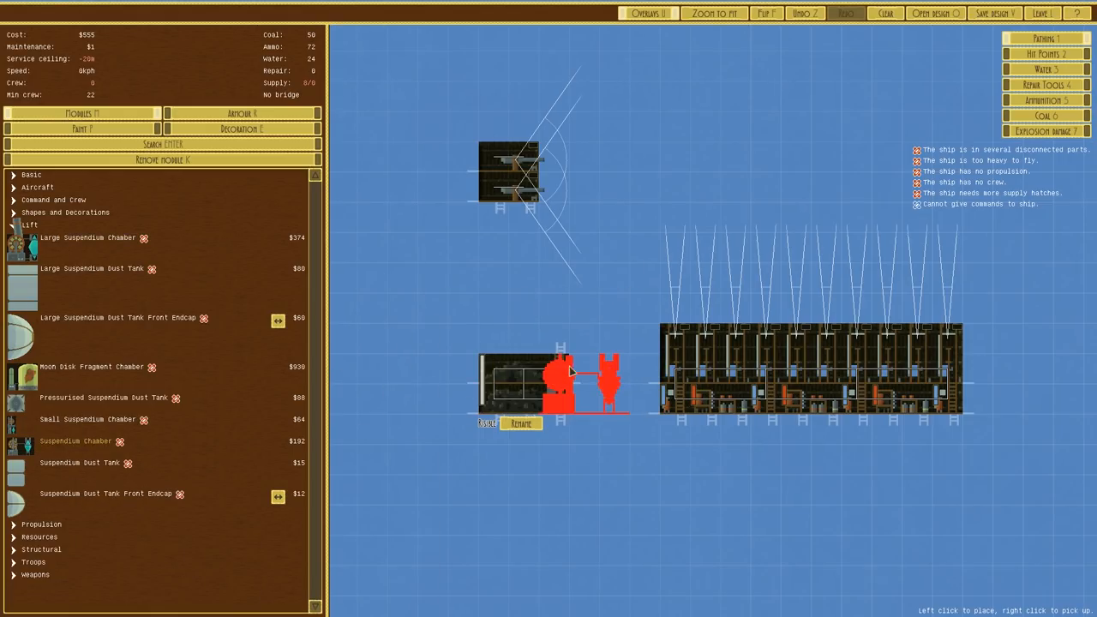
left_click(592, 377)
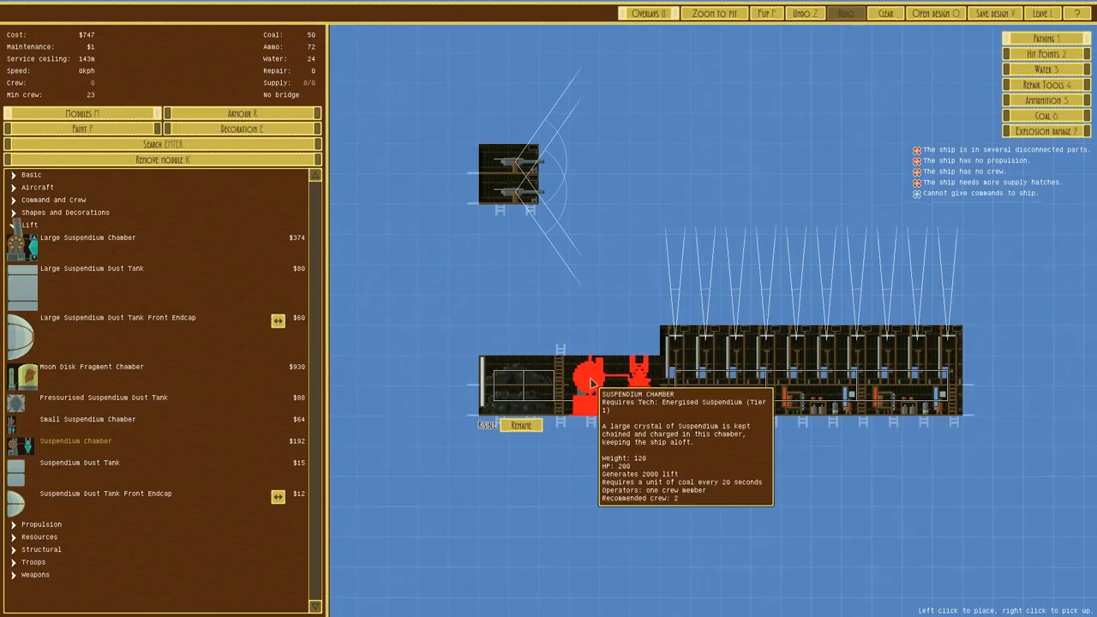
left_click(566, 300)
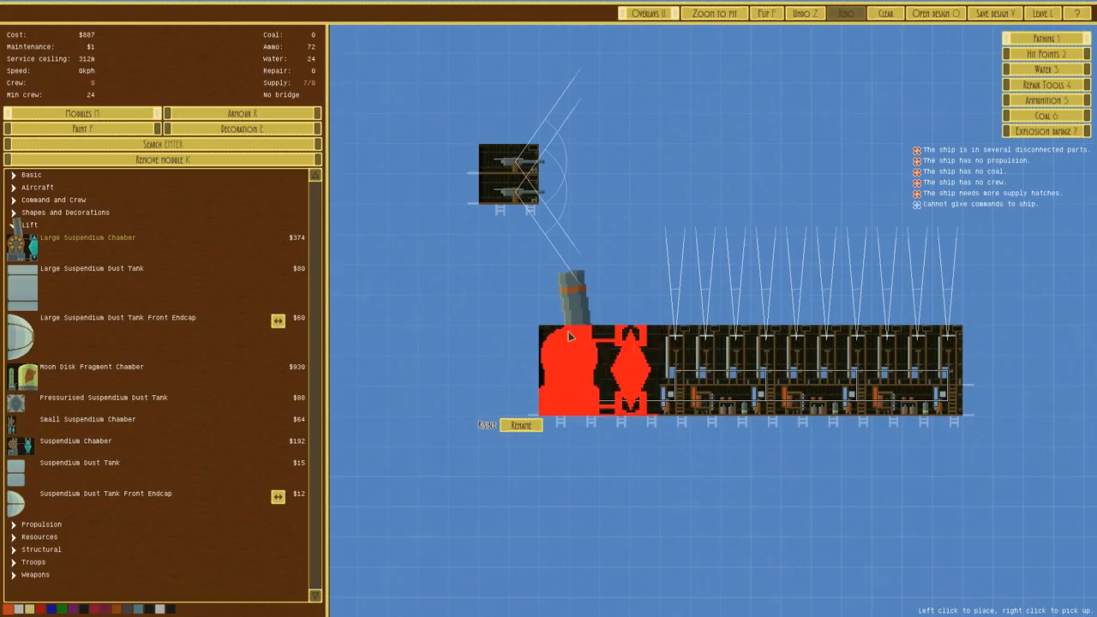
left_click_drag(570, 369, 840, 394)
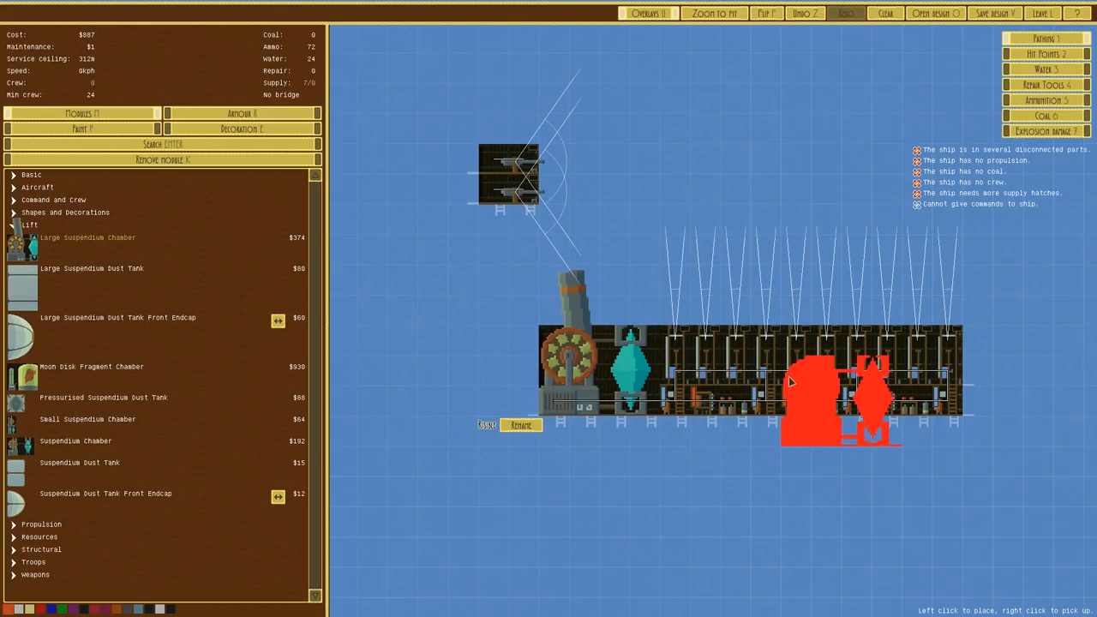
mouse_move(47, 432)
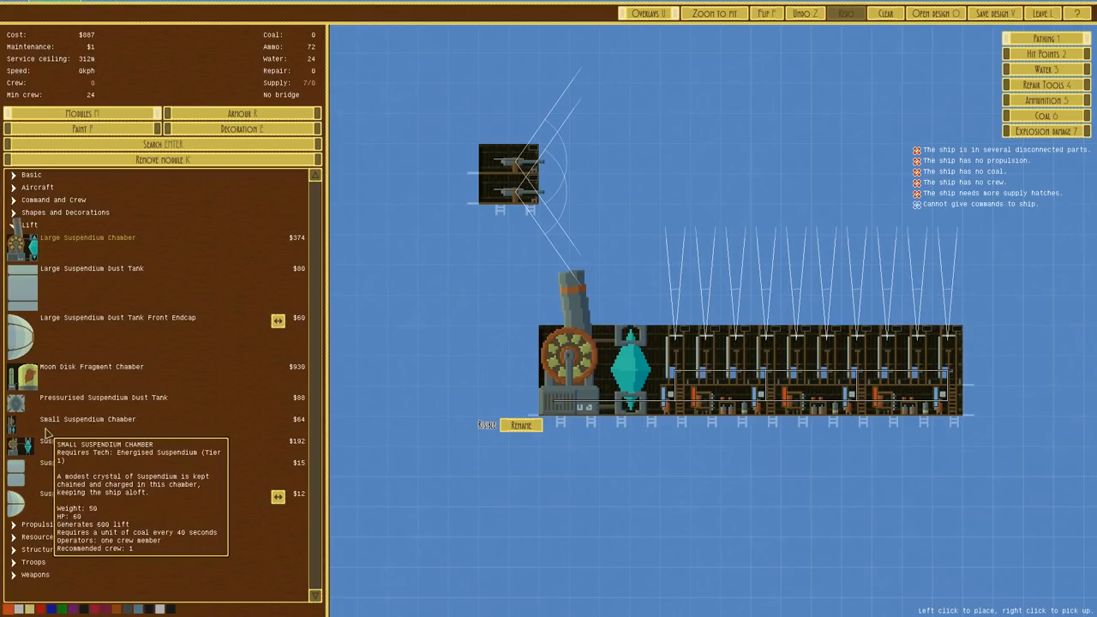
Step: Place Coal stores and water tanks at the ship's front, reaching 100 coal at $1004
left_click(30, 224)
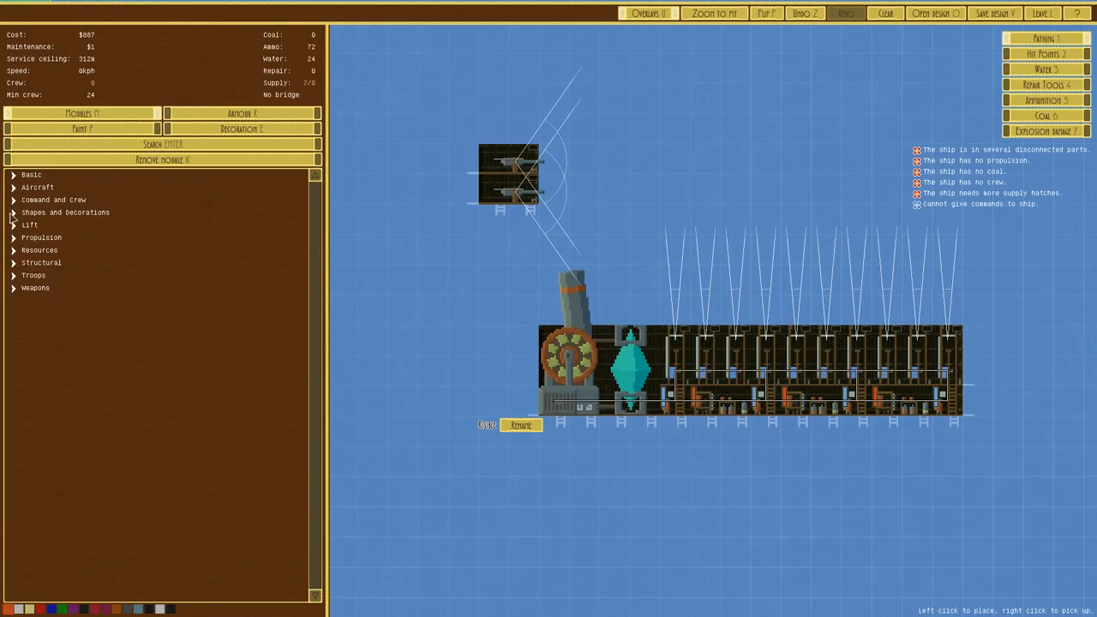
mouse_move(86, 58)
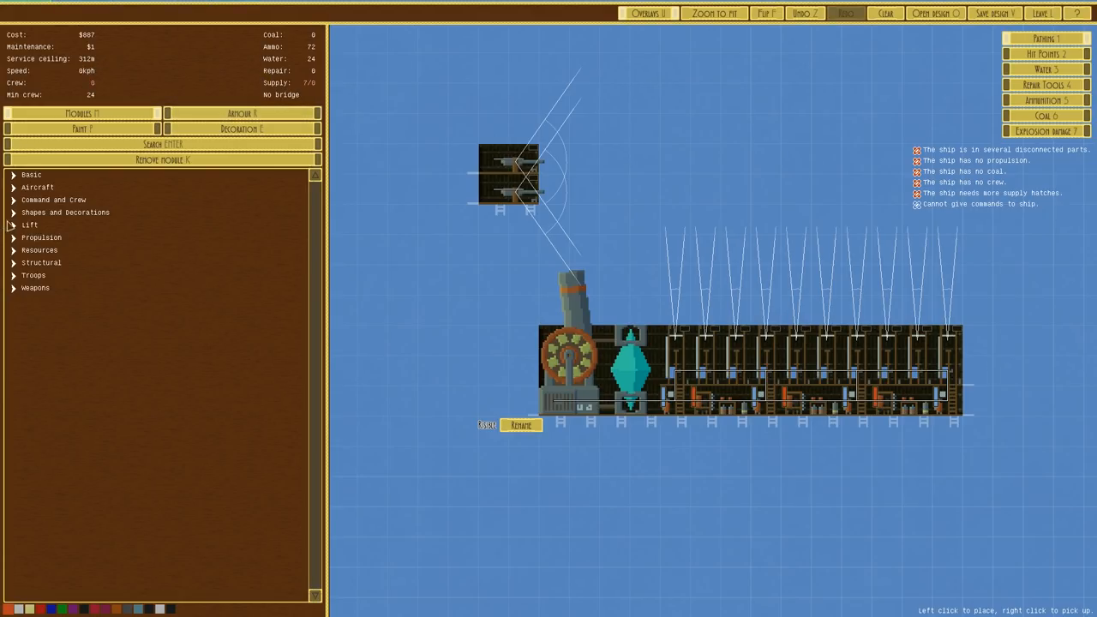
left_click(29, 224)
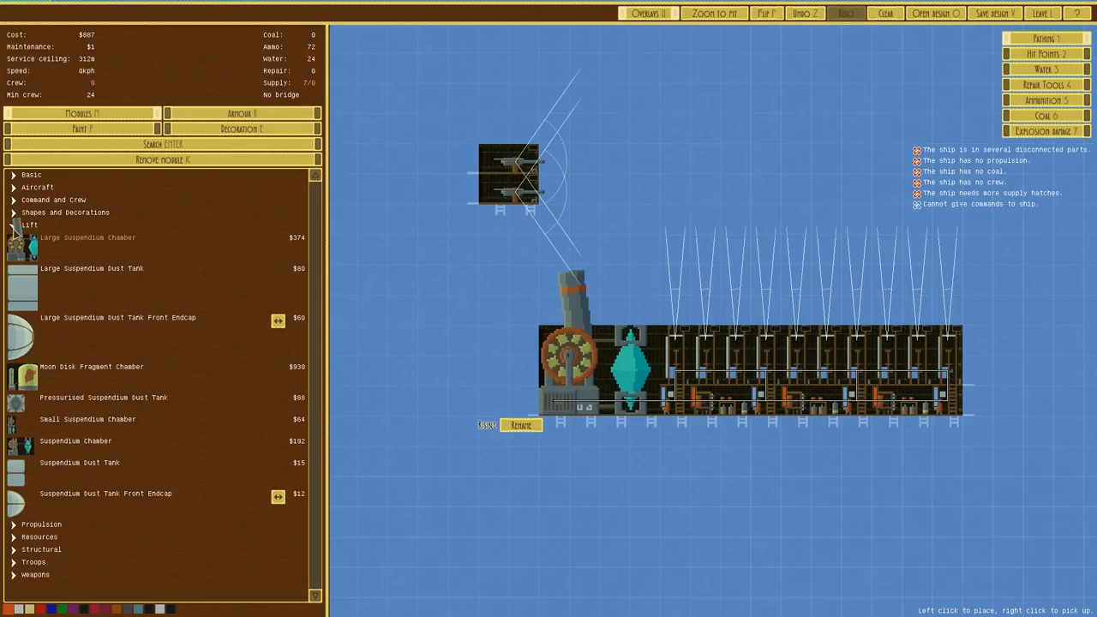
left_click(30, 225)
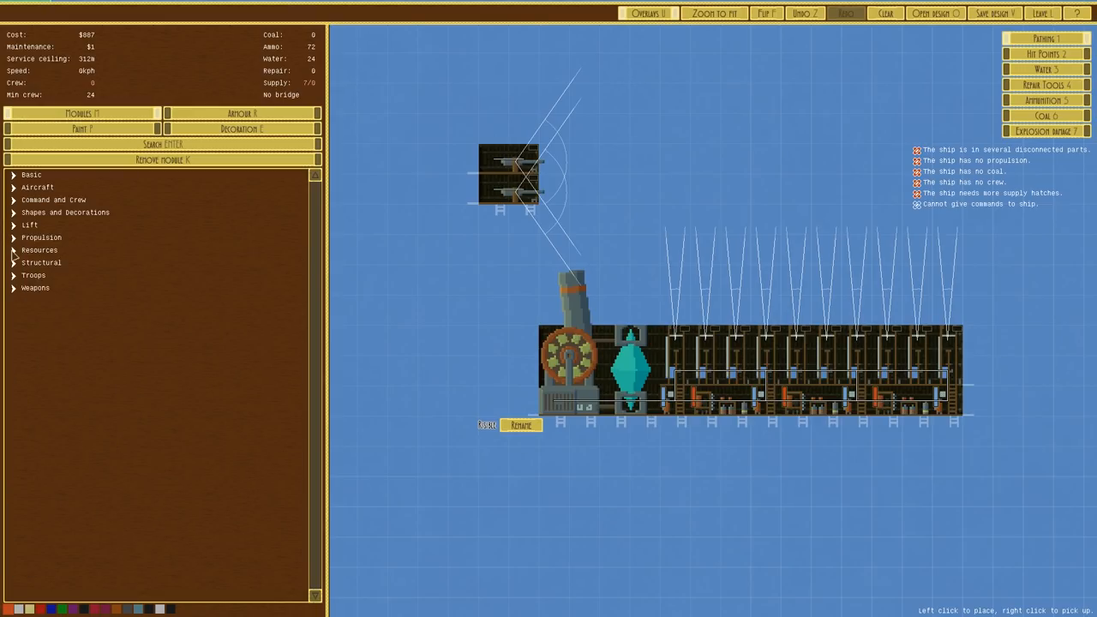
left_click(40, 249)
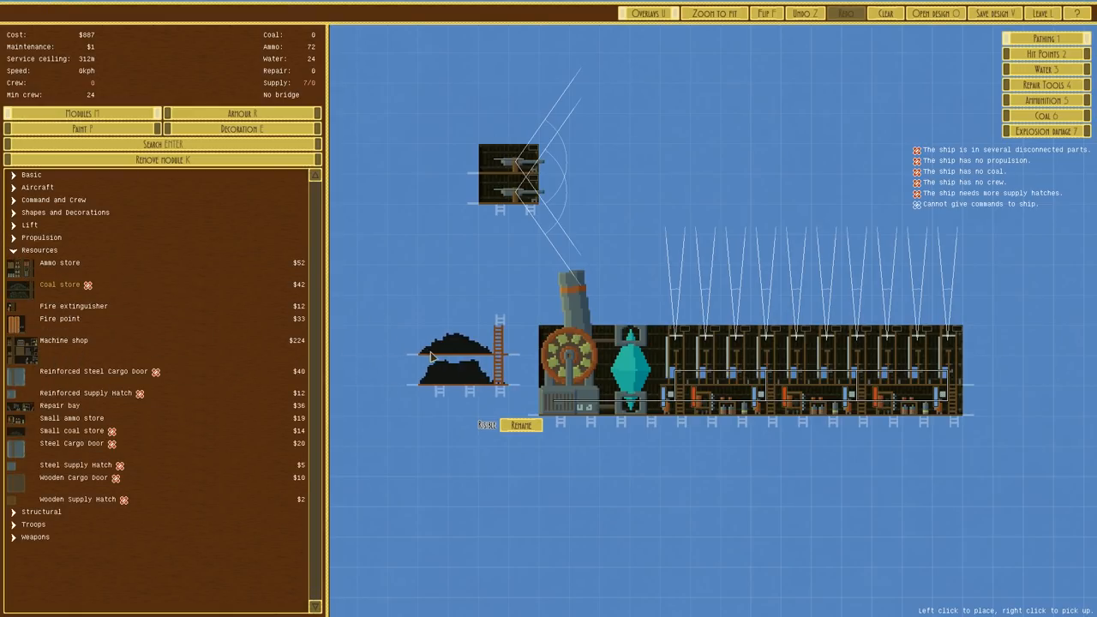
left_click(472, 377)
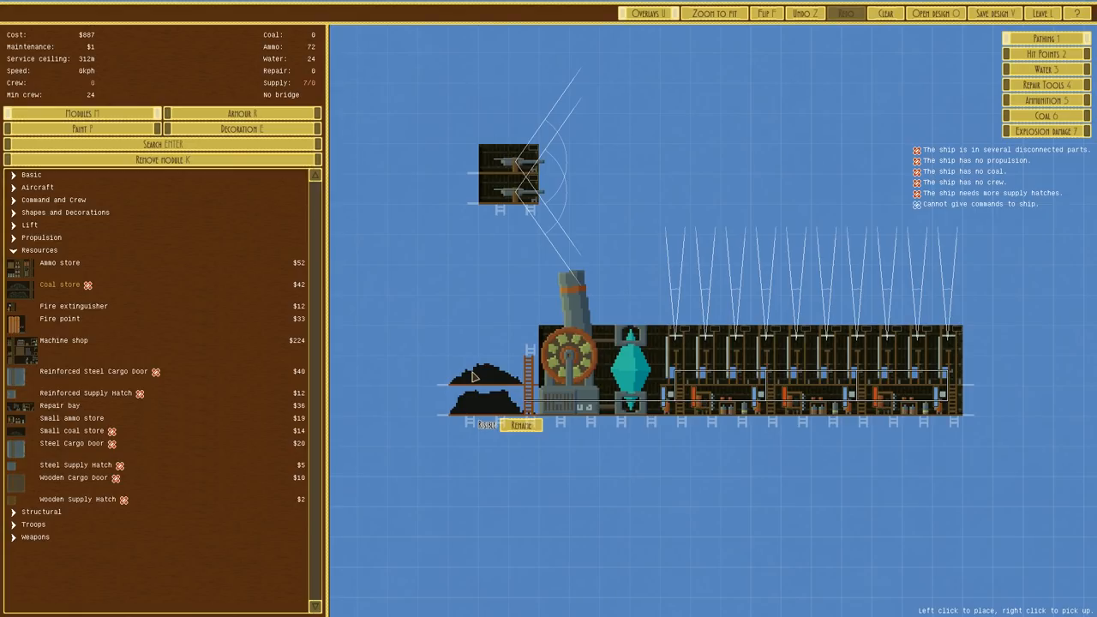
left_click(475, 322)
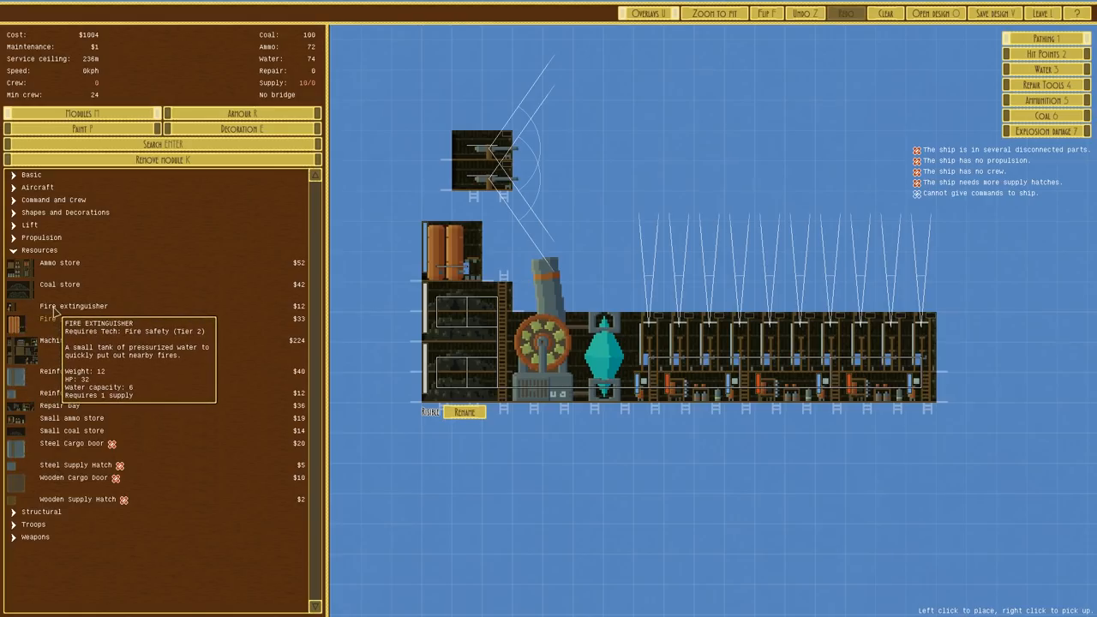
mouse_move(60, 318)
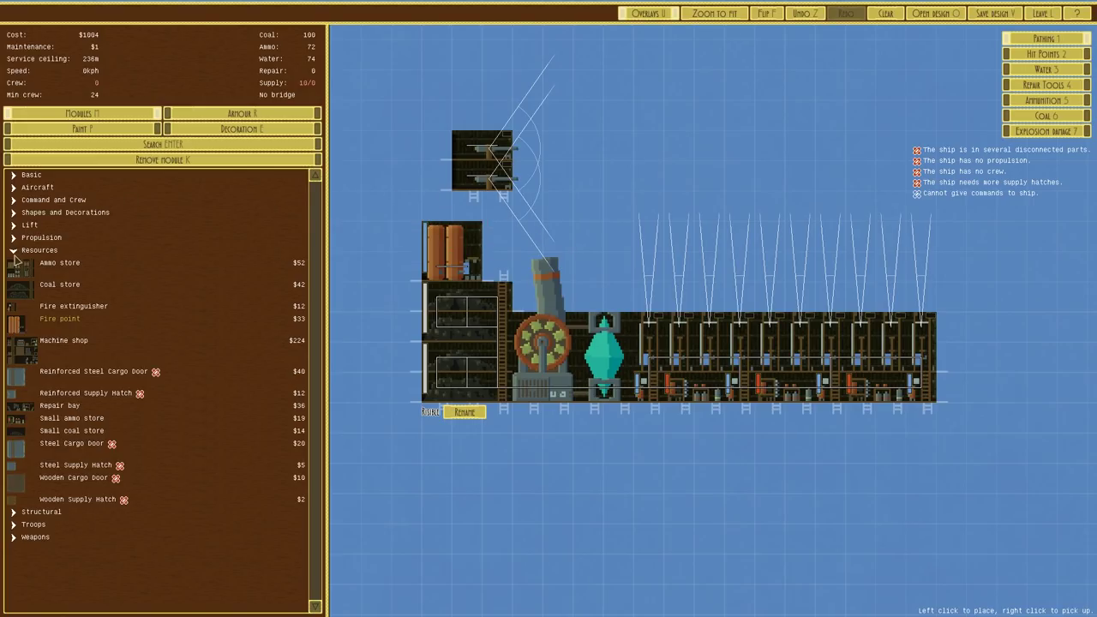
Step: Place an Engine Pod below the front coal stores, giving 109 kph at $1084
left_click(39, 250)
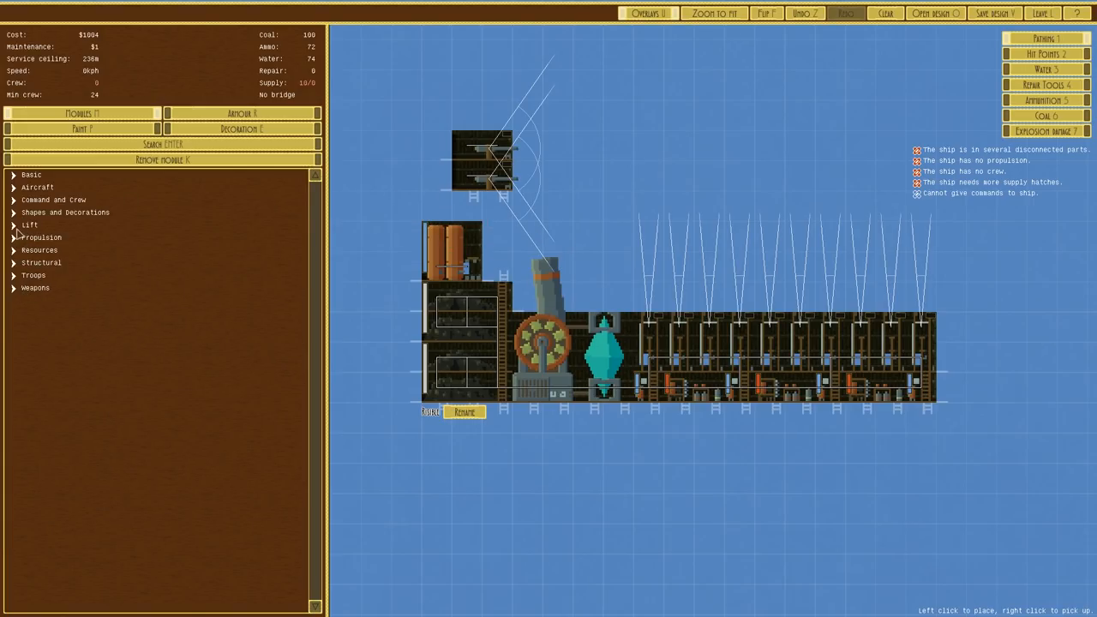
left_click(41, 237)
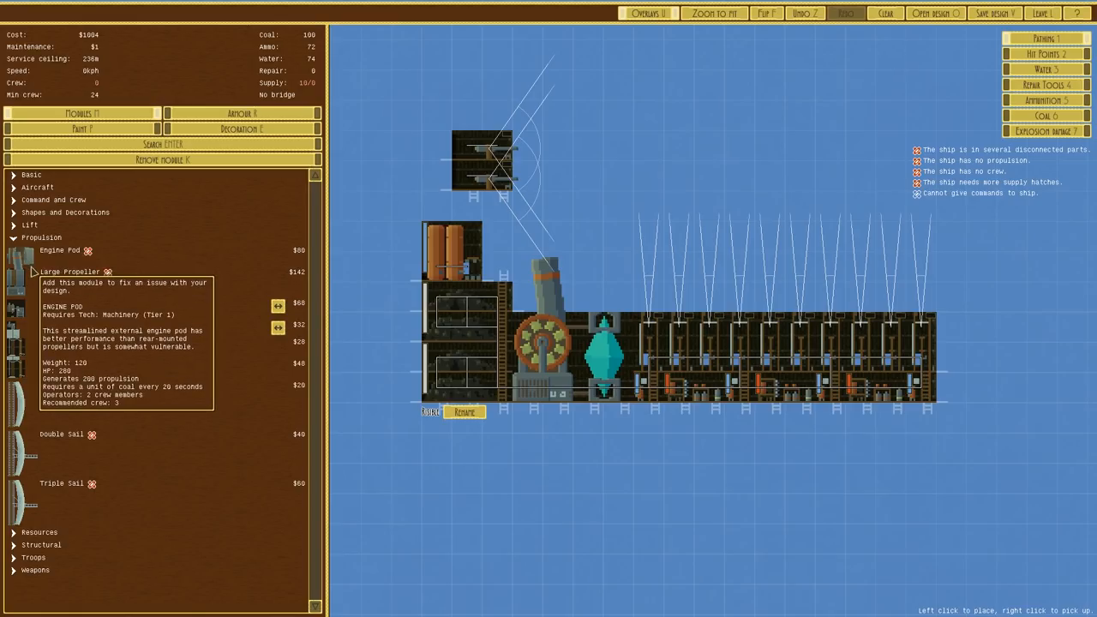
left_click(741, 553)
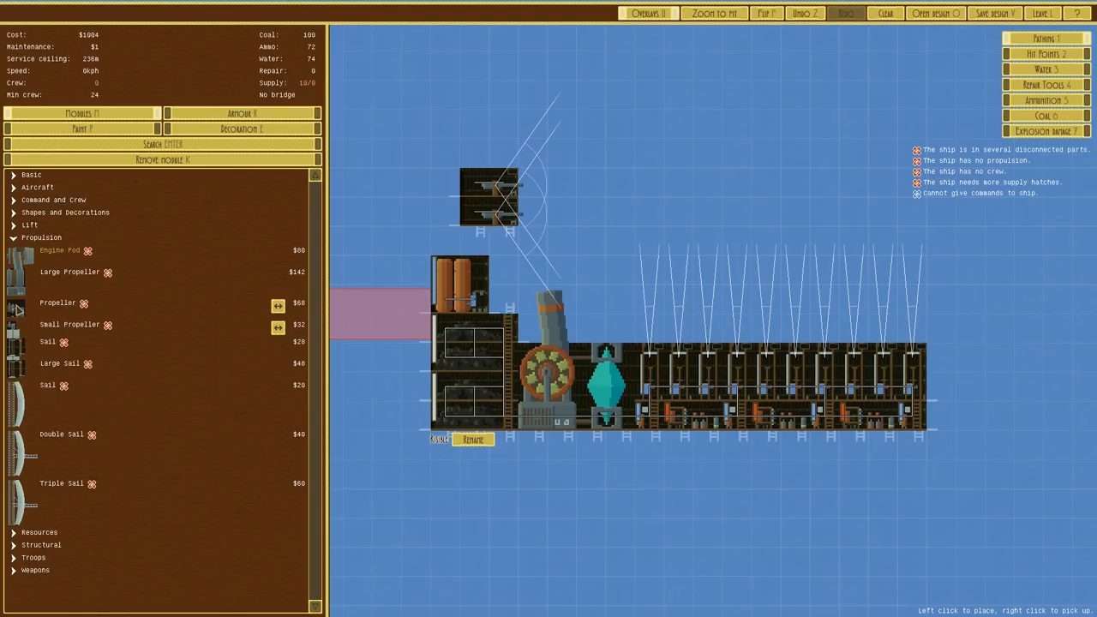
left_click(445, 142)
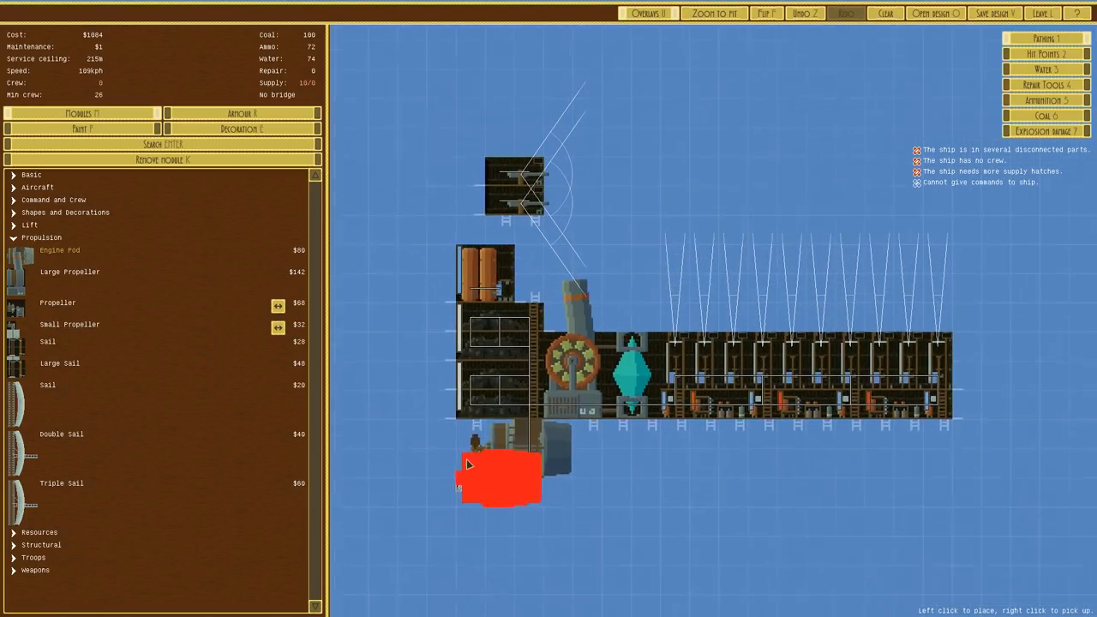
left_click(41, 238)
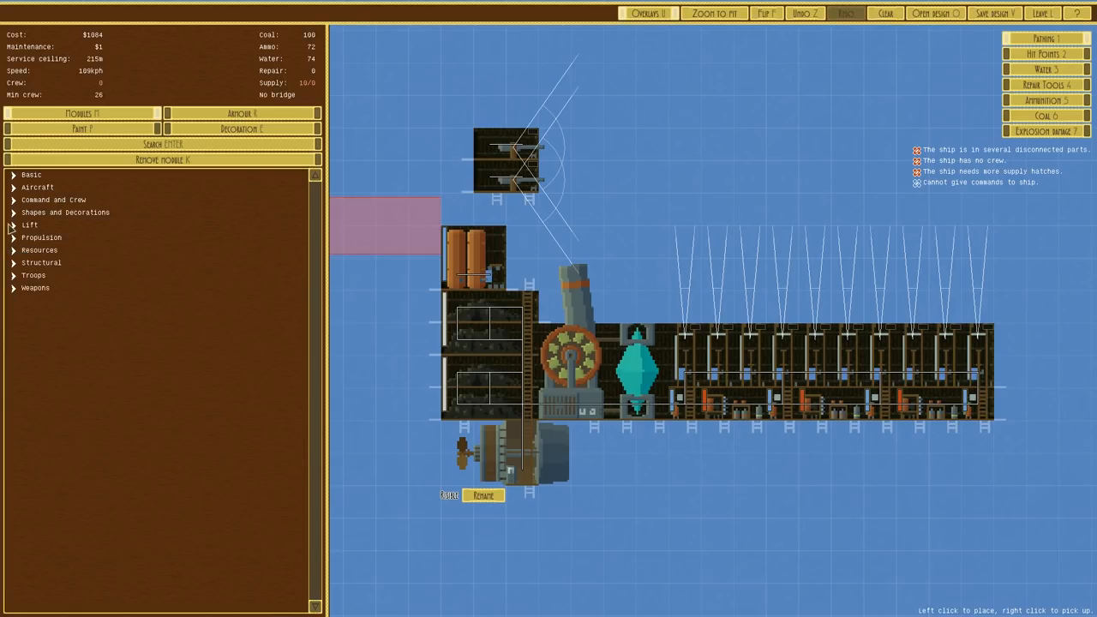
Step: Stack three rows of Quarters above the front coal stores for 36 crew at $1109
left_click(53, 200)
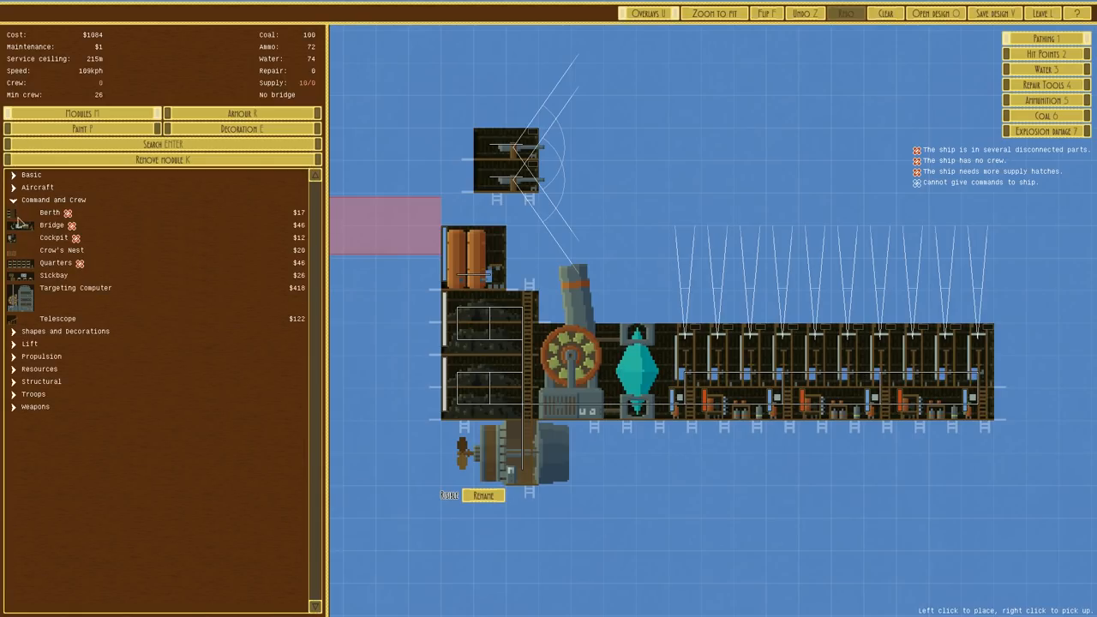
left_click(489, 210)
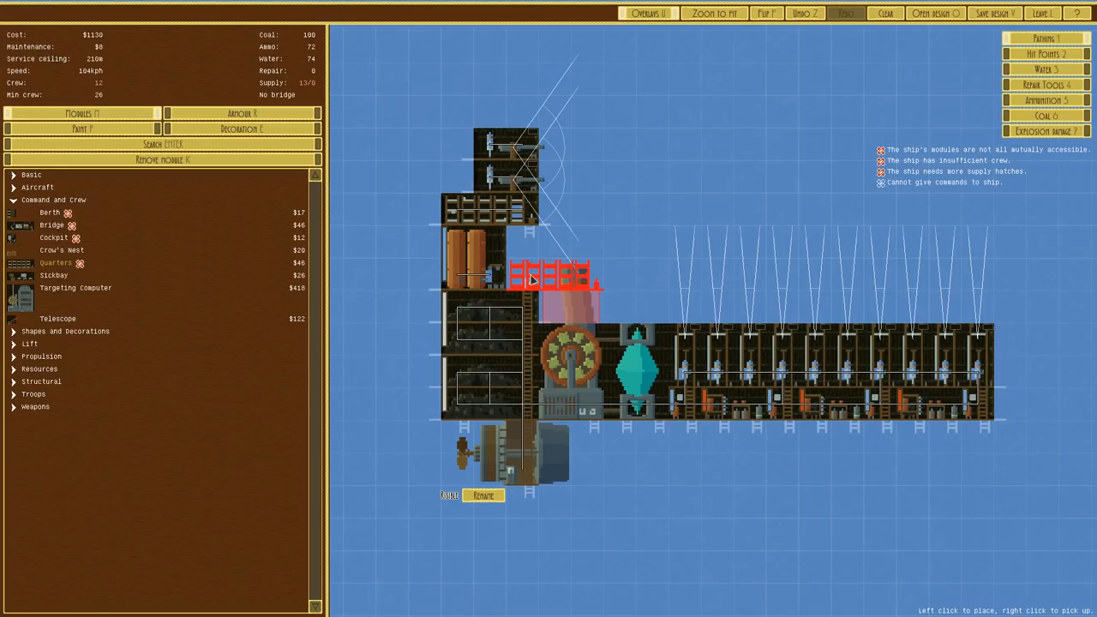
mouse_move(480, 253)
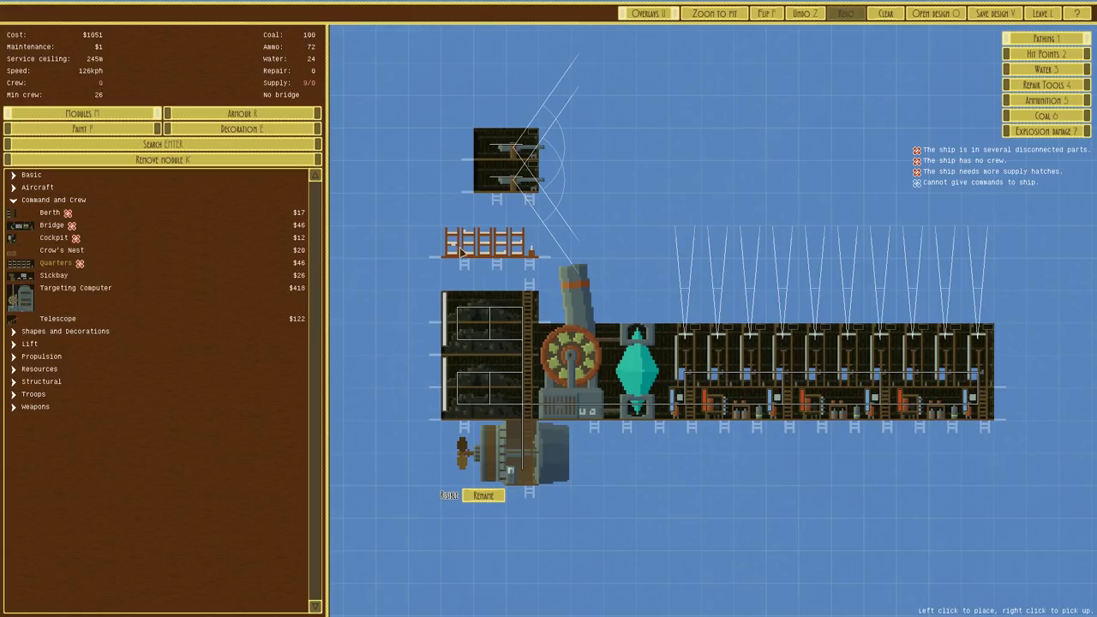
left_click(467, 249)
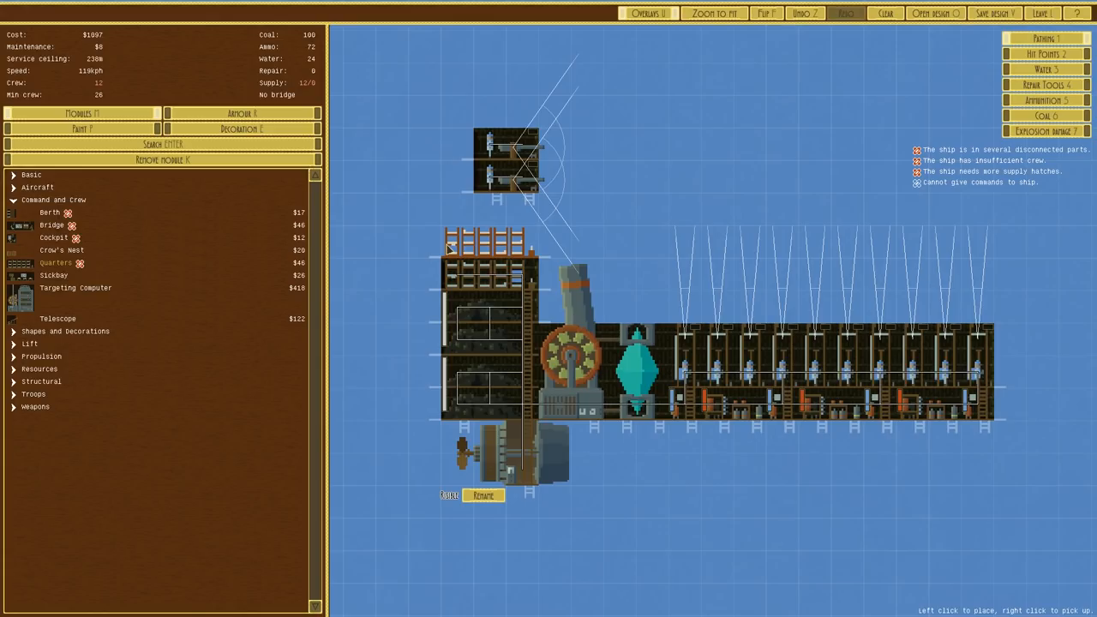
left_click(523, 278)
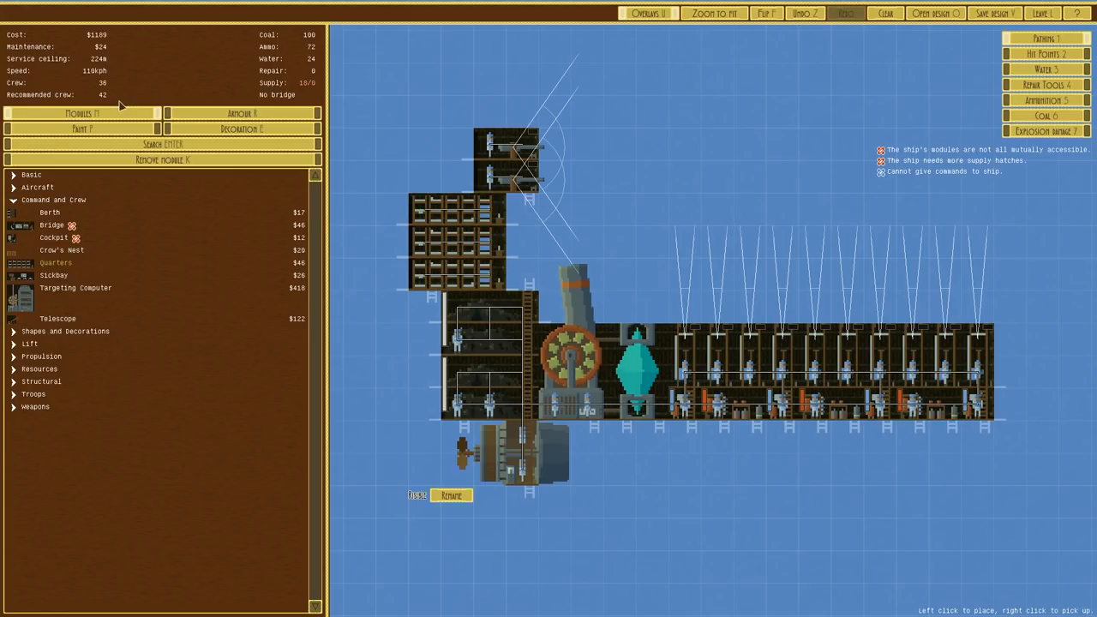
mouse_move(49, 229)
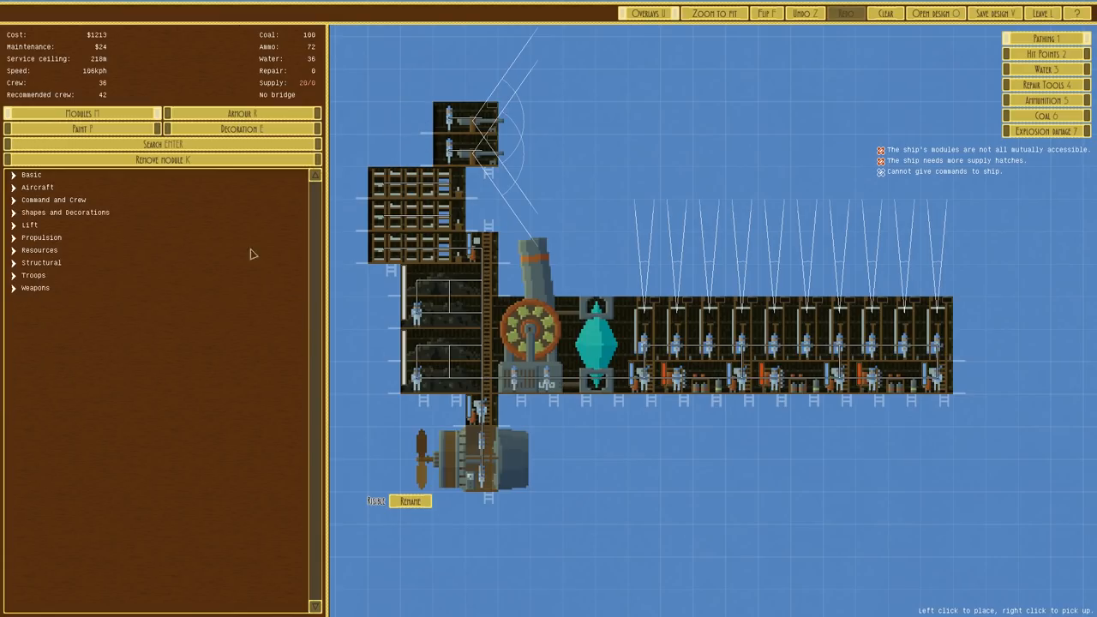
Step: Browse the Weapons and Basic module lists without placing anything
left_click(35, 287)
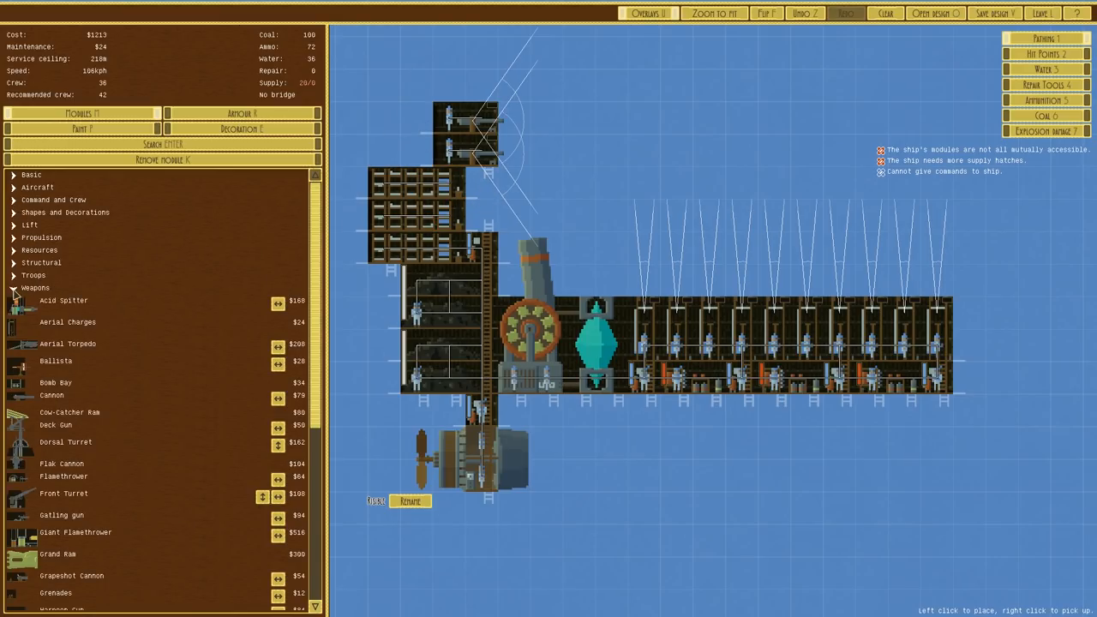
left_click(35, 287)
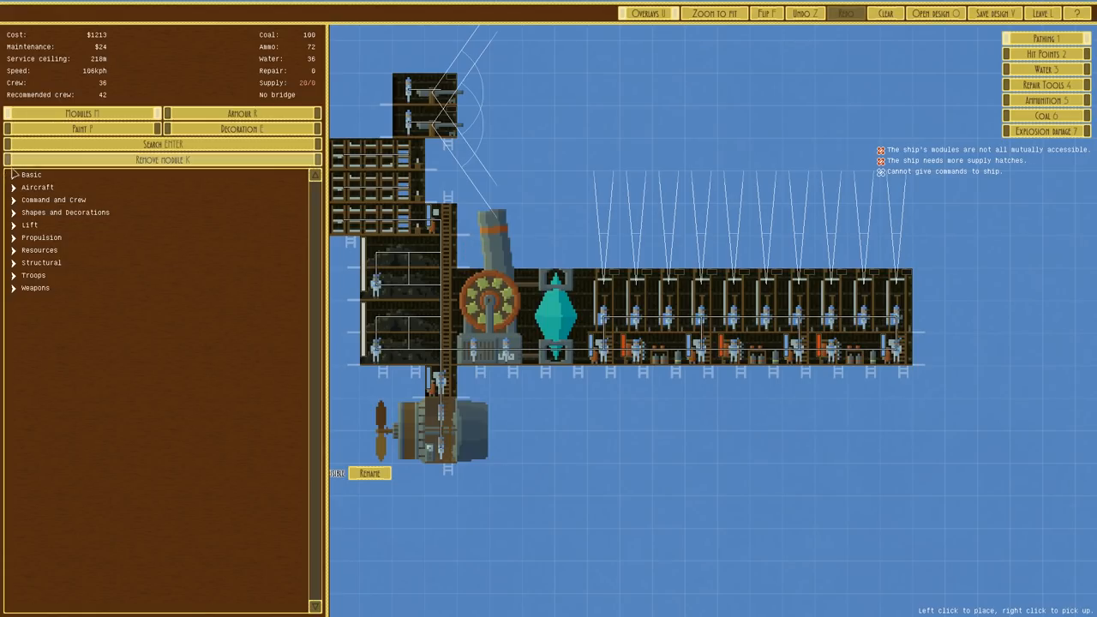
left_click(32, 174)
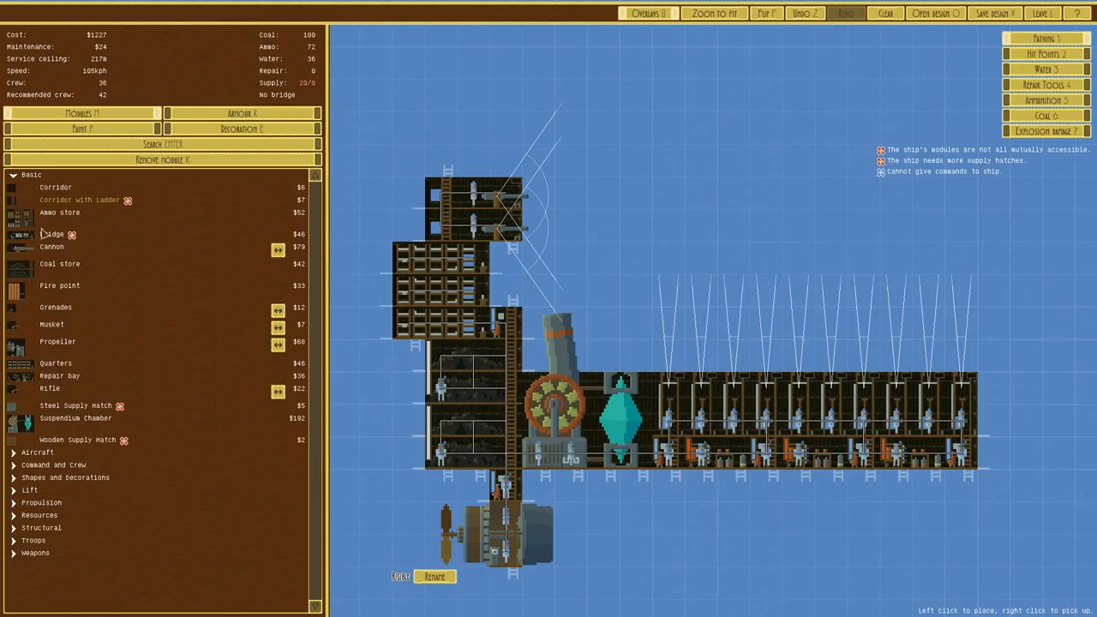
mouse_move(49, 388)
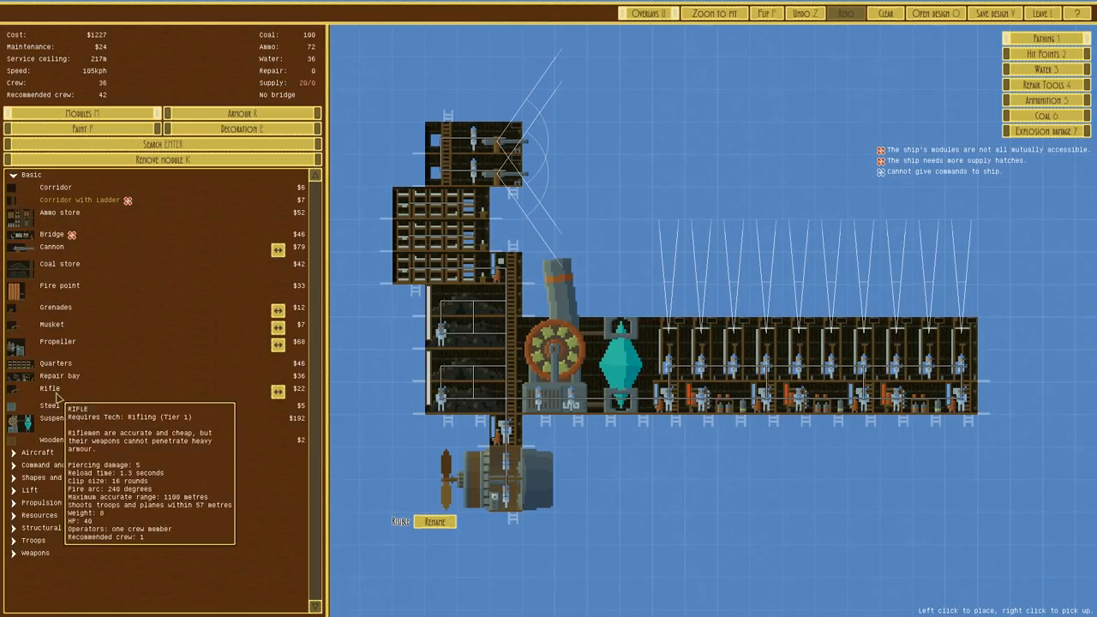
left_click(30, 174)
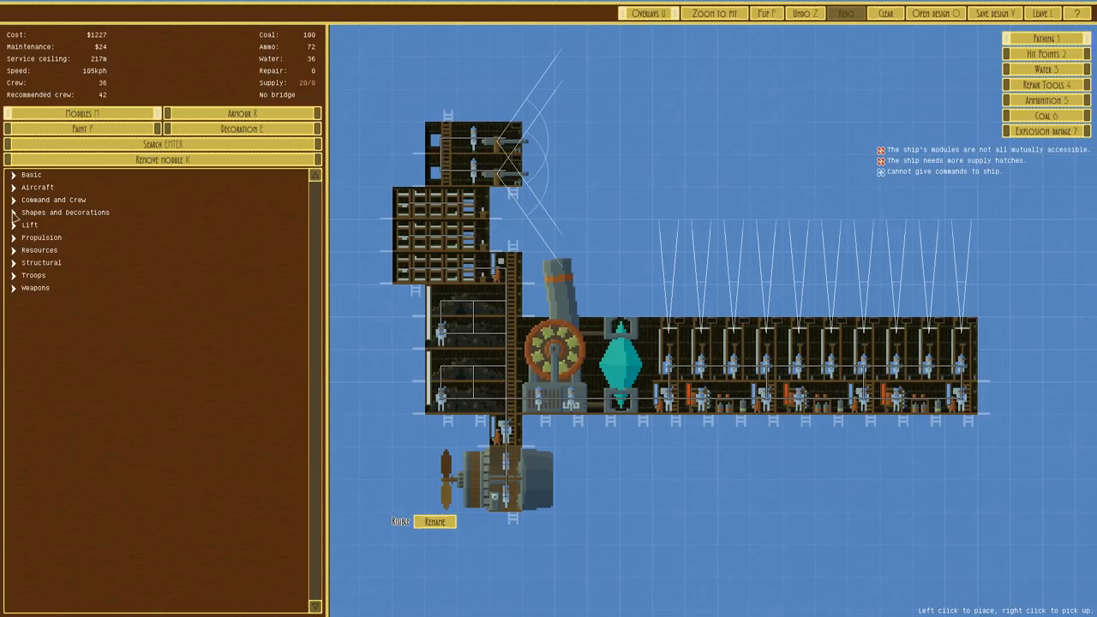
Step: Place a Cockpit and Telescope beside the quarters plus a left-side ladder, costing $1422
left_click(53, 200)
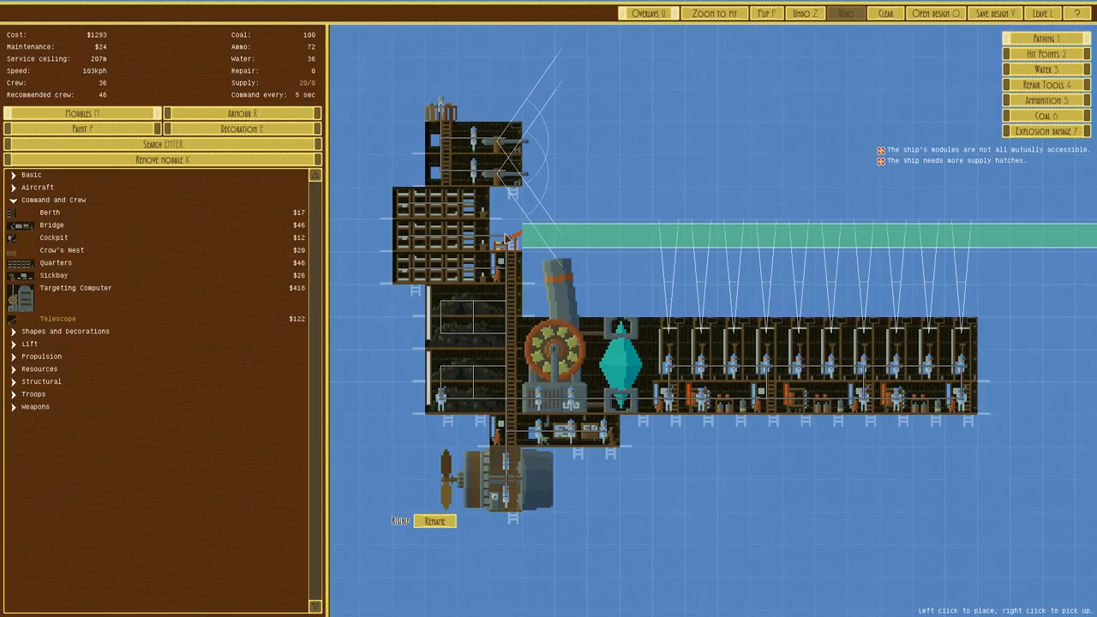
left_click(501, 214)
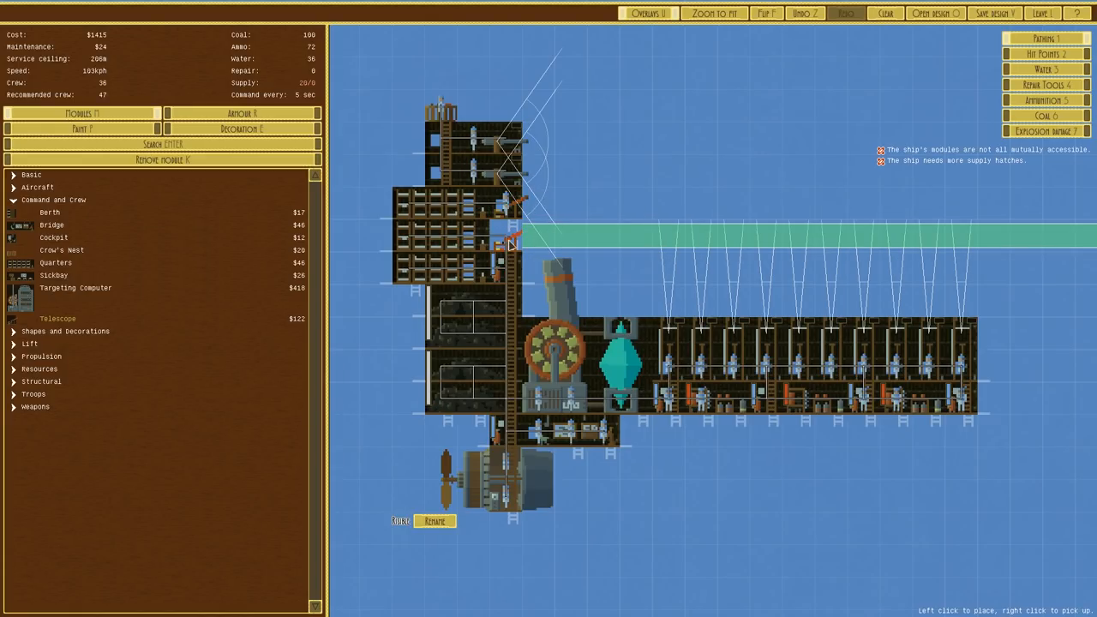
left_click(506, 235)
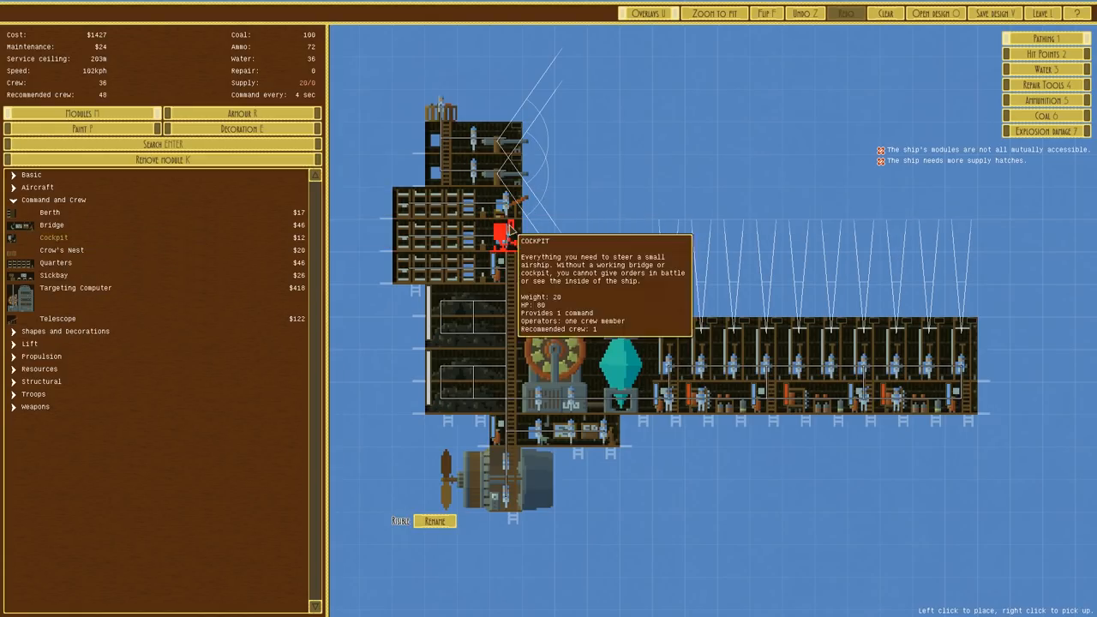
mouse_move(514, 210)
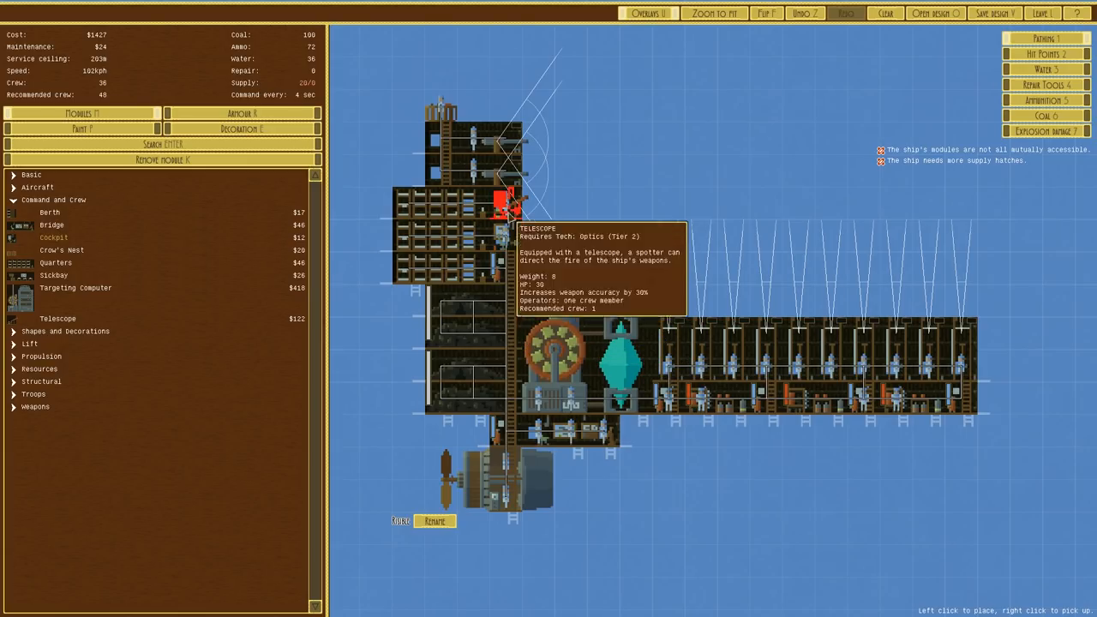
left_click(510, 210)
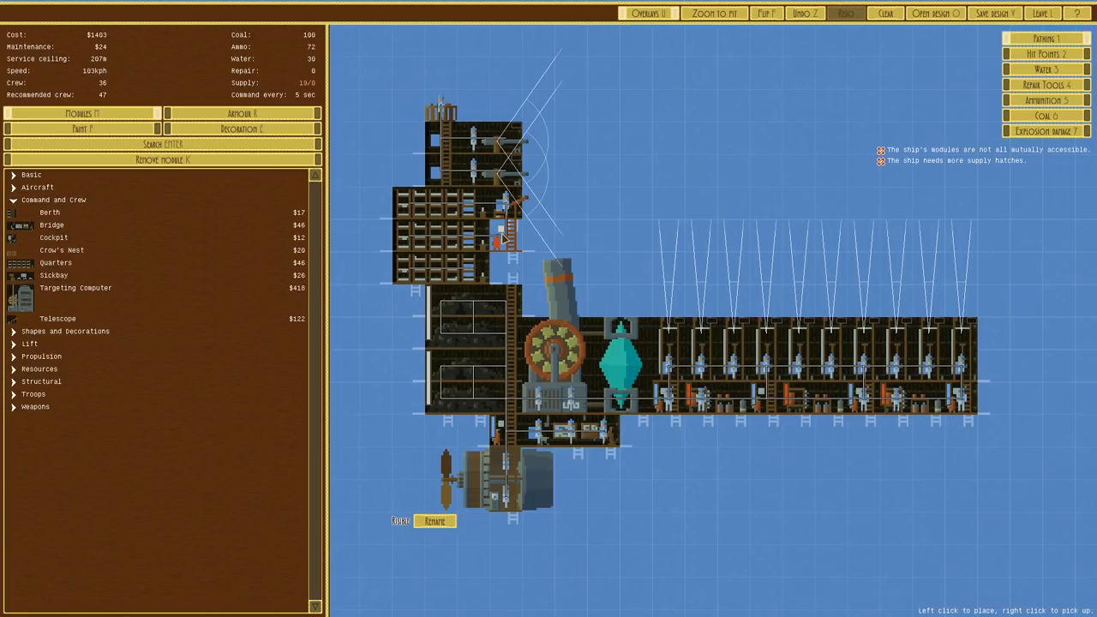
left_click(437, 168)
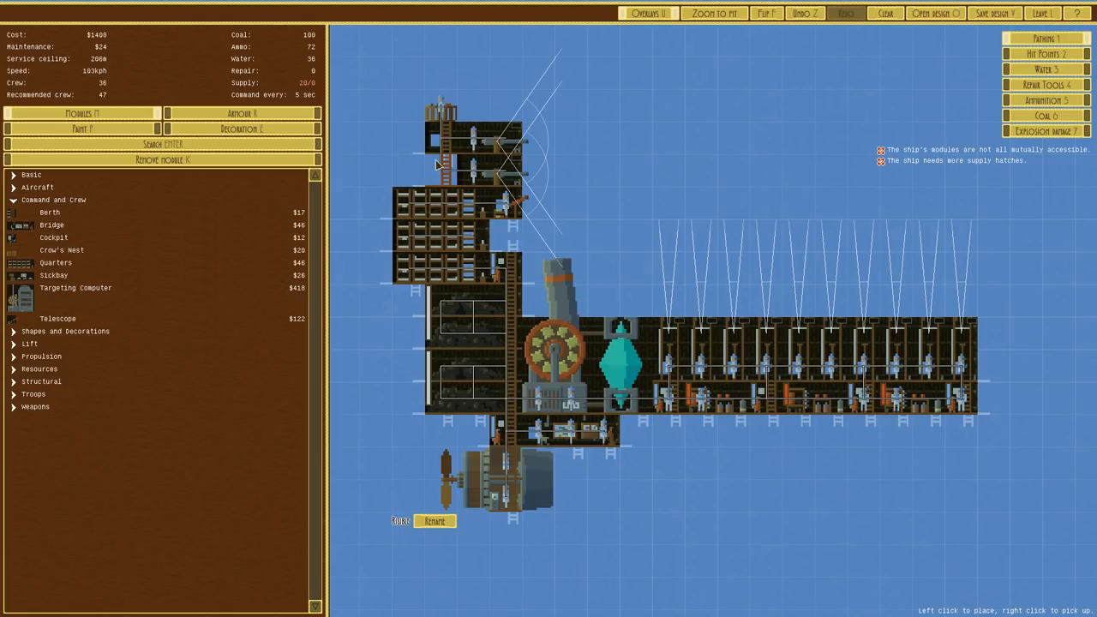
left_click(514, 248)
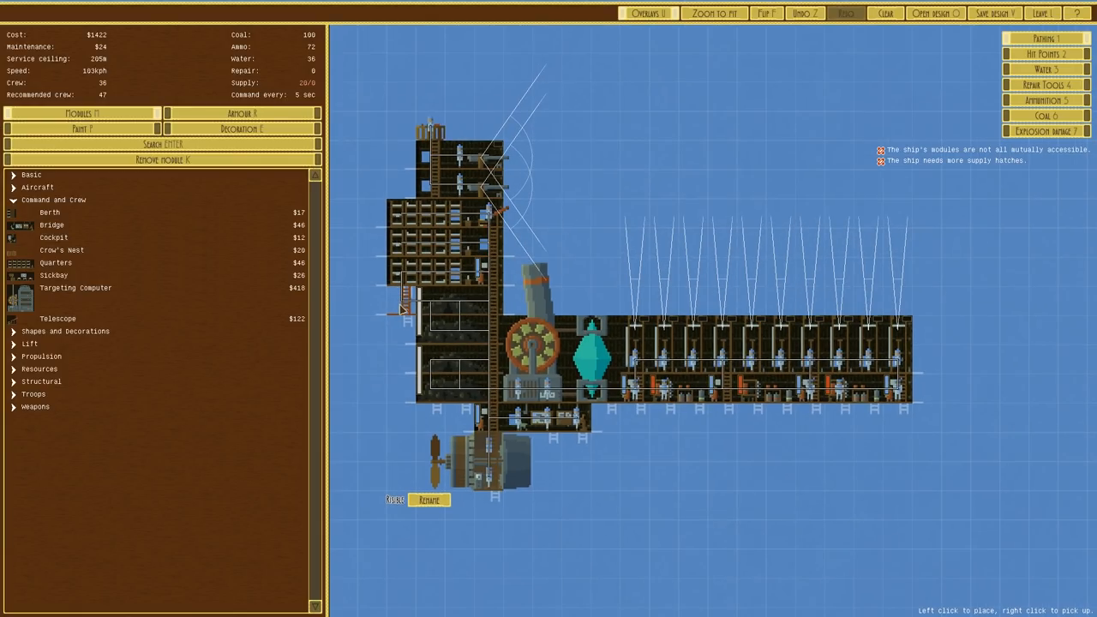
Step: Move the quarters block lower, add berths and left-side ladders, and put the lookout on top
left_click(404, 322)
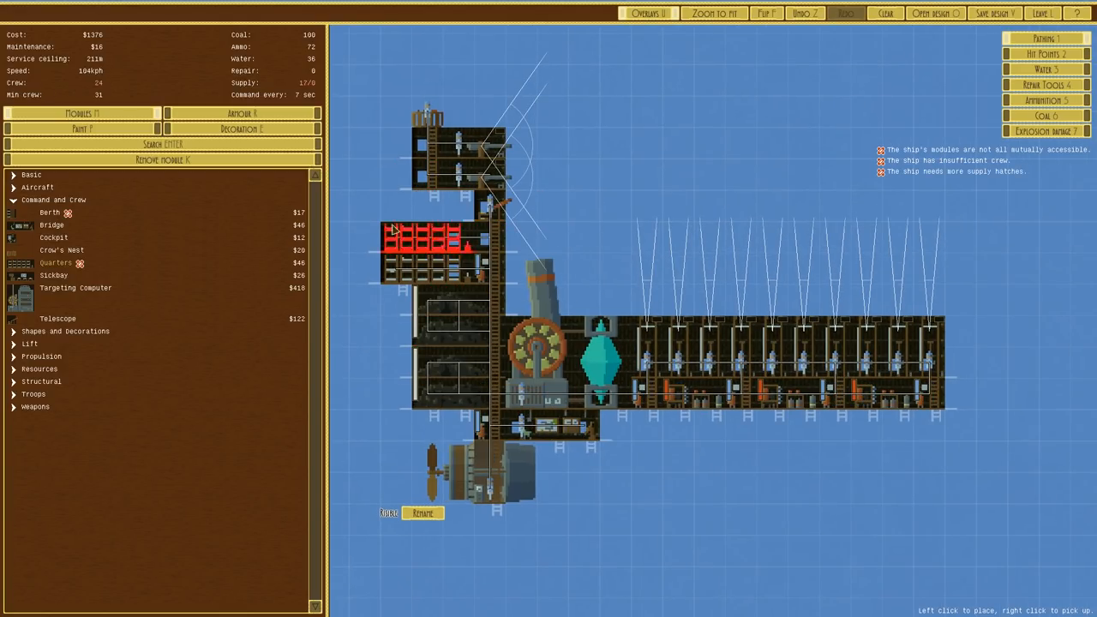
left_click(429, 240)
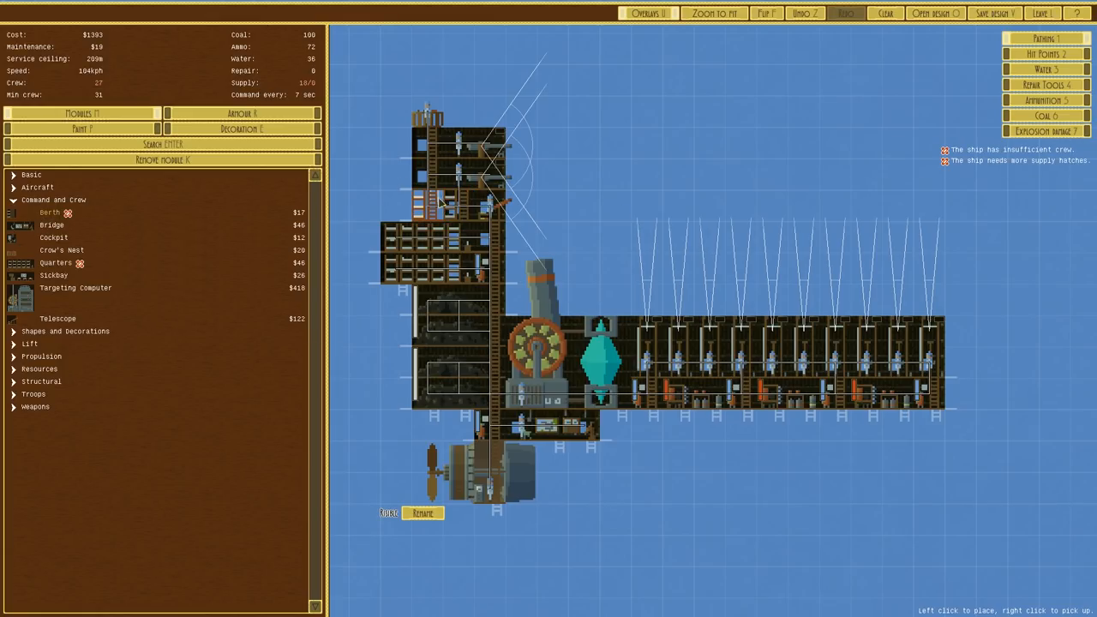
left_click(407, 219)
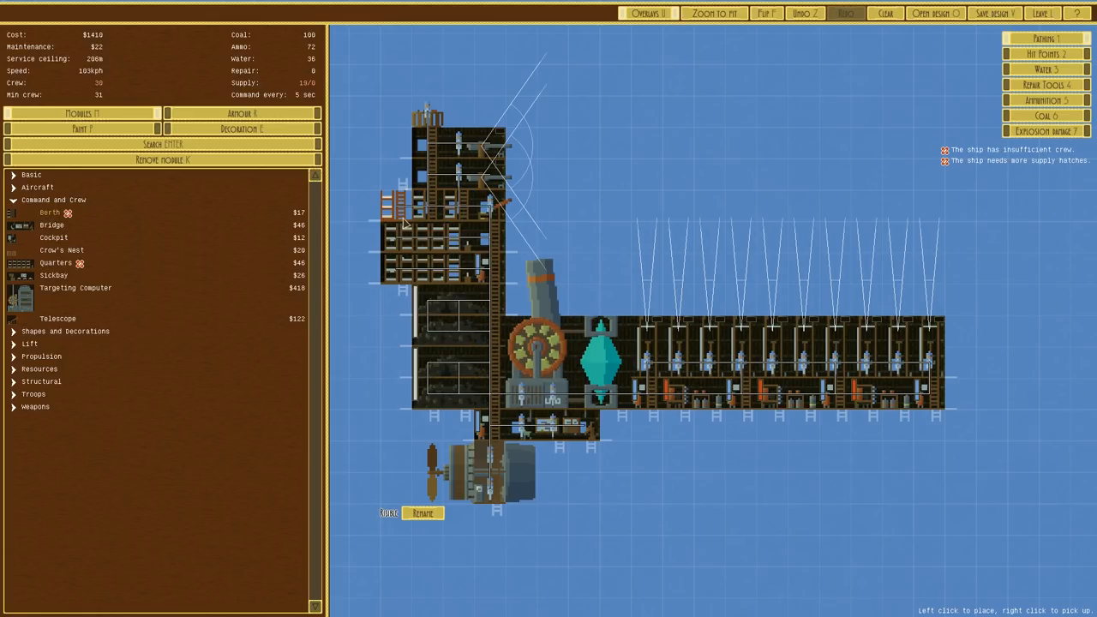
left_click(523, 296)
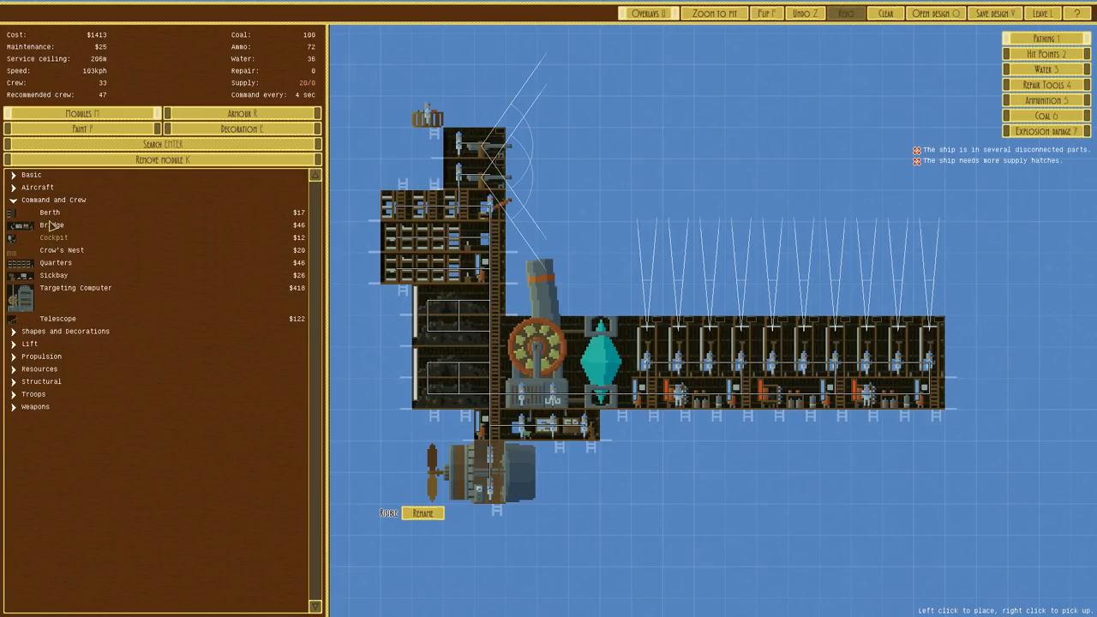
left_click(411, 300)
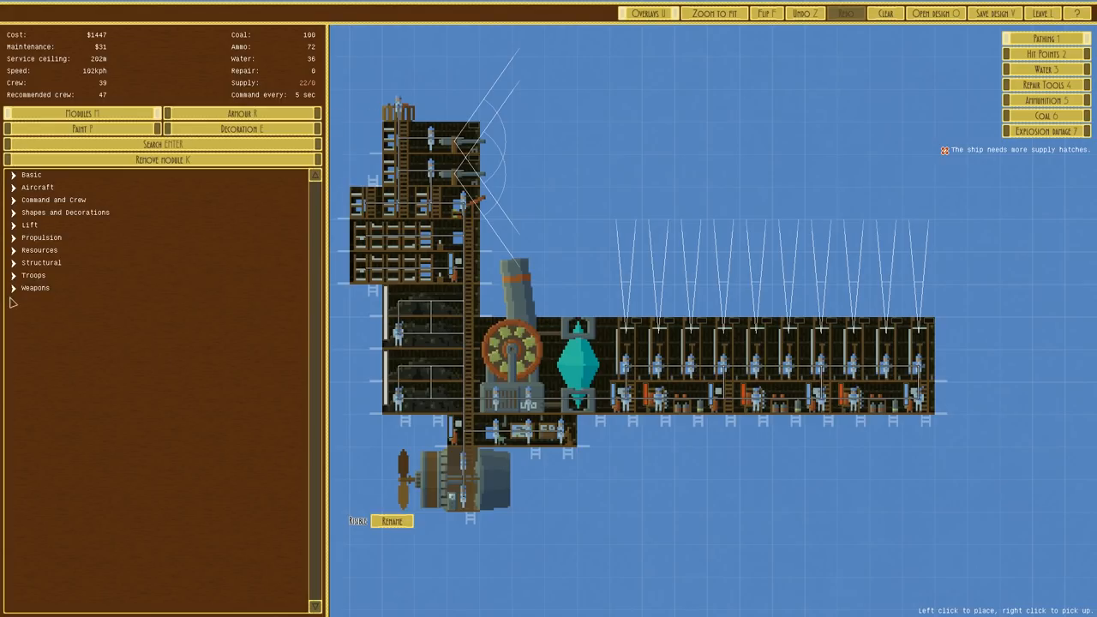
mouse_move(12, 303)
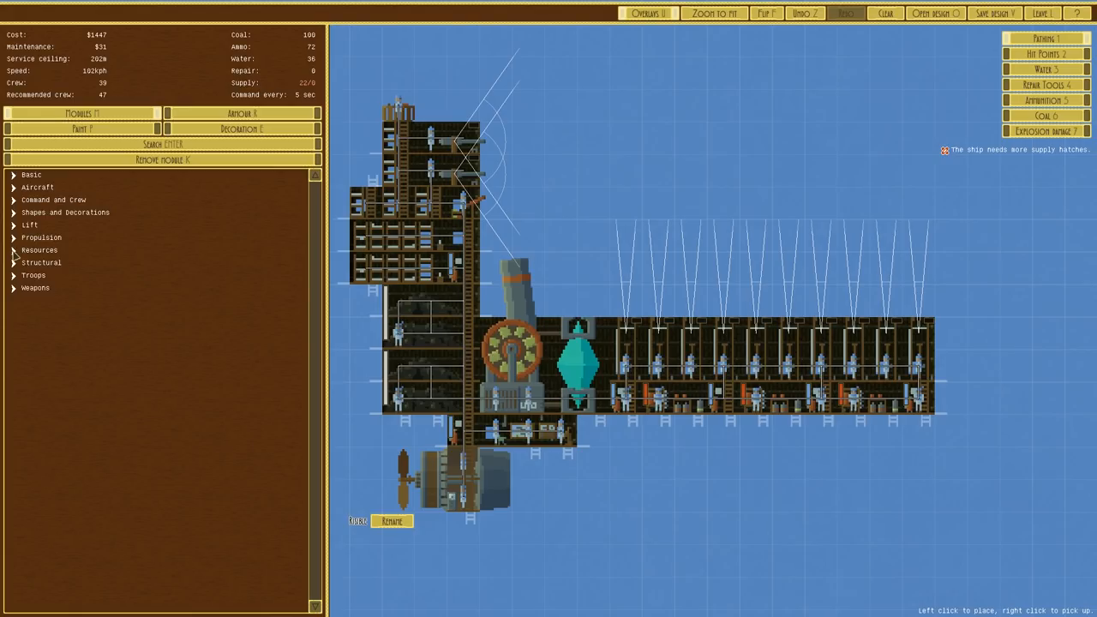
Step: Place steel supply hatches along the left hull beside the front coal stores
left_click(39, 249)
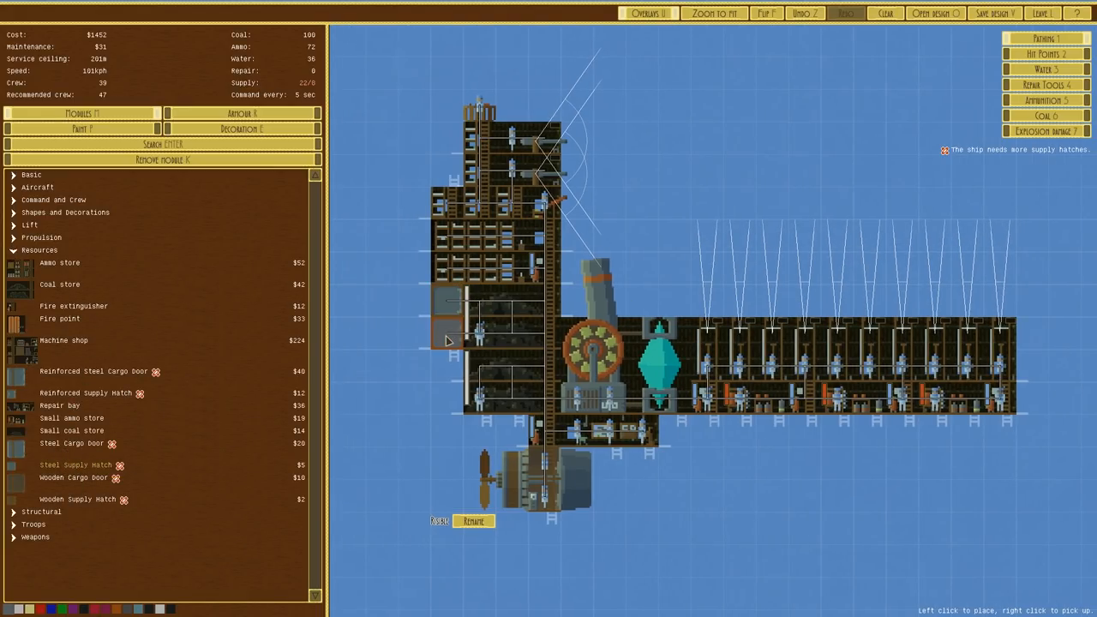
left_click(446, 433)
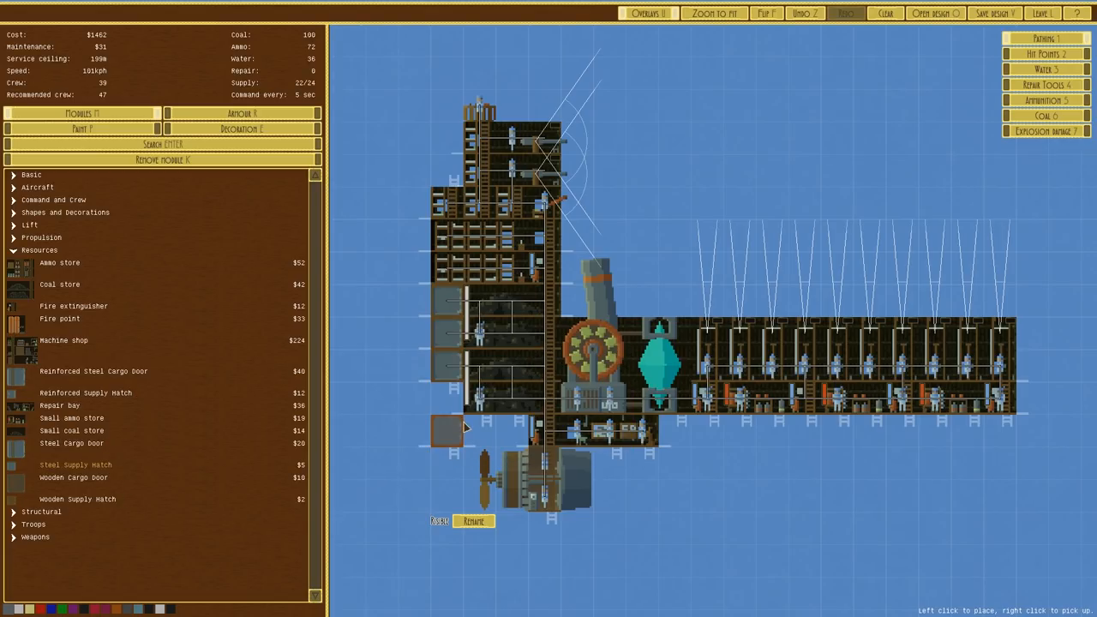
left_click(445, 431)
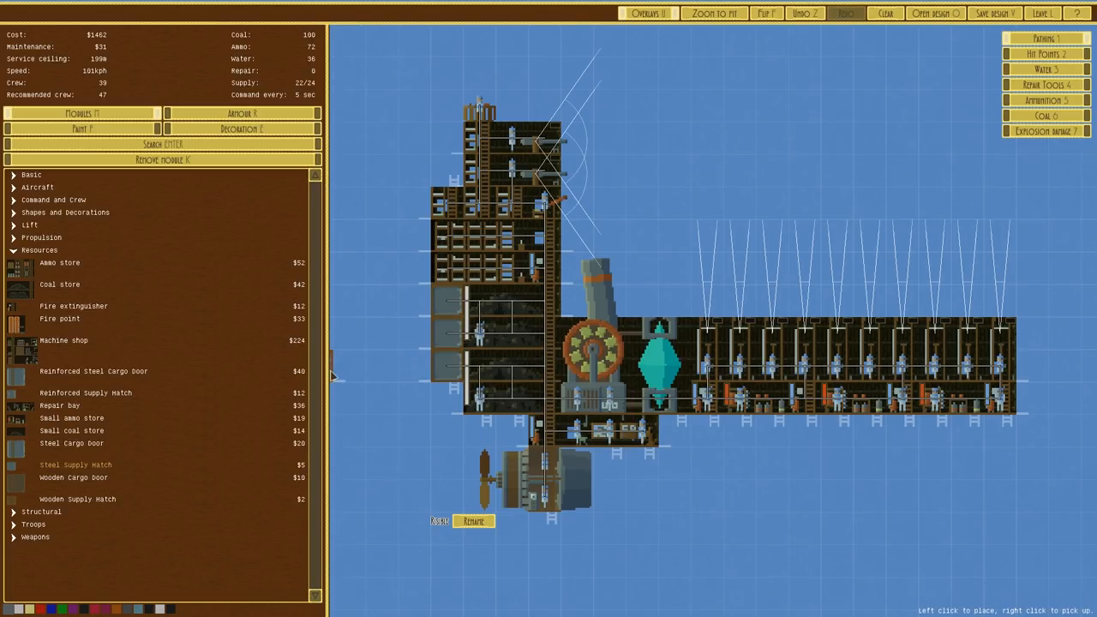
left_click(65, 212)
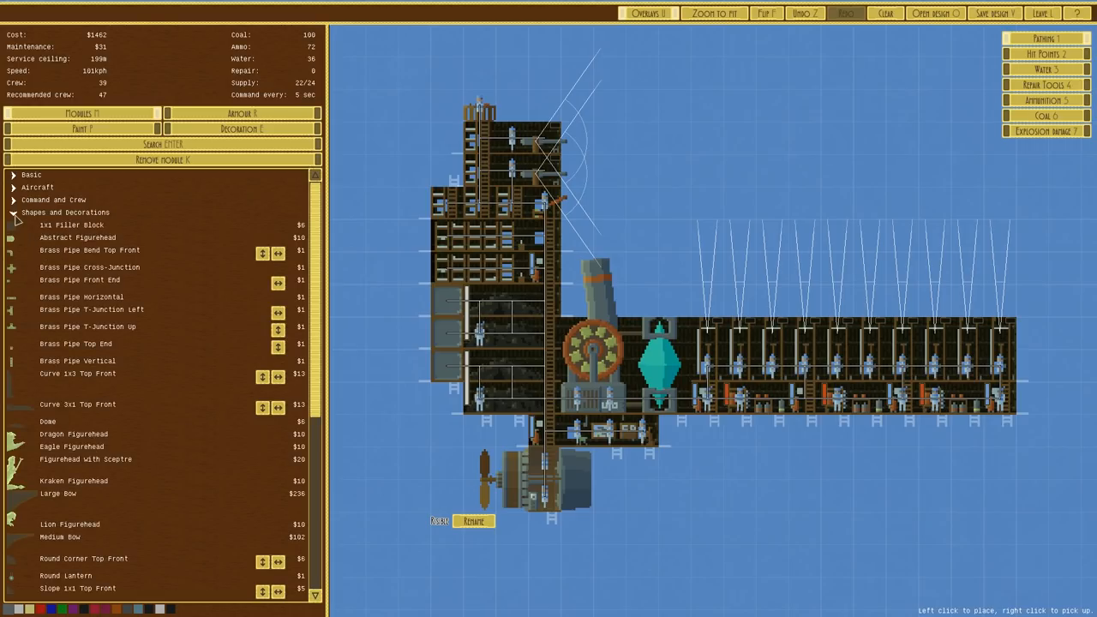
Step: Place flipped and mirrored slope pieces to taper the hull's front and bottom edges
scroll("down", 3)
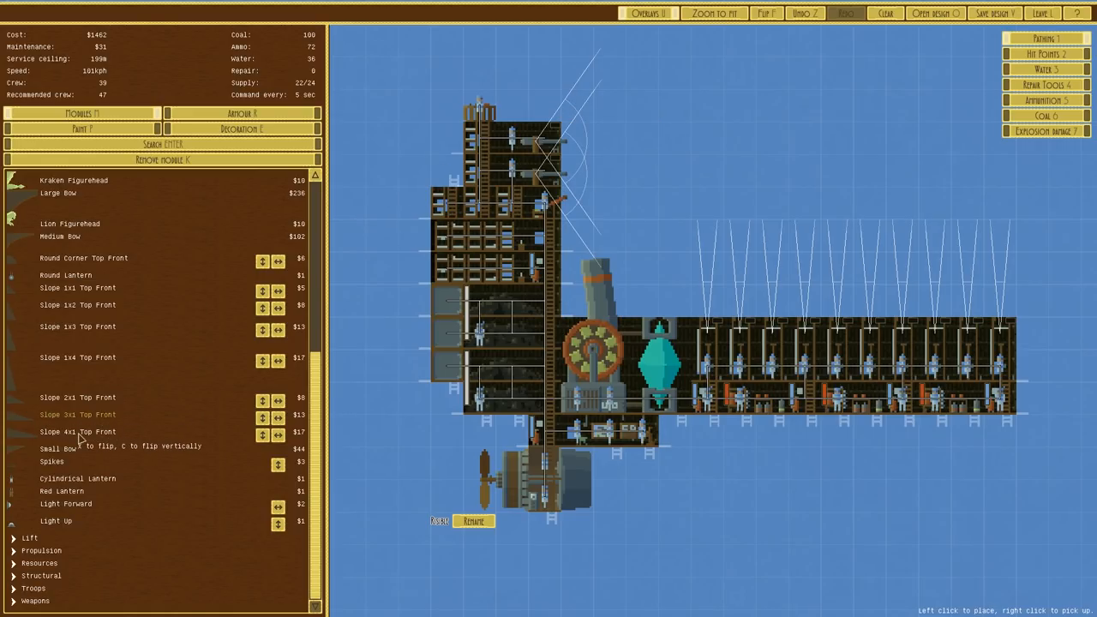
mouse_move(69, 314)
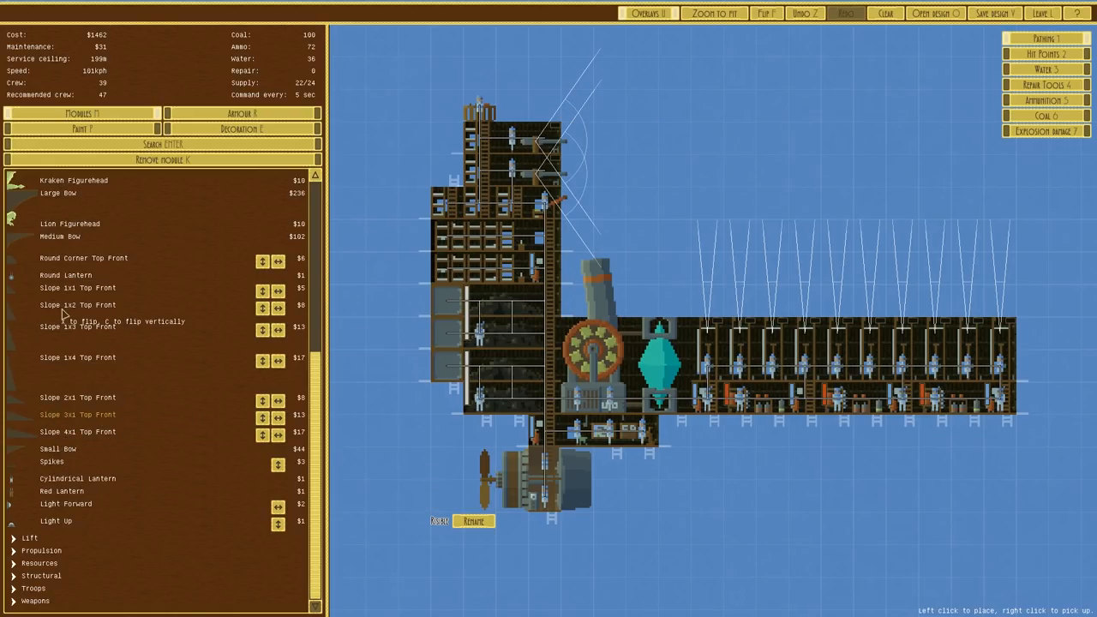
left_click(262, 309)
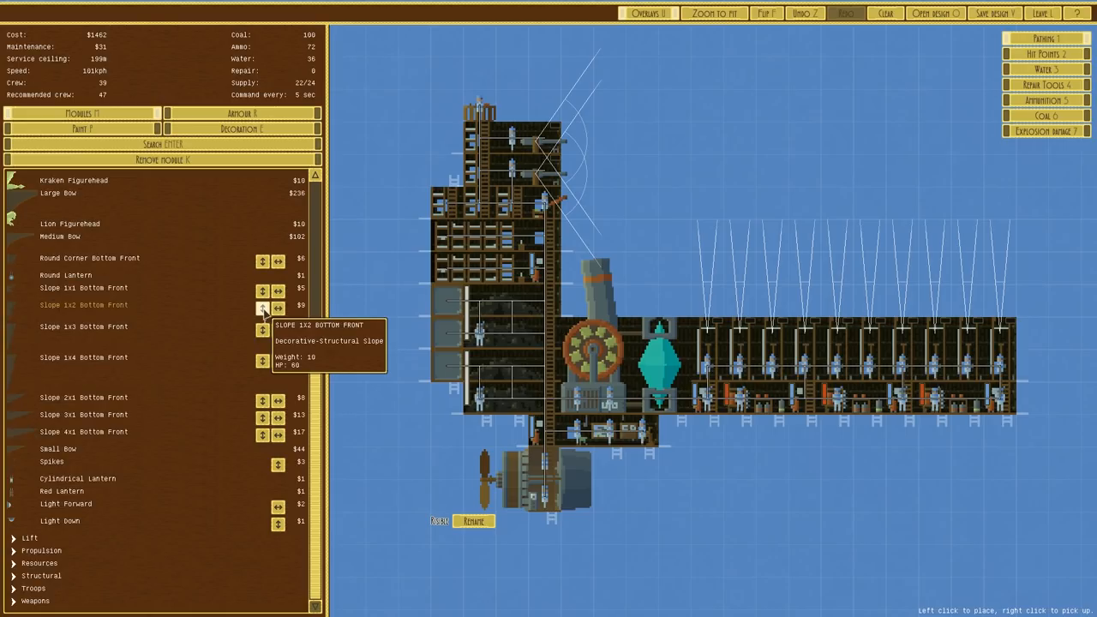
left_click(262, 306)
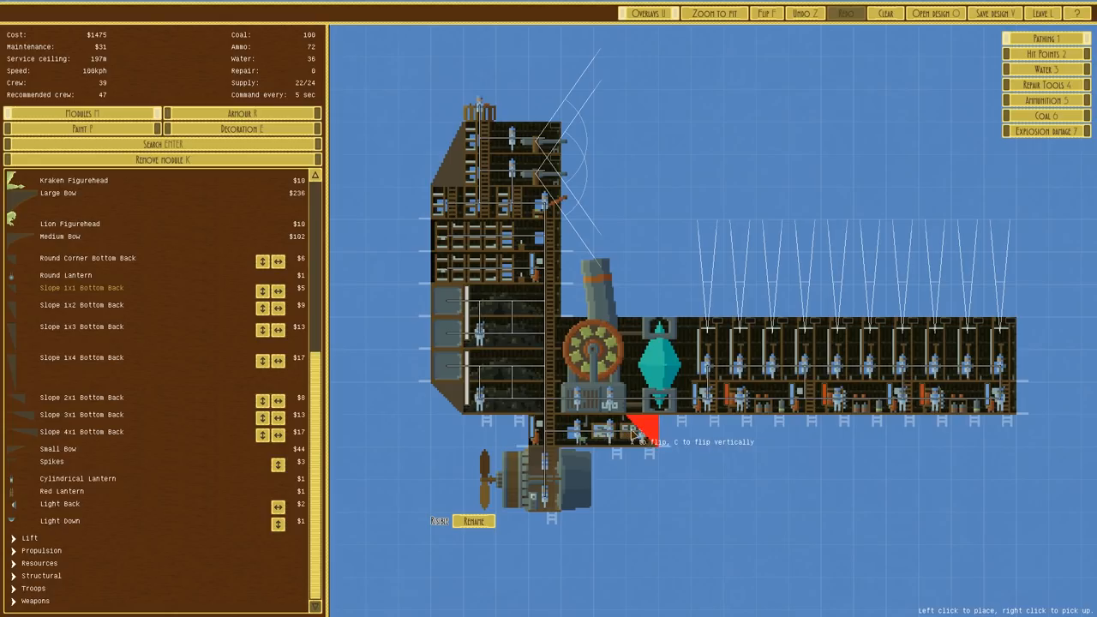
mouse_move(152, 414)
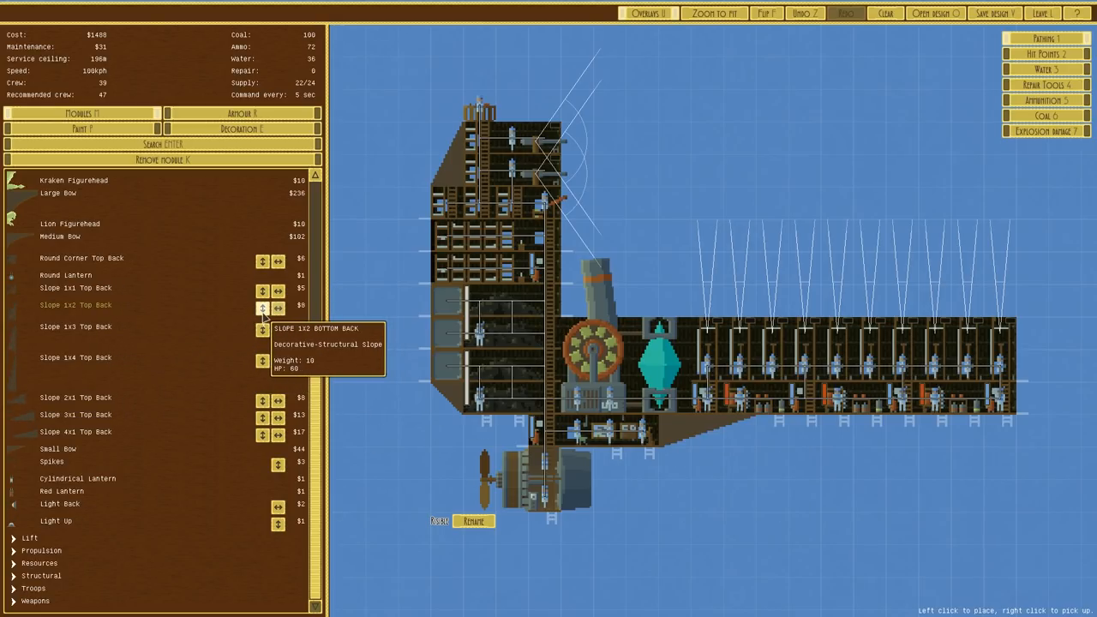
mouse_move(263, 403)
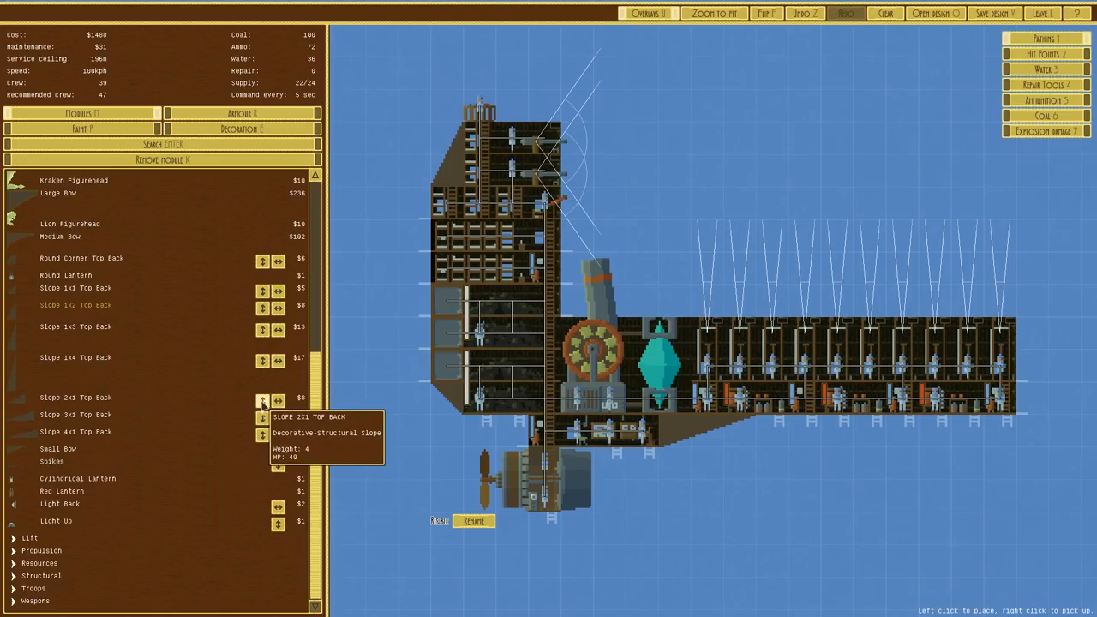
left_click(263, 402)
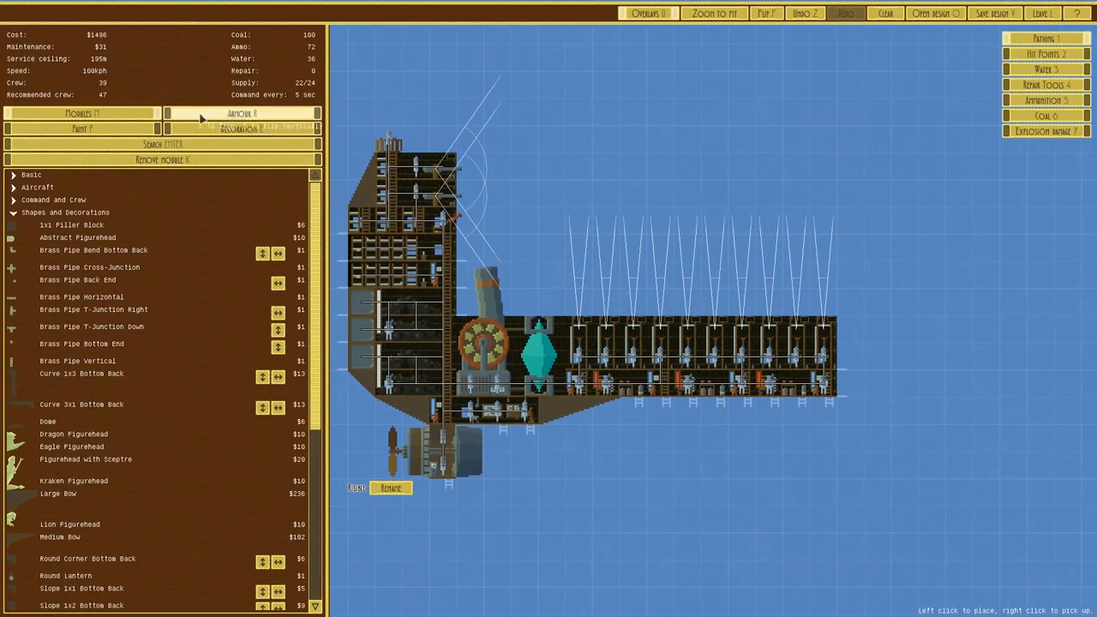
Step: Choose armour to cover the whole hull in steel plating
left_click(241, 113)
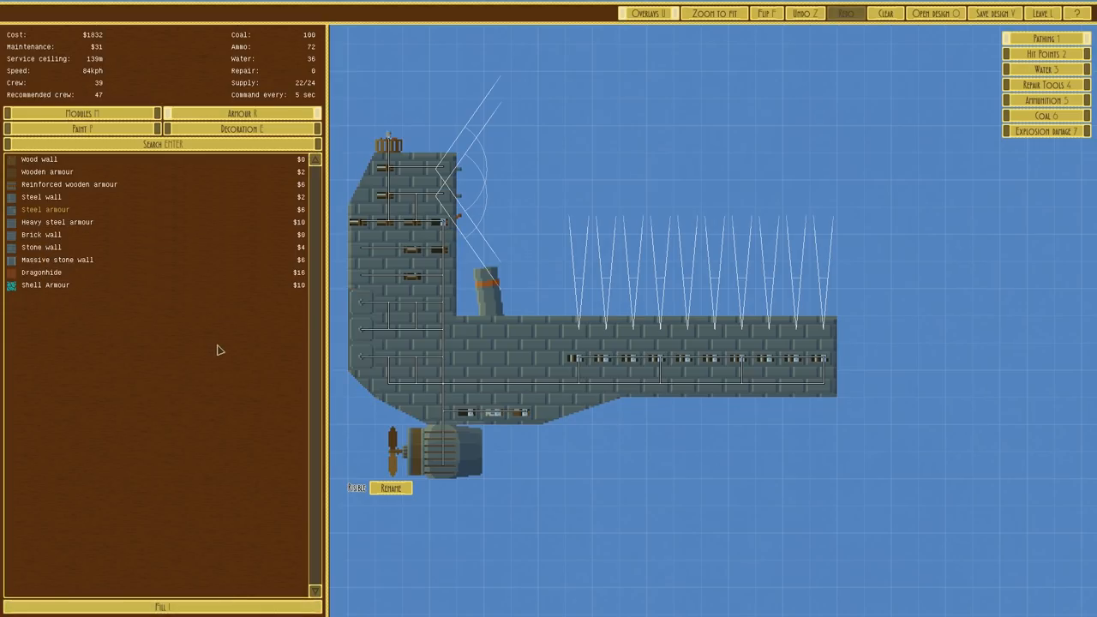
mouse_move(56, 222)
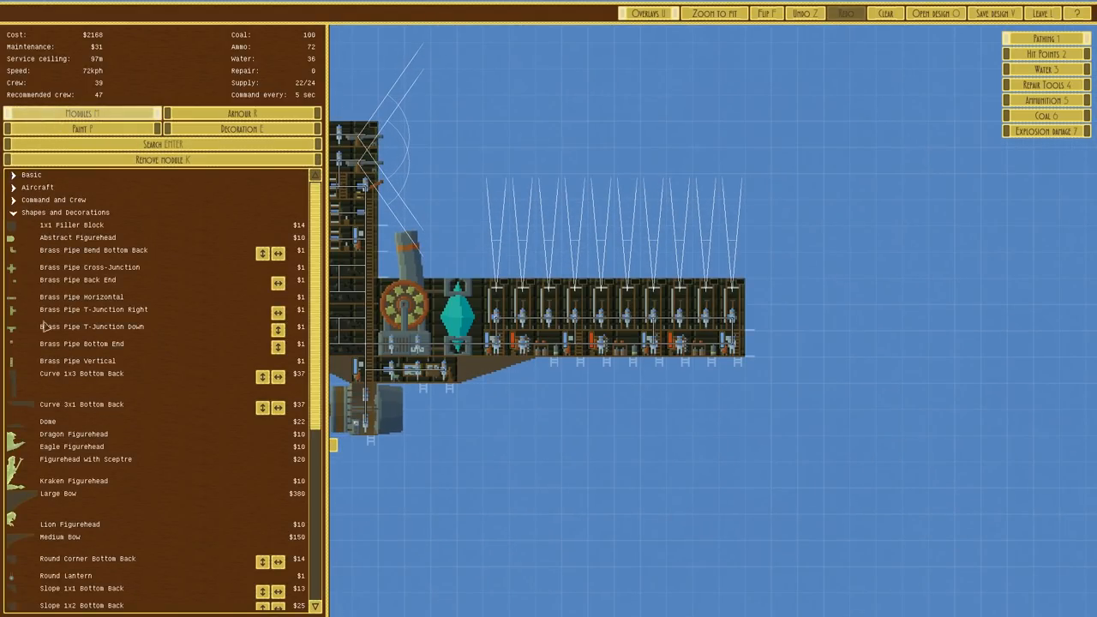
Step: Taper the bow with Top Front slopes and hang round lanterns beneath the hull
scroll("down", 3)
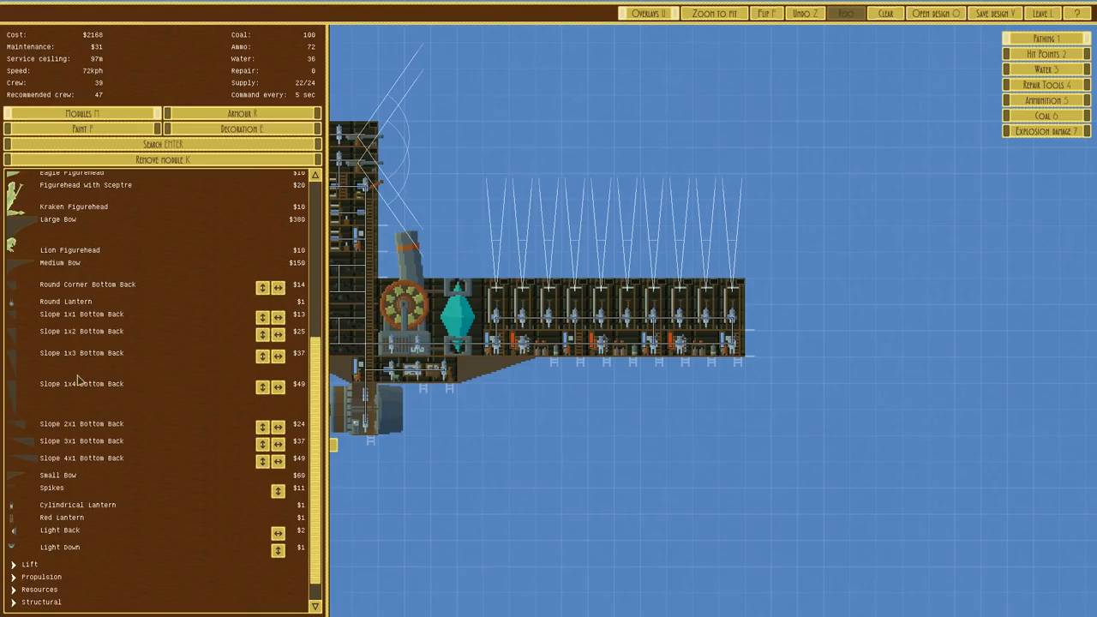
mouse_move(68, 314)
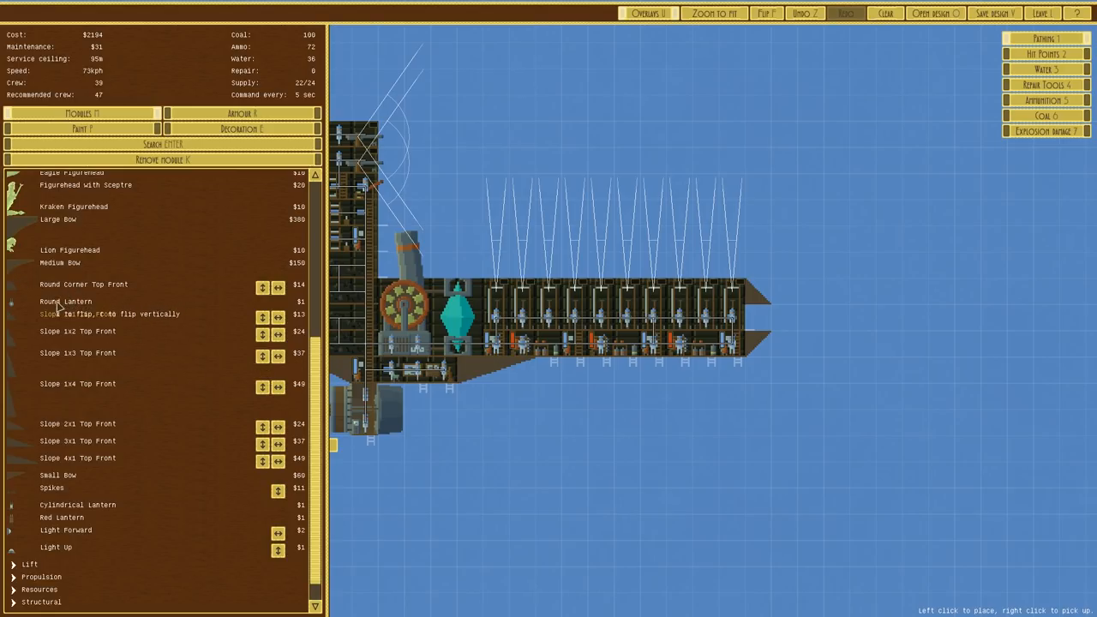
left_click(682, 376)
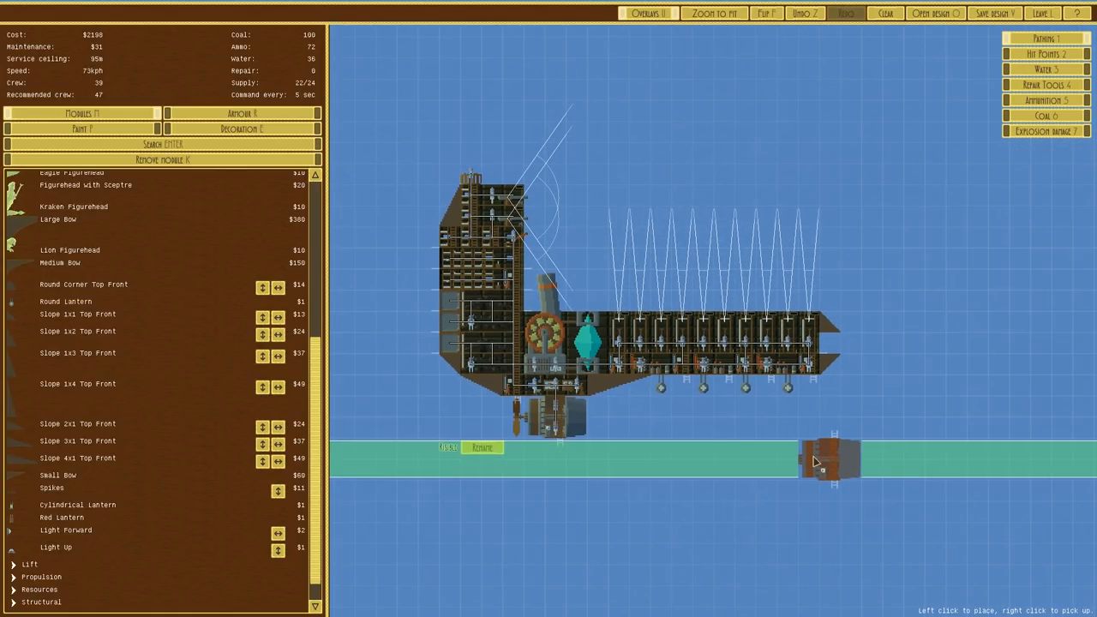
left_click(527, 420)
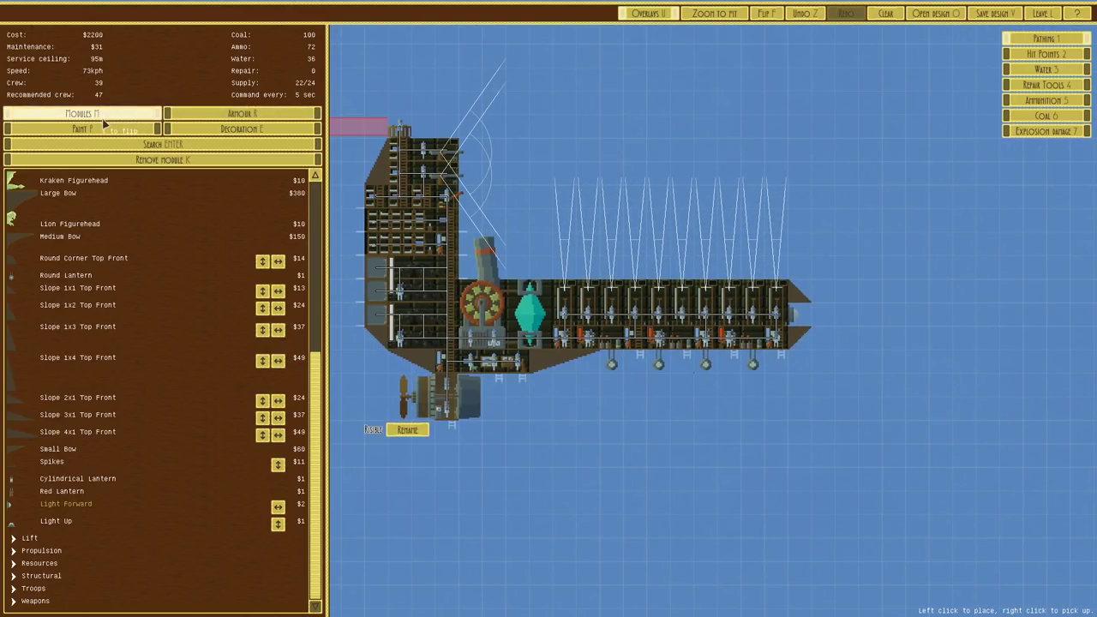
Step: Put a coat of arms on the tower and a SANDWICH name plate on the hull
left_click(241, 129)
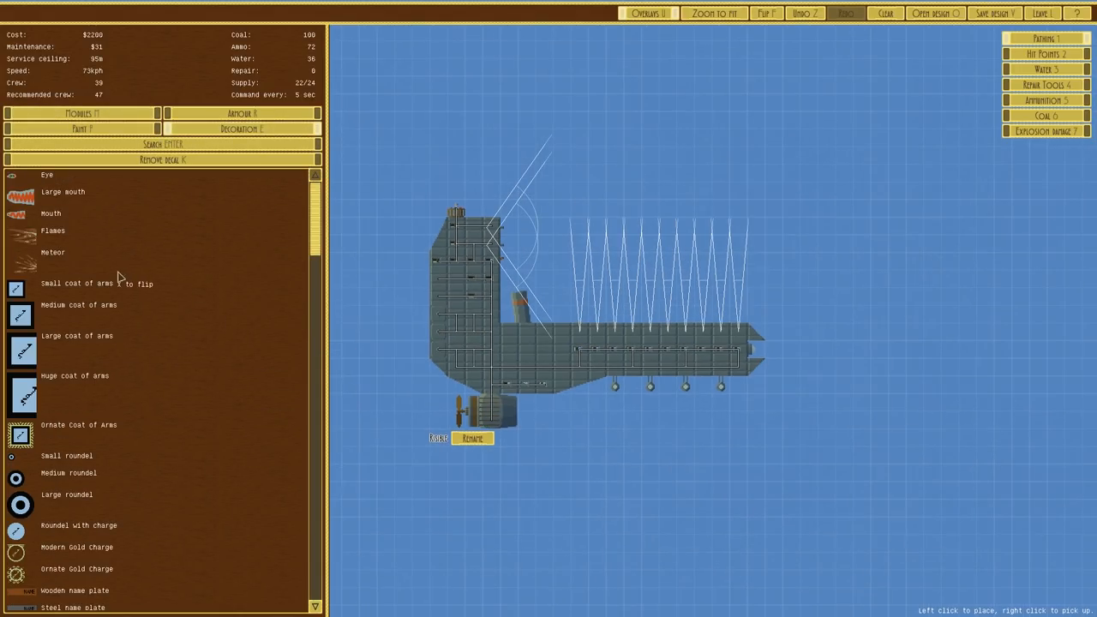
mouse_move(58, 267)
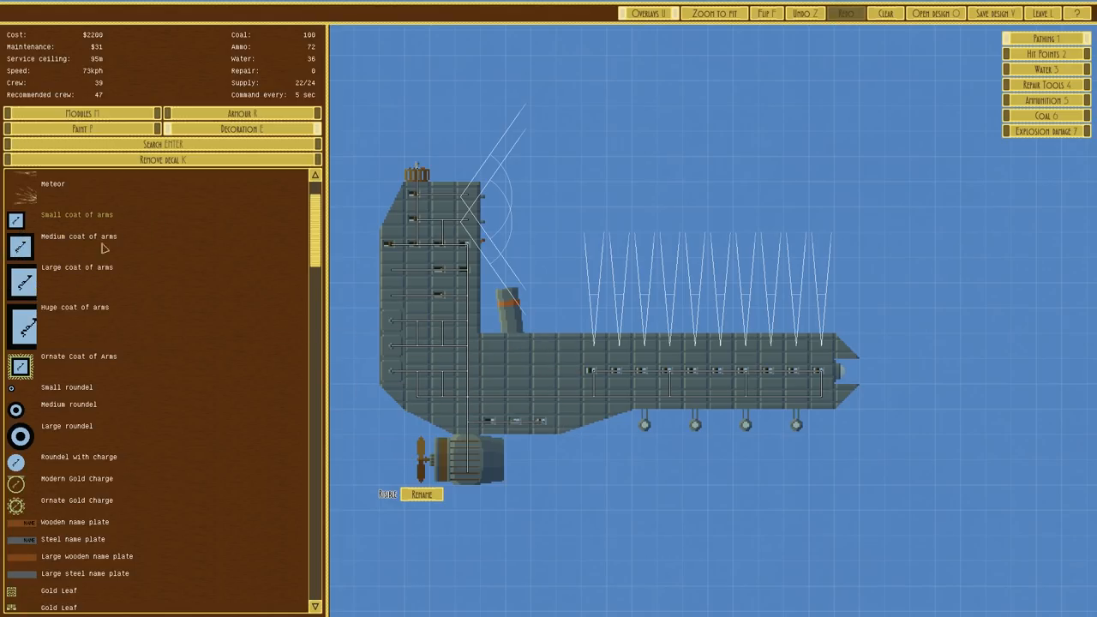
mouse_move(186, 263)
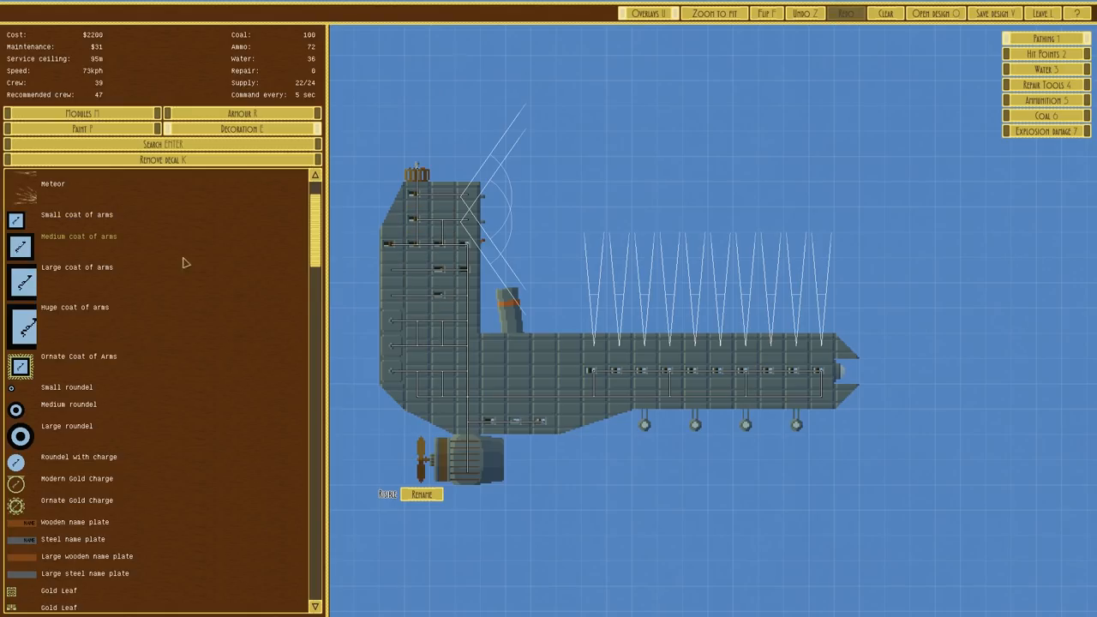
left_click(76, 215)
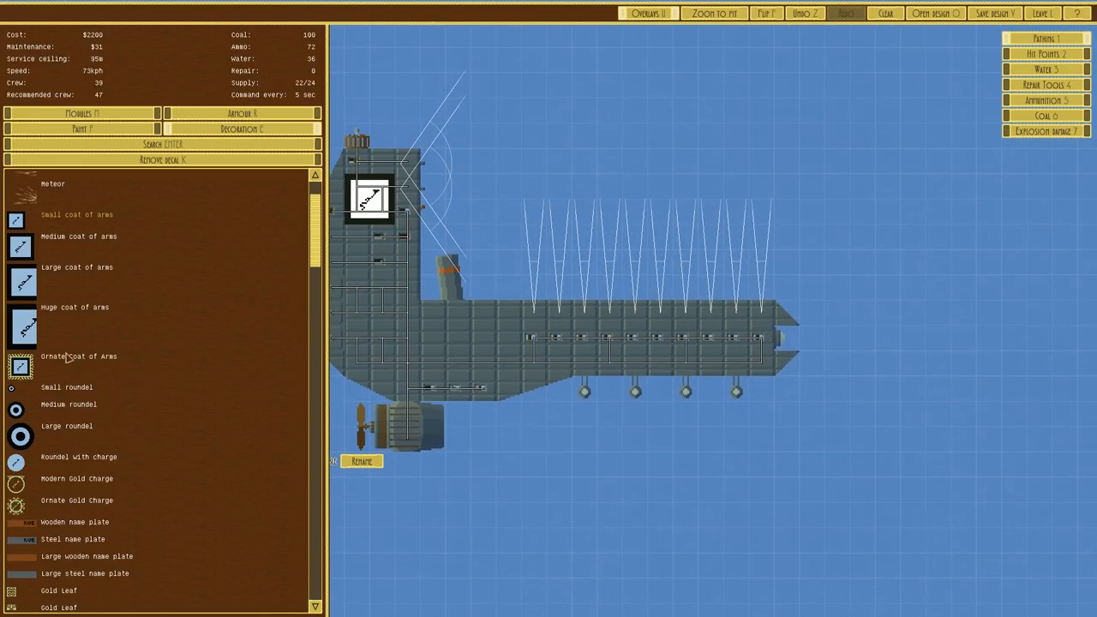
scroll("down", 3)
type("Sandwich")
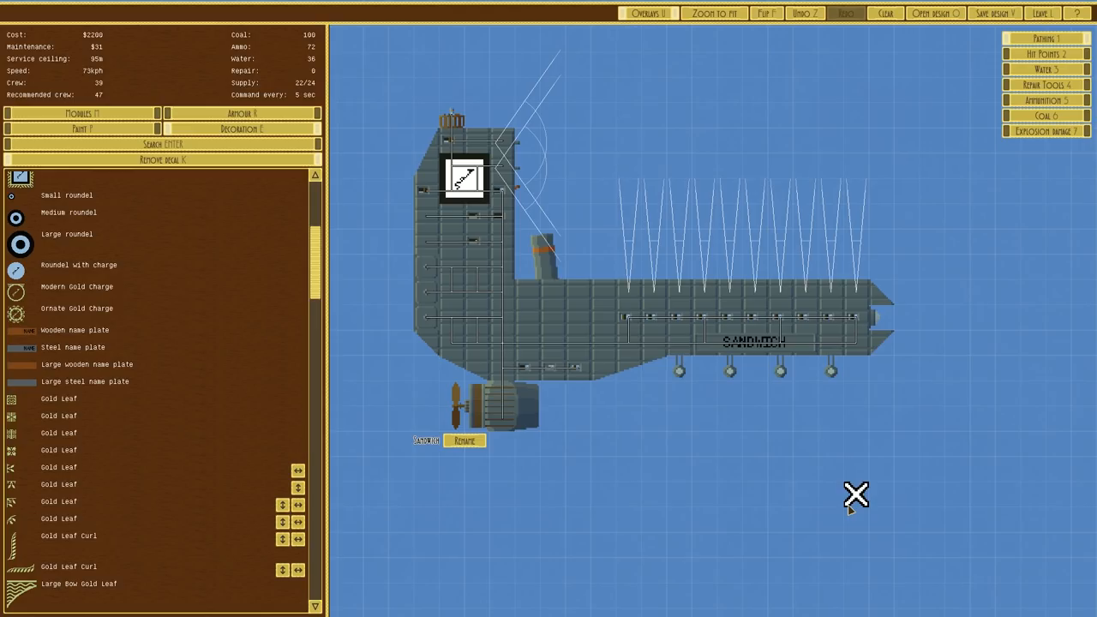
mouse_move(1005, 37)
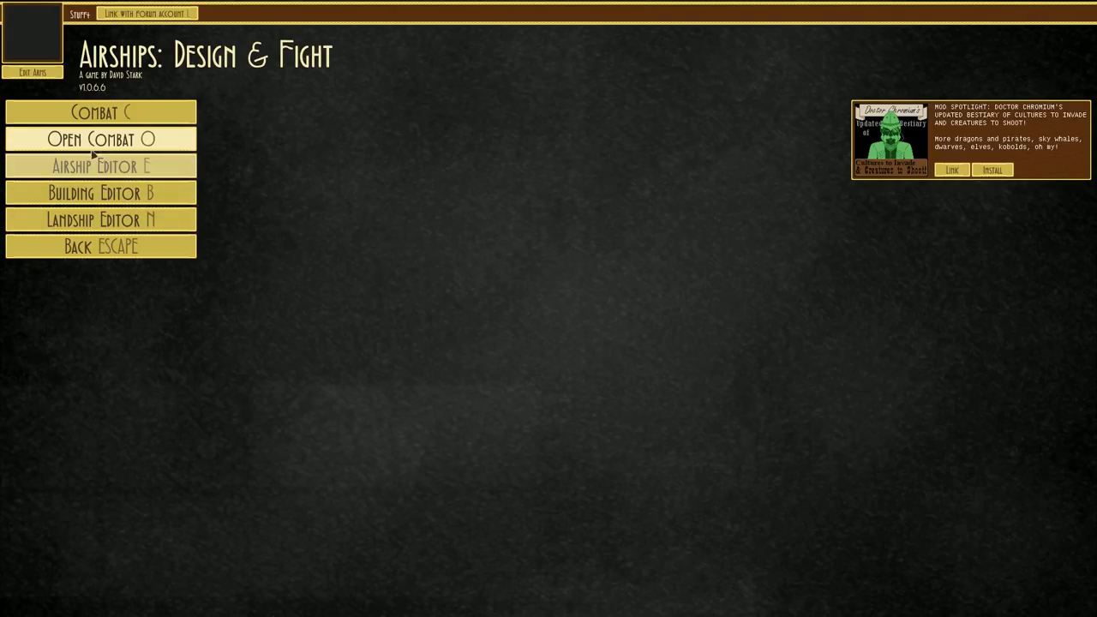
mouse_move(101, 192)
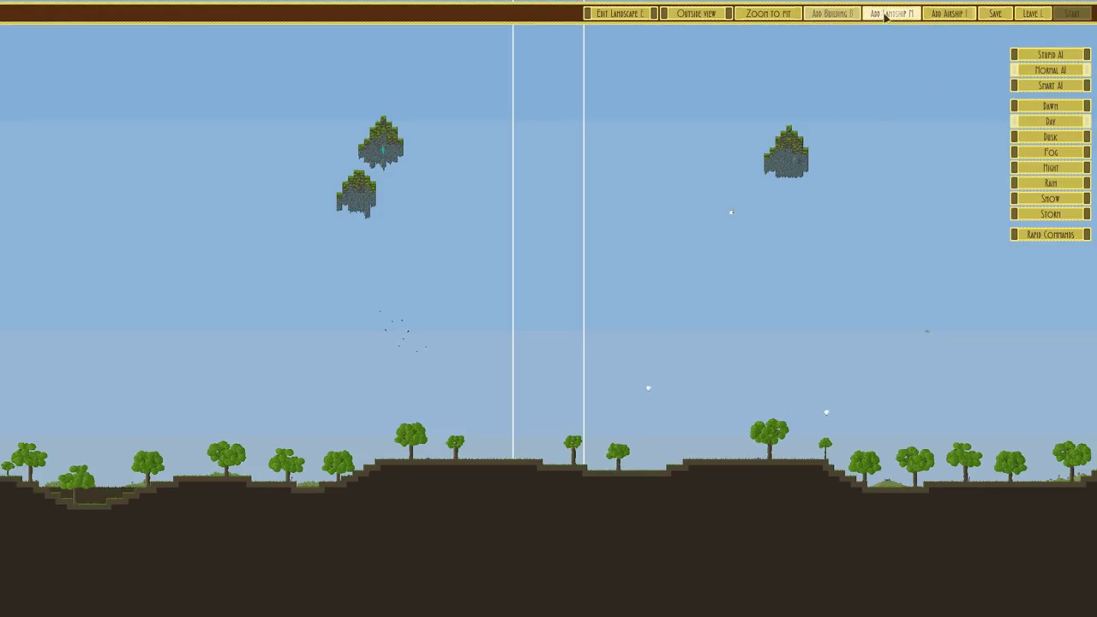
Step: Add the Sandwich design to the player side of the Open Combat map
left_click(891, 13)
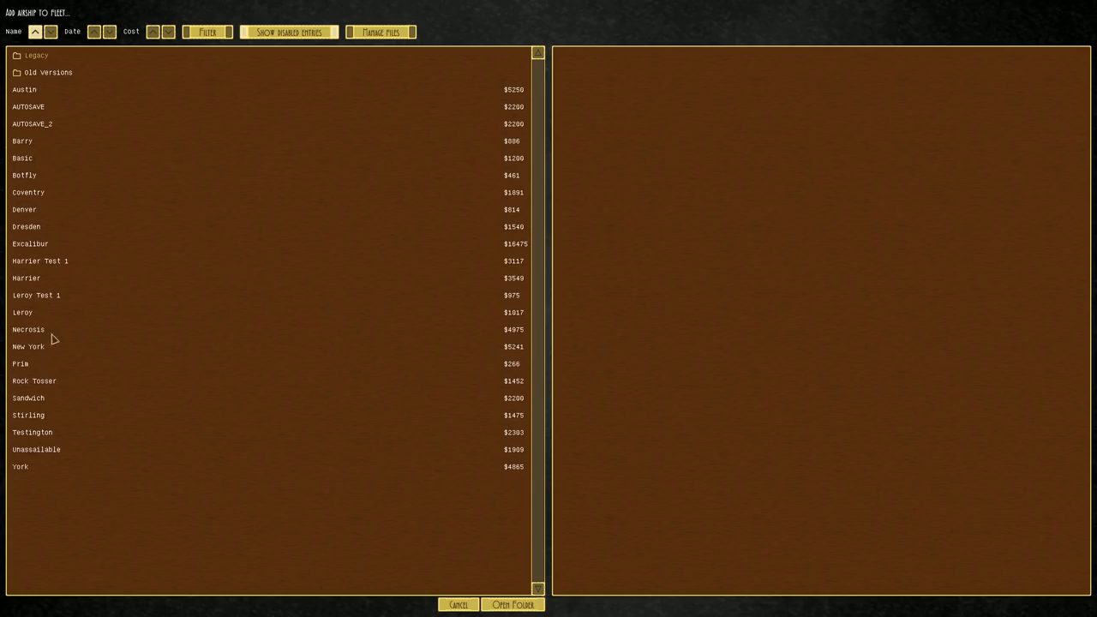
left_click(513, 605)
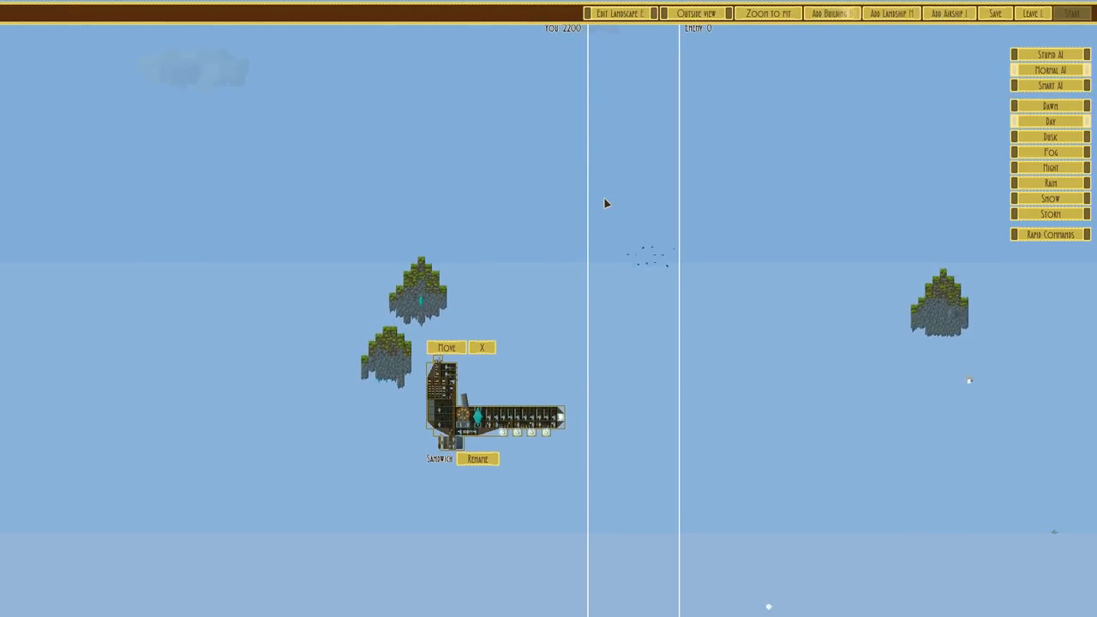
Step: Preview stats of Dresden, AUTOSAVE, Coventry, Testington, Unassailable, Harrier, then Dresden again
left_click(947, 13)
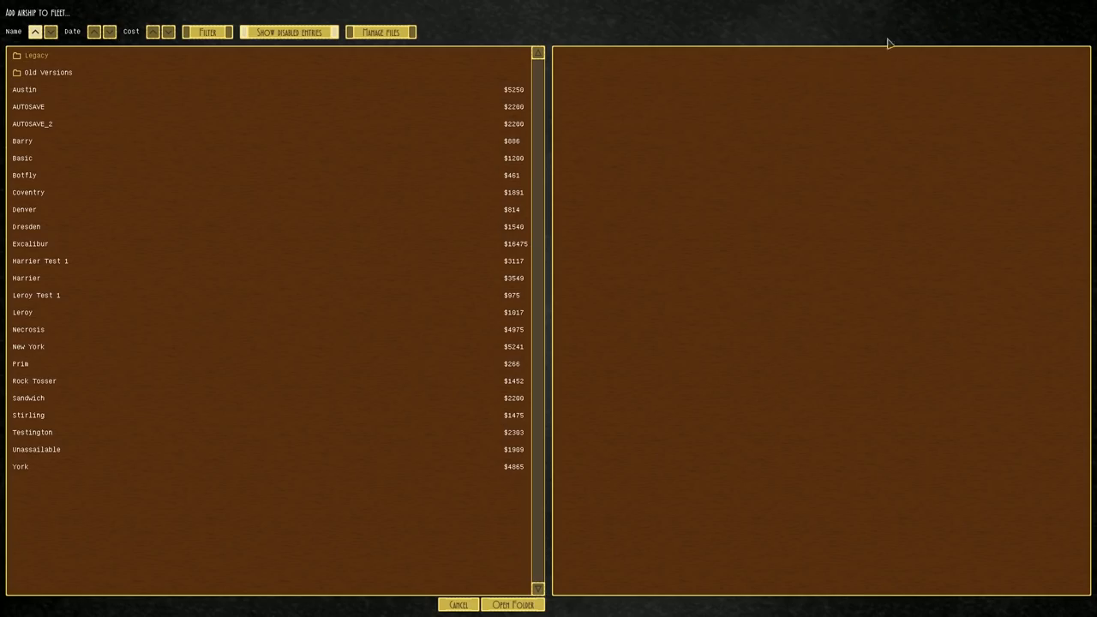
mouse_move(518, 234)
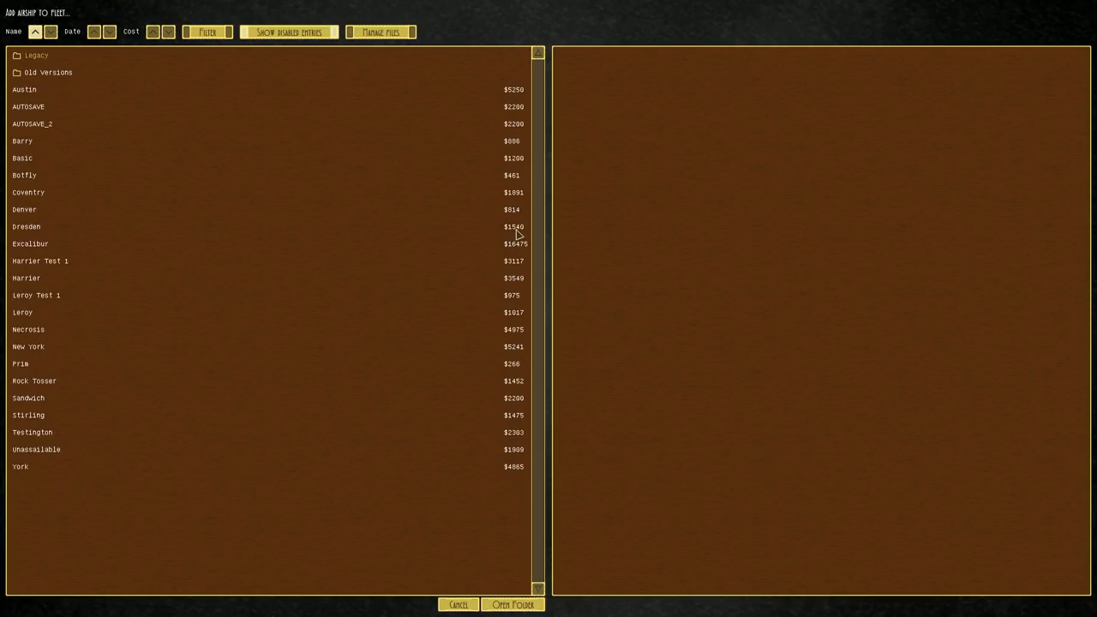
left_click(26, 226)
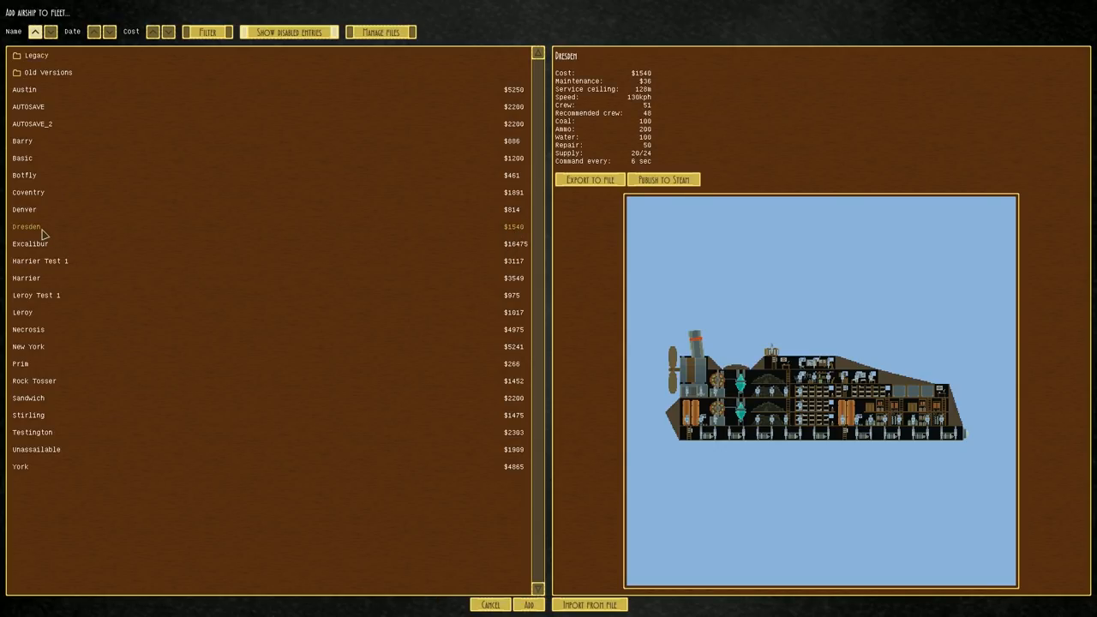
mouse_move(26, 127)
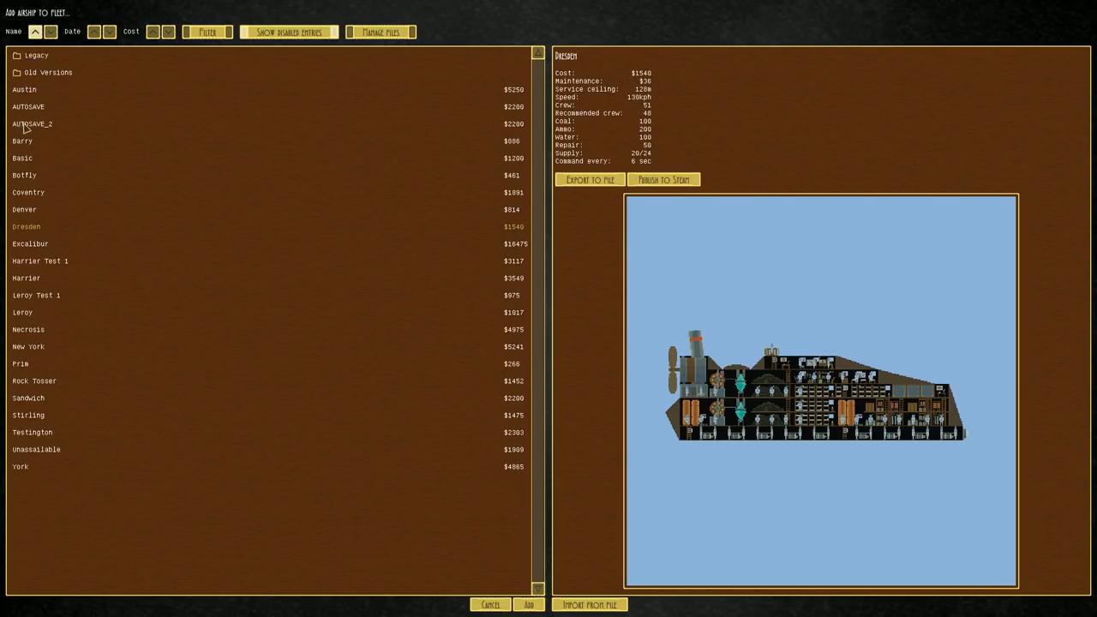
left_click(28, 398)
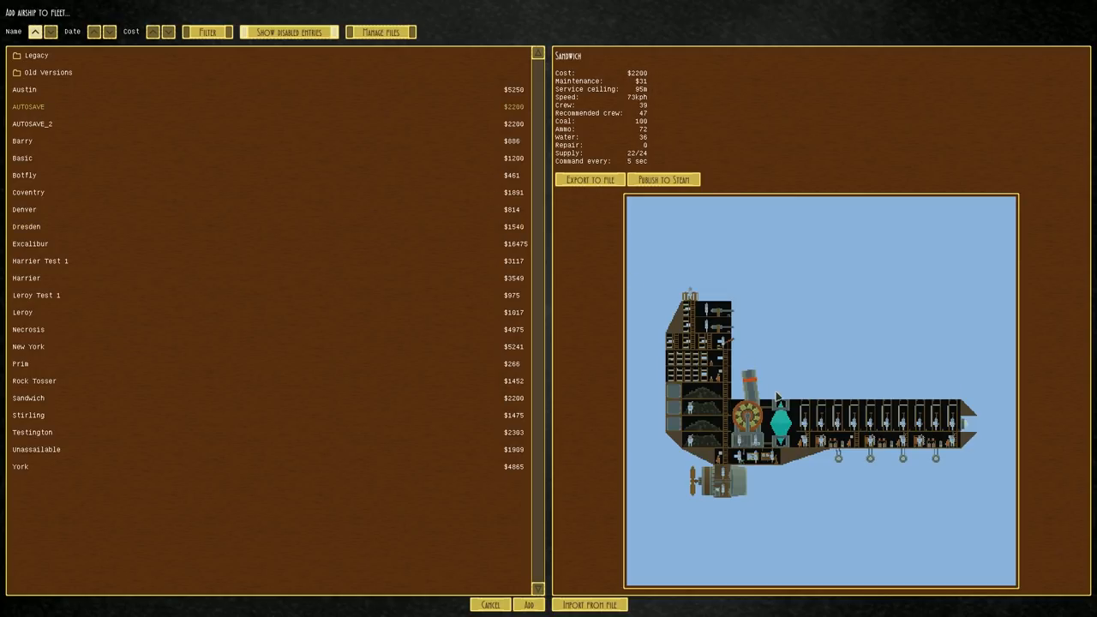
mouse_move(14, 196)
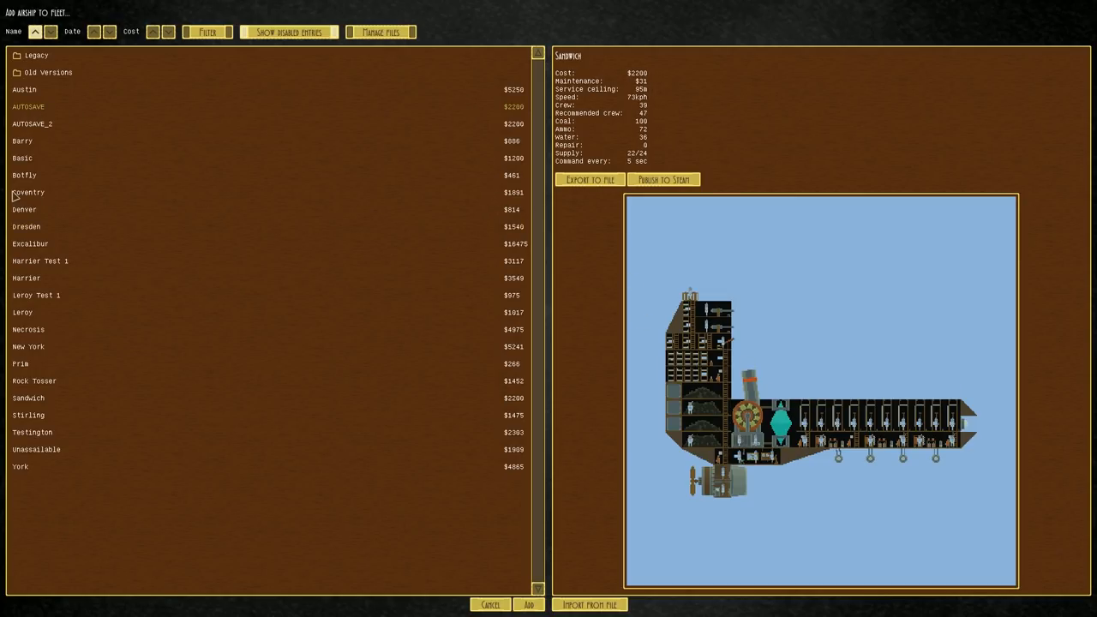
left_click(29, 192)
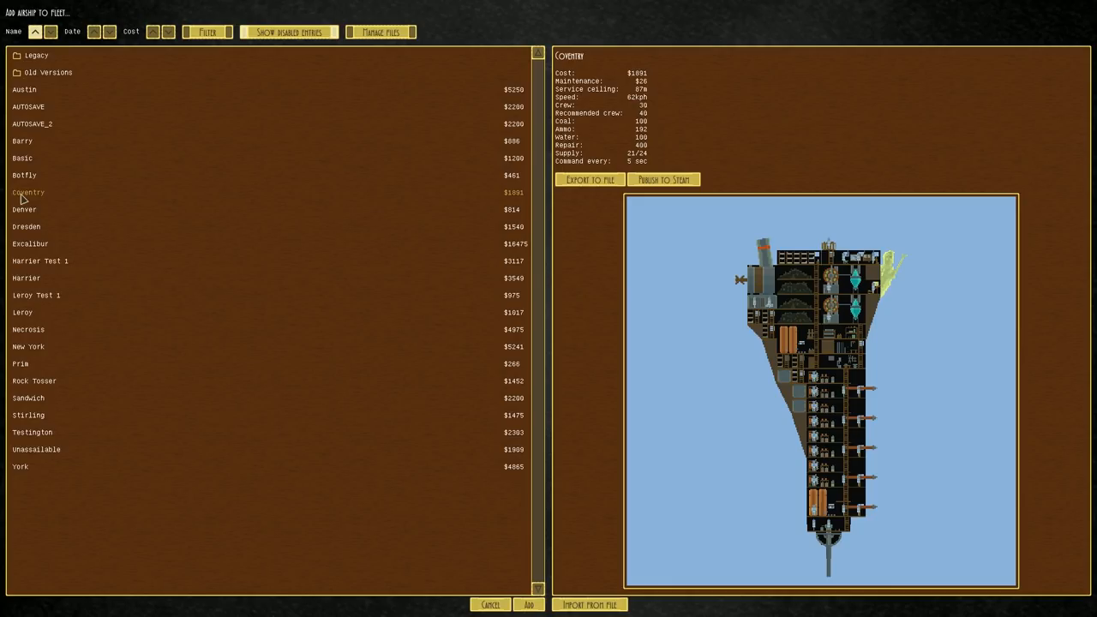
mouse_move(516, 304)
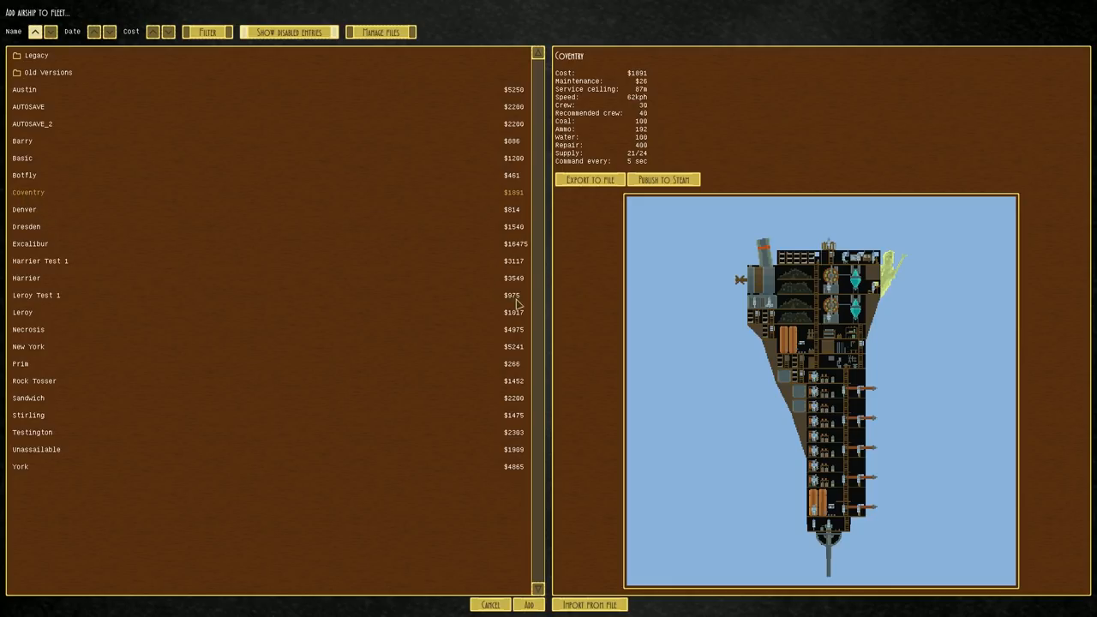
mouse_move(520, 401)
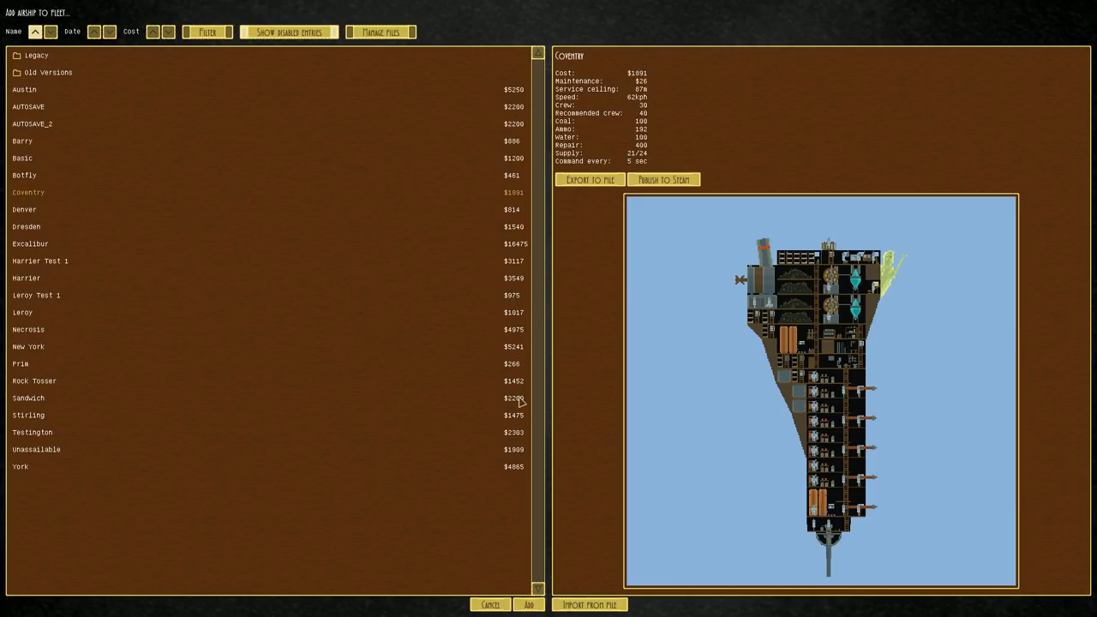
left_click(33, 432)
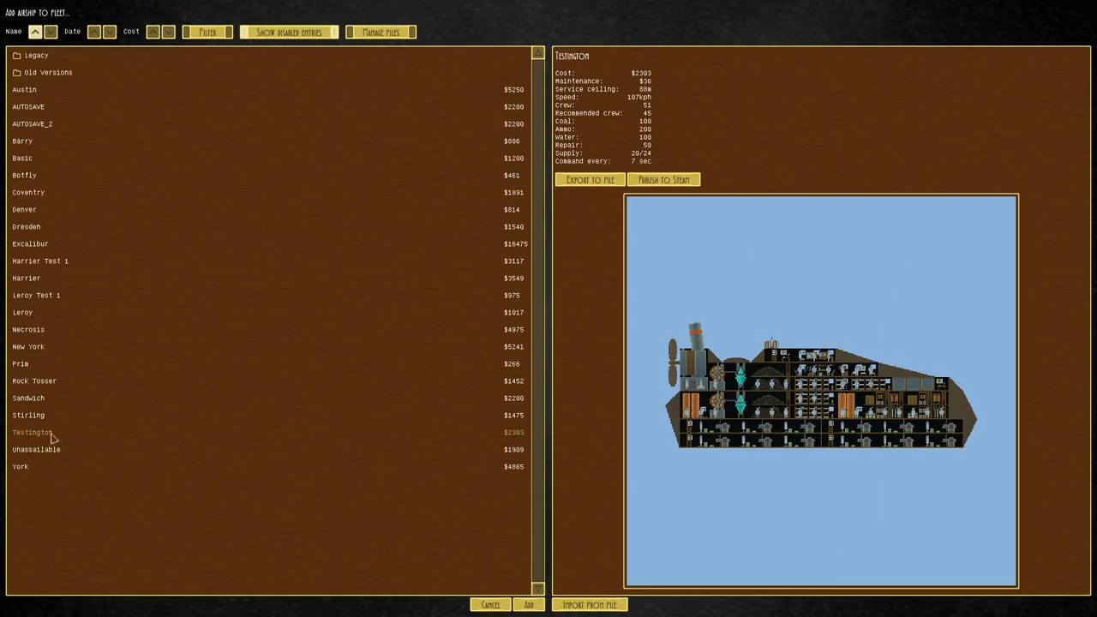
mouse_move(43, 437)
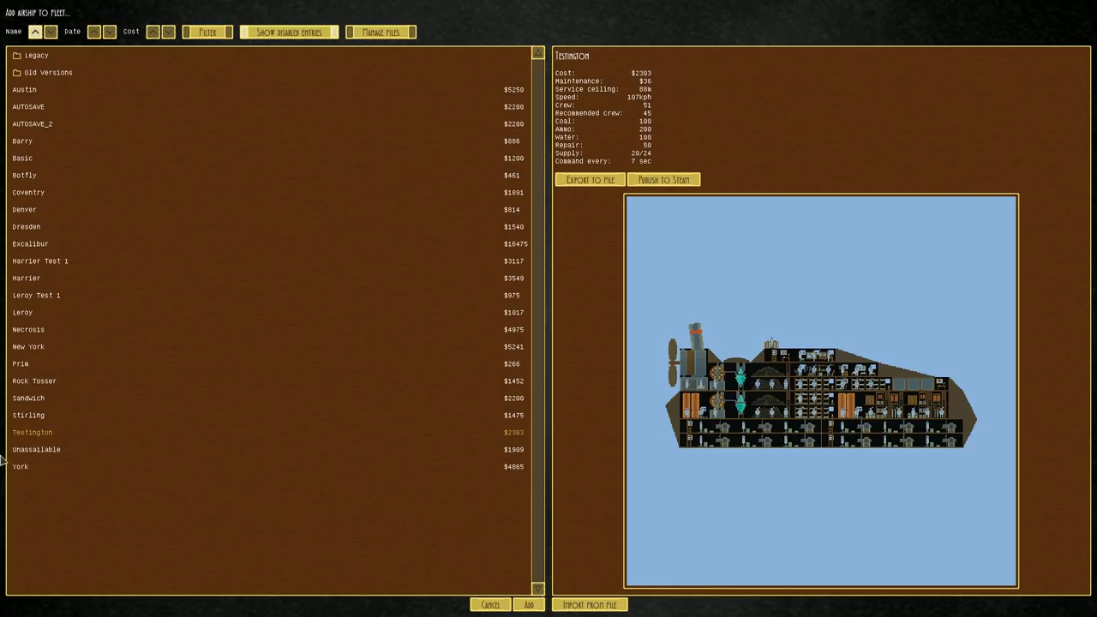
left_click(36, 449)
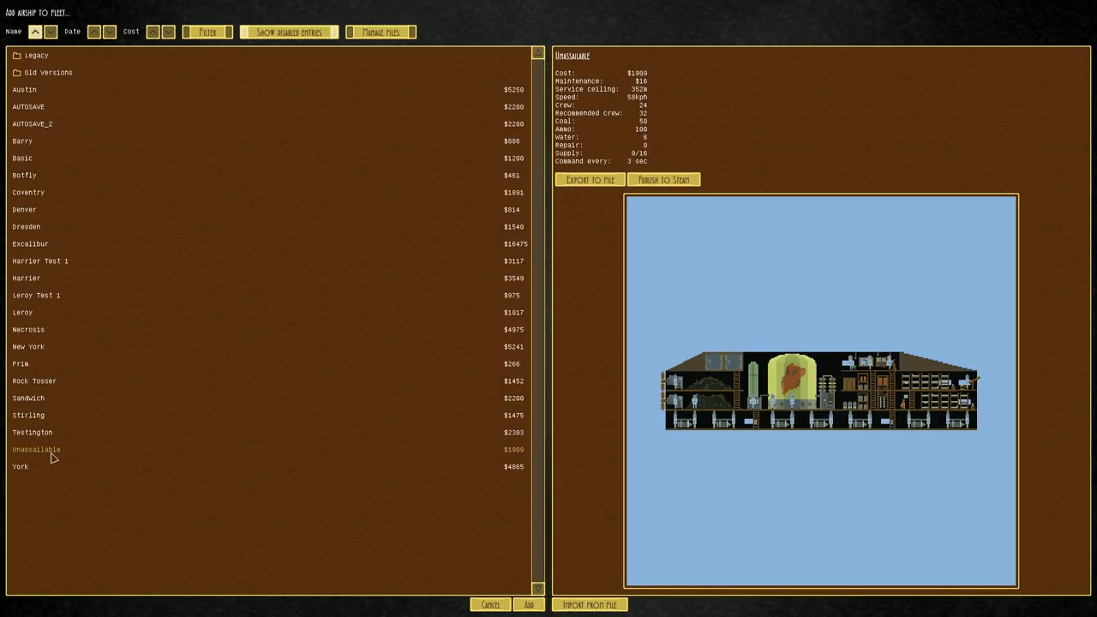
mouse_move(47, 456)
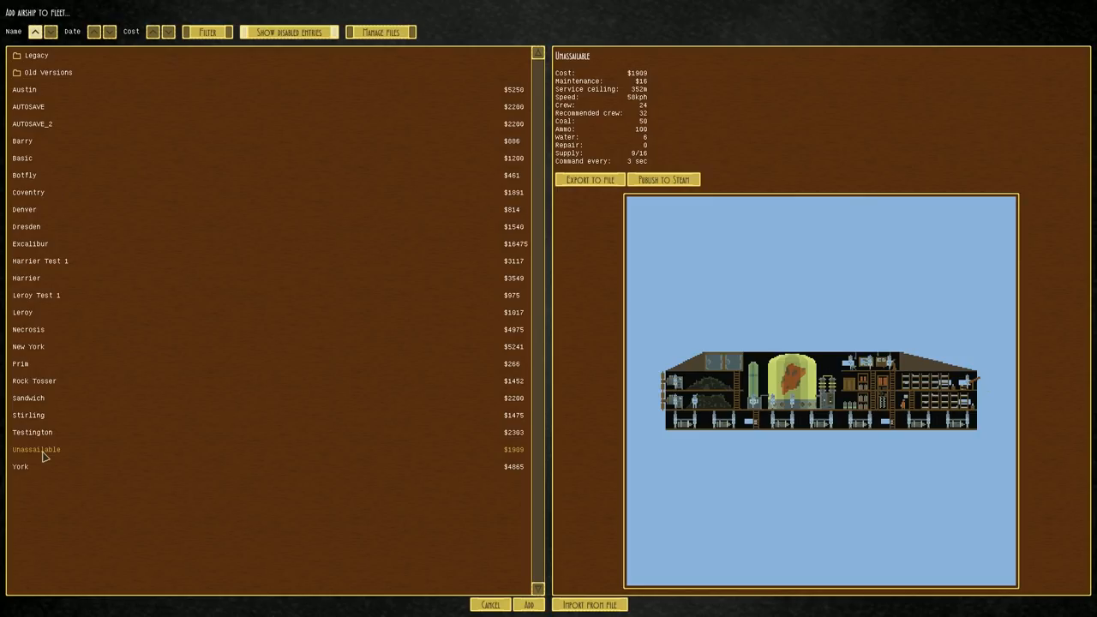
mouse_move(62, 354)
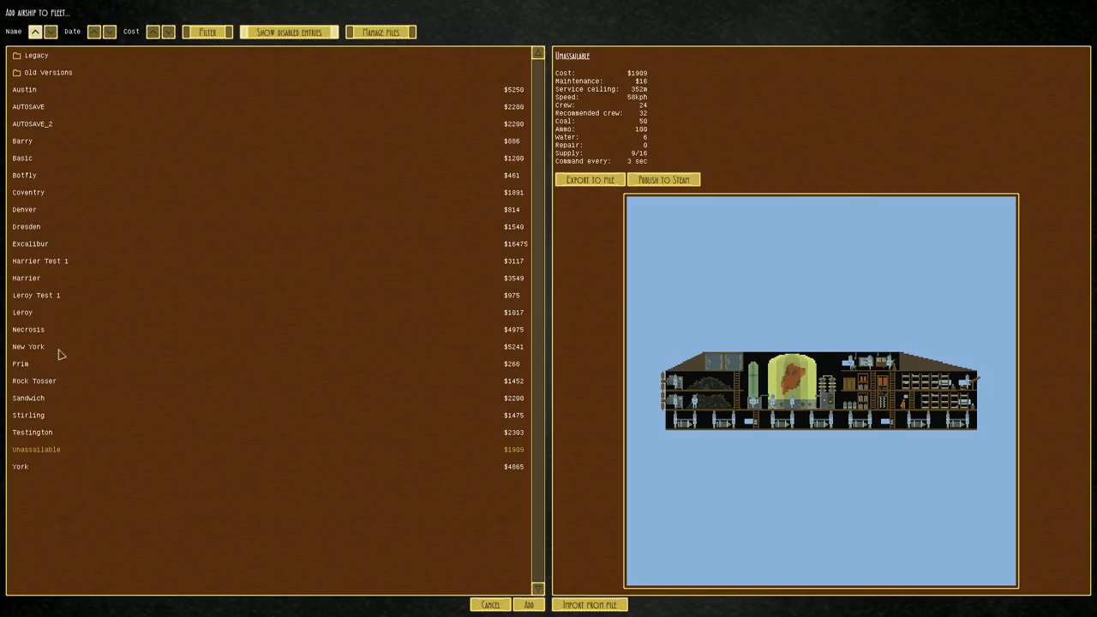
left_click(26, 278)
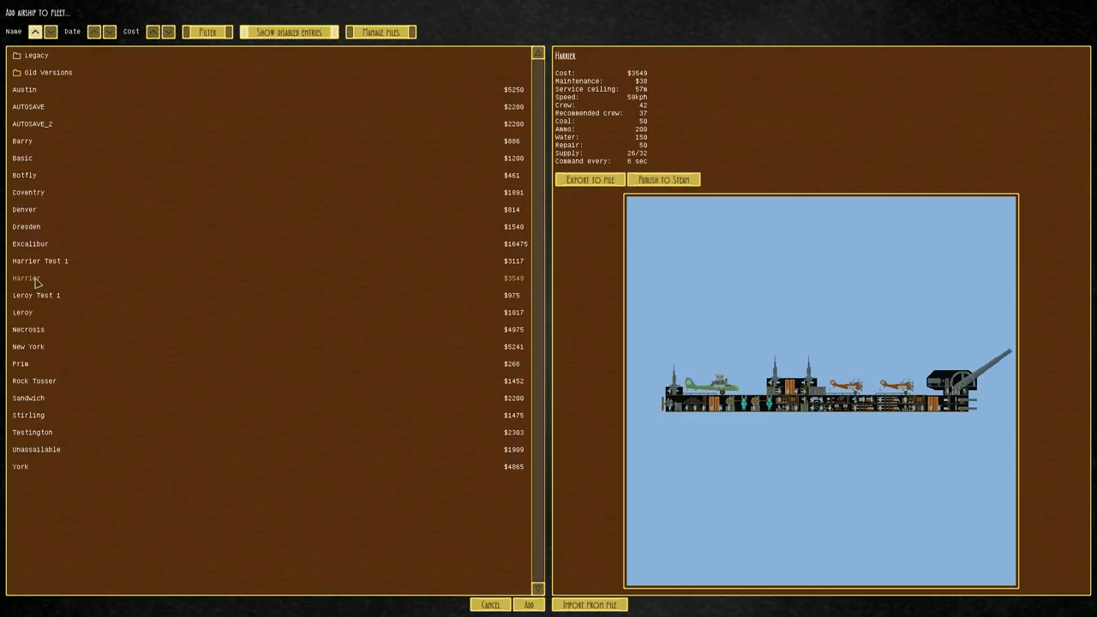
left_click(27, 226)
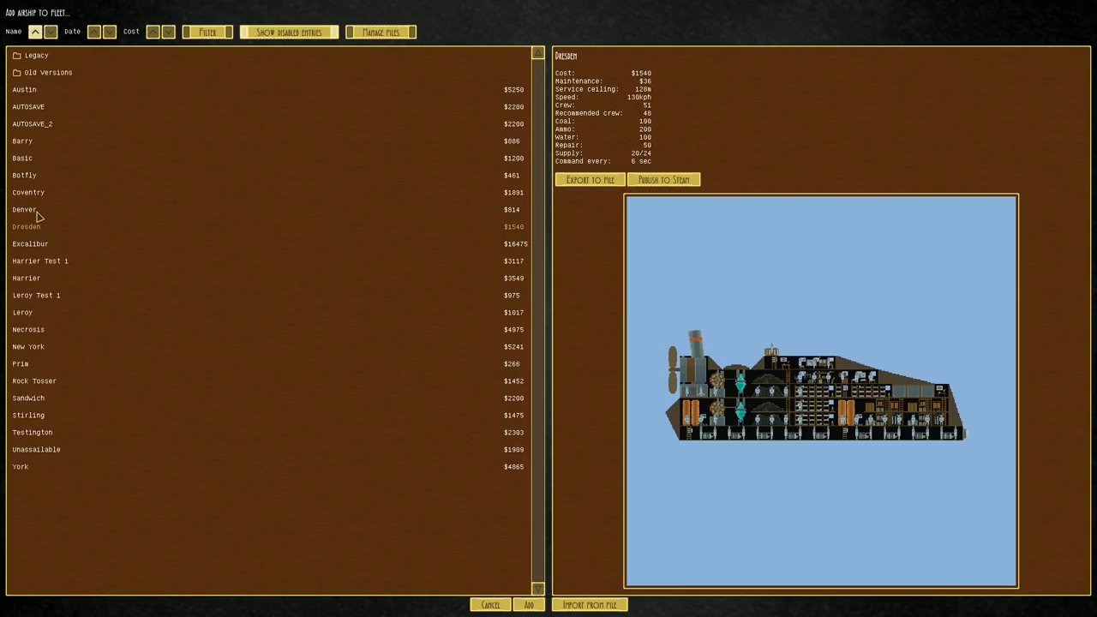
Step: Add the Coventry airship to the battle opposite the Sandwich
left_click(529, 605)
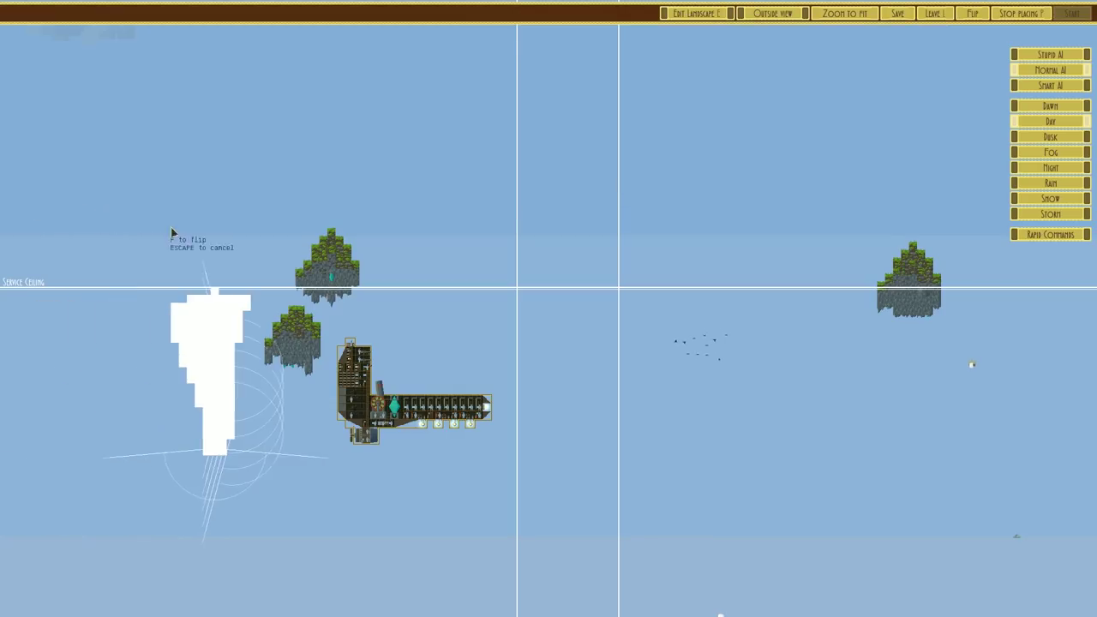
mouse_move(698, 232)
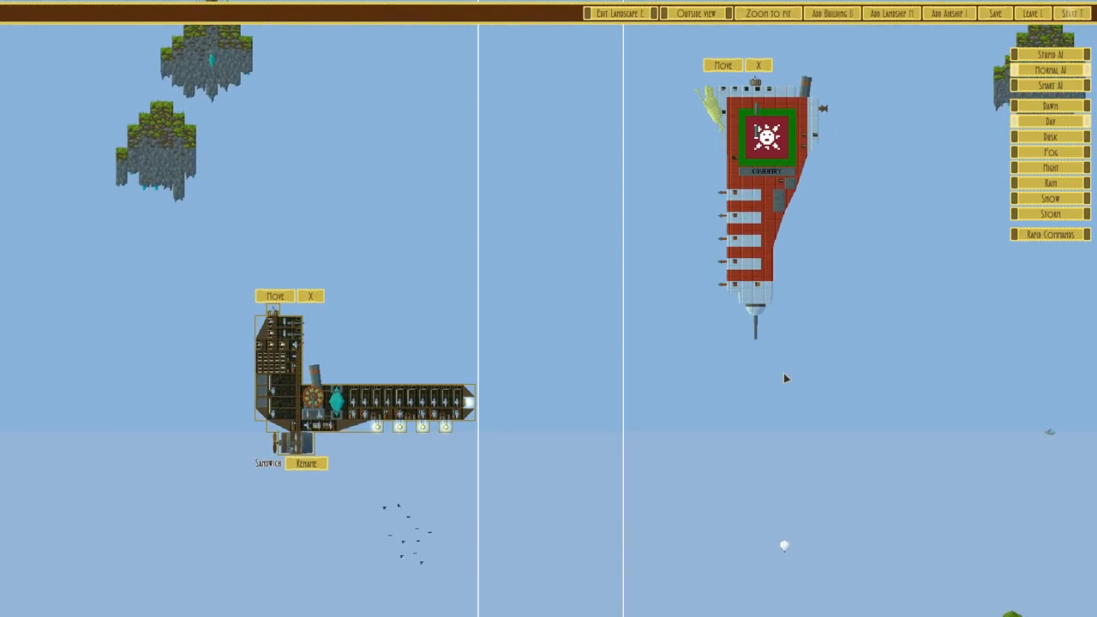
mouse_move(332, 366)
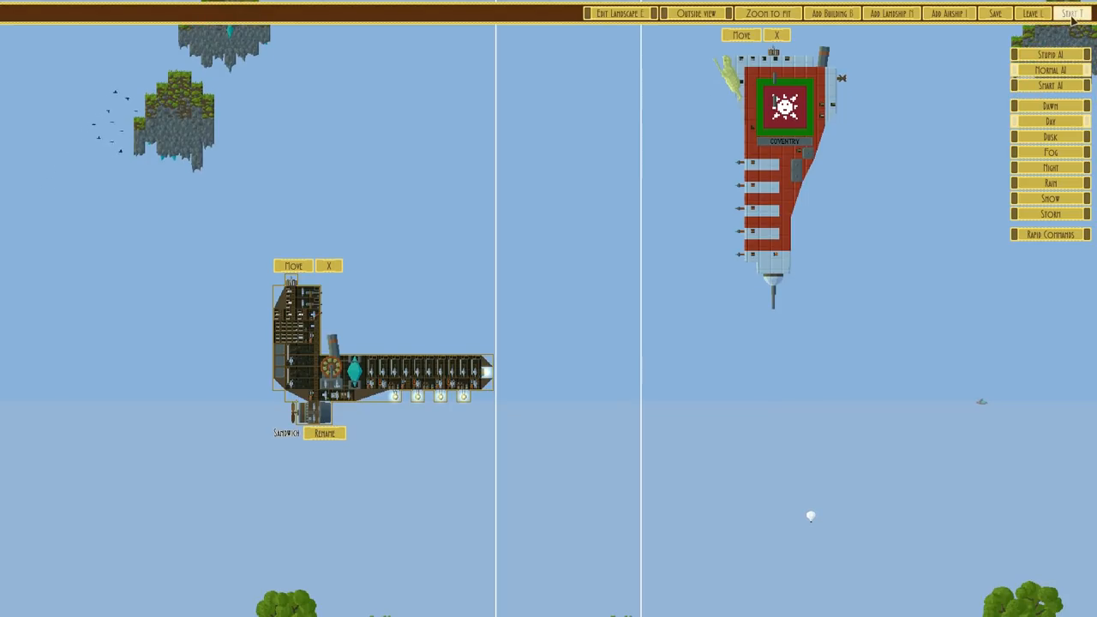
Step: Start the battle and launch tethers at the Coventry, letting combat play out
left_click(1073, 13)
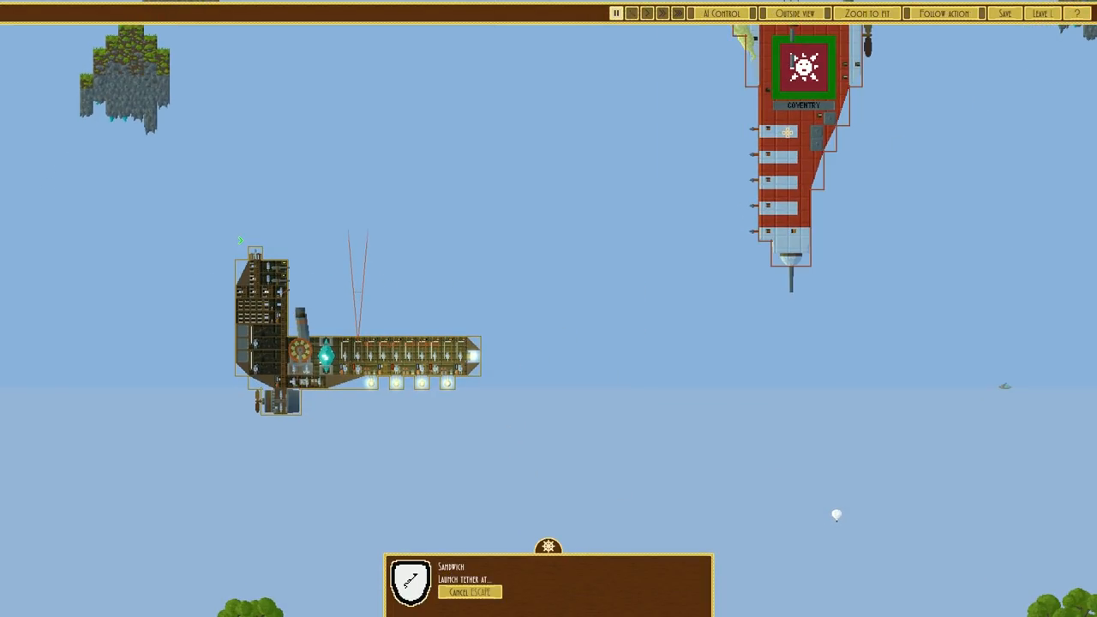
left_click(648, 13)
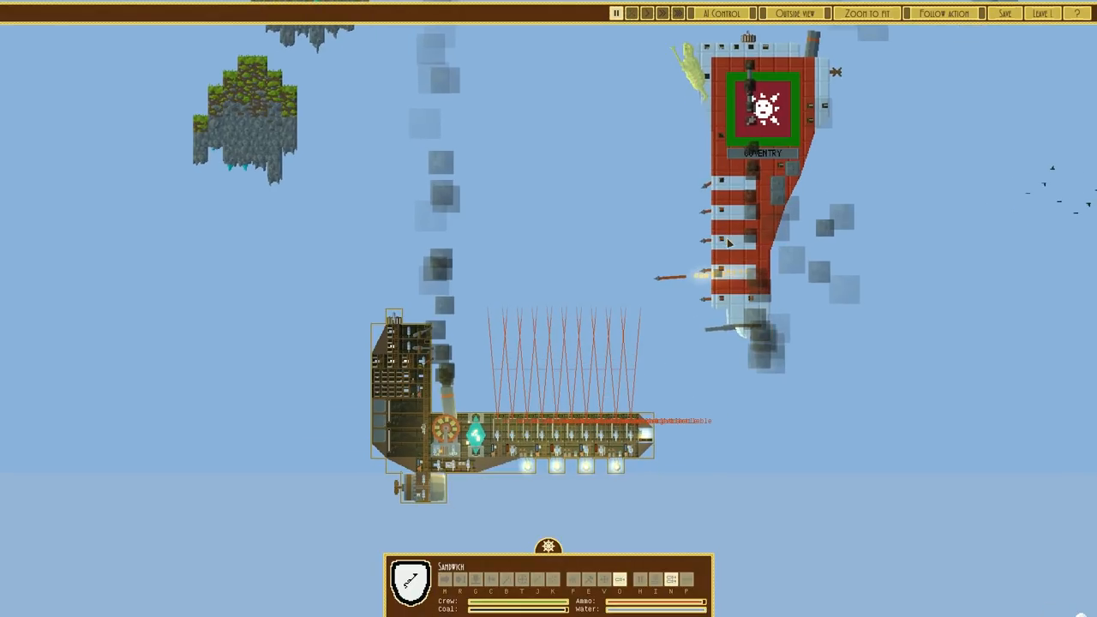
left_click(615, 13)
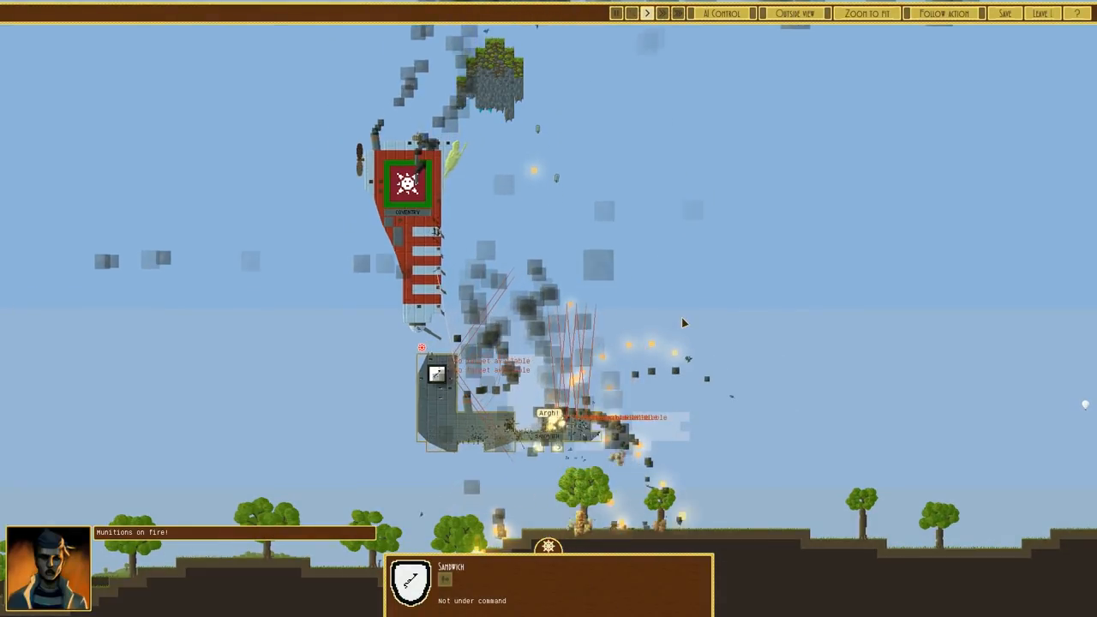
Step: Leave the lost battle, confirm, and enter the custom combat setup
left_click(1042, 13)
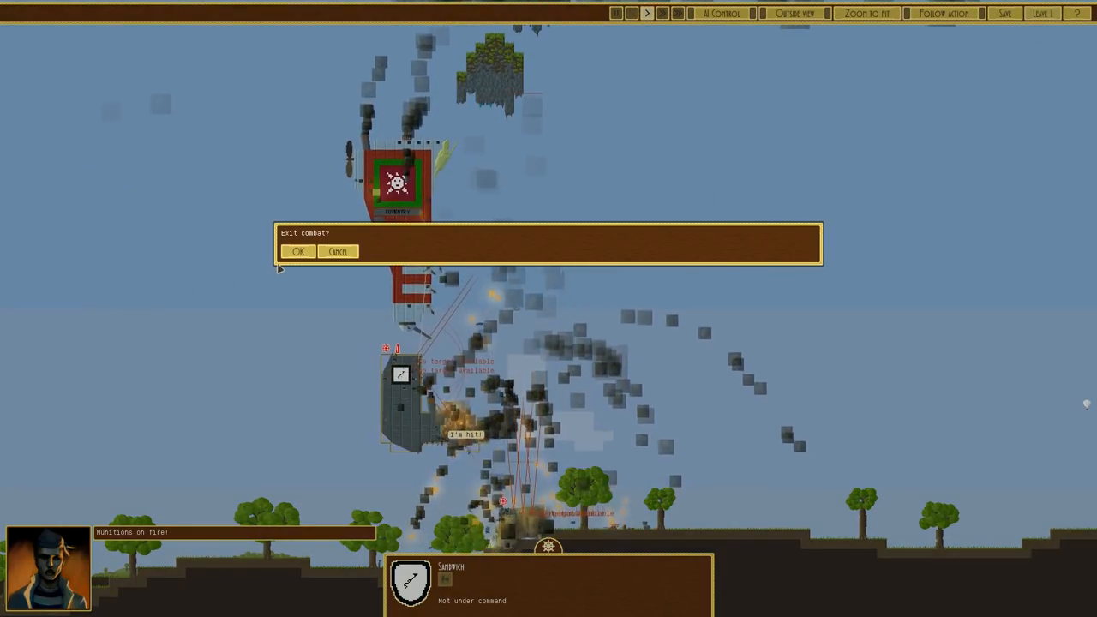
left_click(298, 251)
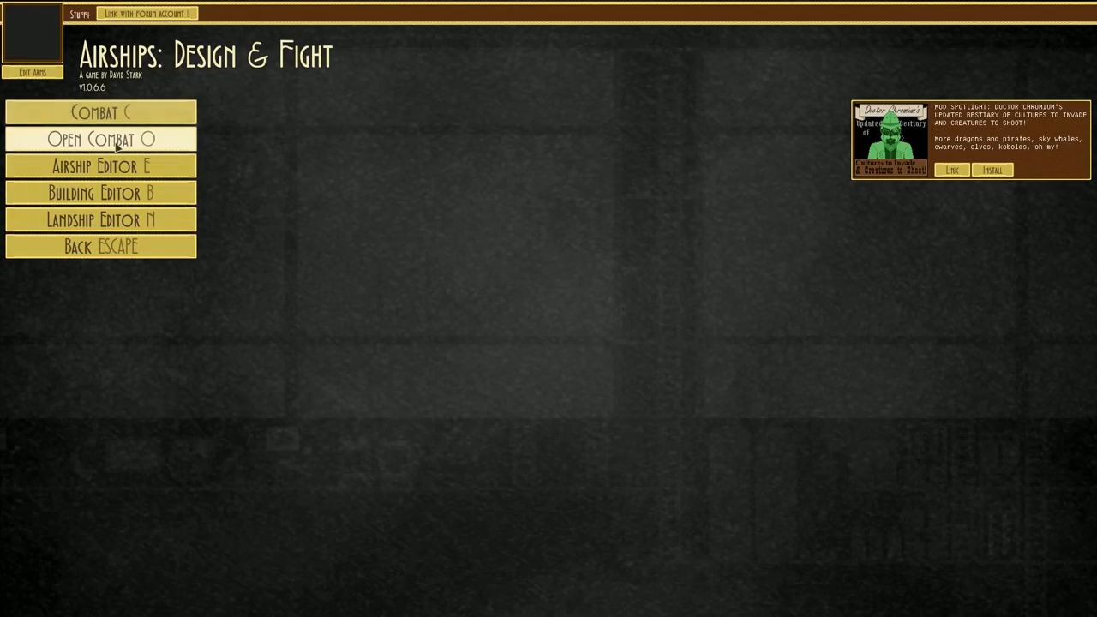
left_click(100, 138)
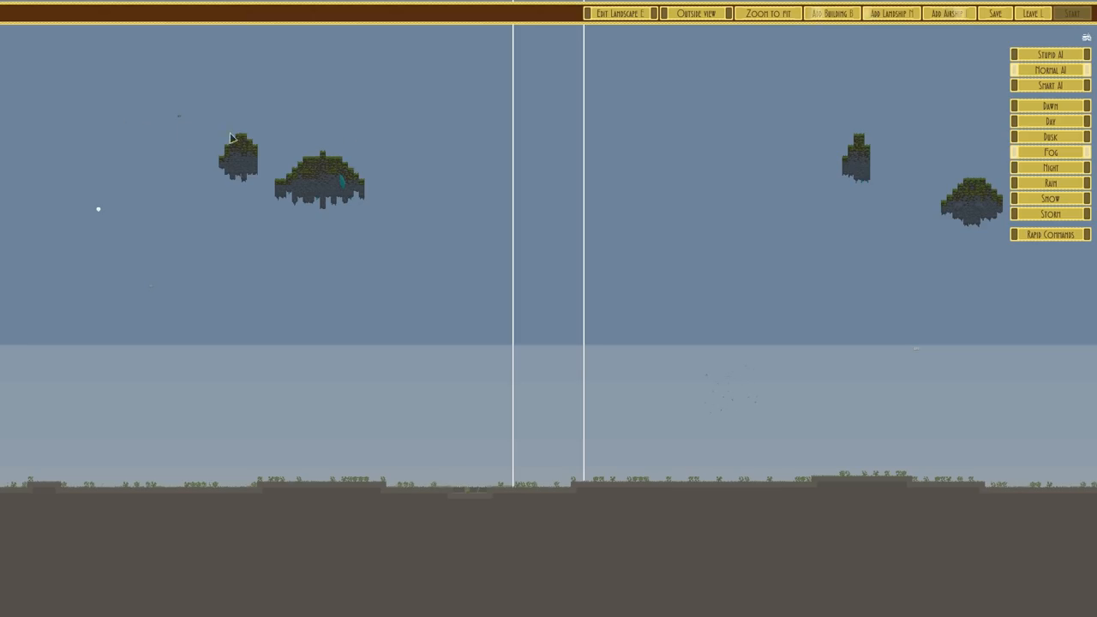
Step: Set the battlefield to day and add the Sandwich against the Stirling
left_click(948, 13)
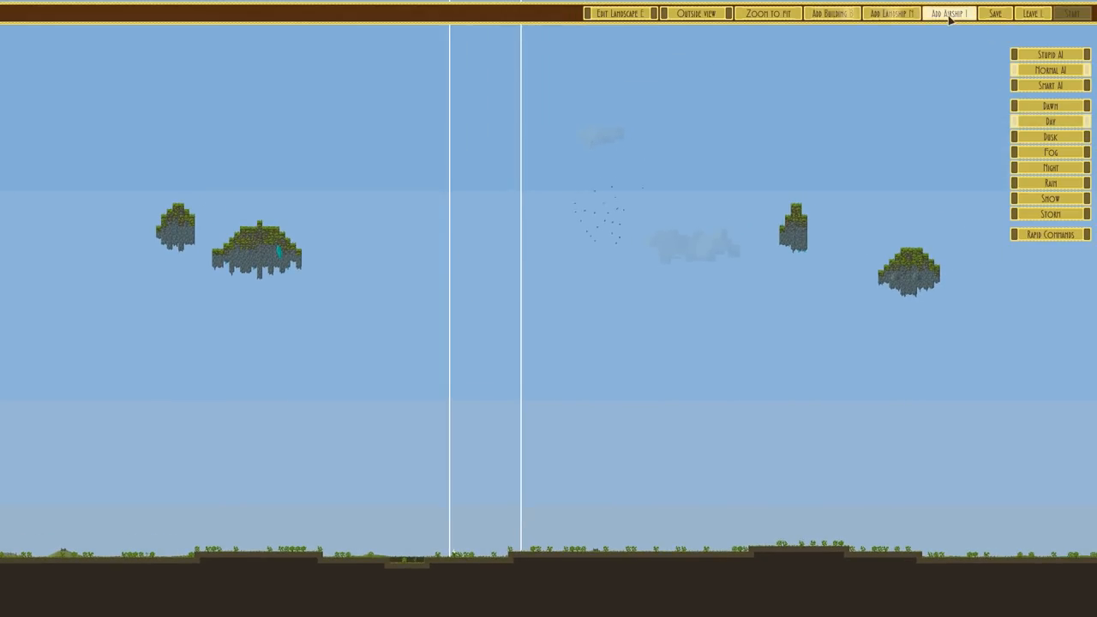
left_click(948, 13)
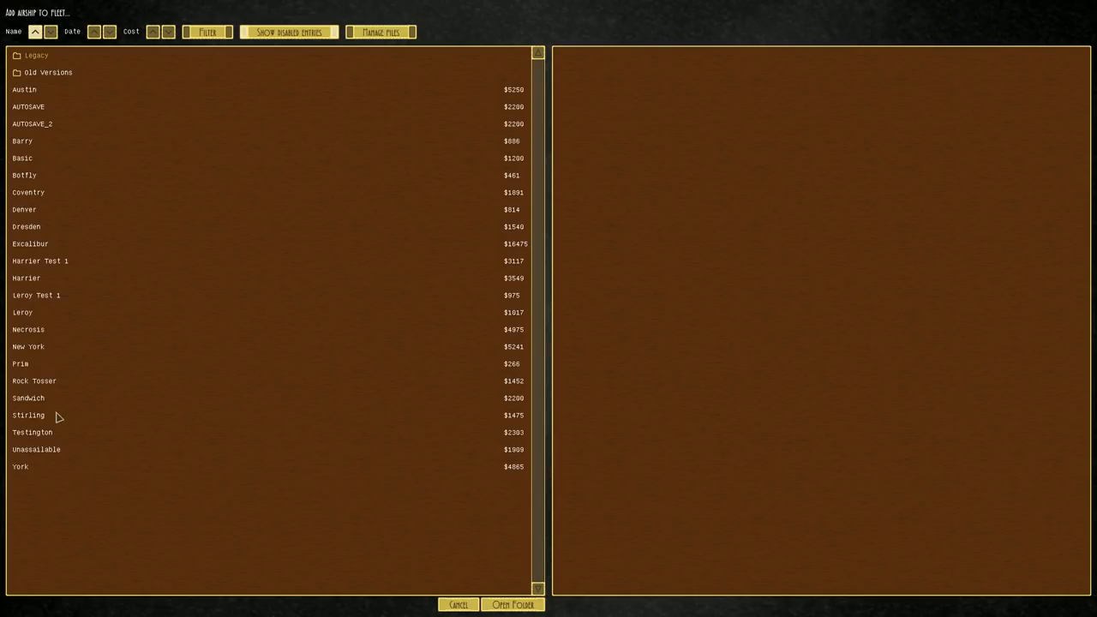
mouse_move(38, 402)
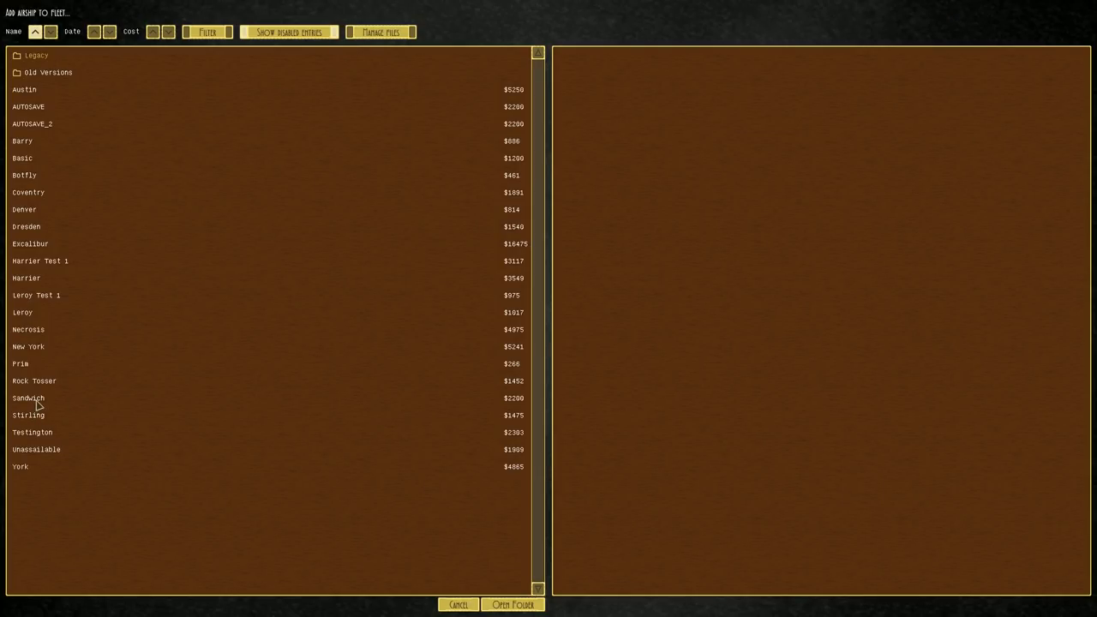
left_click(28, 398)
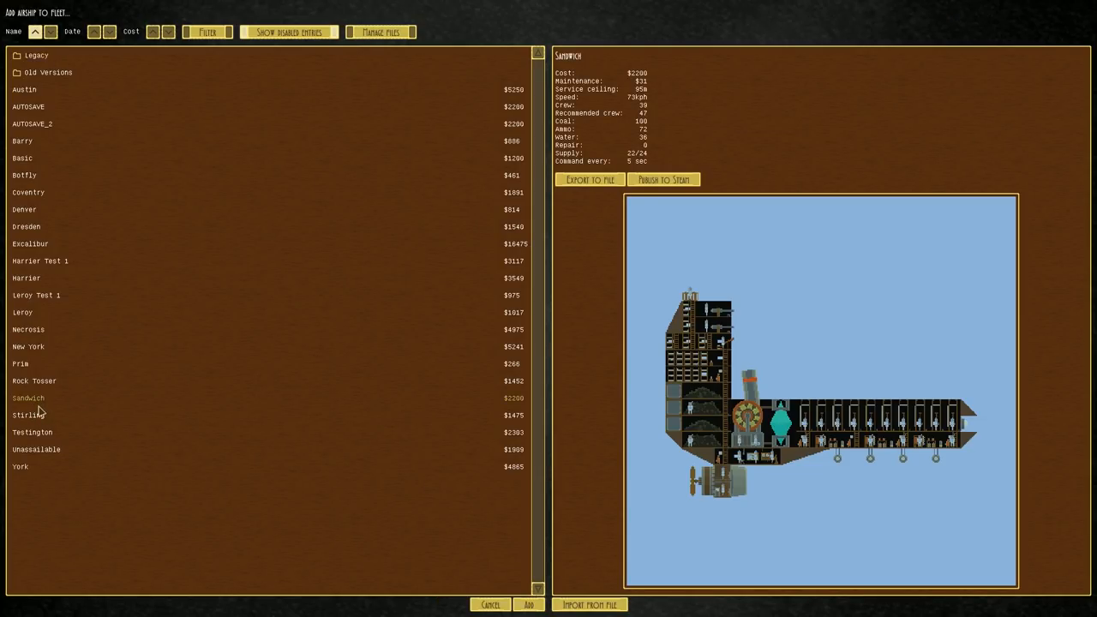
left_click(529, 604)
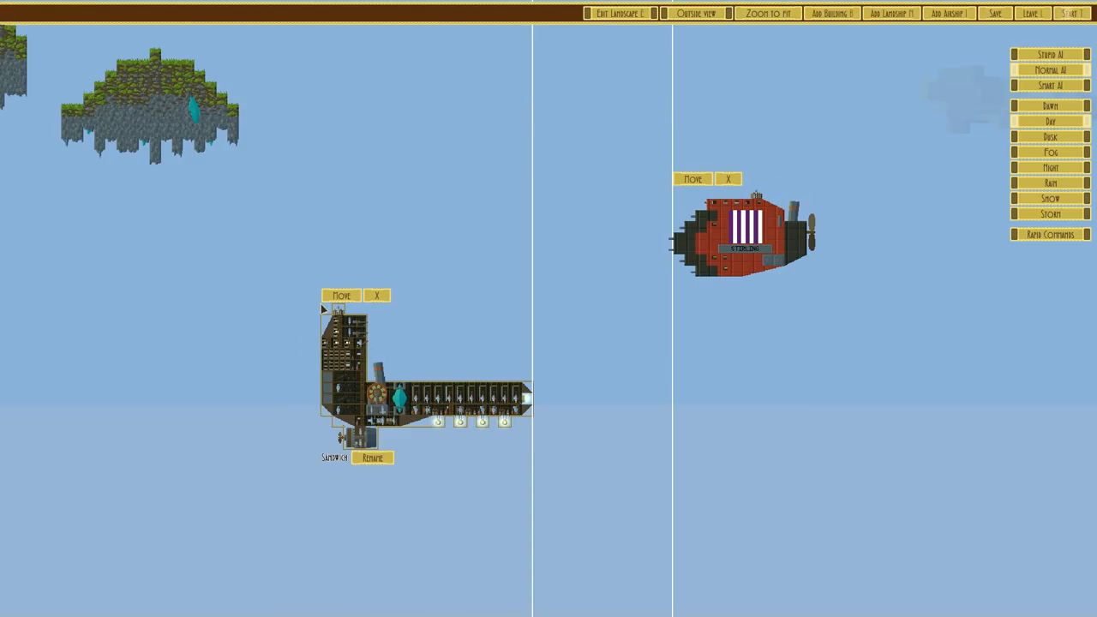
left_click(1070, 13)
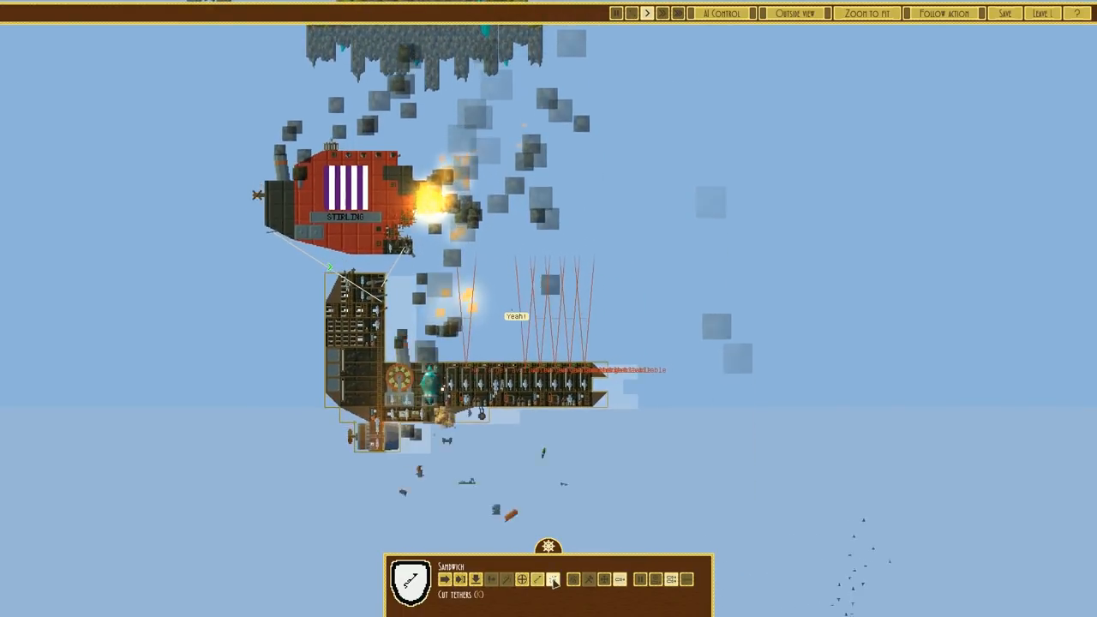
Step: Cut the Sandwich's tethers to the Stirling and fight on until Victory
left_click(537, 580)
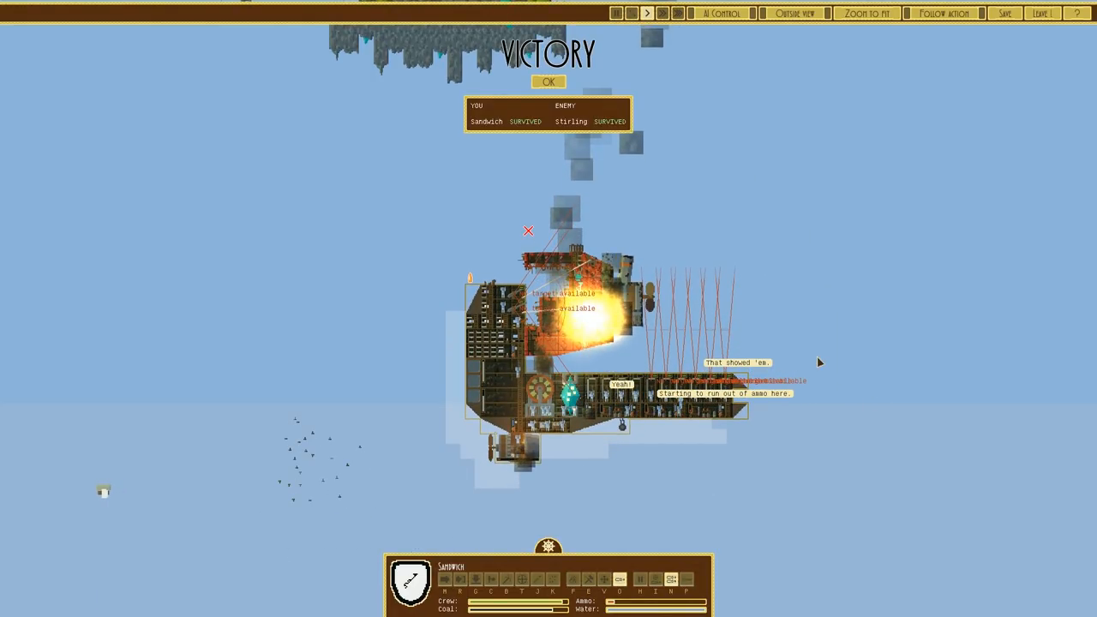
Step: Dismiss the Victory screen and load the saved Sandwich design into the Airship Editor
left_click(548, 81)
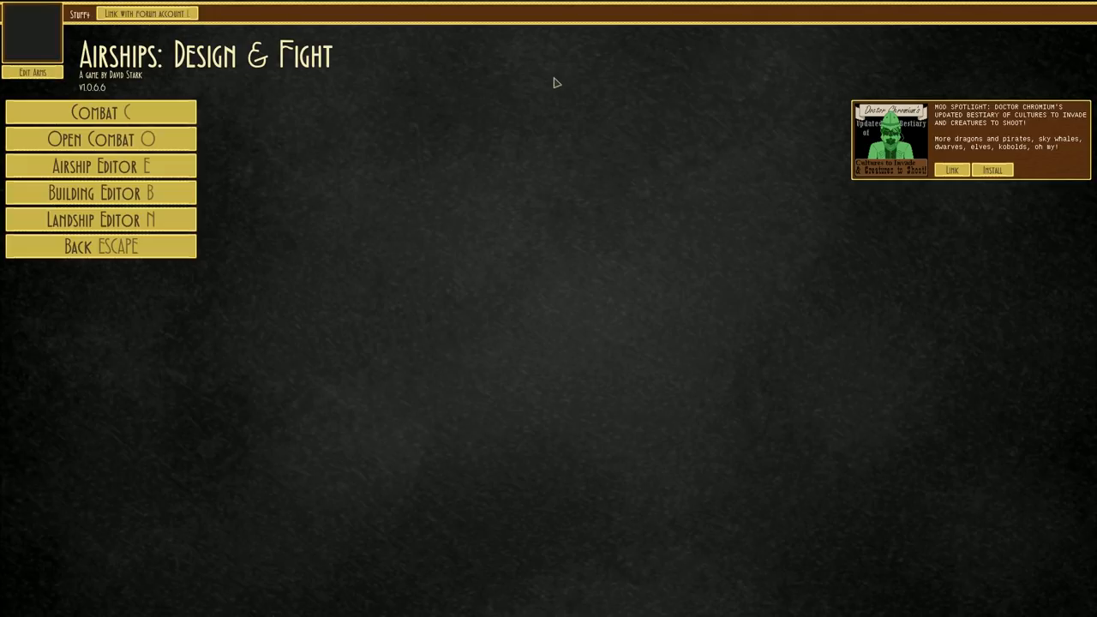
mouse_move(100, 166)
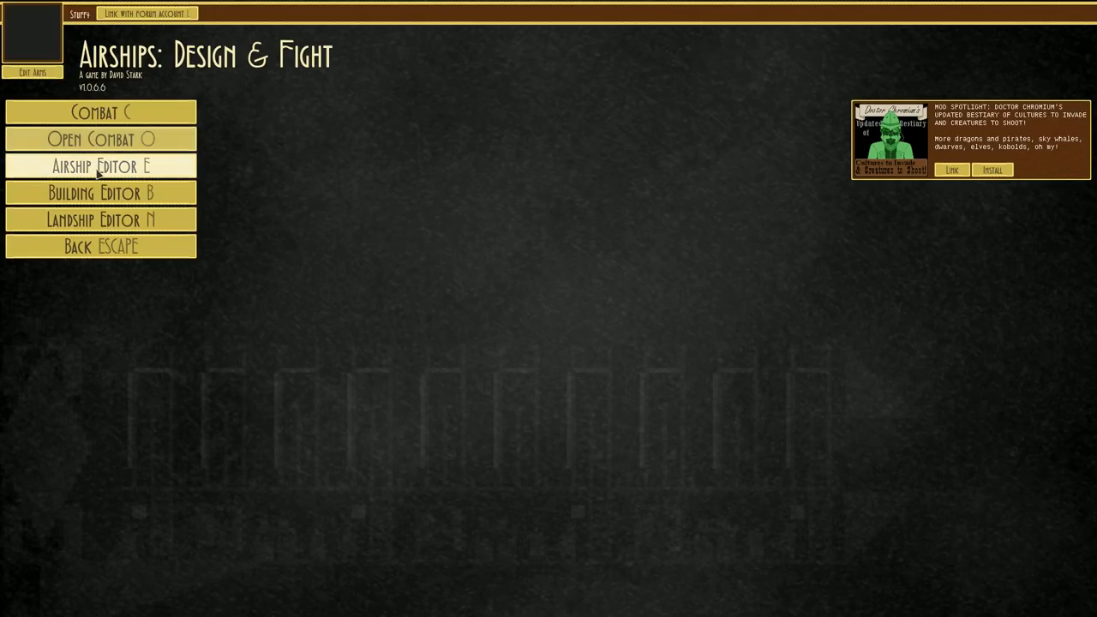
left_click(100, 166)
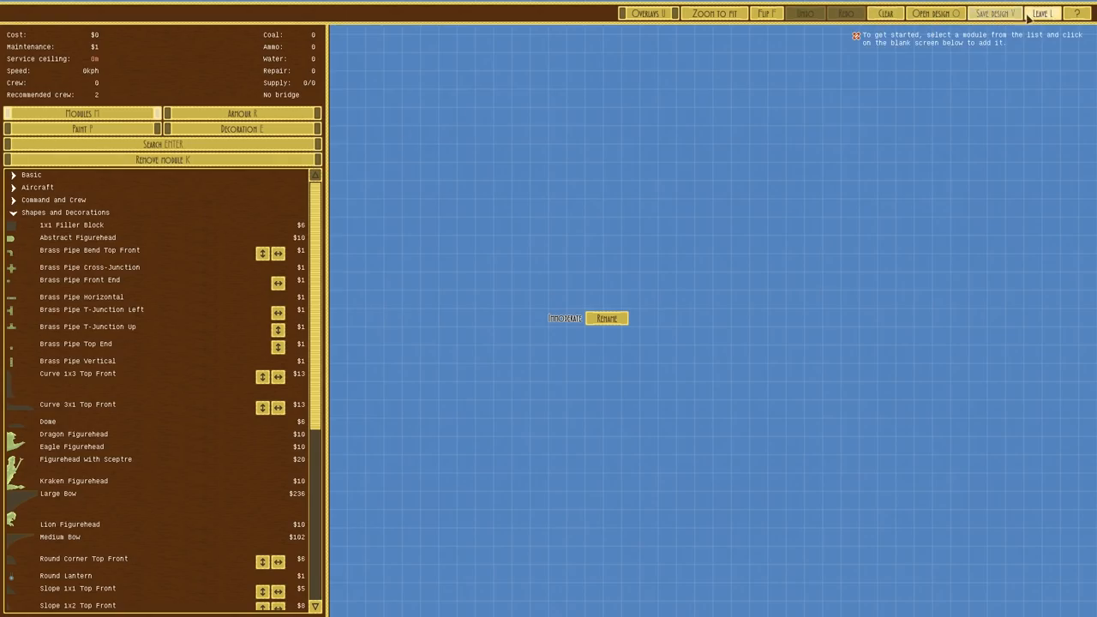
left_click(934, 13)
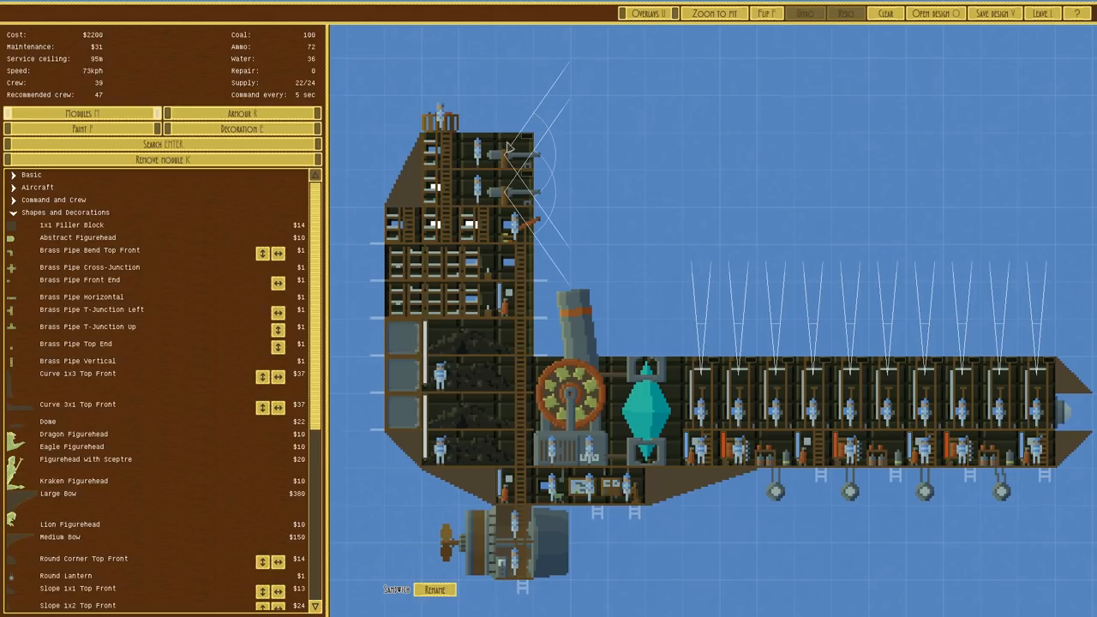
mouse_move(519, 159)
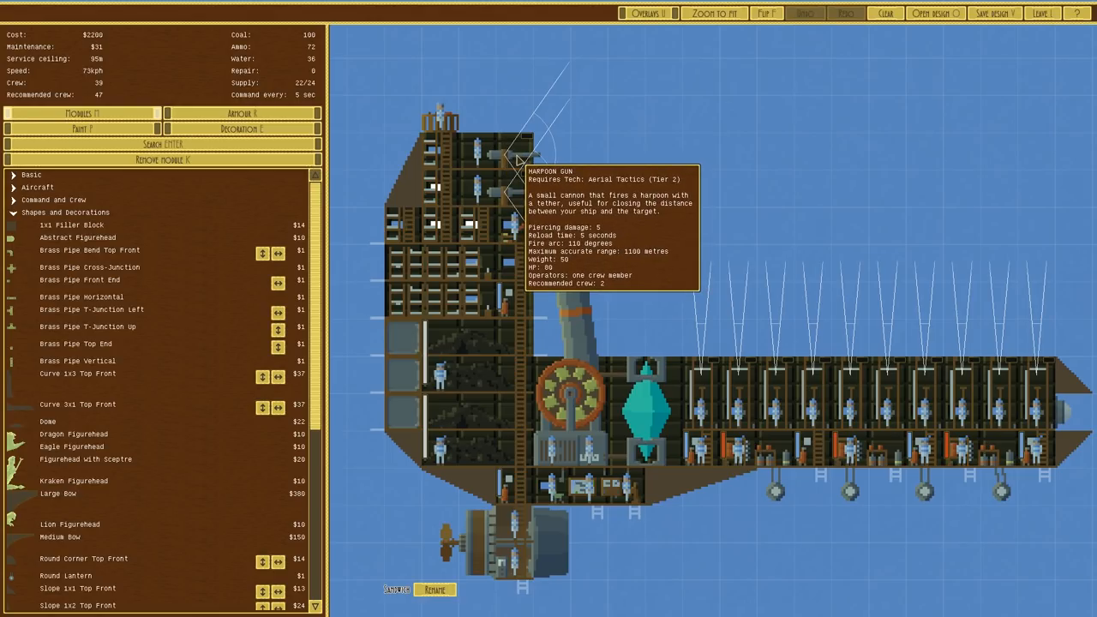
mouse_move(935, 100)
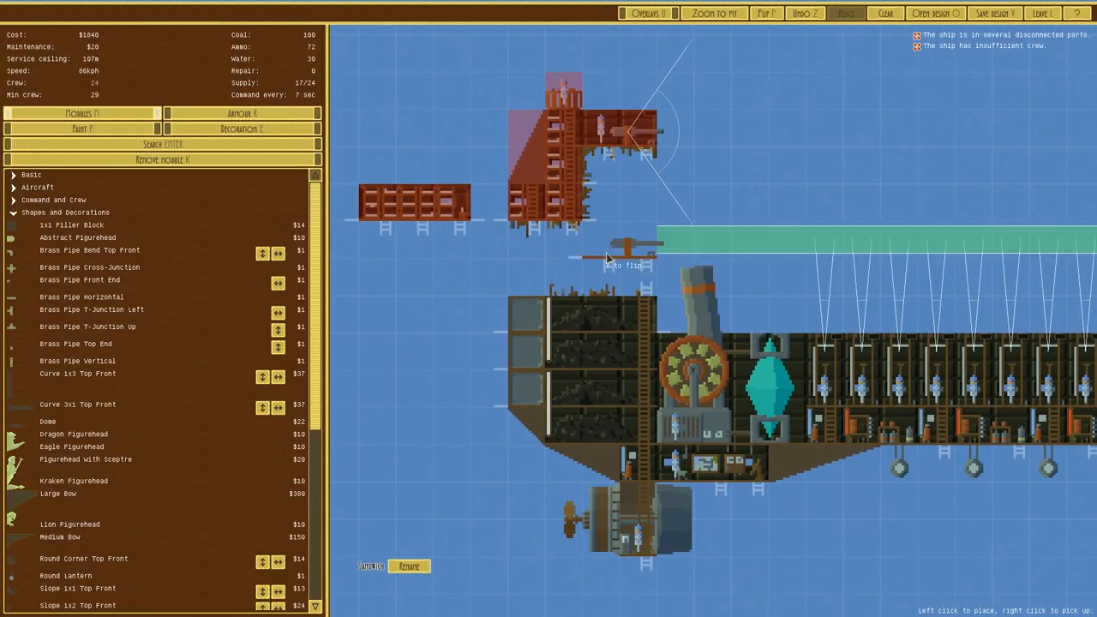
Step: Place the harpoon gun section onto the Sandwich's rebuilt front
left_click(600, 248)
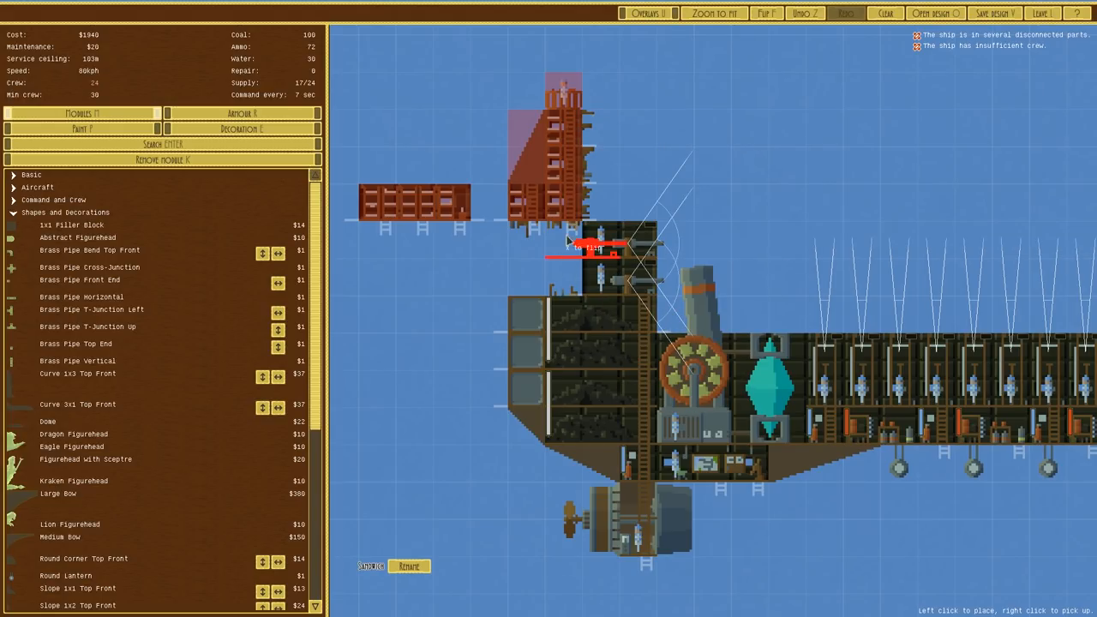
mouse_move(609, 244)
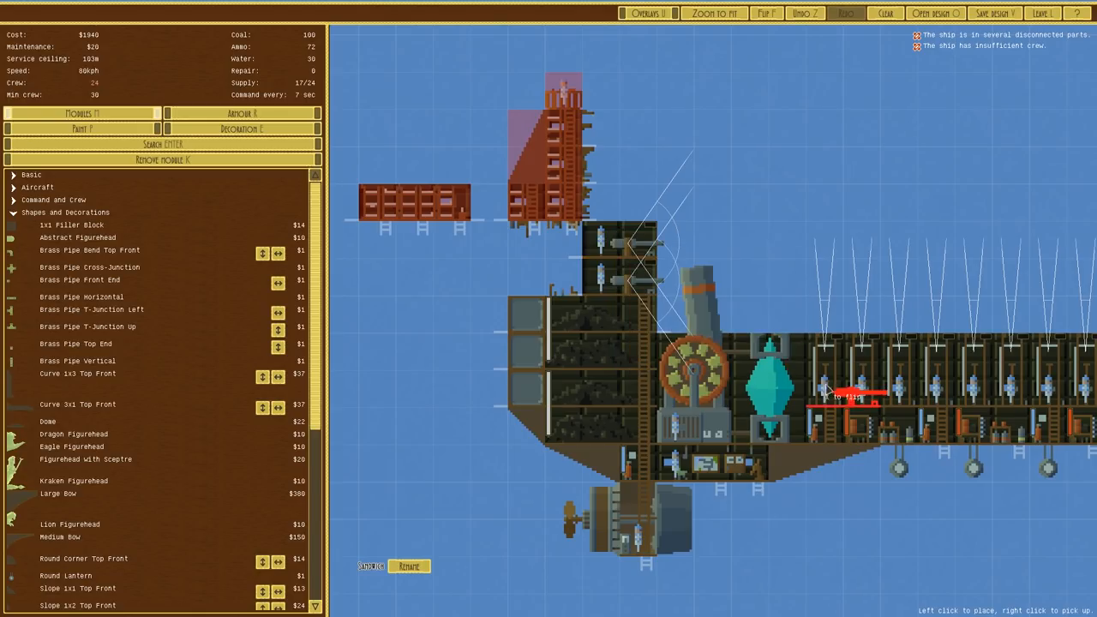
mouse_move(827, 384)
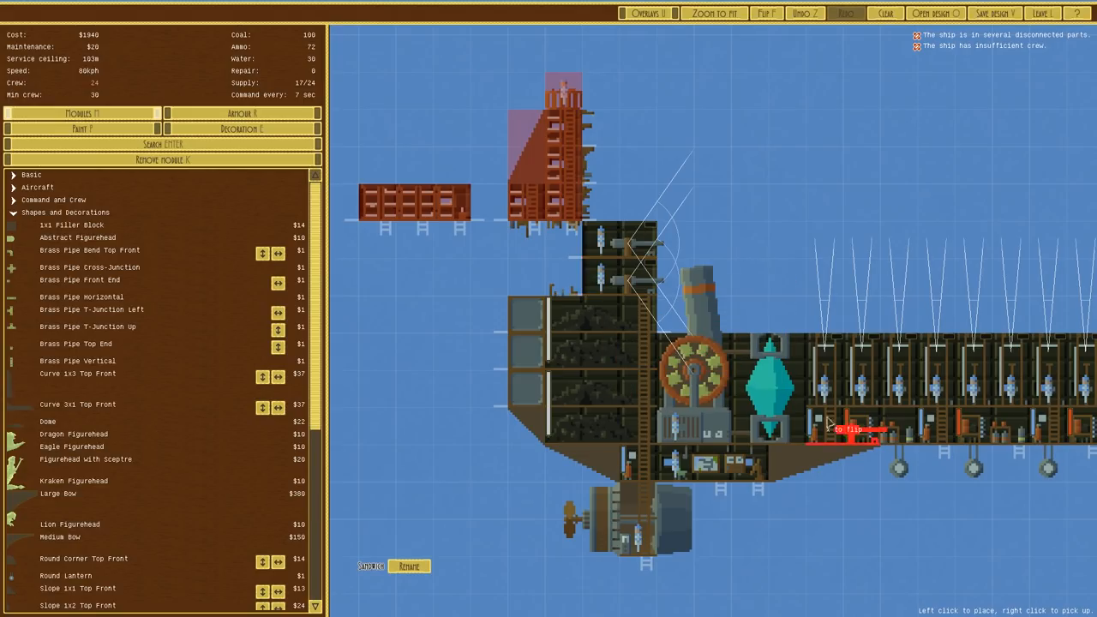
mouse_move(570, 223)
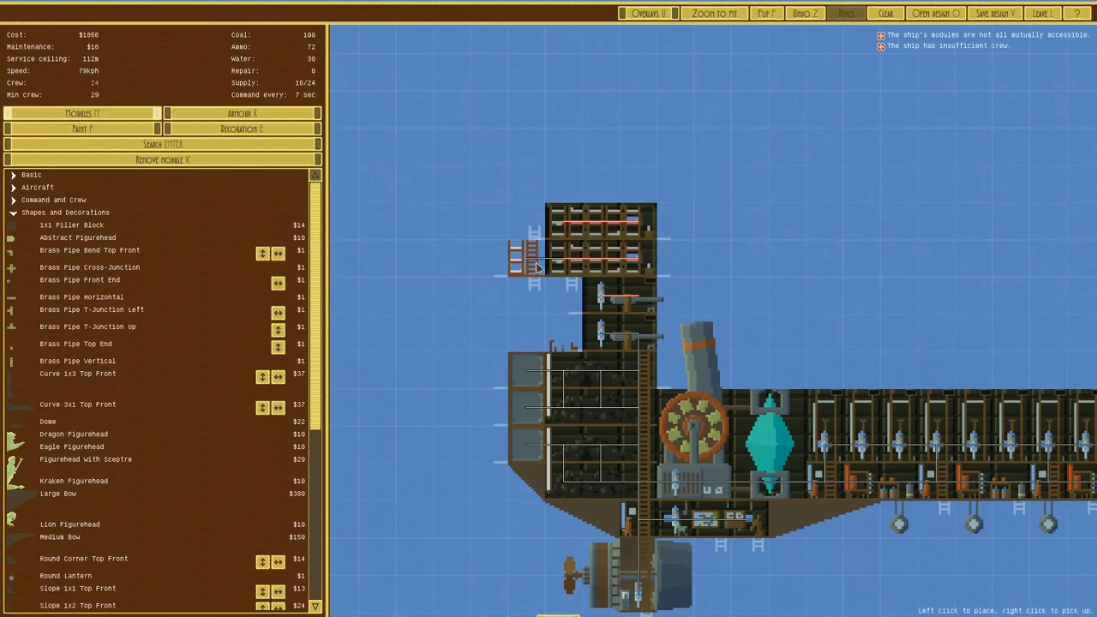
Step: Place three berths around the upper tower for more crew space
left_click(557, 335)
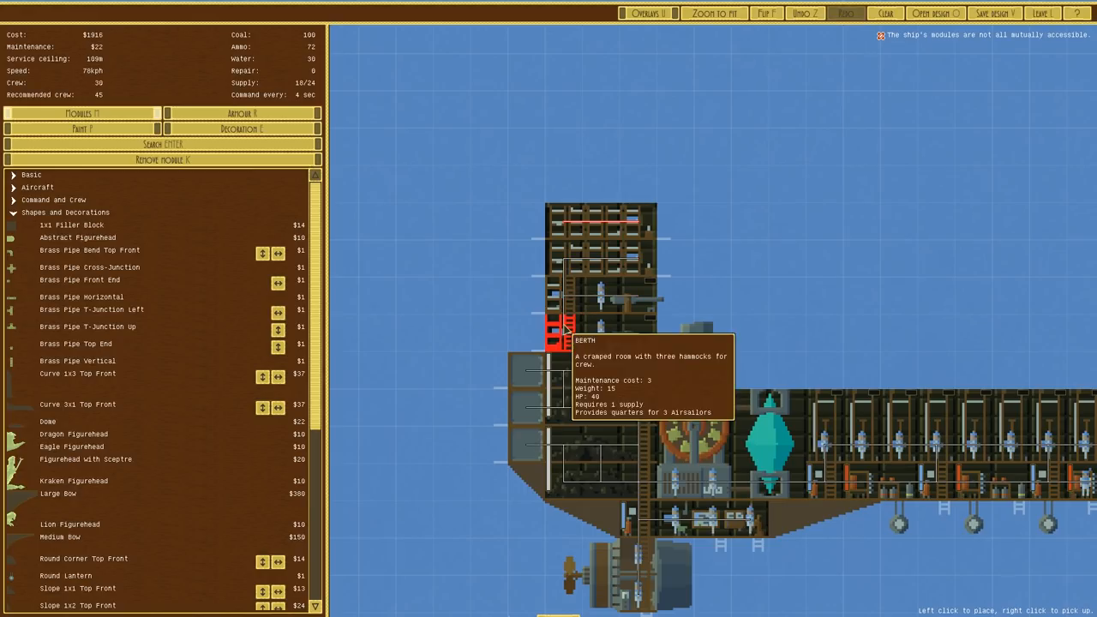
left_click(557, 330)
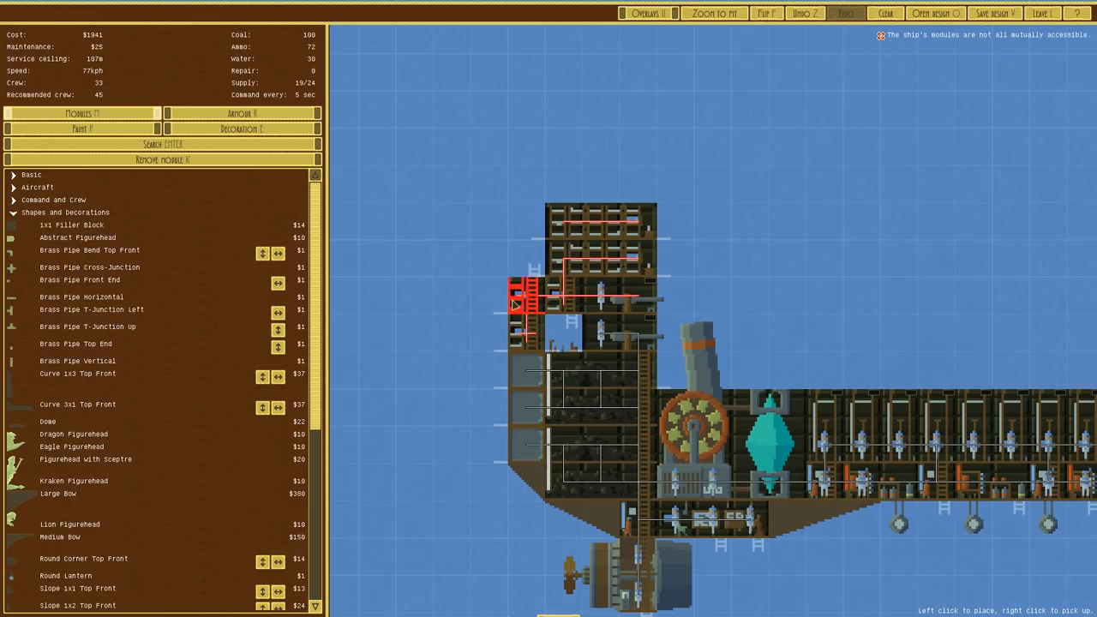
left_click(634, 411)
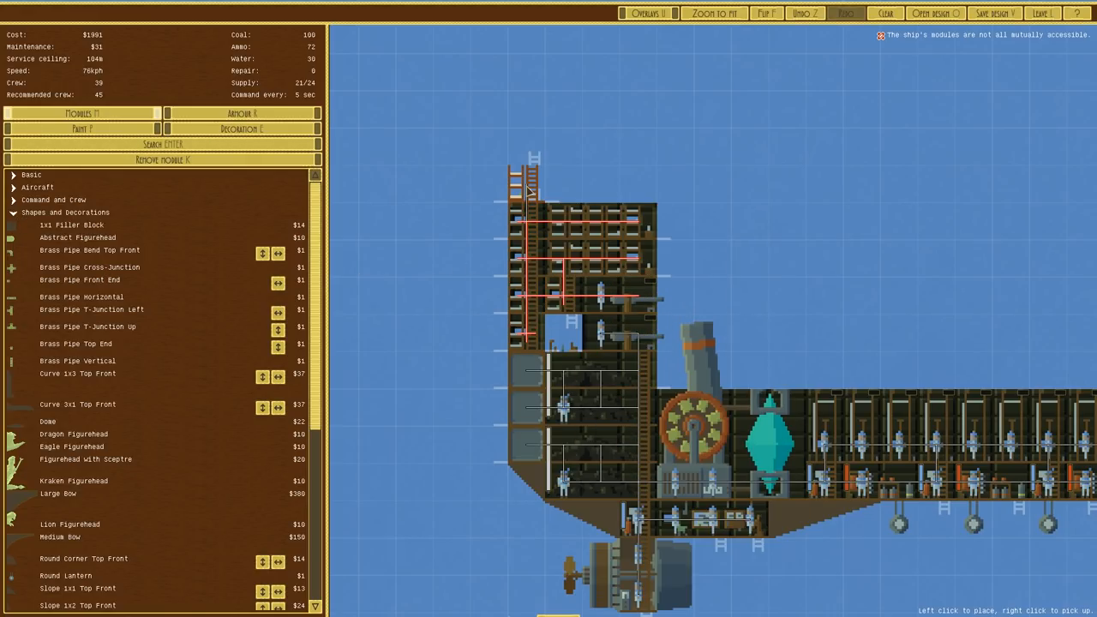
mouse_move(557, 300)
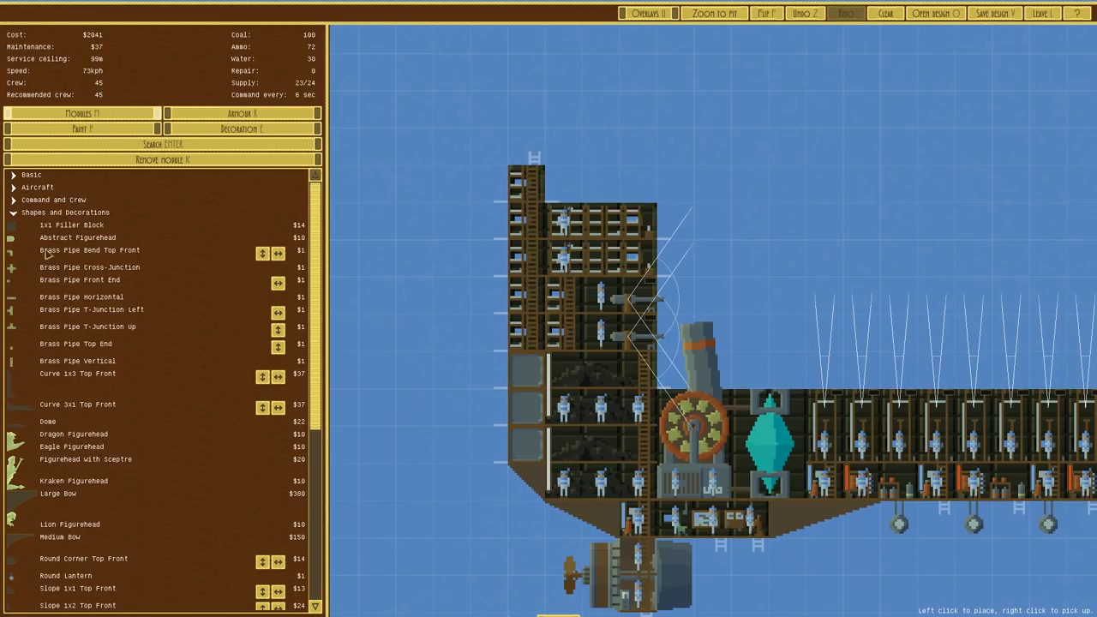
mouse_move(527, 253)
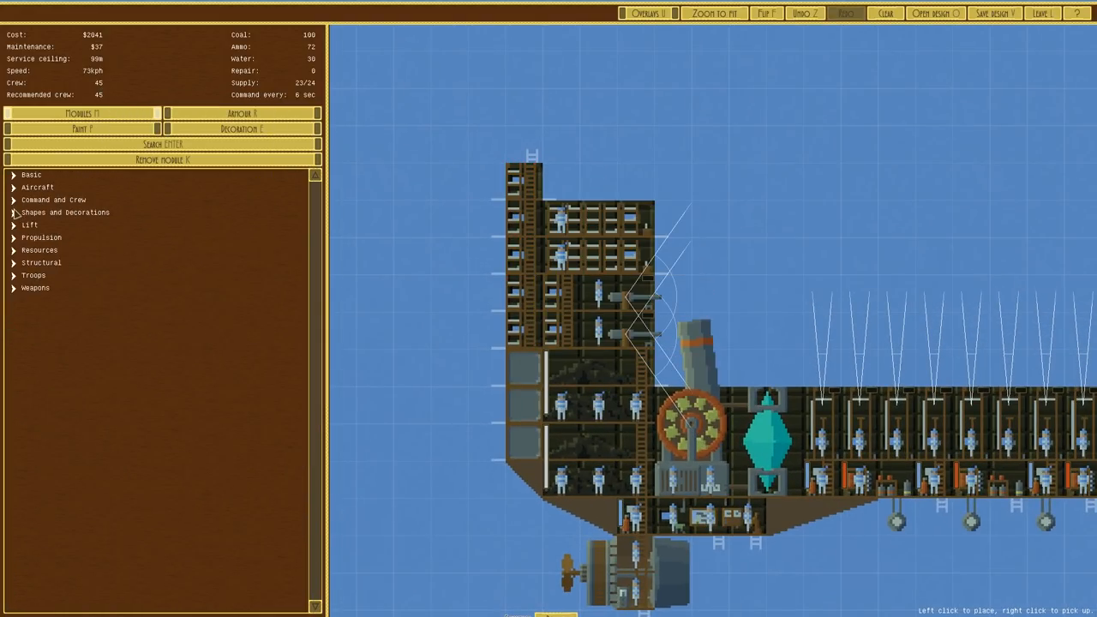
Step: Top the tower with a crow's nest and place two berths inside it
left_click(53, 200)
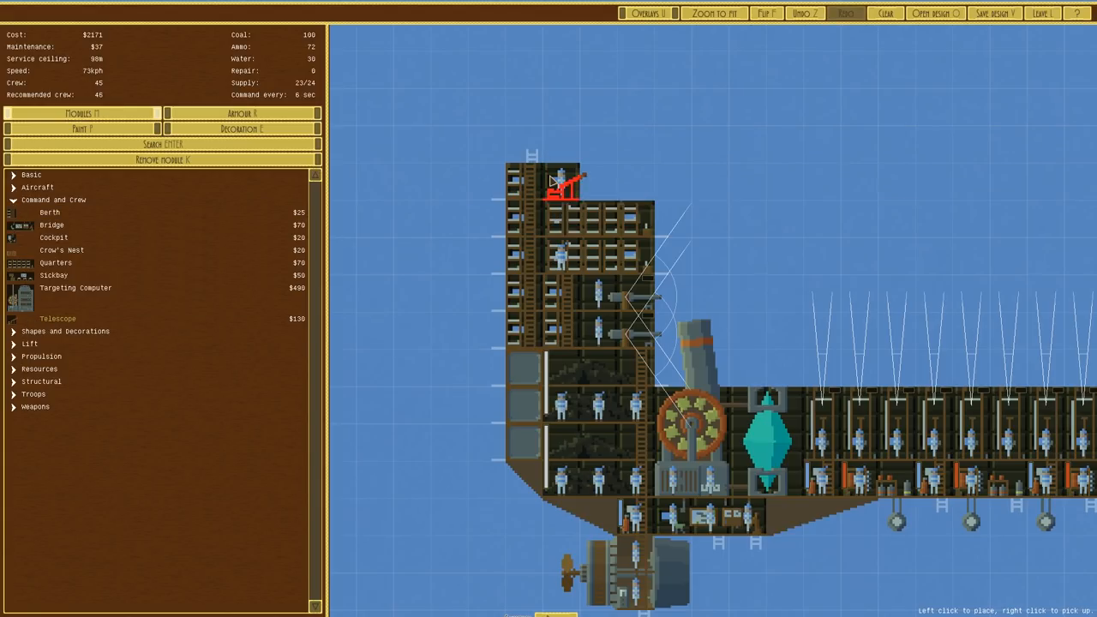
left_click(600, 180)
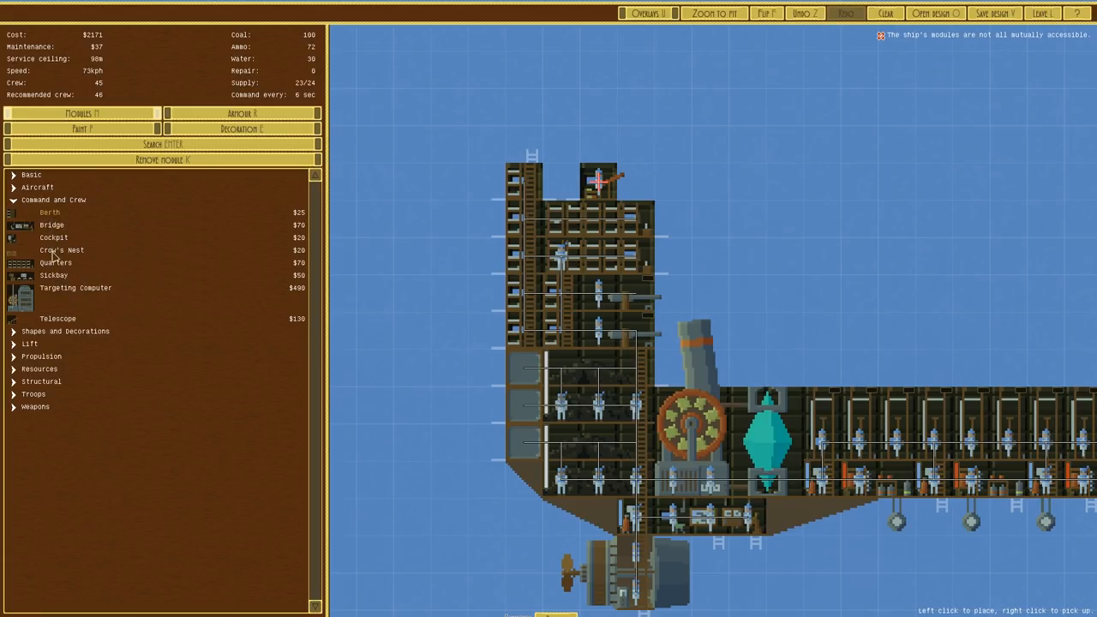
left_click(559, 180)
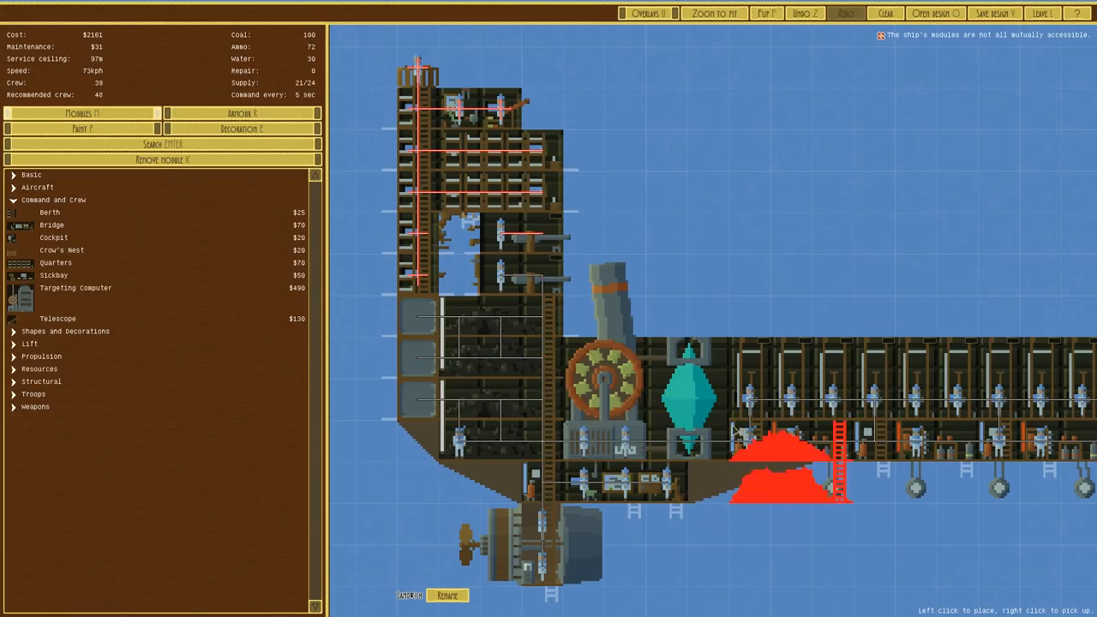
left_click(463, 274)
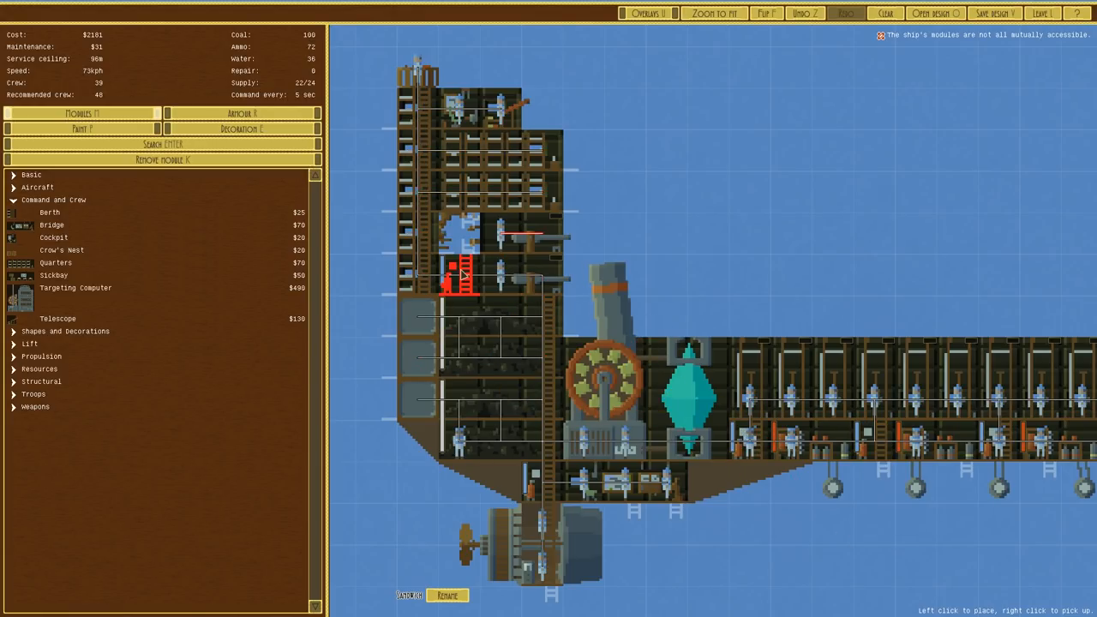
left_click(456, 236)
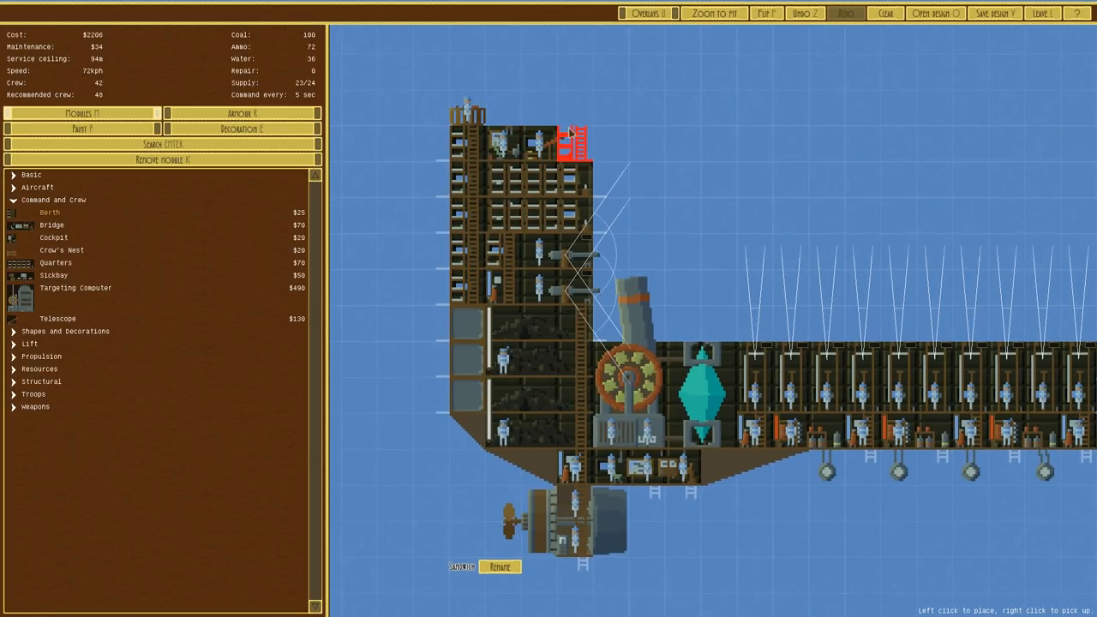
mouse_move(535, 142)
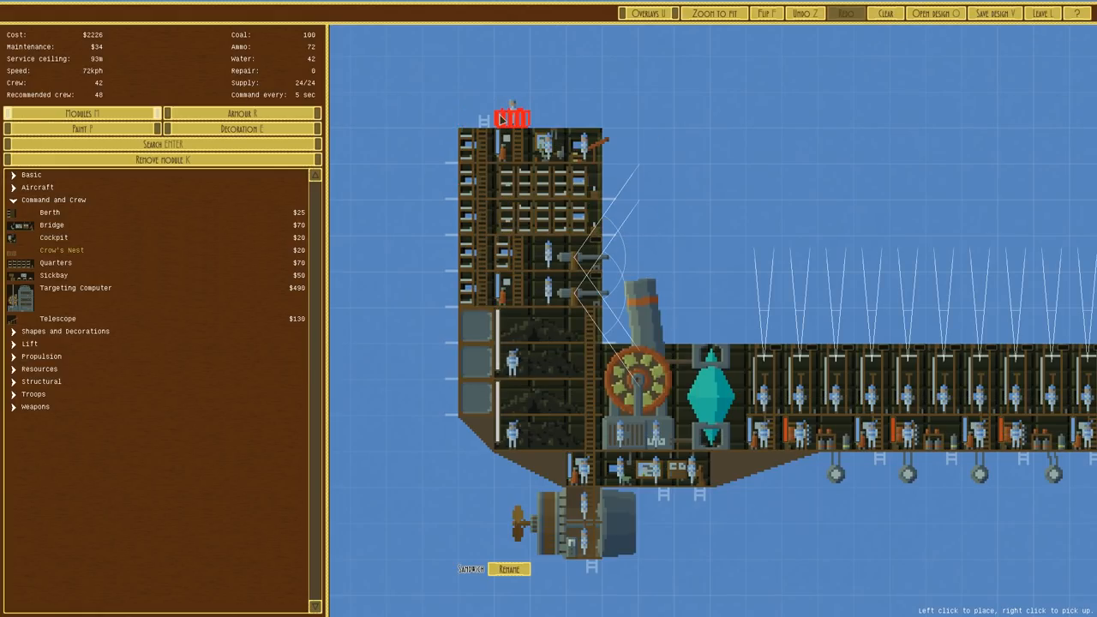
mouse_move(510, 147)
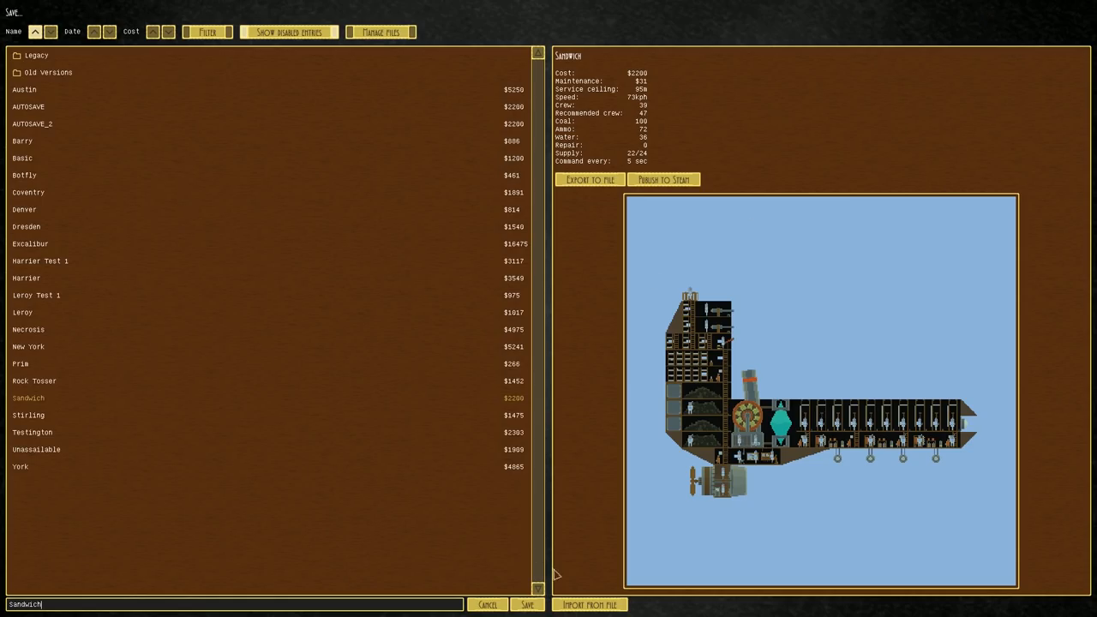
mouse_move(527, 604)
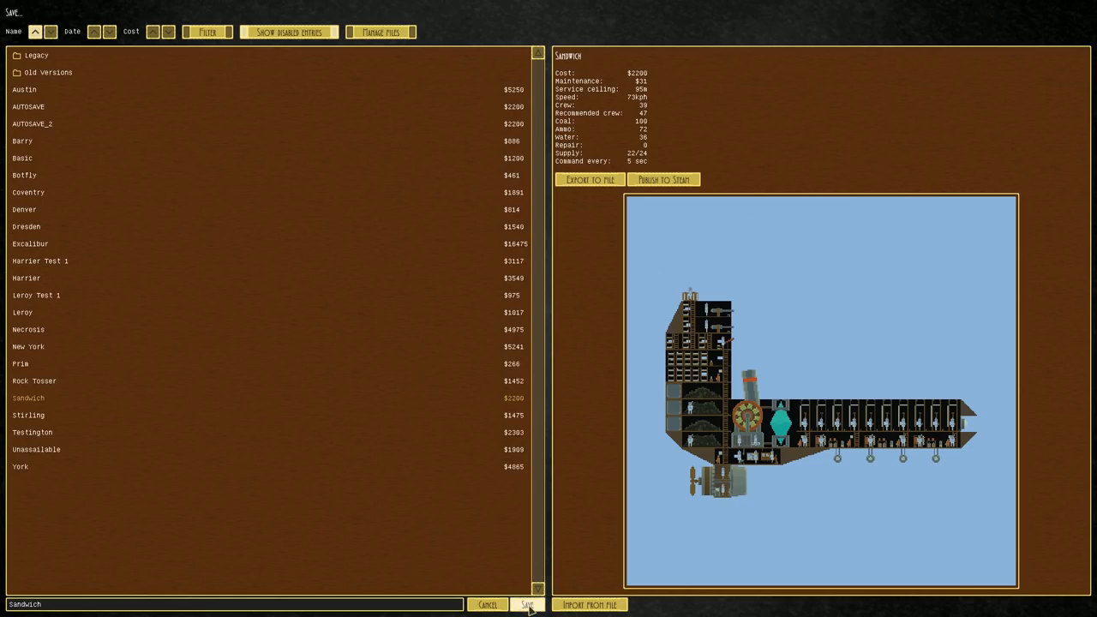
Step: Rename the design to Sandwich V2 and save it
type("V")
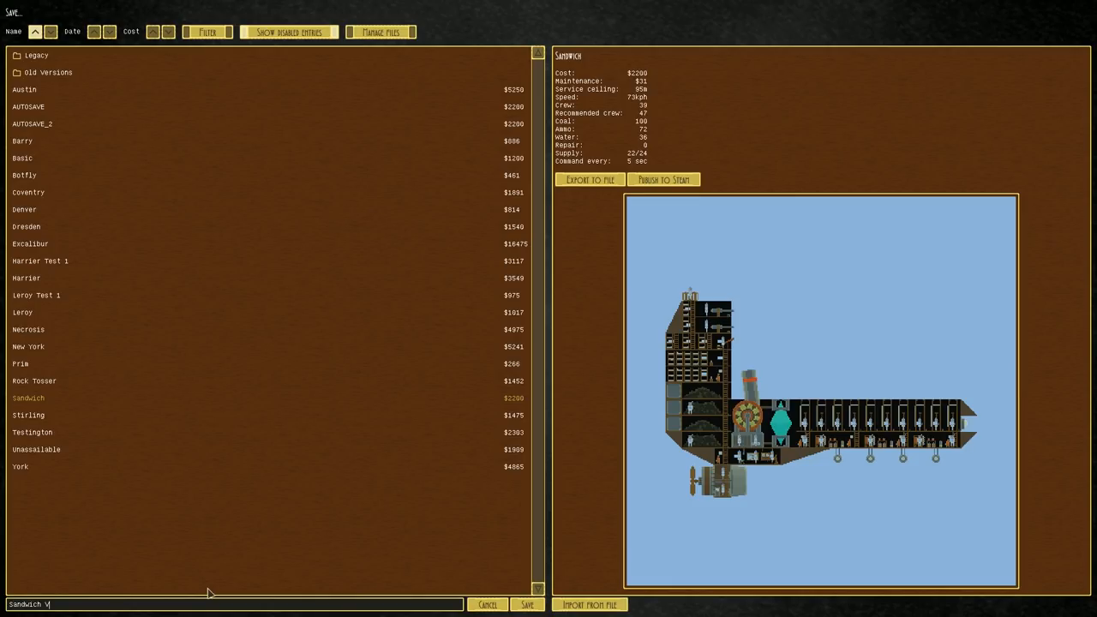
left_click(526, 604)
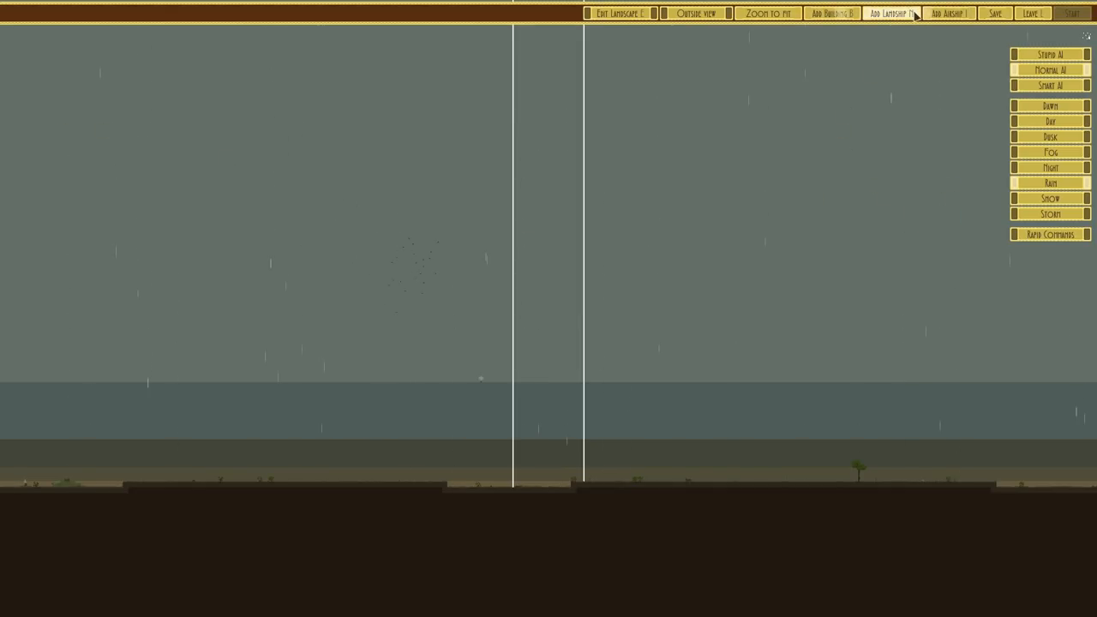
Step: Preview the Sandwich, New York, Necrosis and Harrier designs, then pick Sandwich V2
left_click(948, 13)
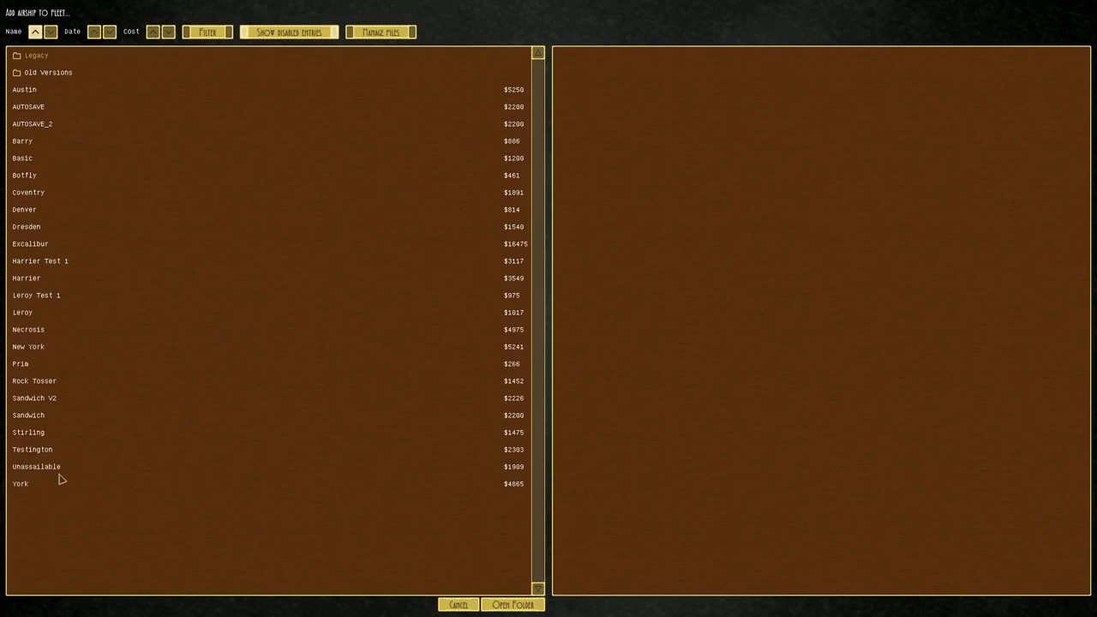
left_click(28, 415)
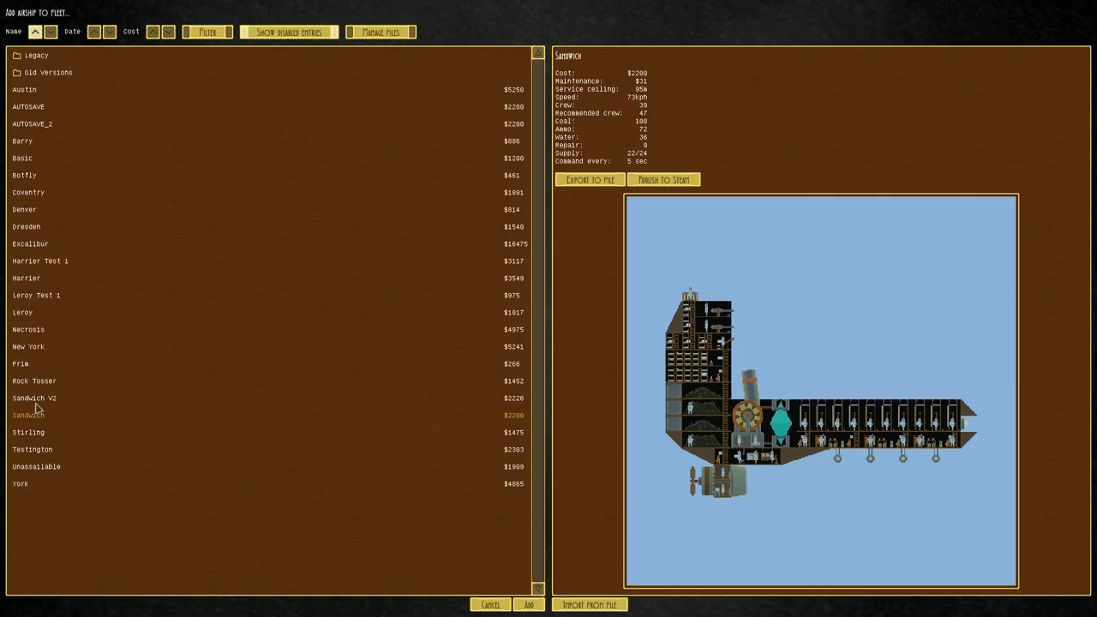
left_click(529, 604)
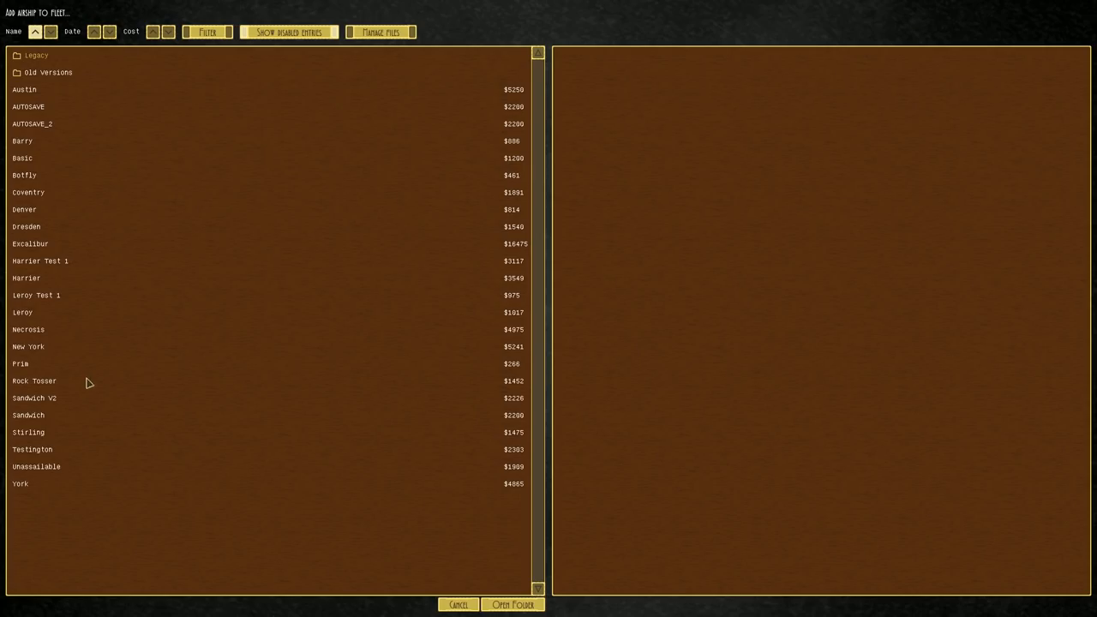
left_click(28, 346)
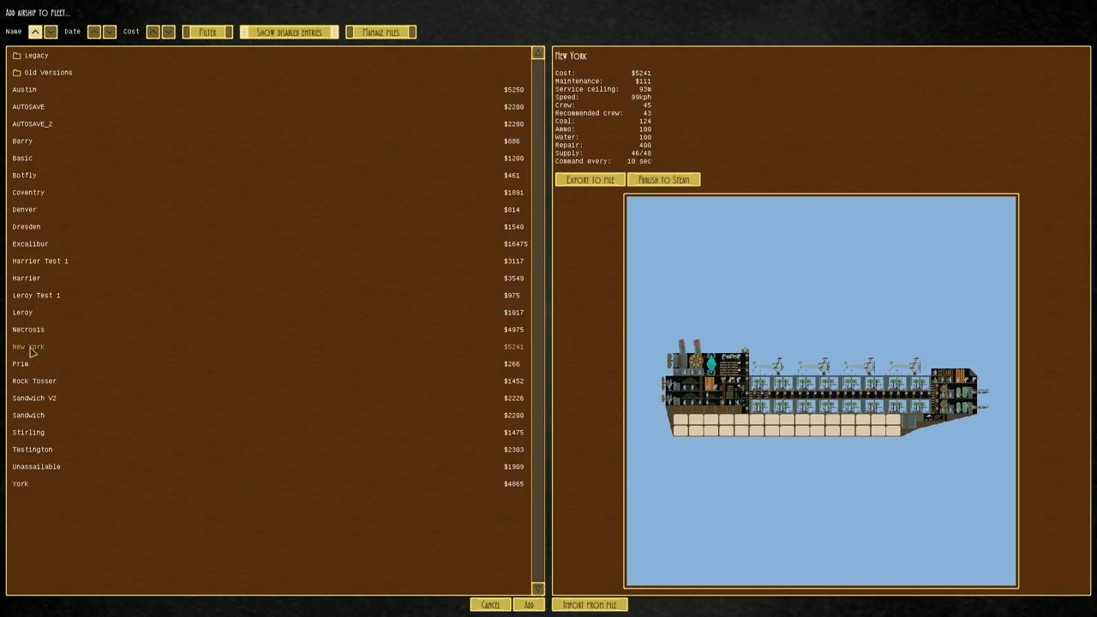
left_click(29, 330)
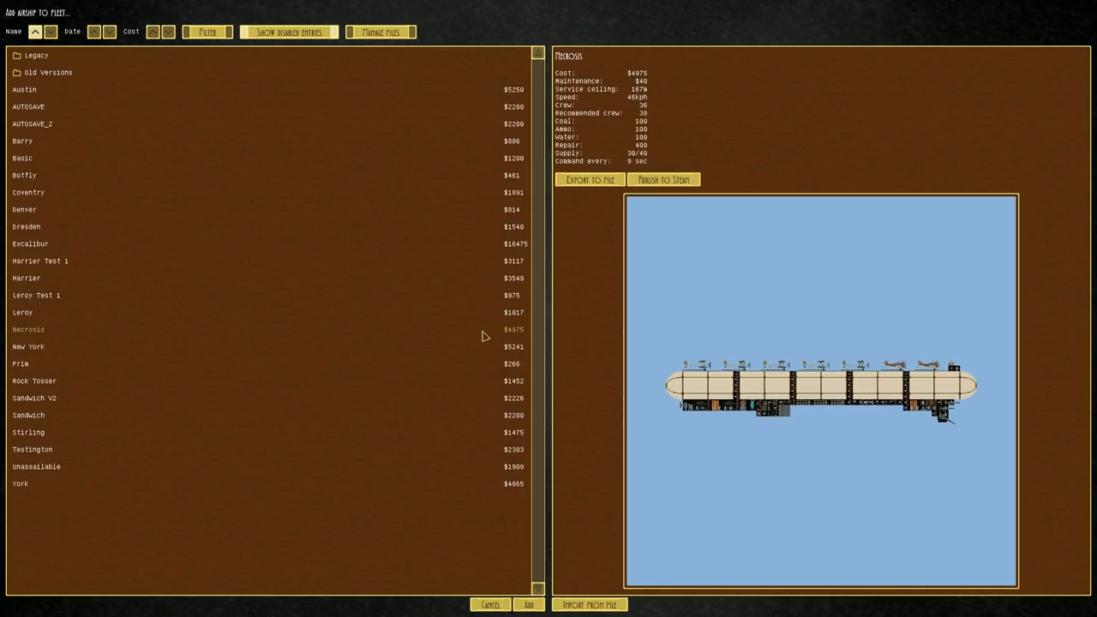
left_click(27, 277)
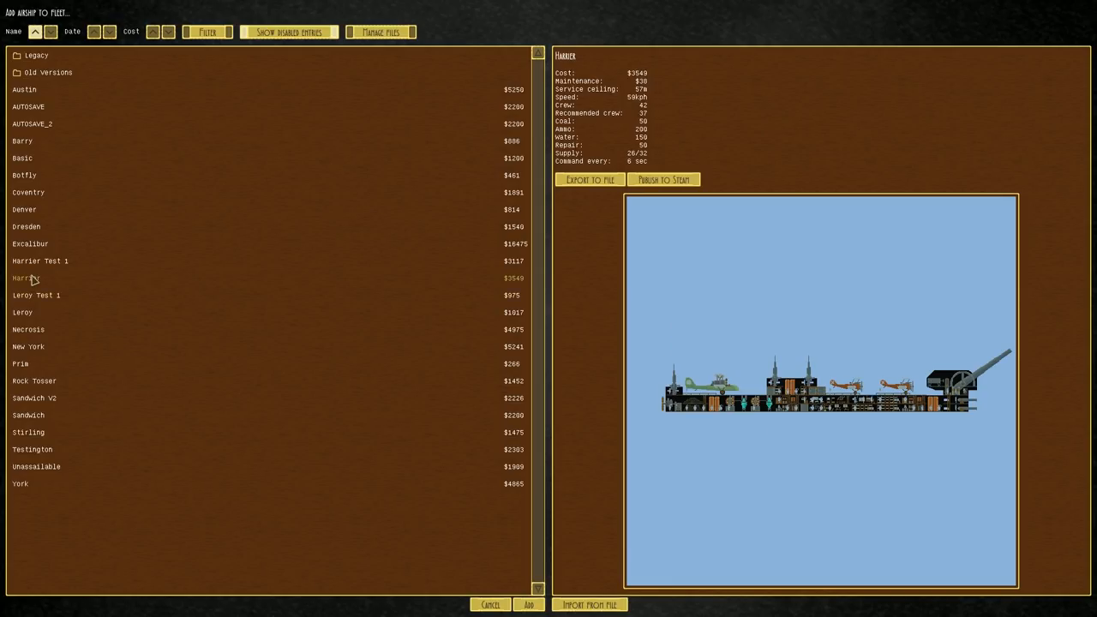
left_click(29, 432)
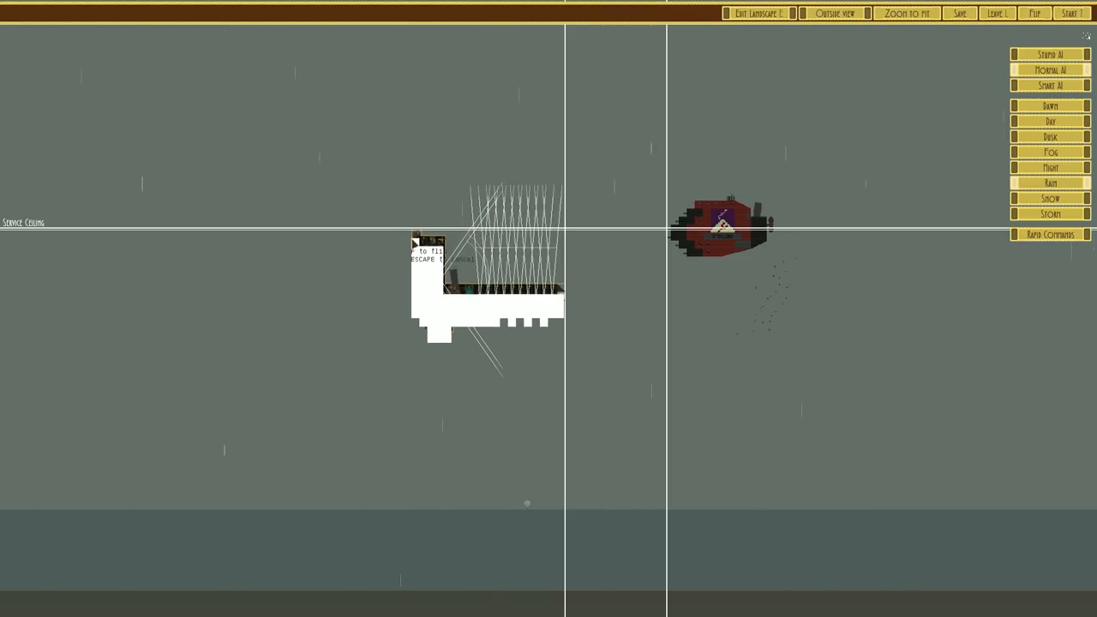
Step: Place Sandwich V2, beat the Stirling, and leave the finished battle
left_click(1071, 12)
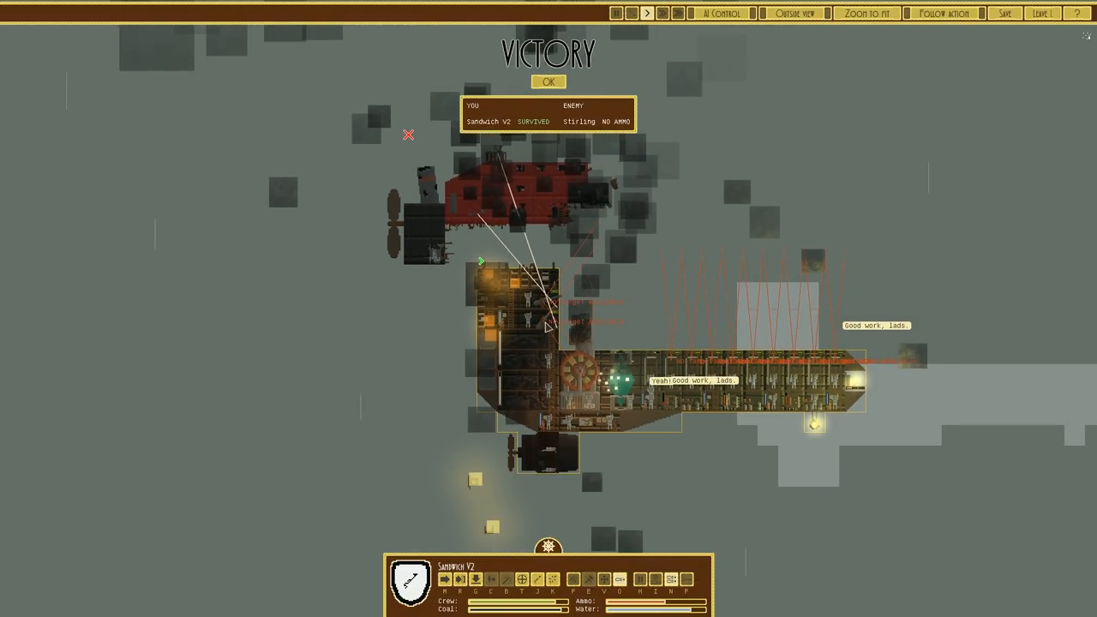
mouse_move(578, 287)
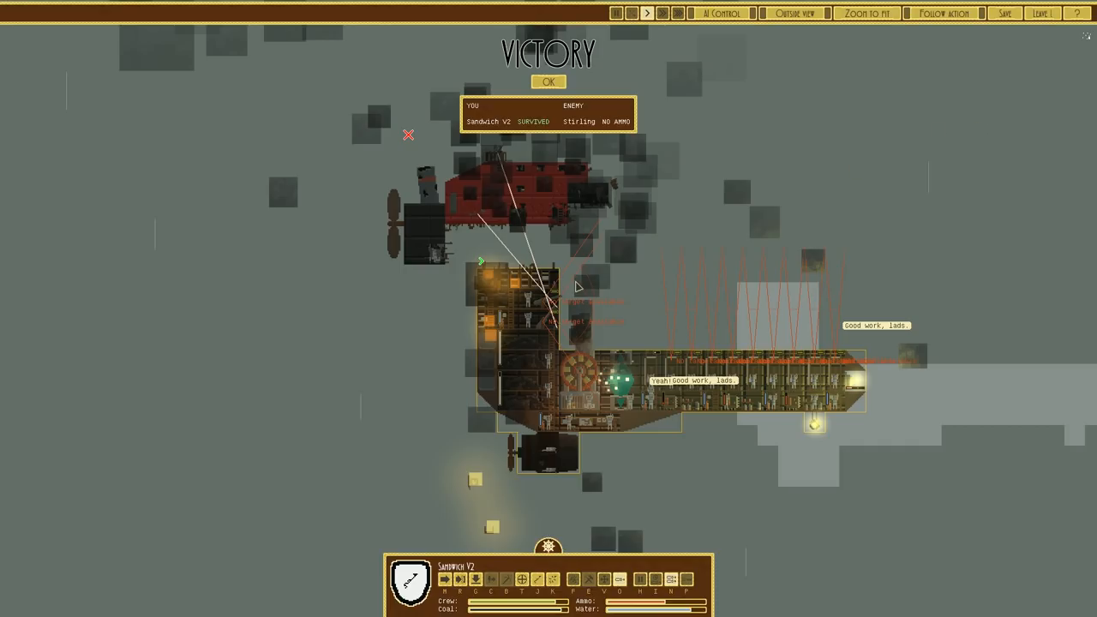
mouse_move(632, 271)
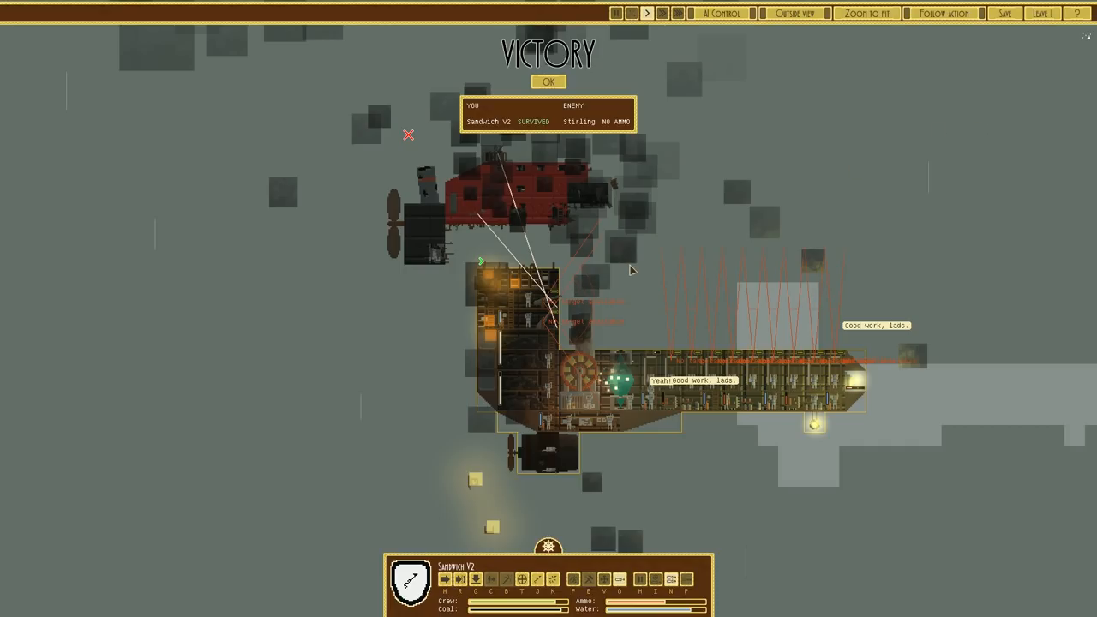
left_click(549, 82)
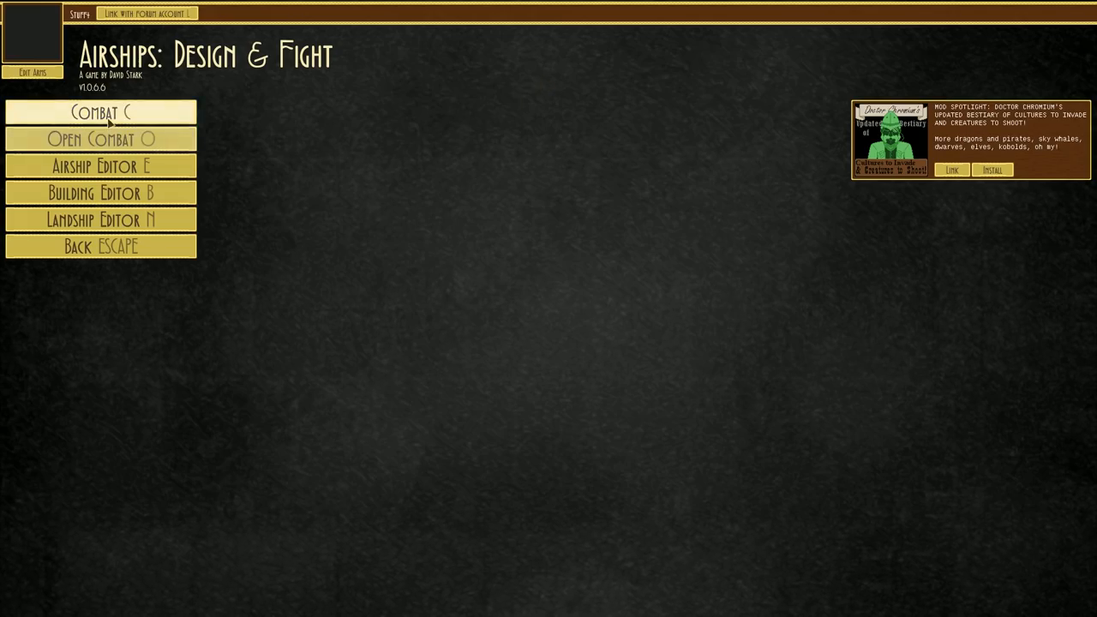
left_click(100, 112)
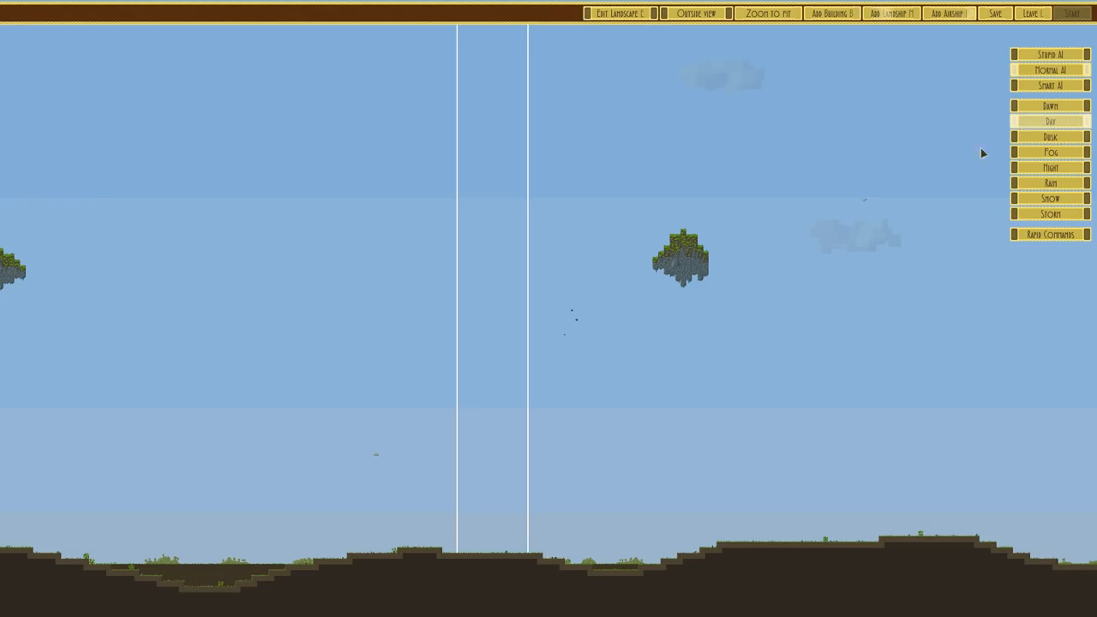
left_click(1072, 13)
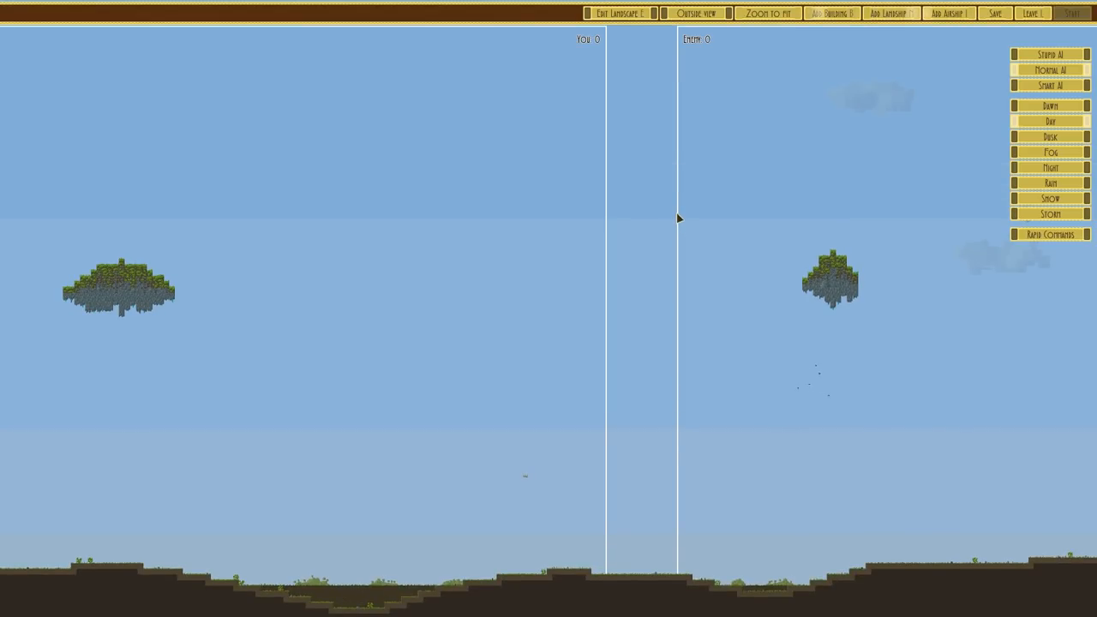
left_click(948, 13)
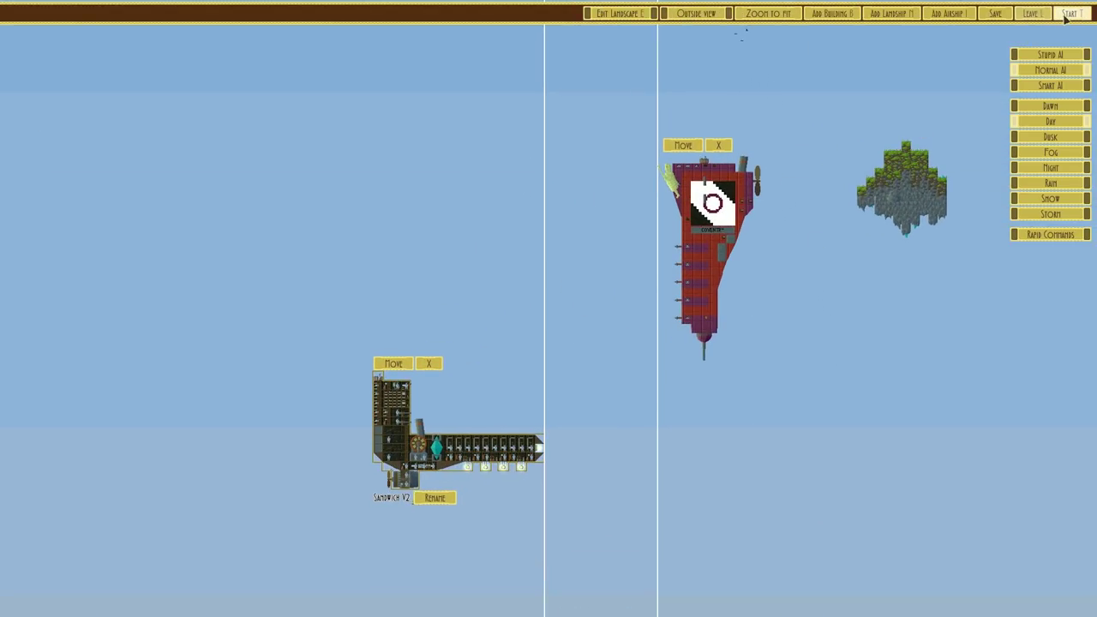
left_click(1069, 12)
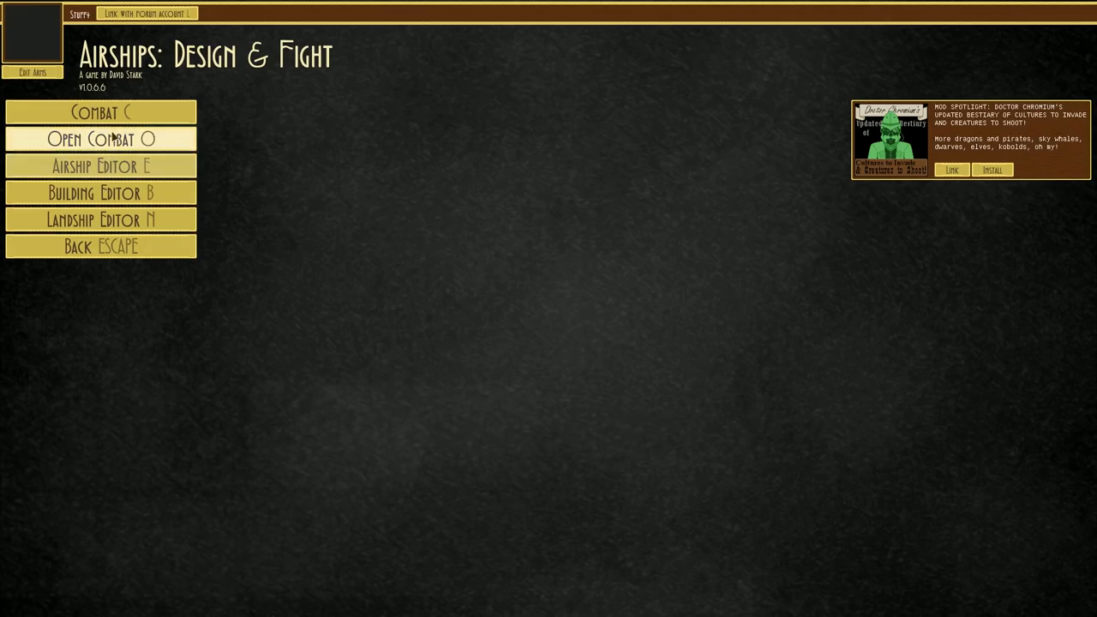
Step: Clear the blueprint, load Sandwich V2, and place a small propeller left of the tower
left_click(100, 165)
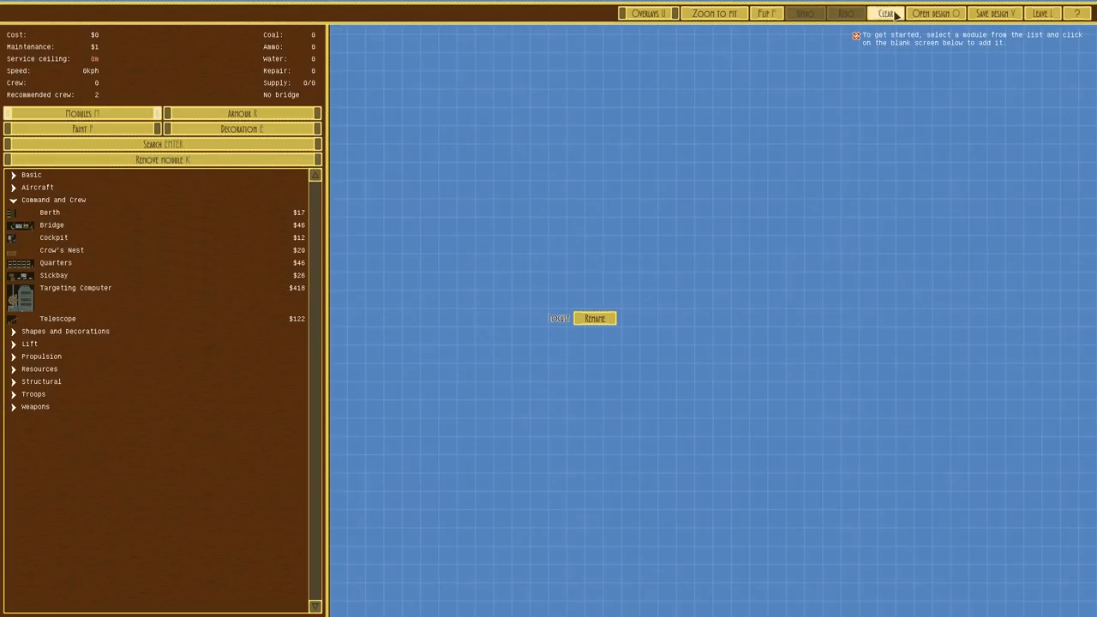
left_click(934, 13)
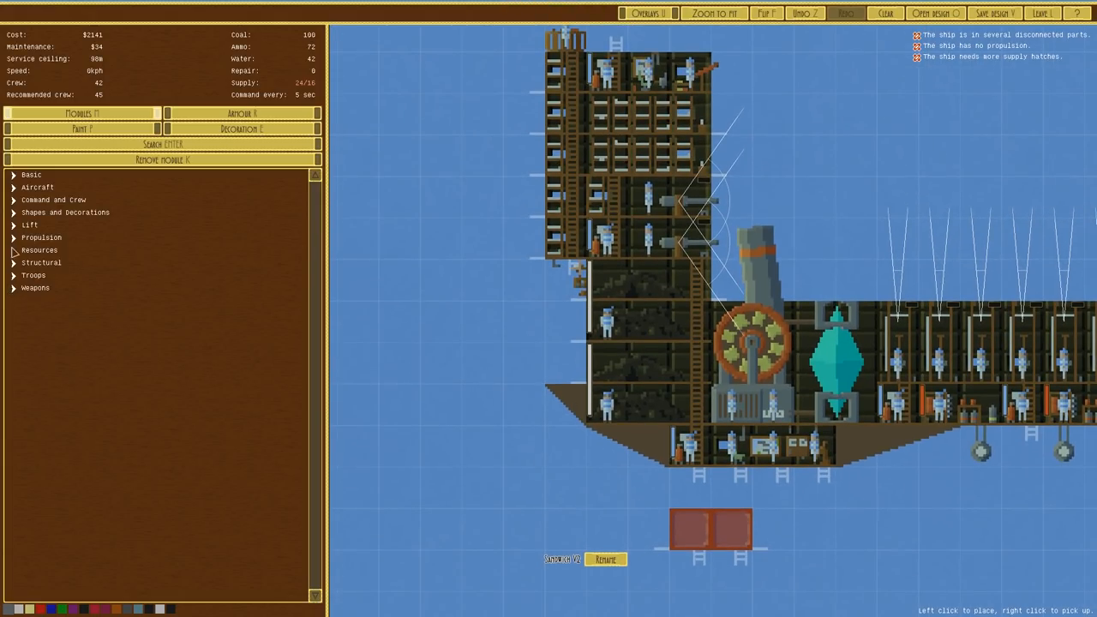
left_click(41, 237)
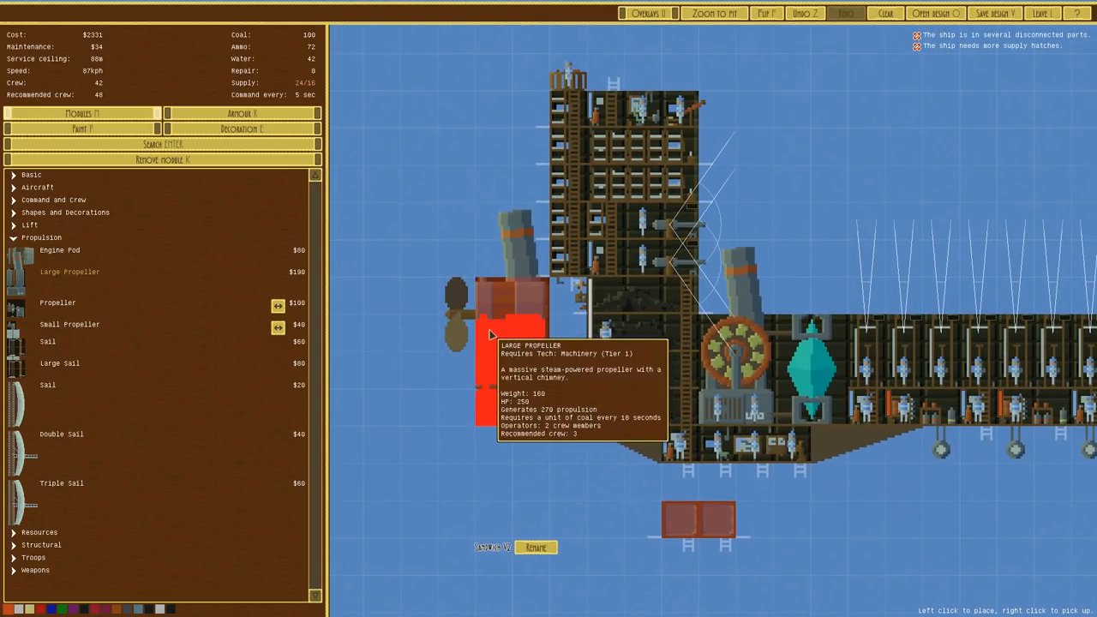
right_click(514, 326)
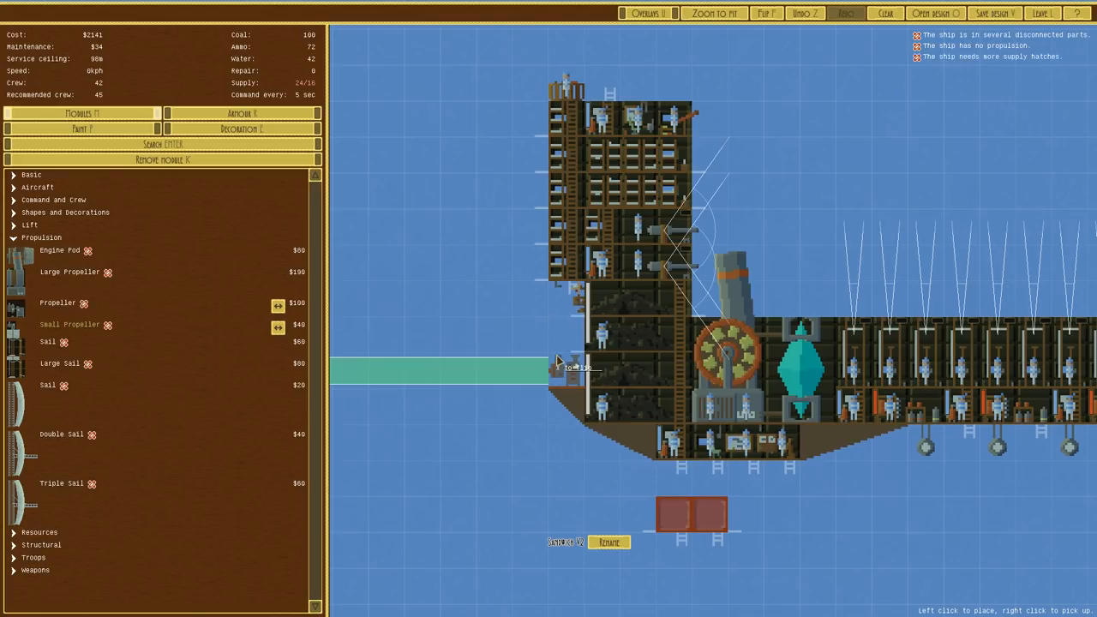
left_click(514, 351)
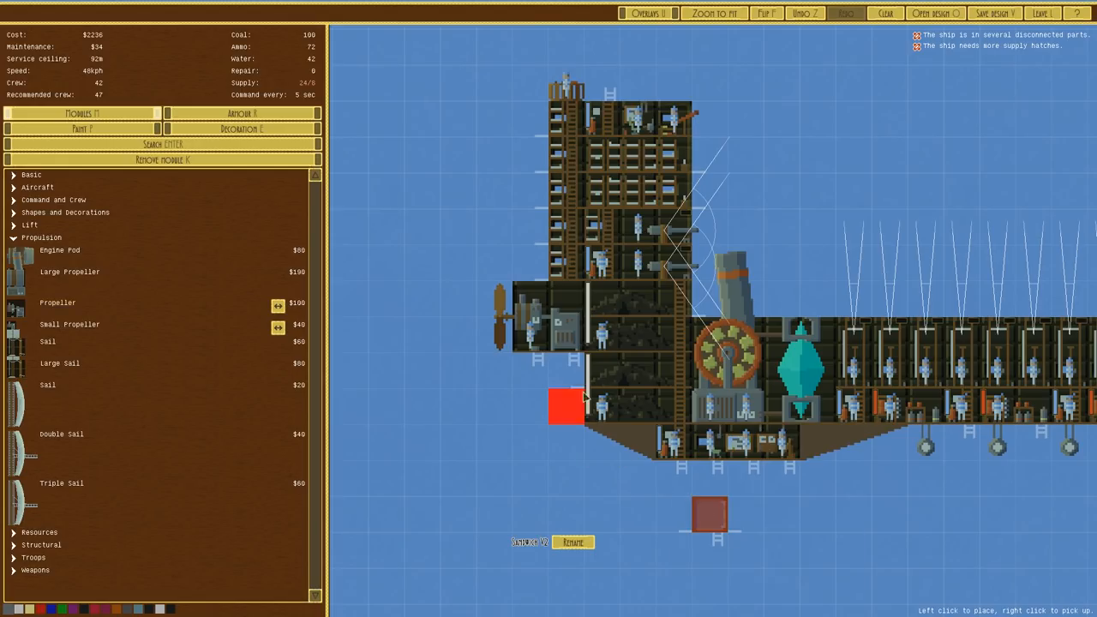
Step: Add a supply hatch under the left propeller and a slope under the hull, then pick up the telescope
left_click(566, 407)
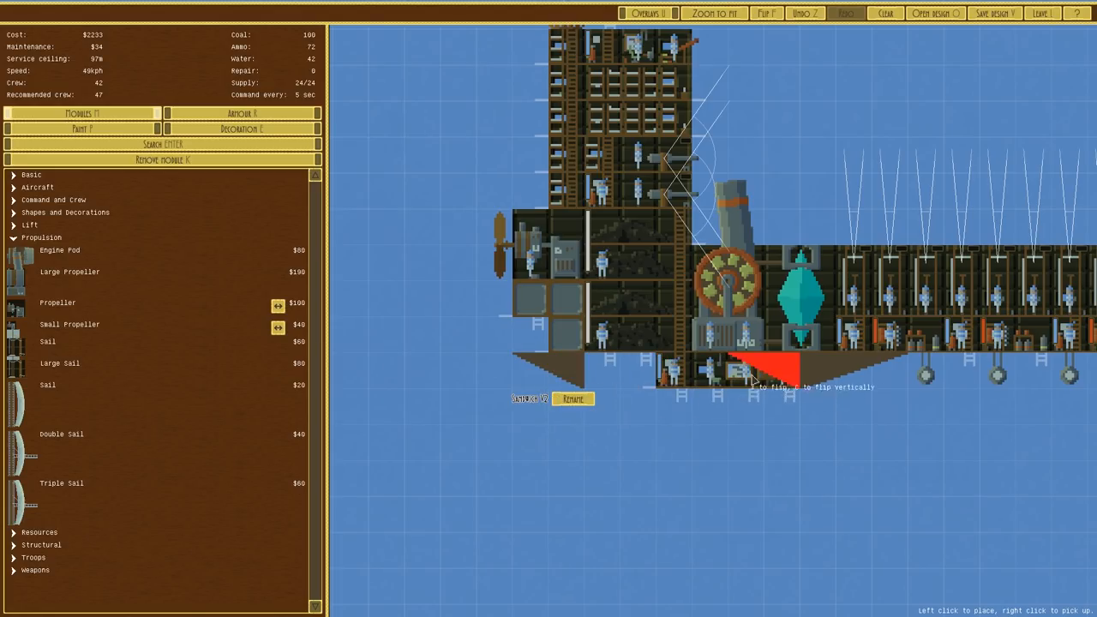
mouse_move(548, 377)
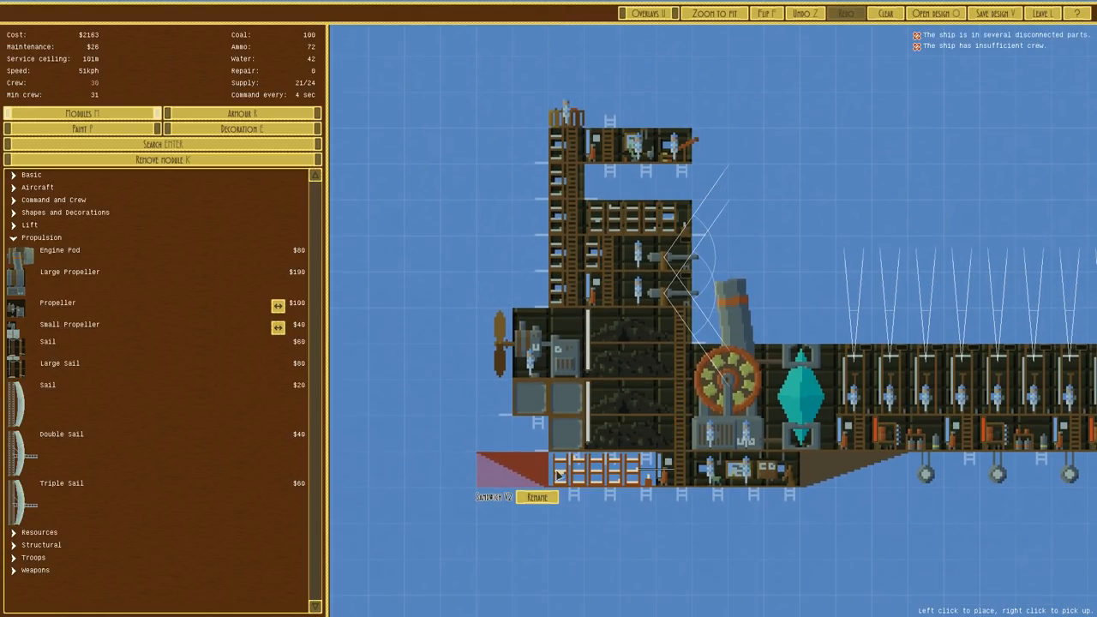
left_click(686, 141)
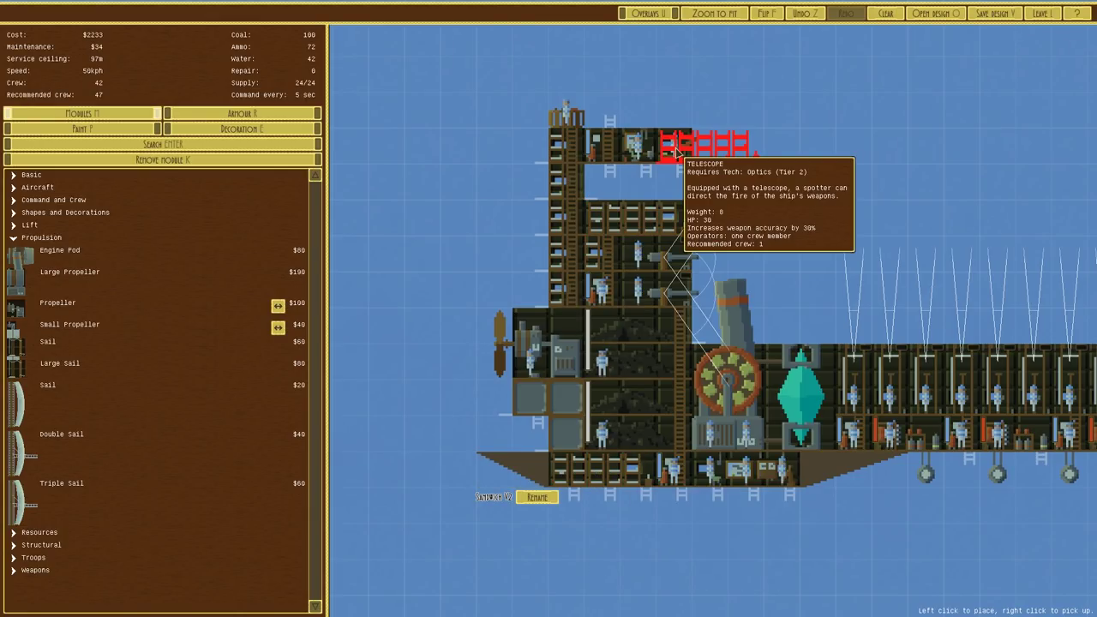
right_click(677, 142)
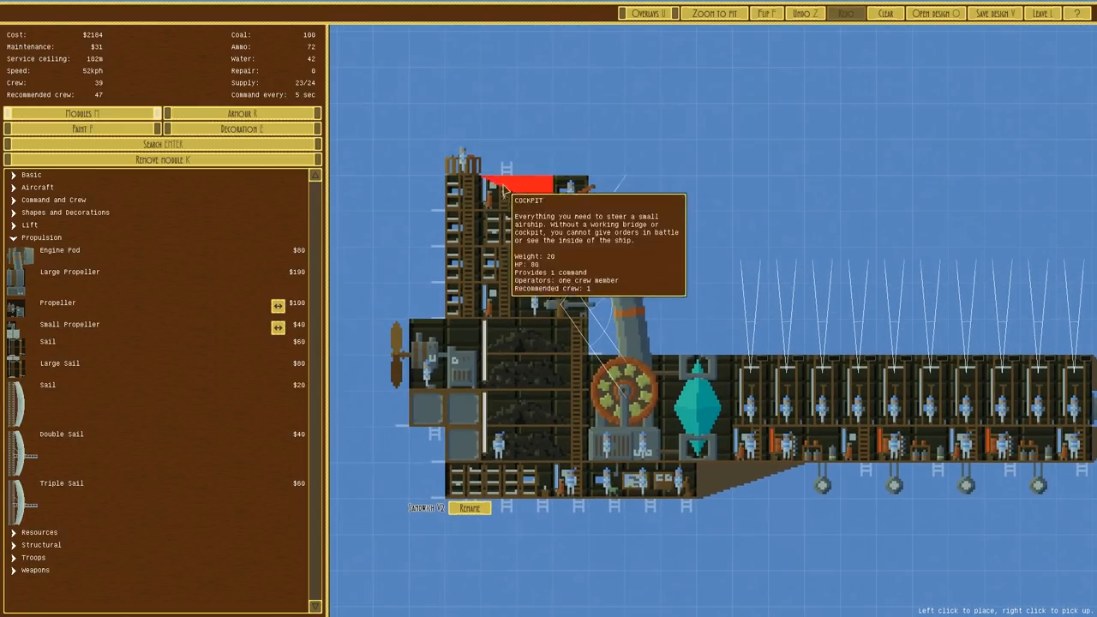
Step: Place the cockpit and a Corridor with Ladder atop the tower, browsing weapon and structural modules
left_click(41, 237)
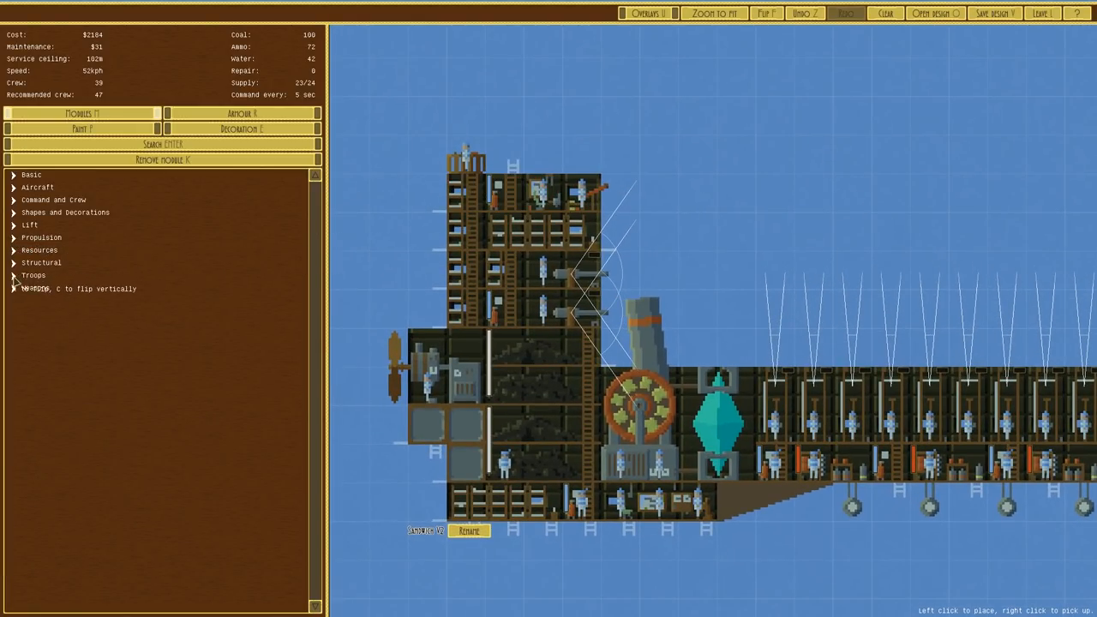
left_click(35, 275)
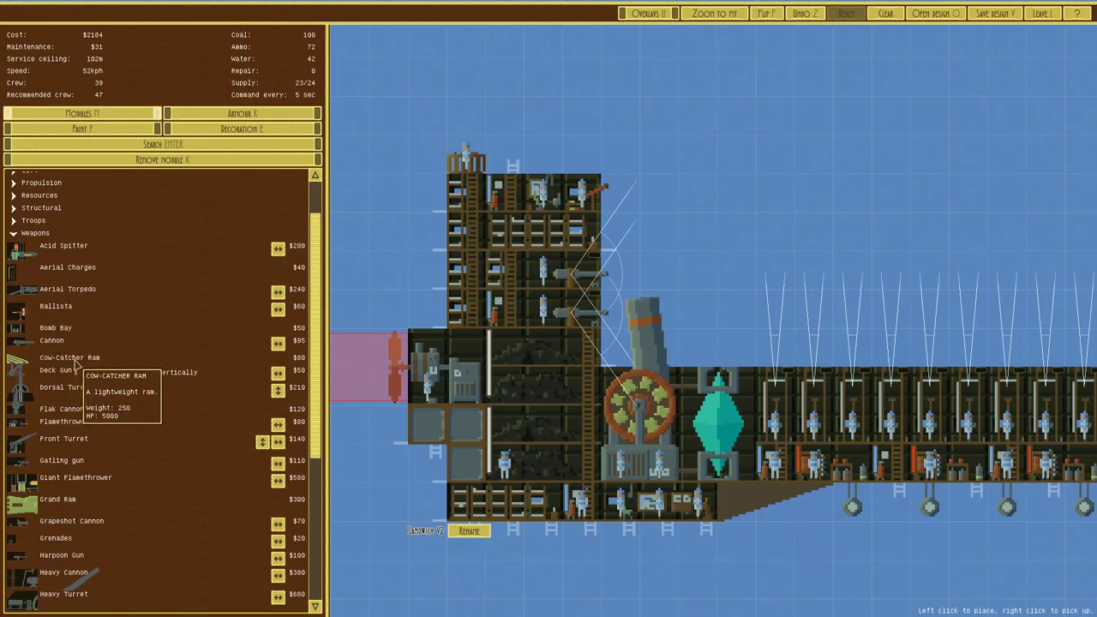
left_click(64, 357)
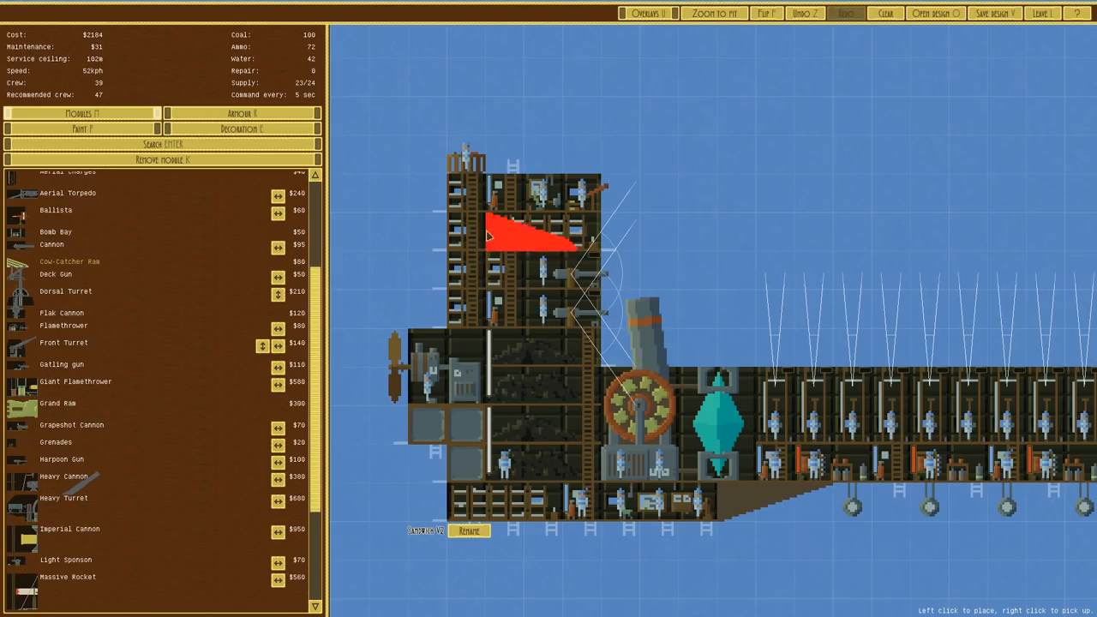
scroll("down", 3)
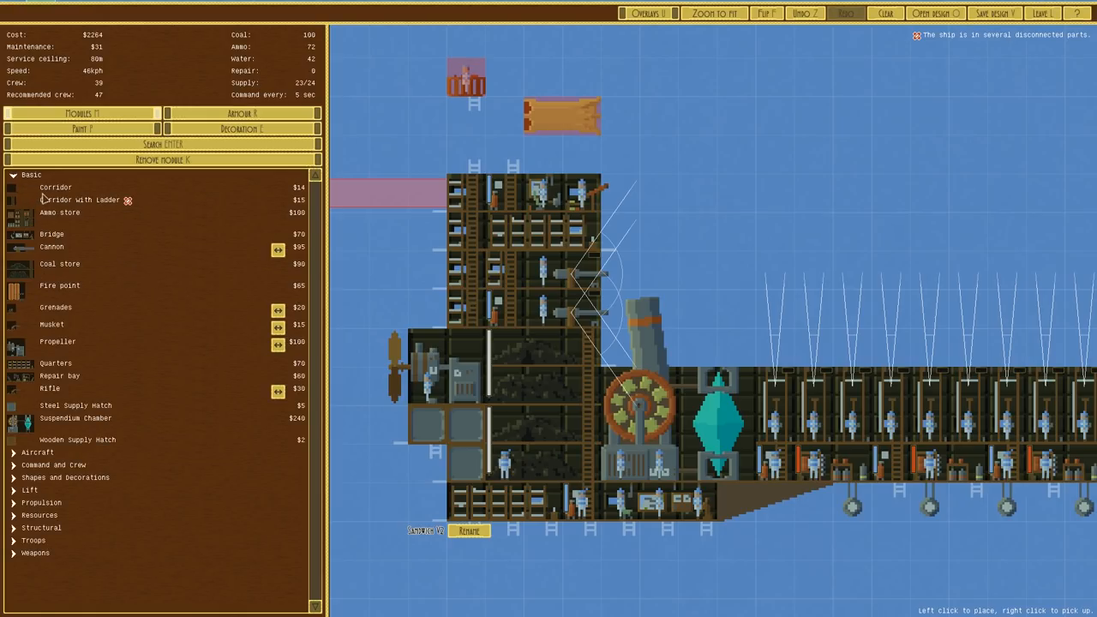
left_click(503, 231)
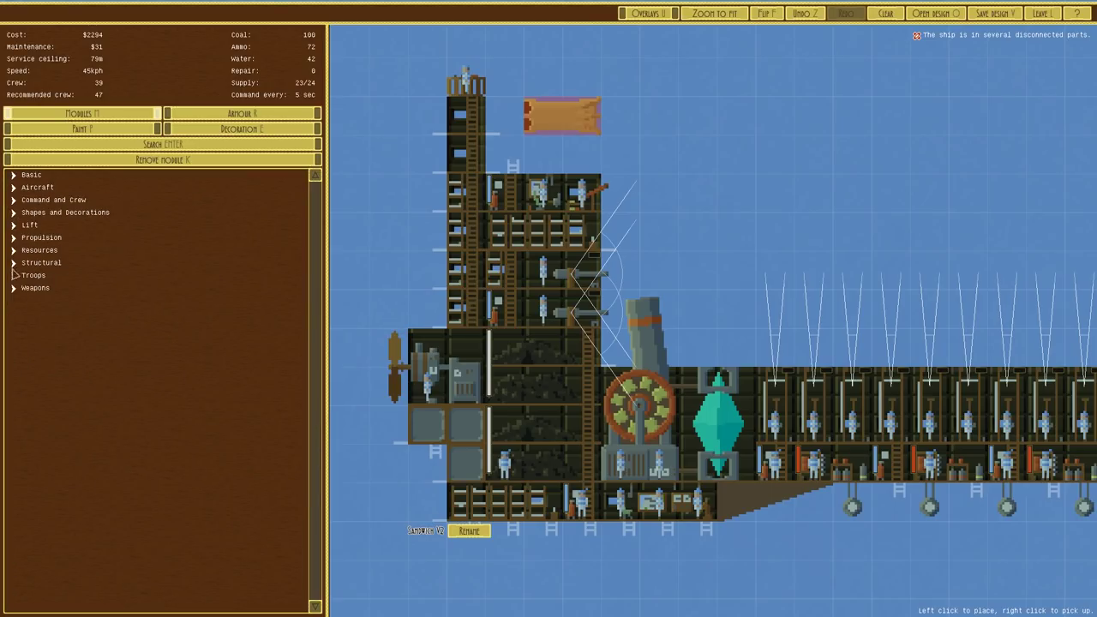
left_click(35, 287)
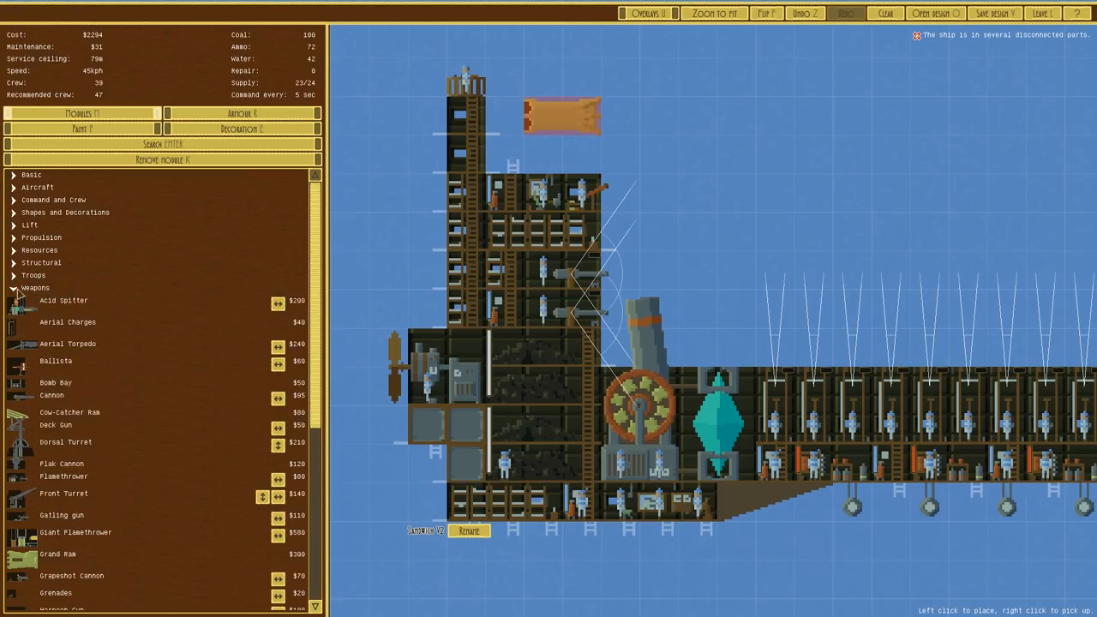
left_click(41, 262)
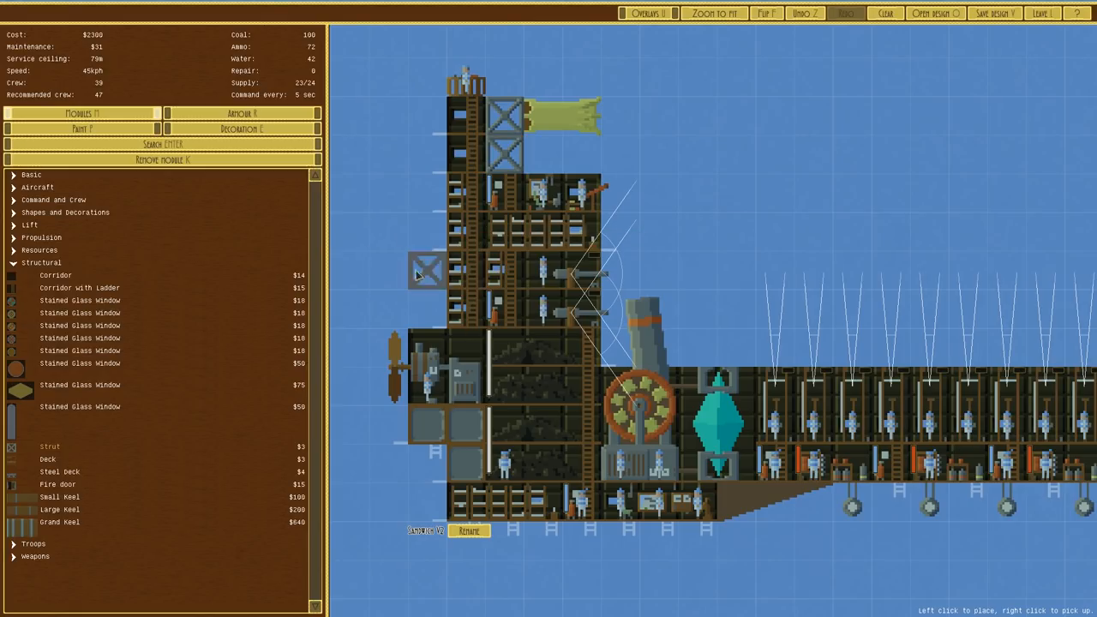
mouse_move(506, 193)
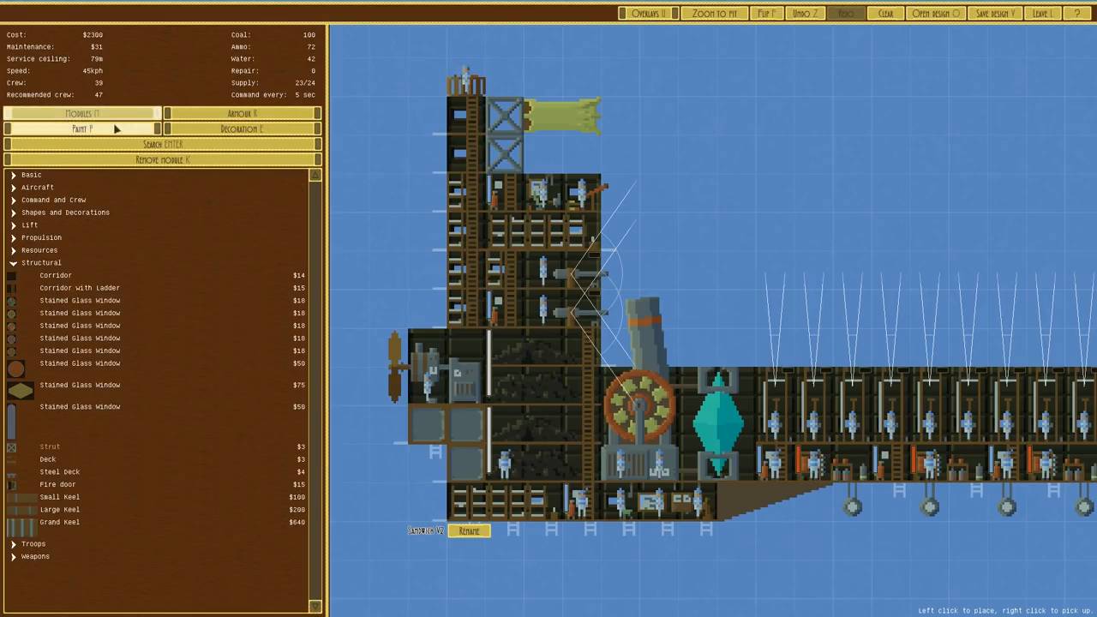
Step: Inspect the armour view, then browse slope pieces under Shapes and Decorations
left_click(241, 114)
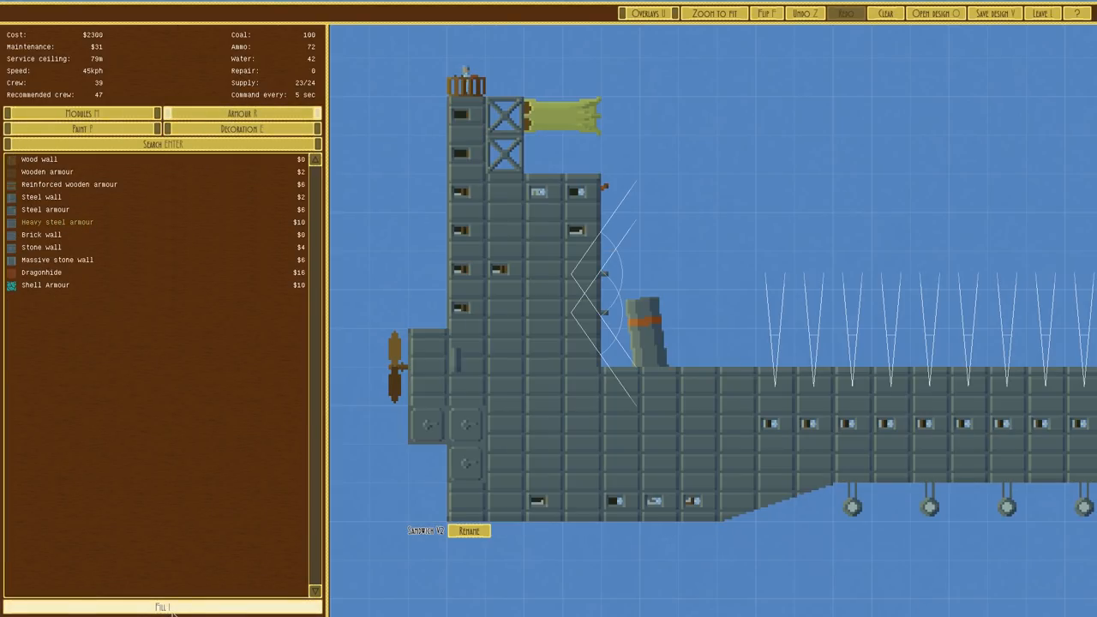
mouse_move(56, 222)
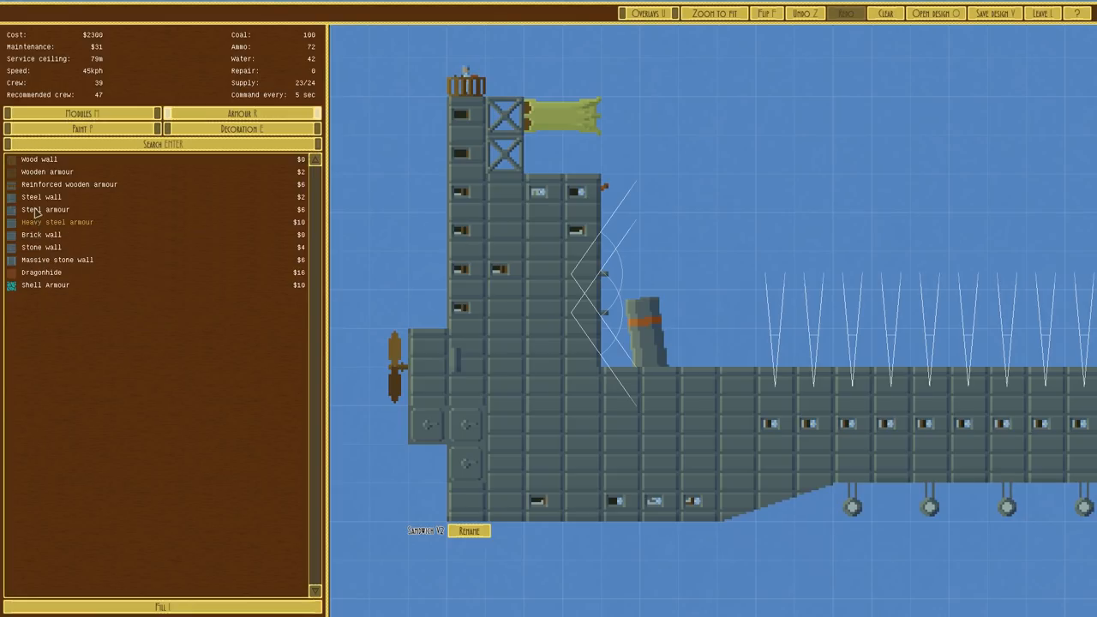
mouse_move(39, 222)
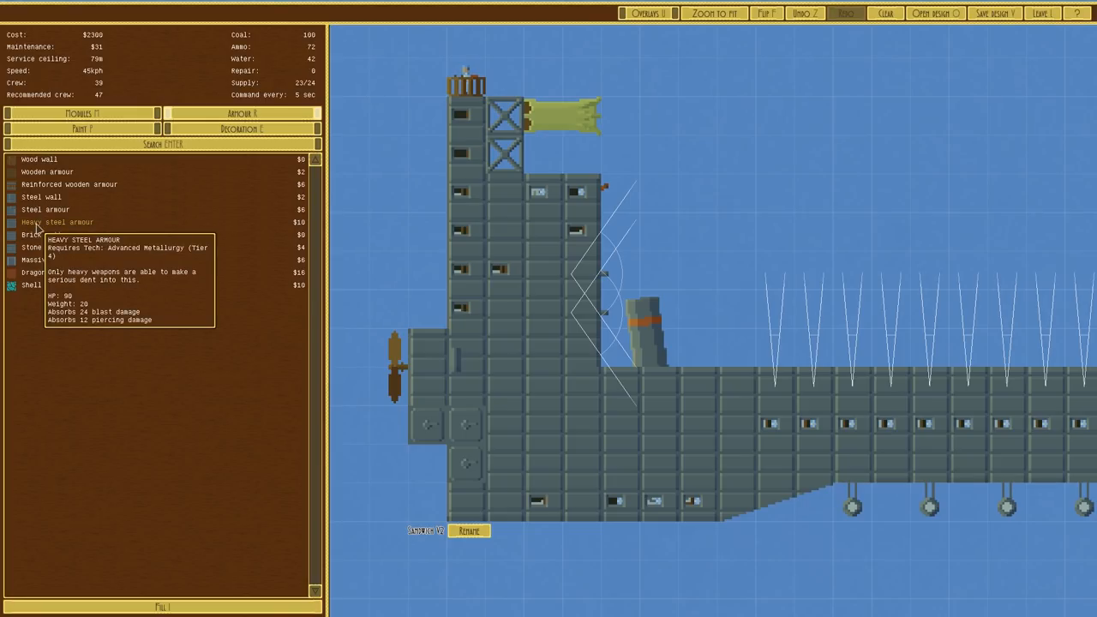
mouse_move(45, 209)
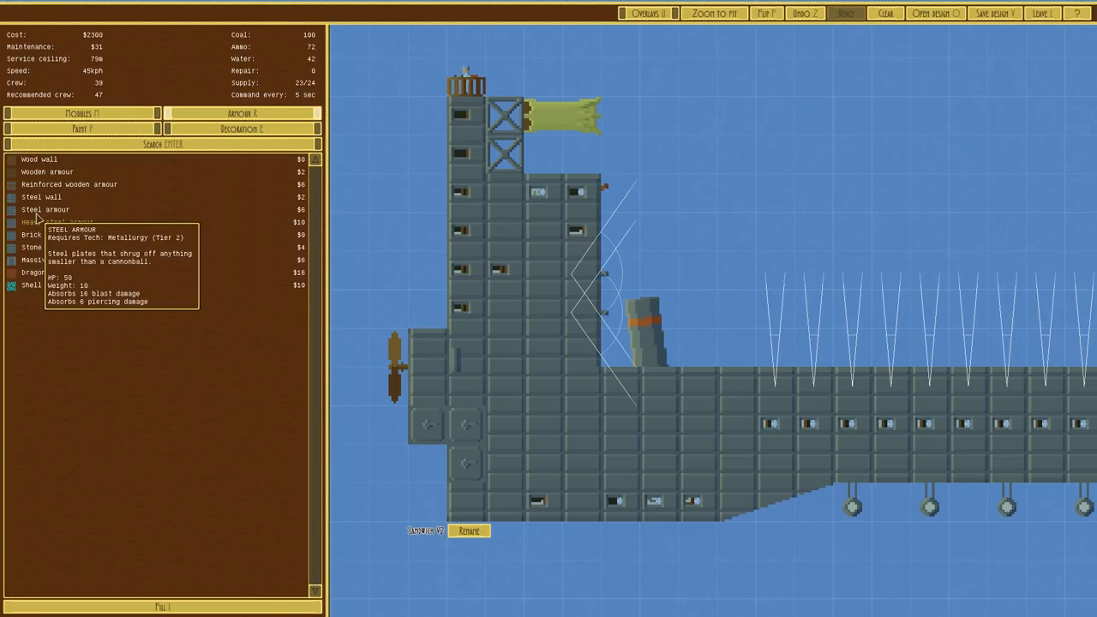
left_click(82, 113)
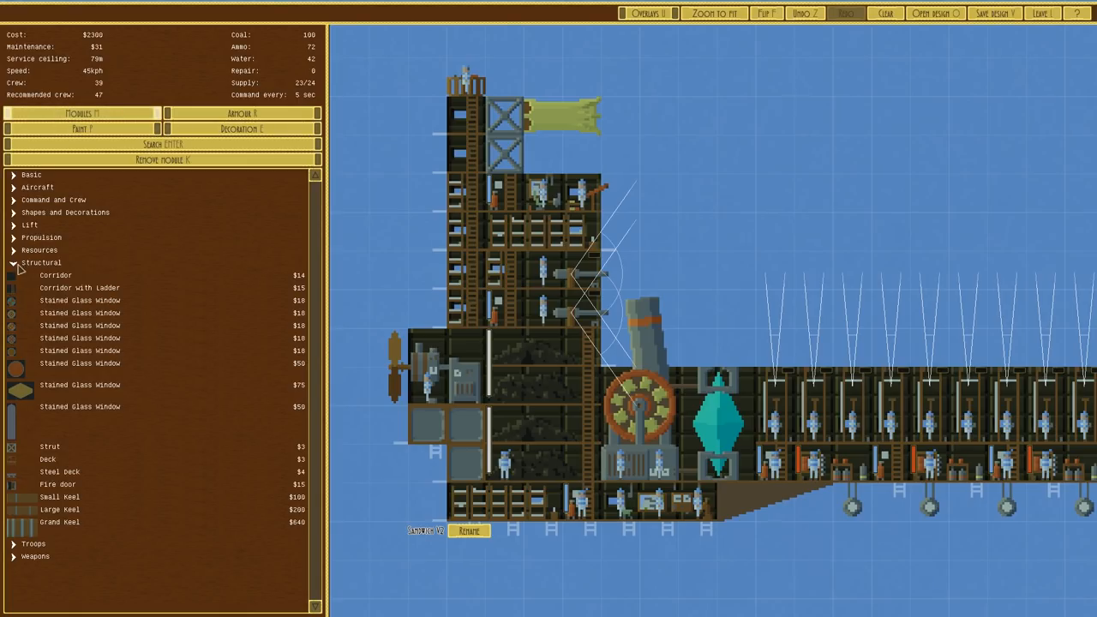
left_click(41, 262)
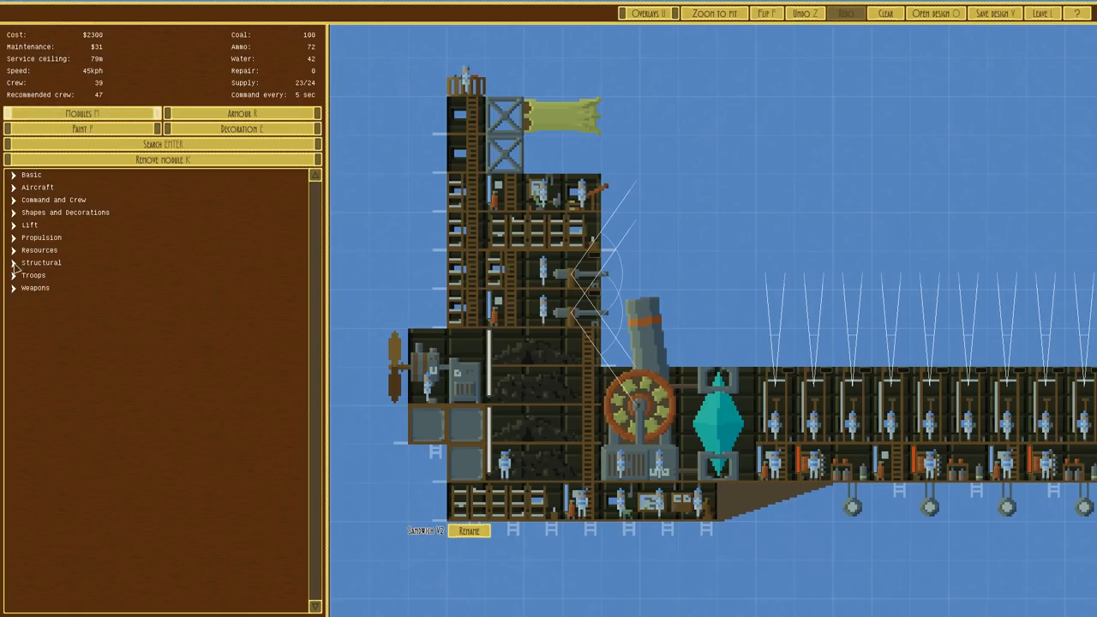
left_click(65, 212)
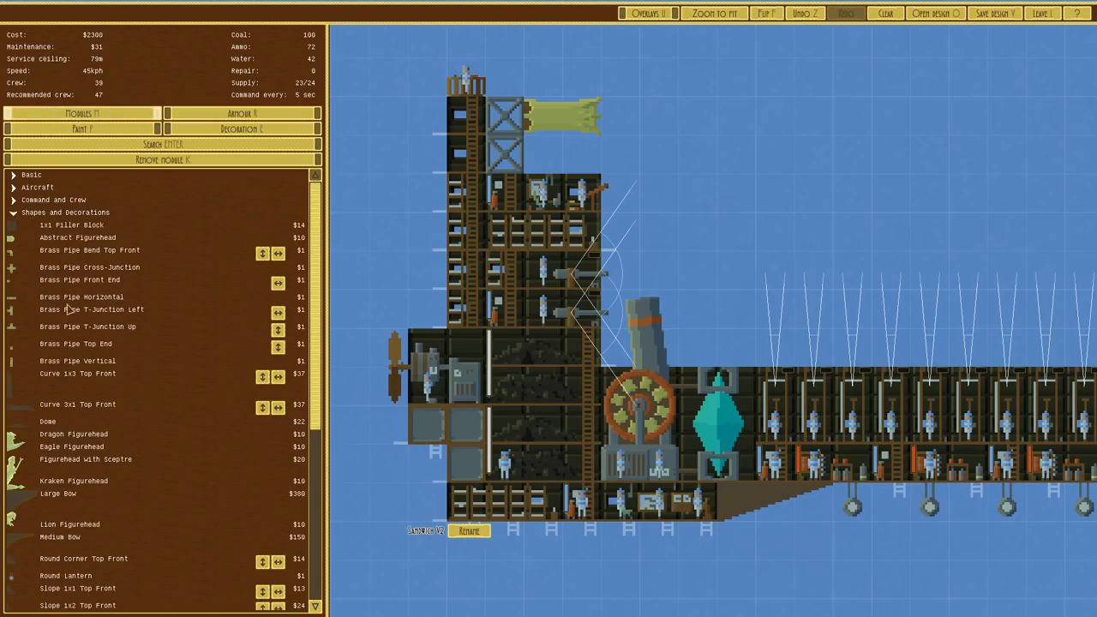
scroll("down", 3)
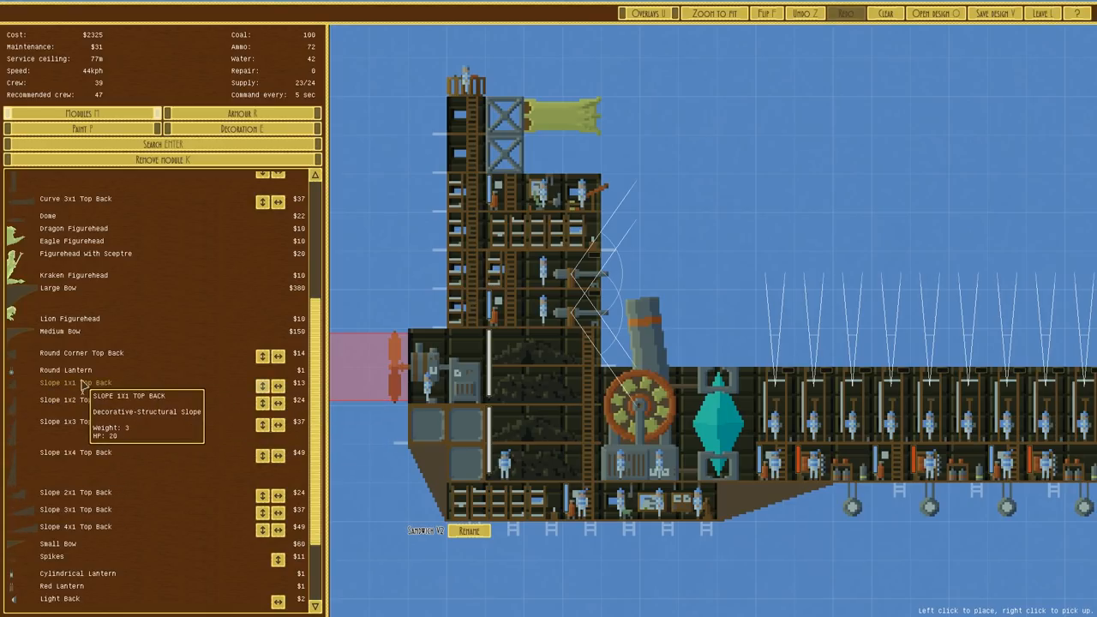
Step: Save the design, overwriting the existing Sandwich V2 file
left_click(991, 13)
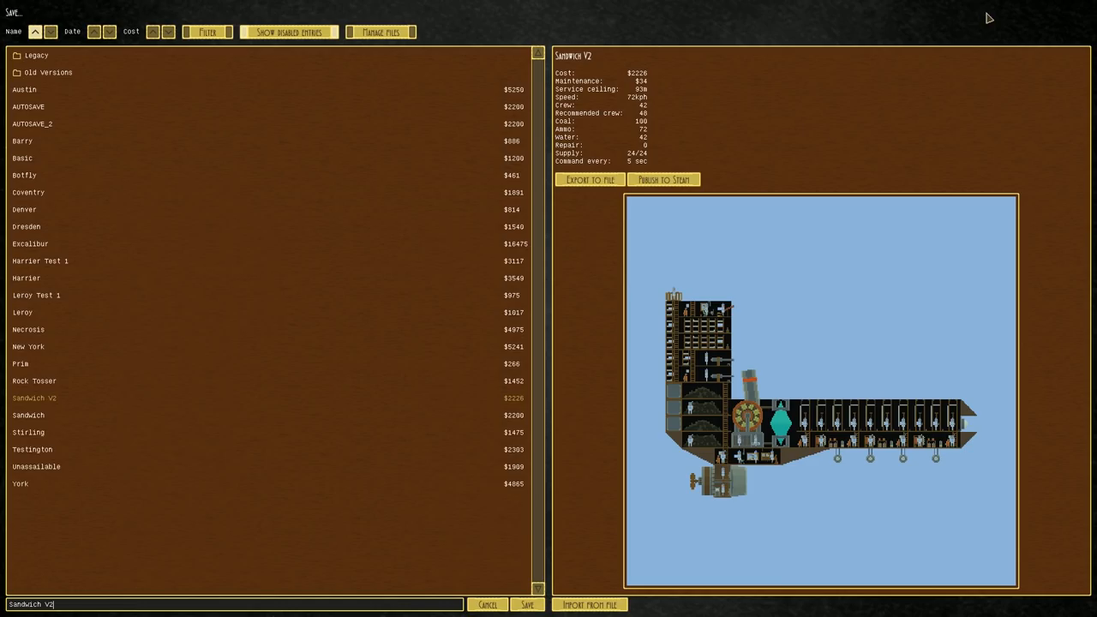
left_click(527, 604)
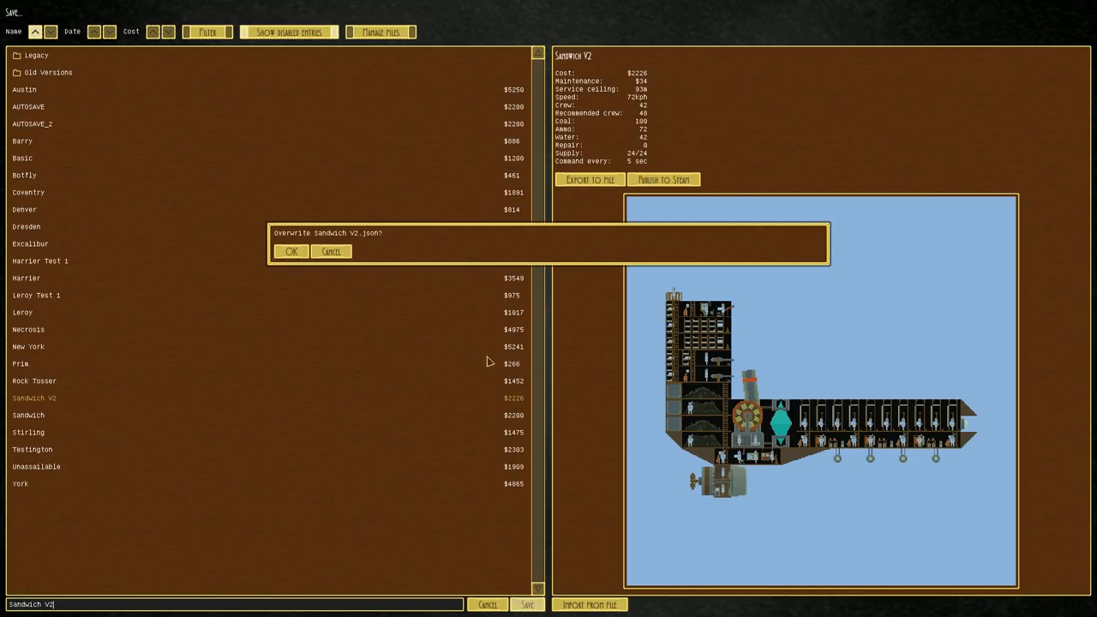
left_click(292, 251)
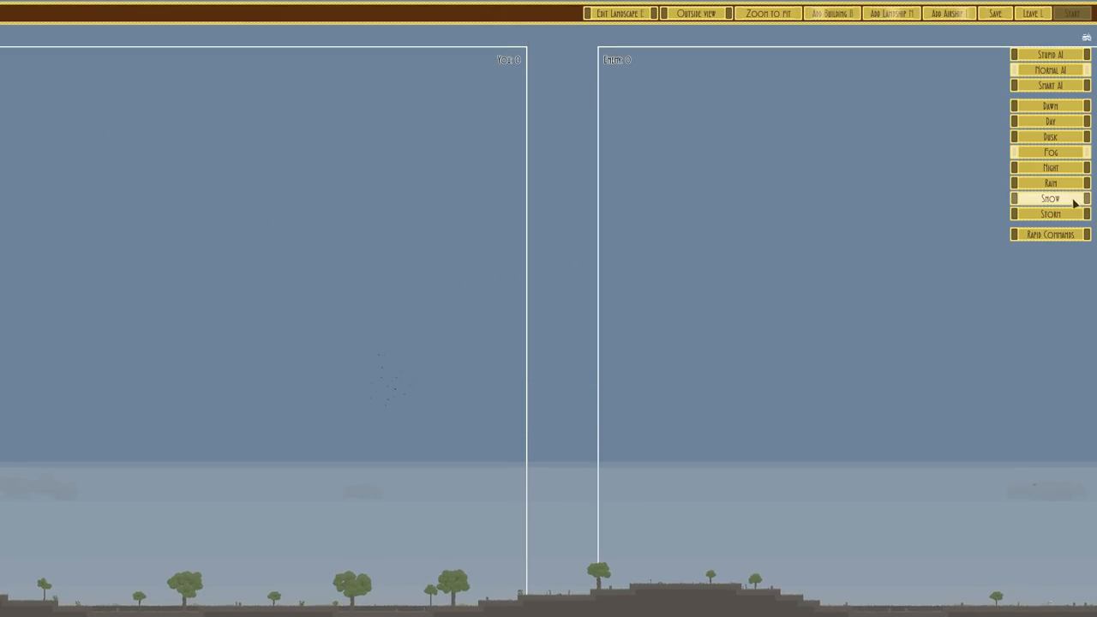
Step: Set daytime weather and add Sandwich V2 to the battle against Coventry
left_click(948, 13)
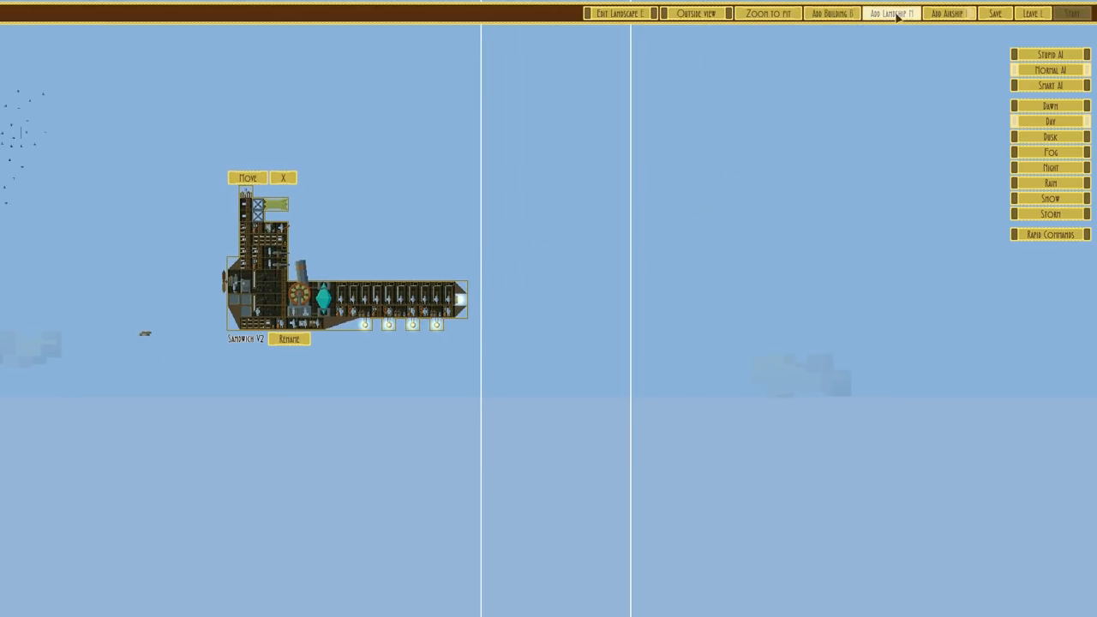
left_click(948, 13)
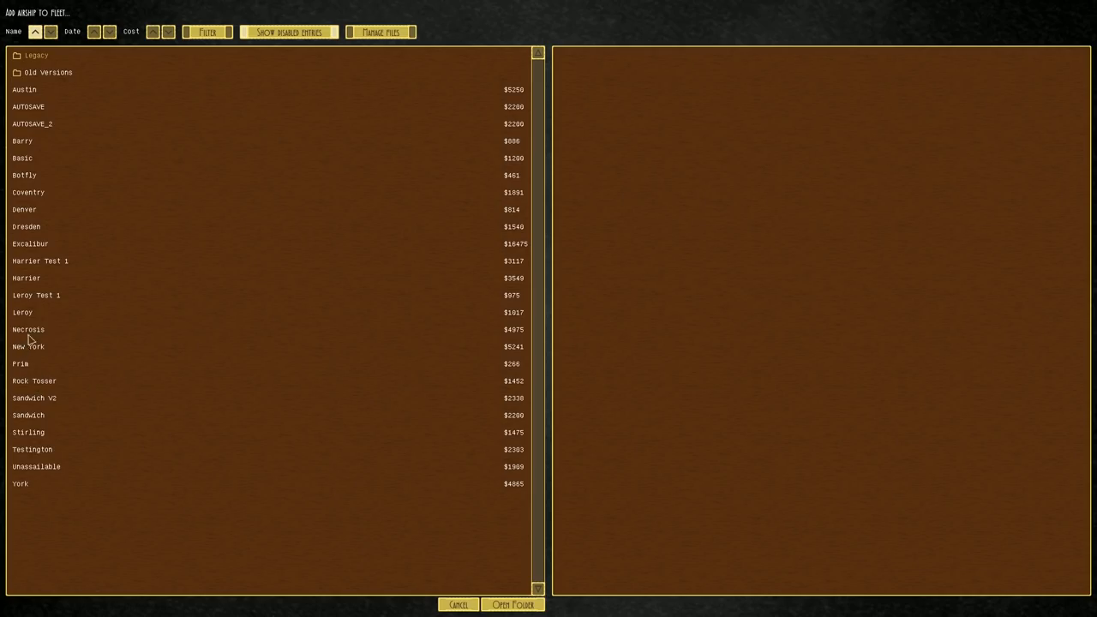
mouse_move(36, 424)
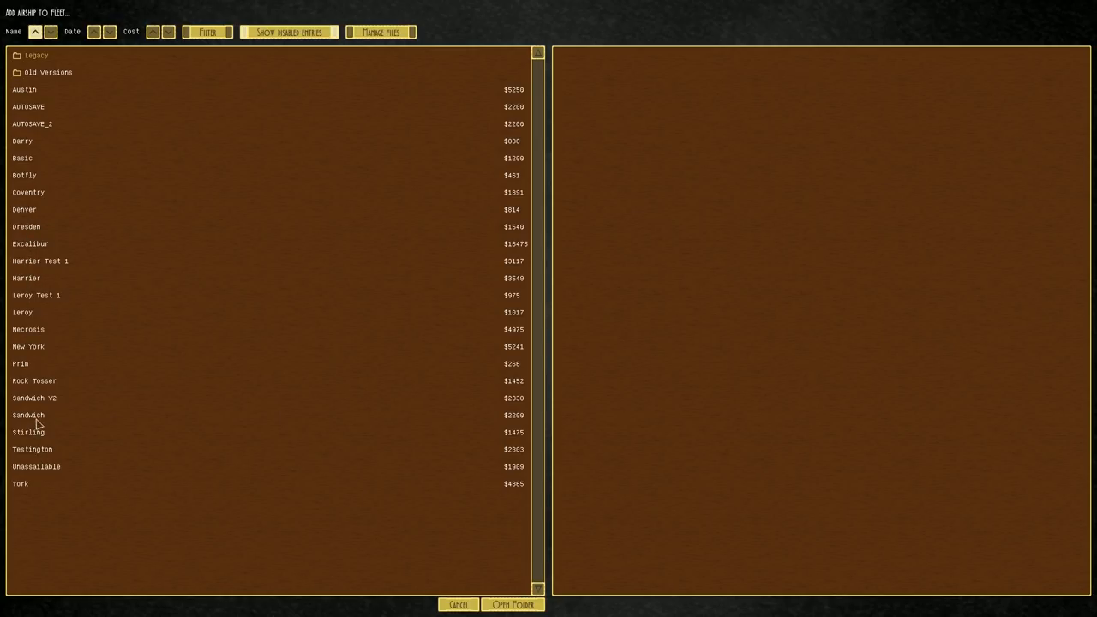
left_click(28, 192)
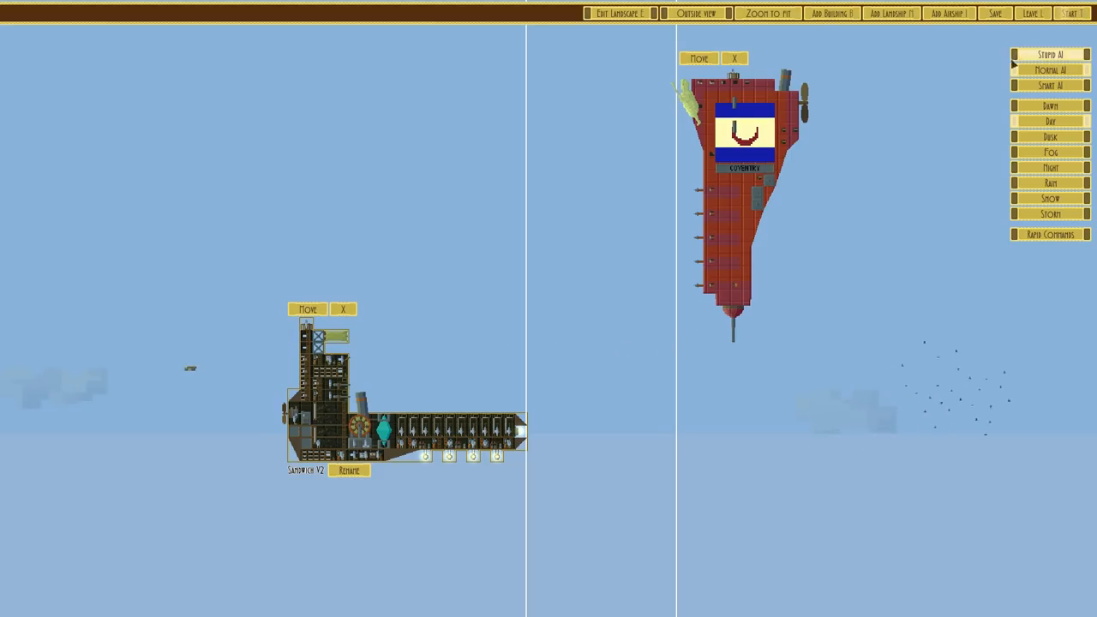
Step: Start the test battle between Sandwich V2 and Coventry
left_click(1071, 13)
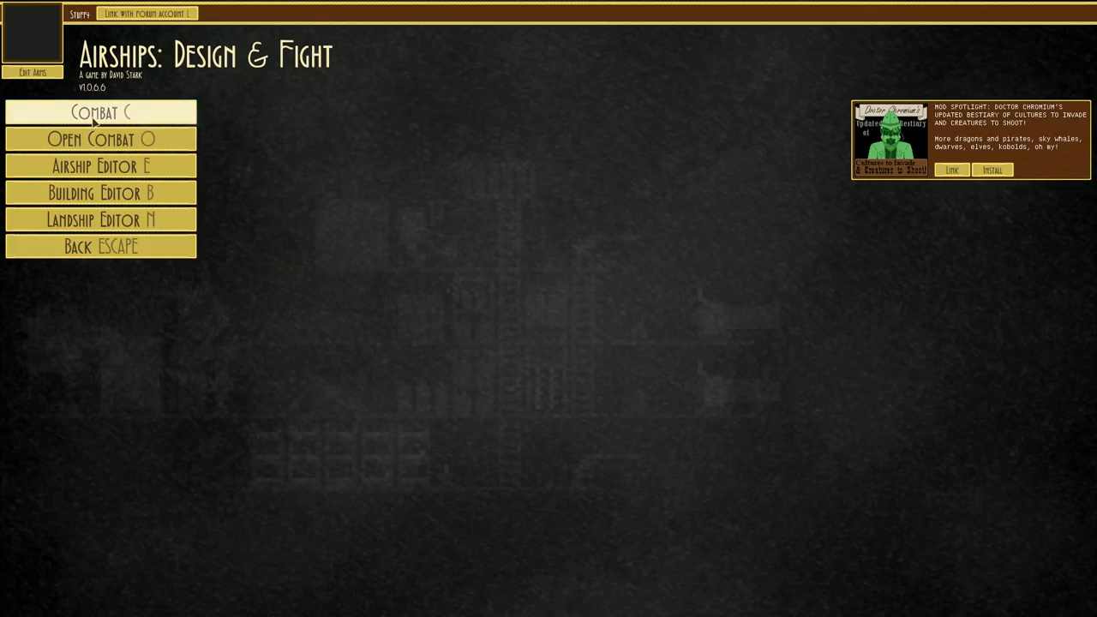
Step: Load the Sandwich V2 design into the Airship Editor
left_click(100, 166)
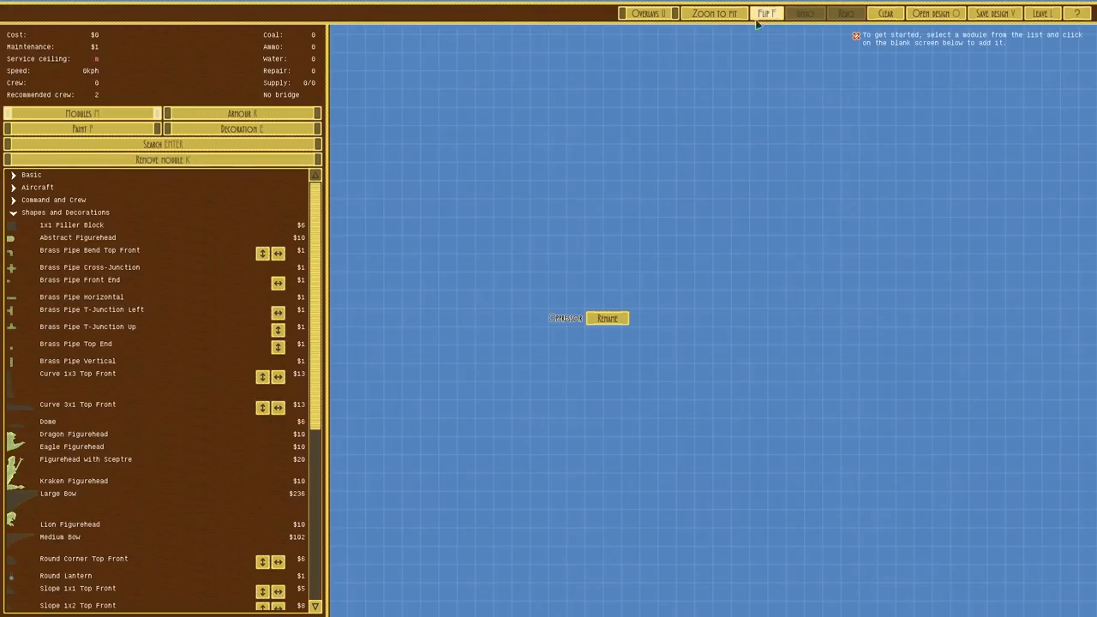
left_click(934, 12)
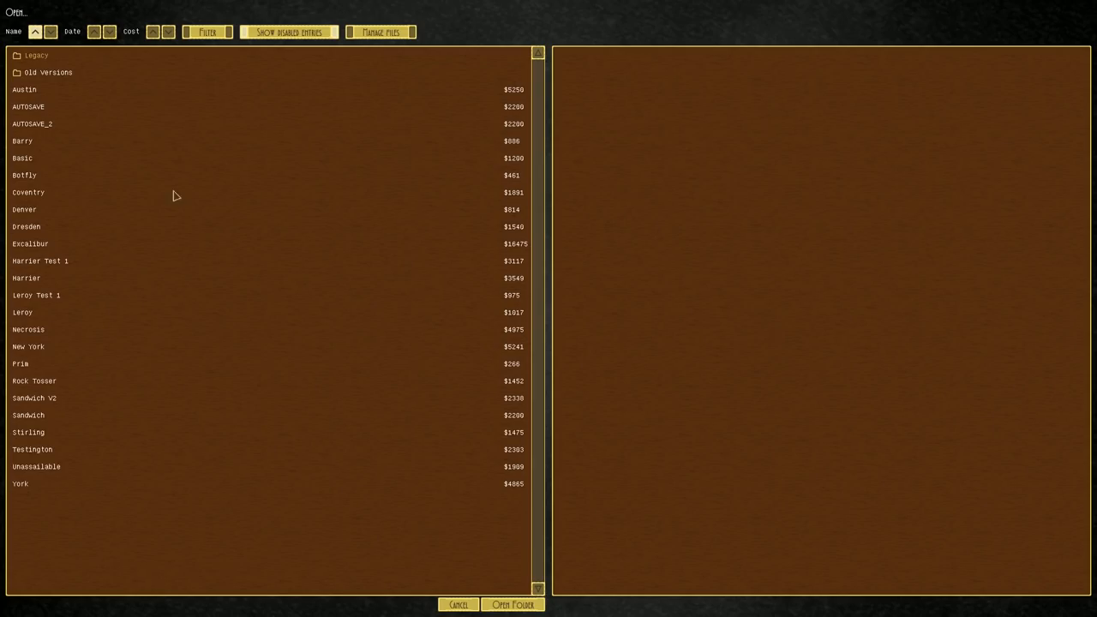
double_click(34, 397)
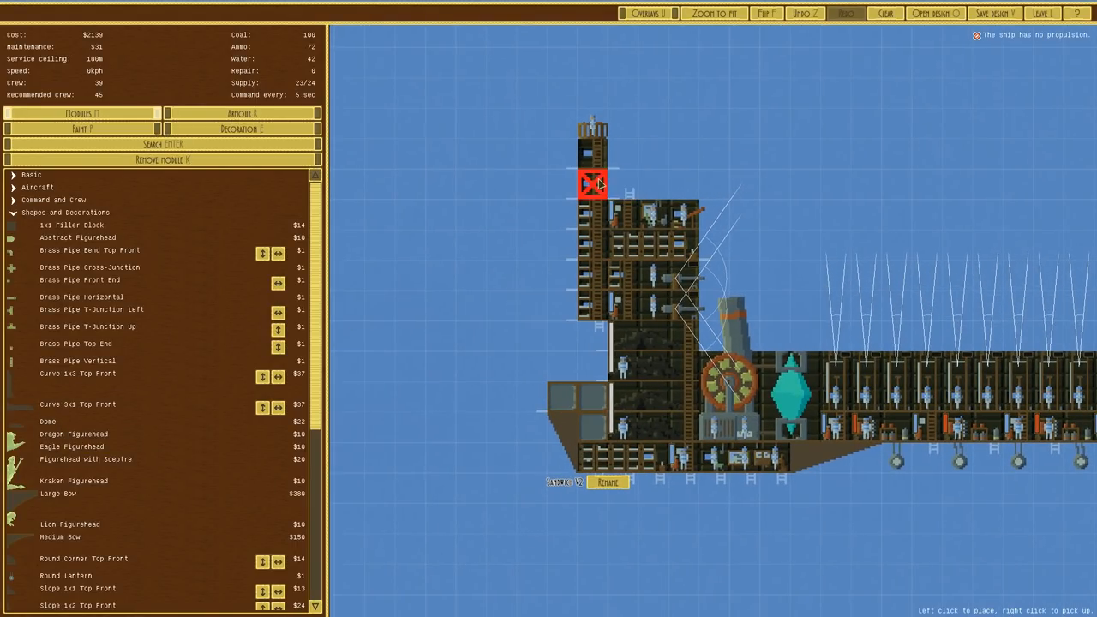
Step: Remove the block atop the tower and expand the Propulsion parts
left_click(592, 184)
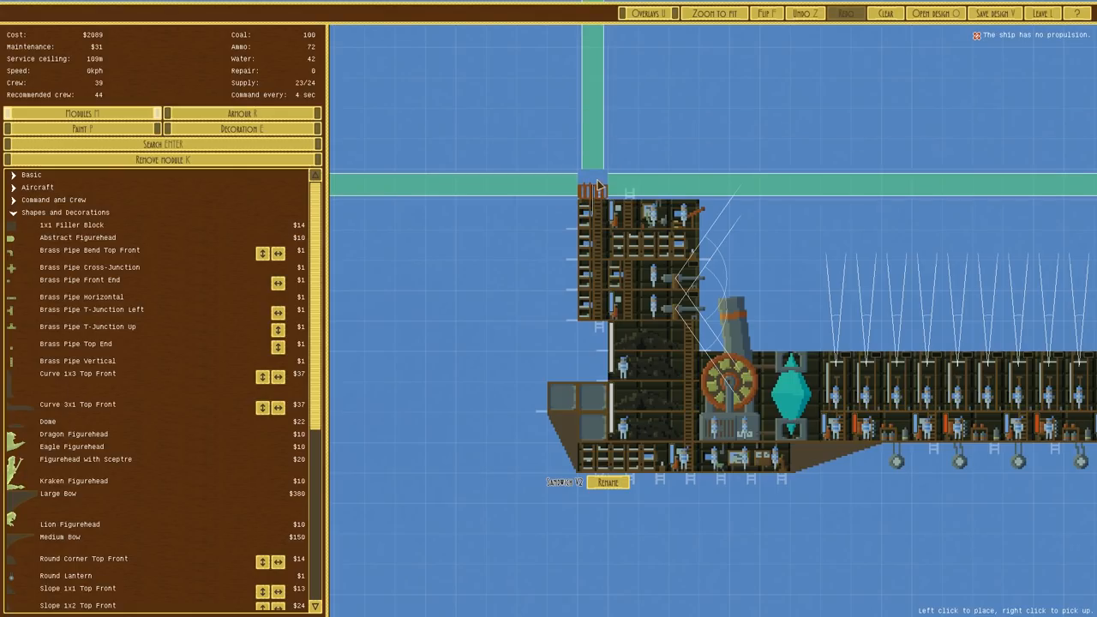
mouse_move(598, 195)
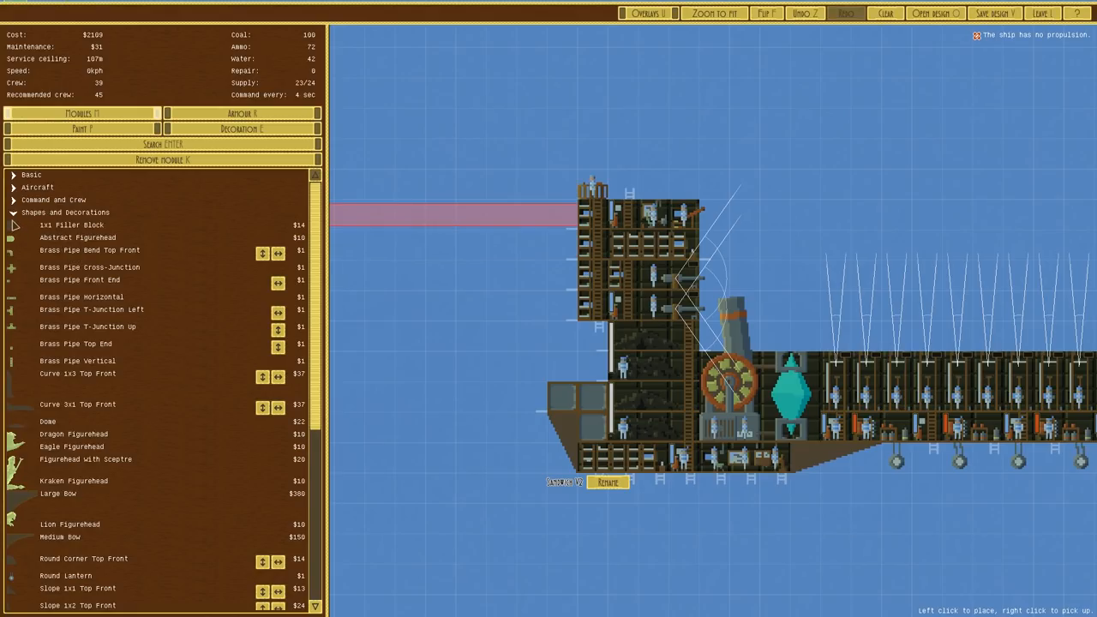
left_click(65, 212)
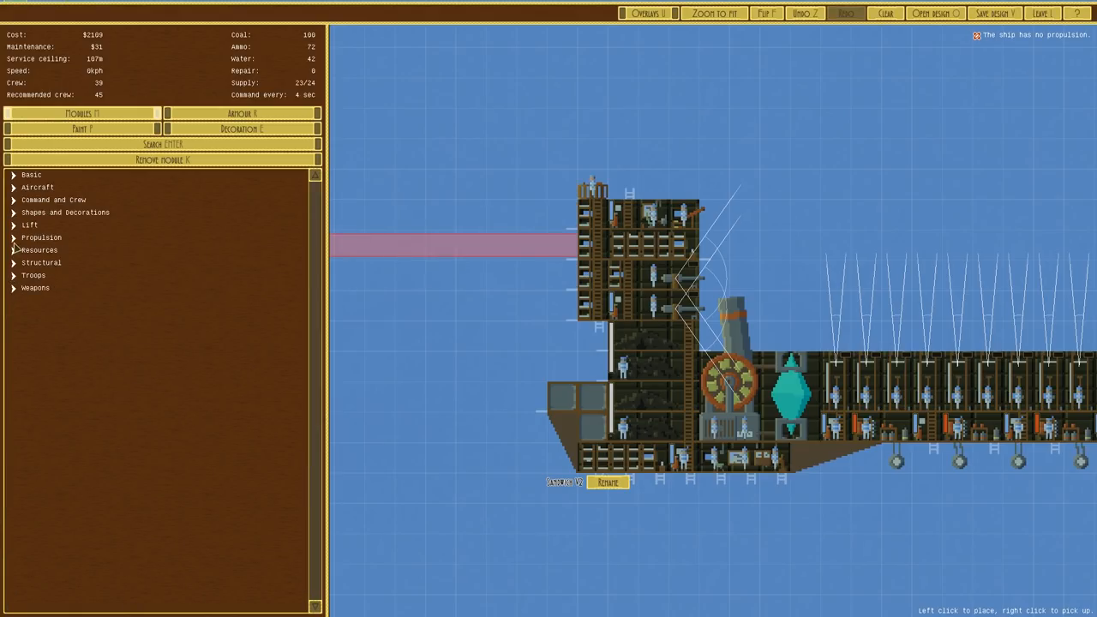
left_click(41, 237)
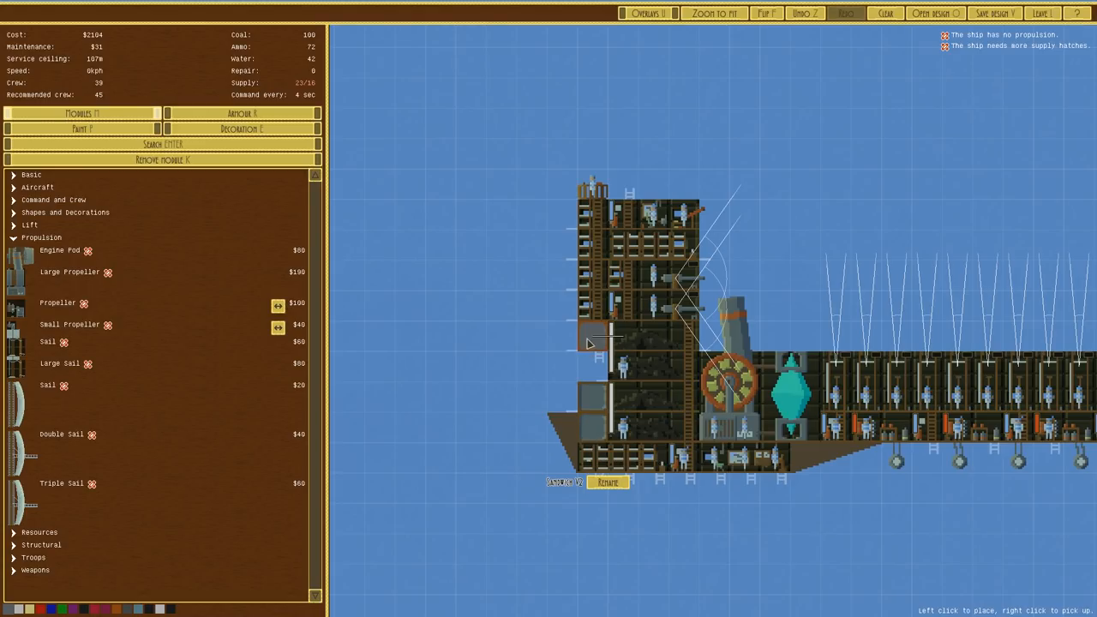
Step: Add a rear engine, lower rear deck rooms, and a sloped trim piece above the hull
left_click(591, 342)
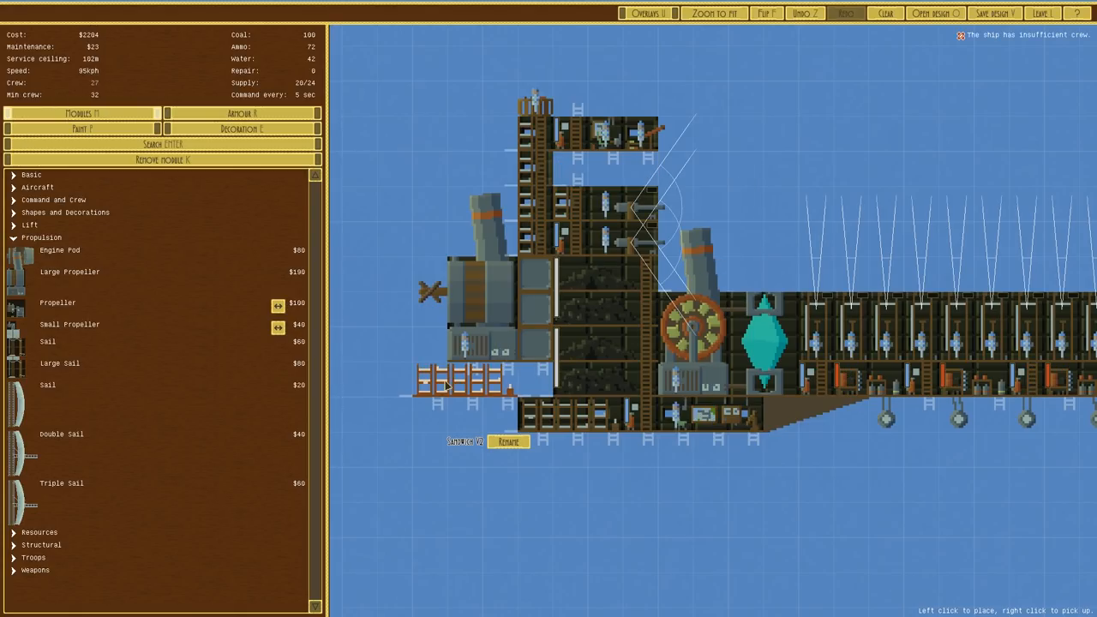
left_click(600, 137)
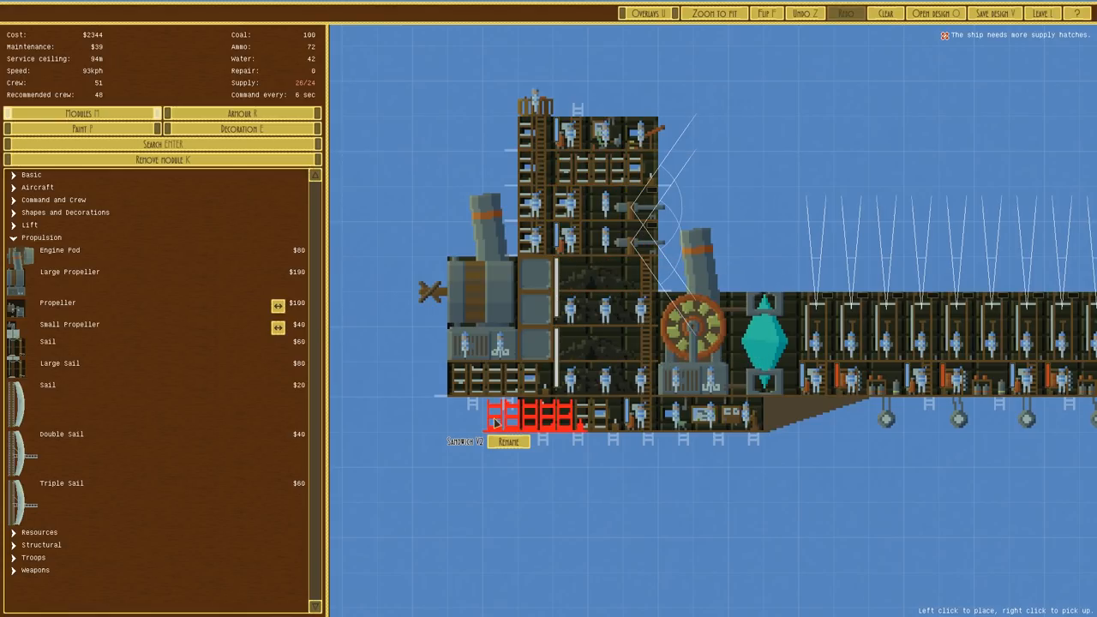
left_click(41, 238)
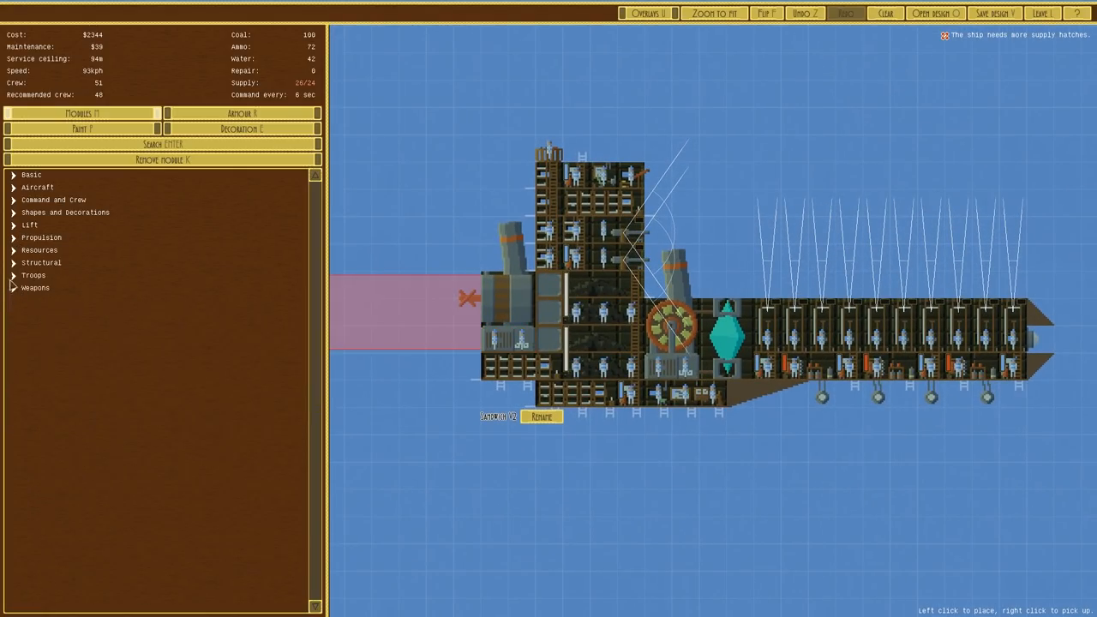
left_click(41, 262)
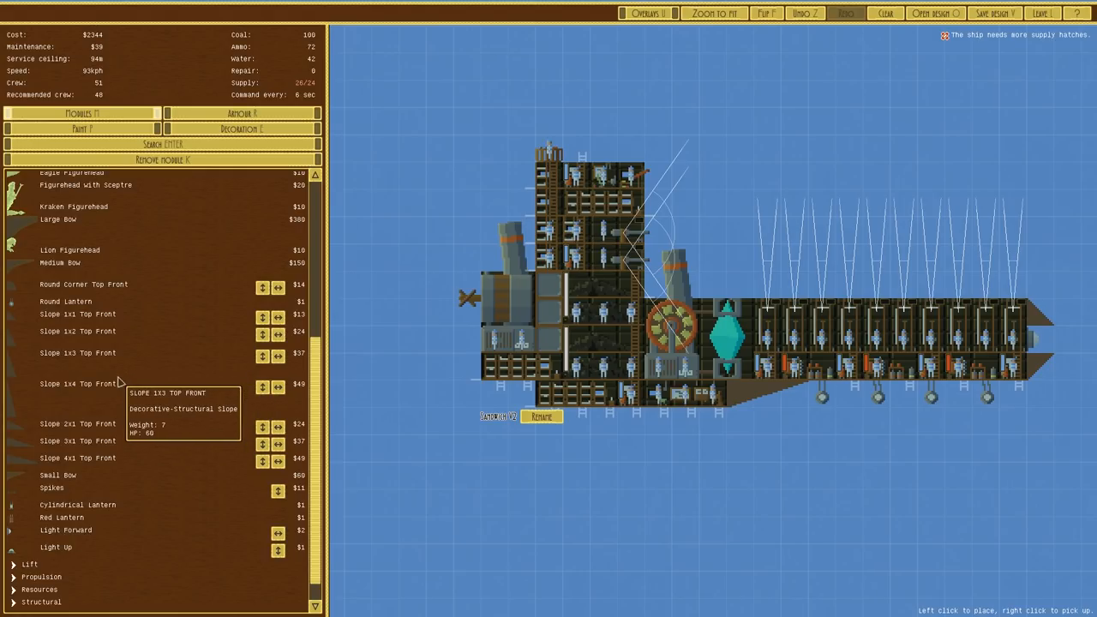
left_click(278, 334)
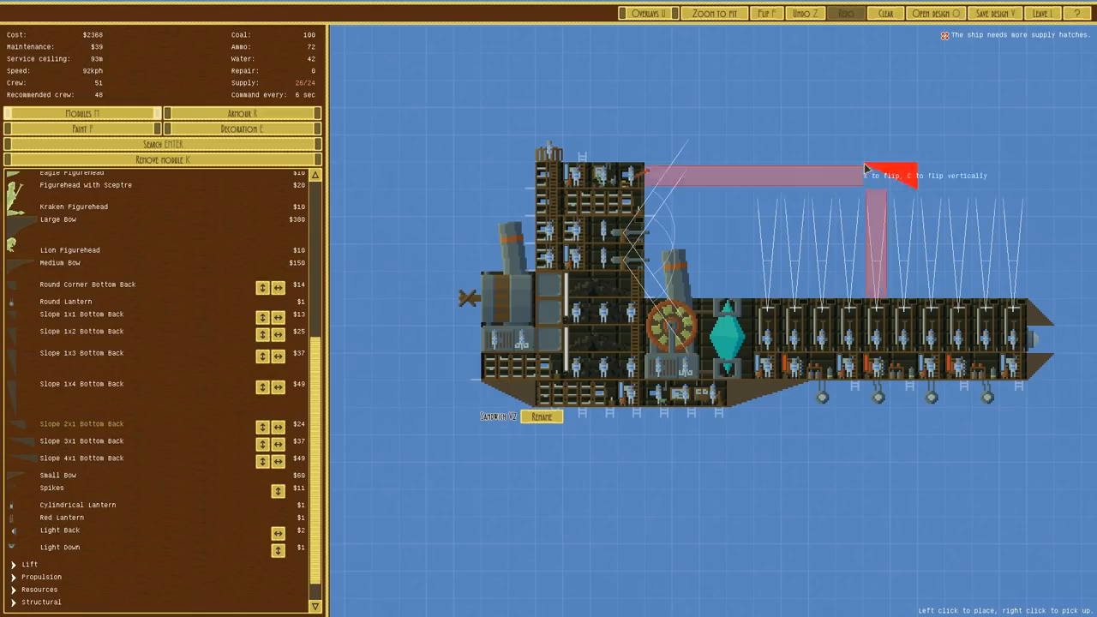
left_click(992, 13)
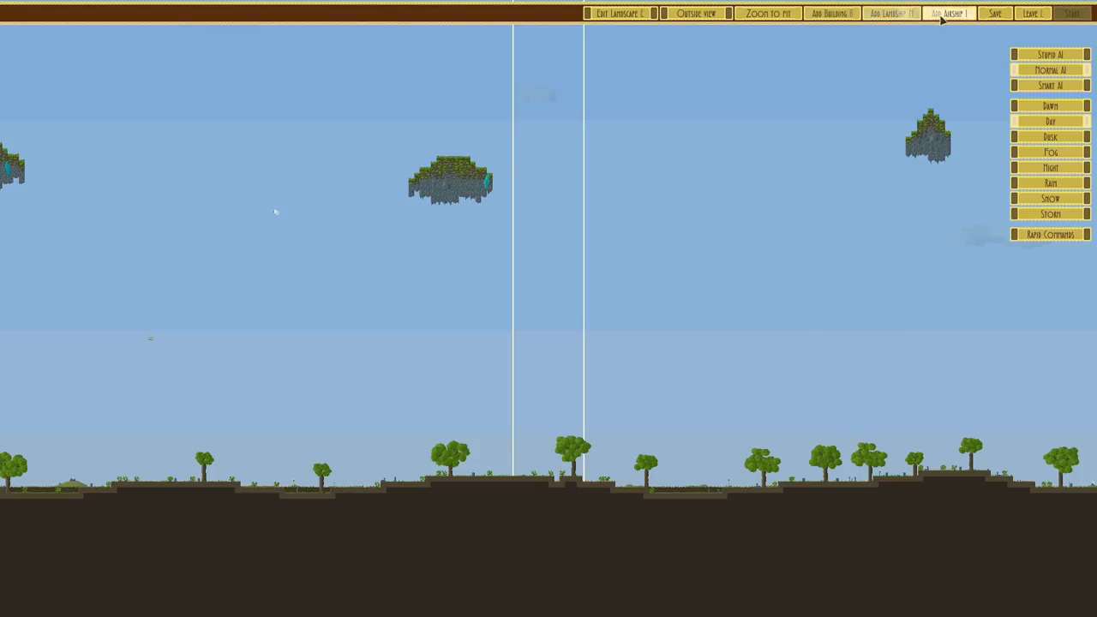
Step: Open the saved airships list from combat setup, then back out to the main menu
left_click(947, 13)
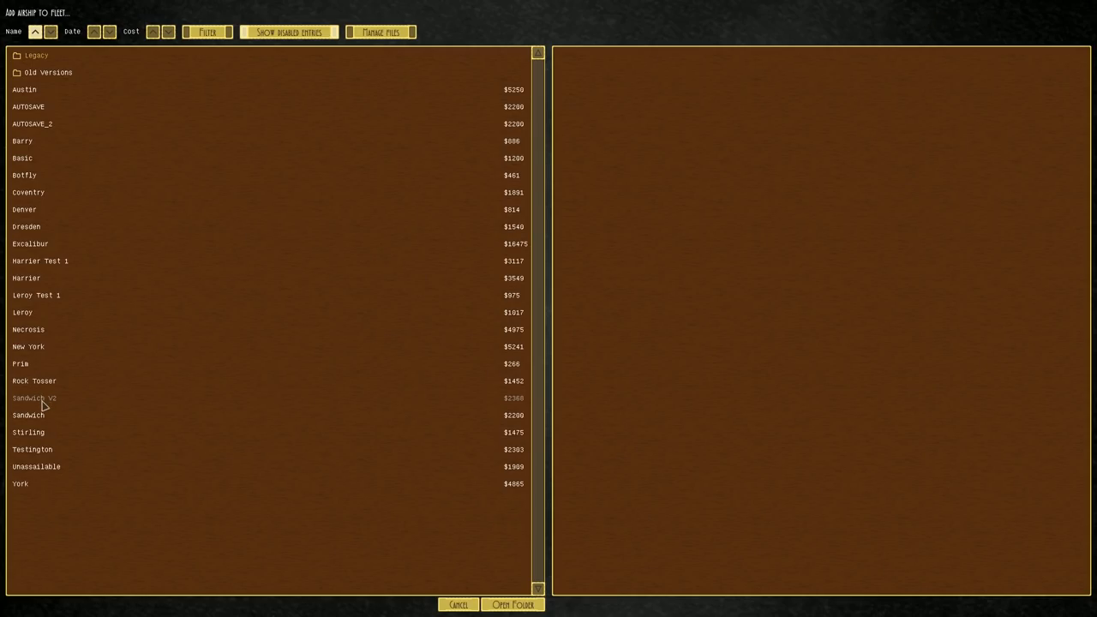
left_click(34, 397)
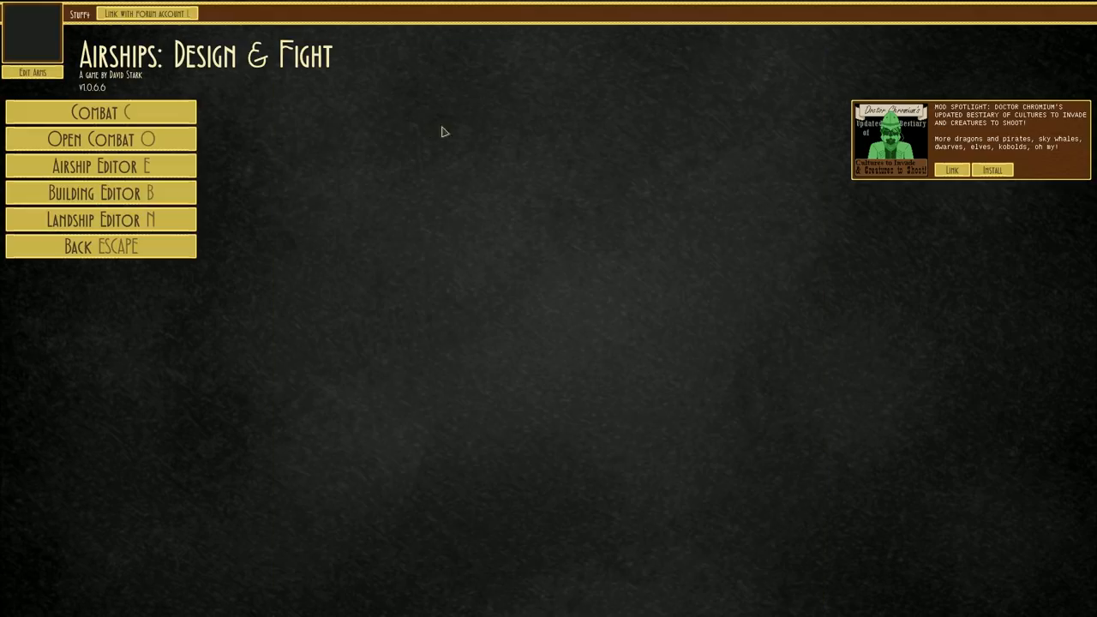
Step: Reopen the $2349 Sandwich V2 design and browse flipped slope pieces in Shapes and Decorations
left_click(101, 165)
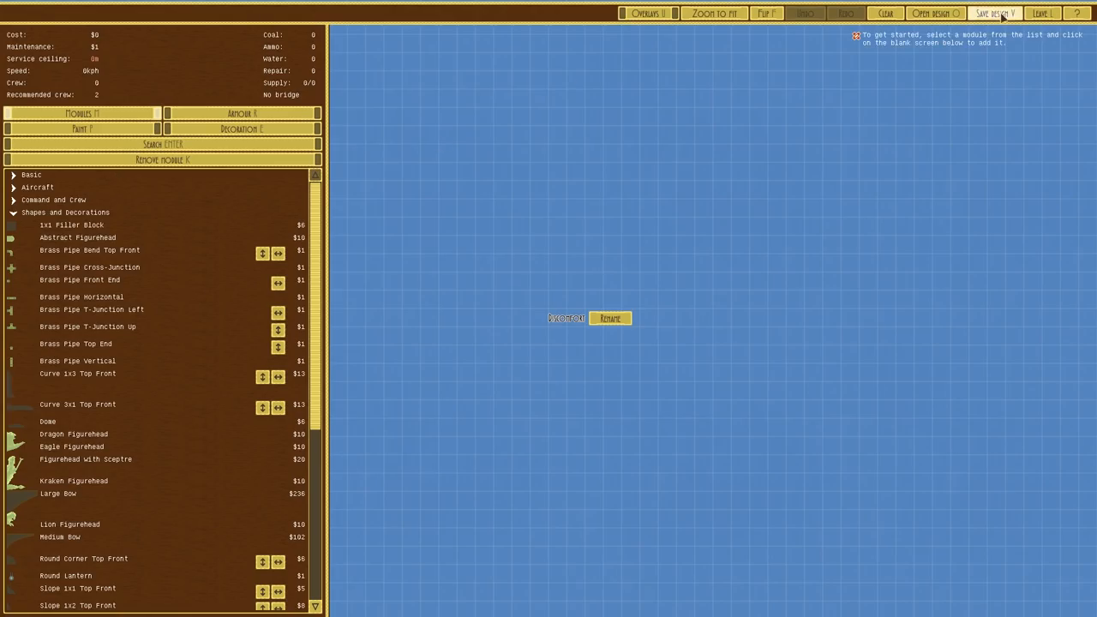
left_click(936, 12)
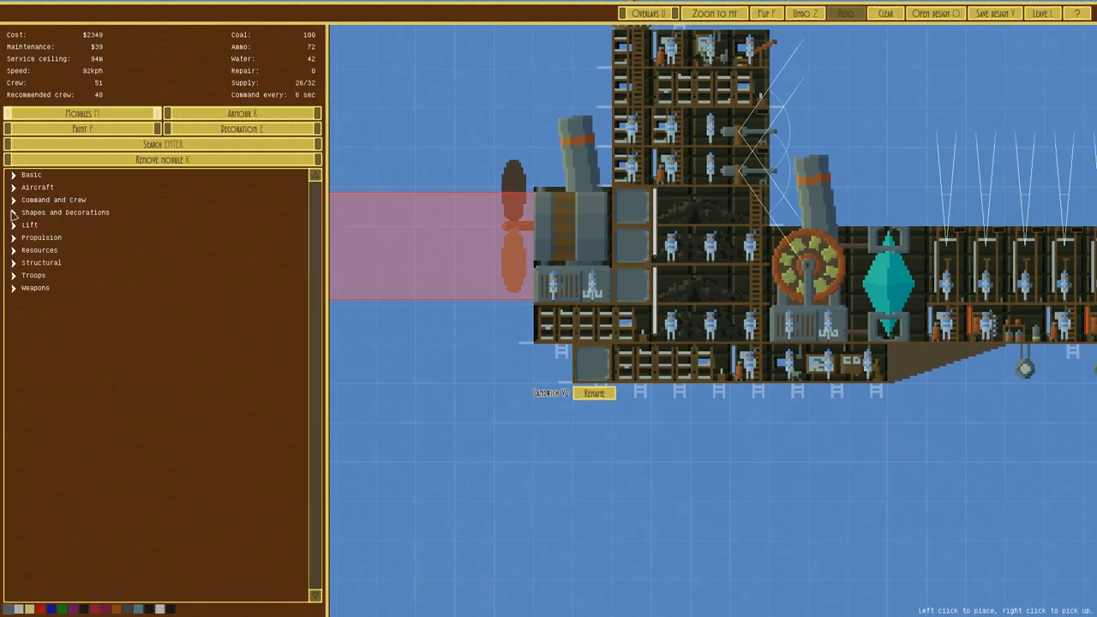
left_click(65, 212)
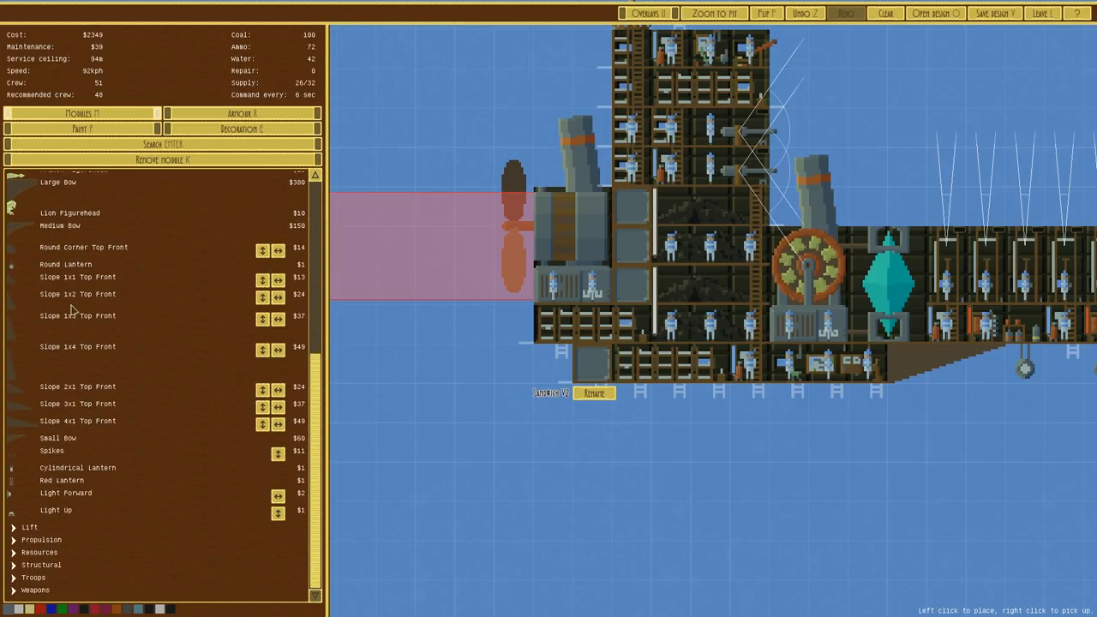
scroll("up", 3)
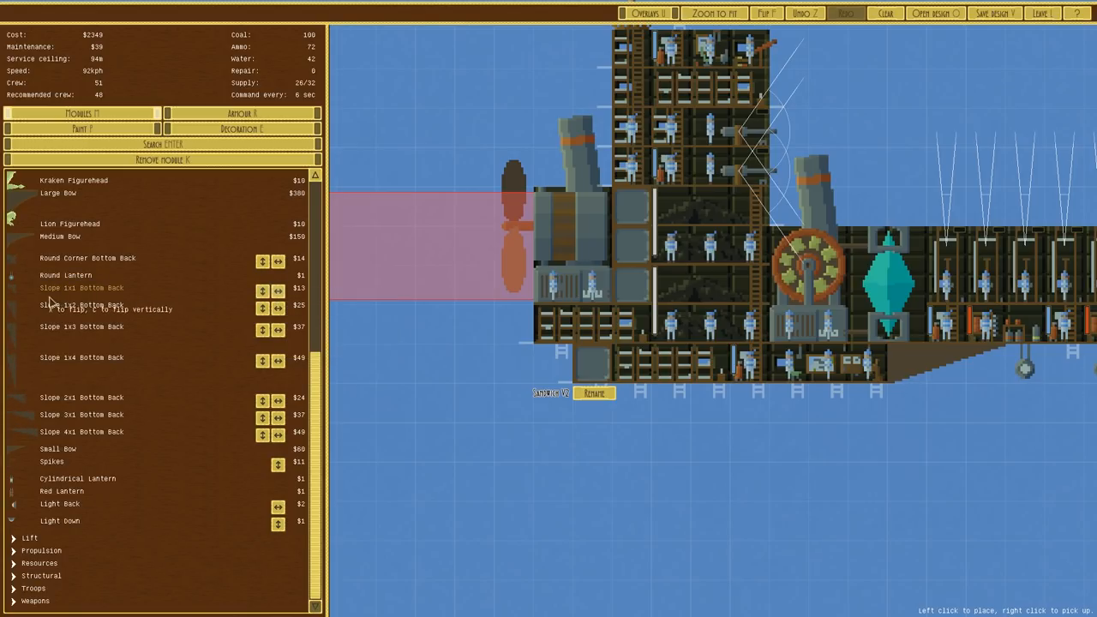
left_click(993, 13)
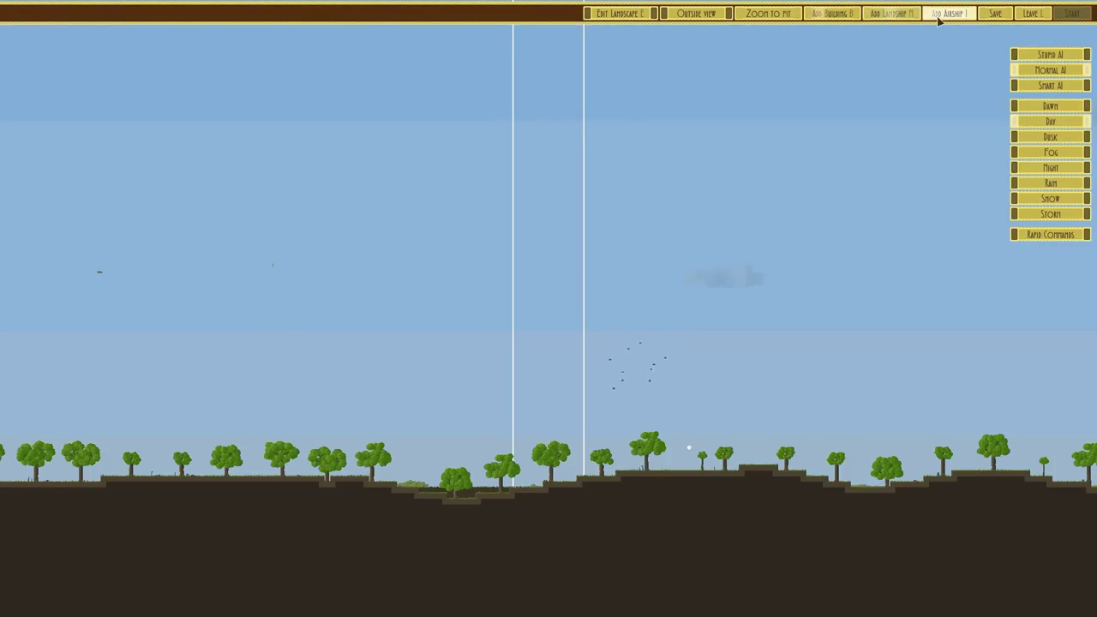
Step: Place Sandwich V2 in the sky, start the battle against Coventry, then leave
left_click(948, 12)
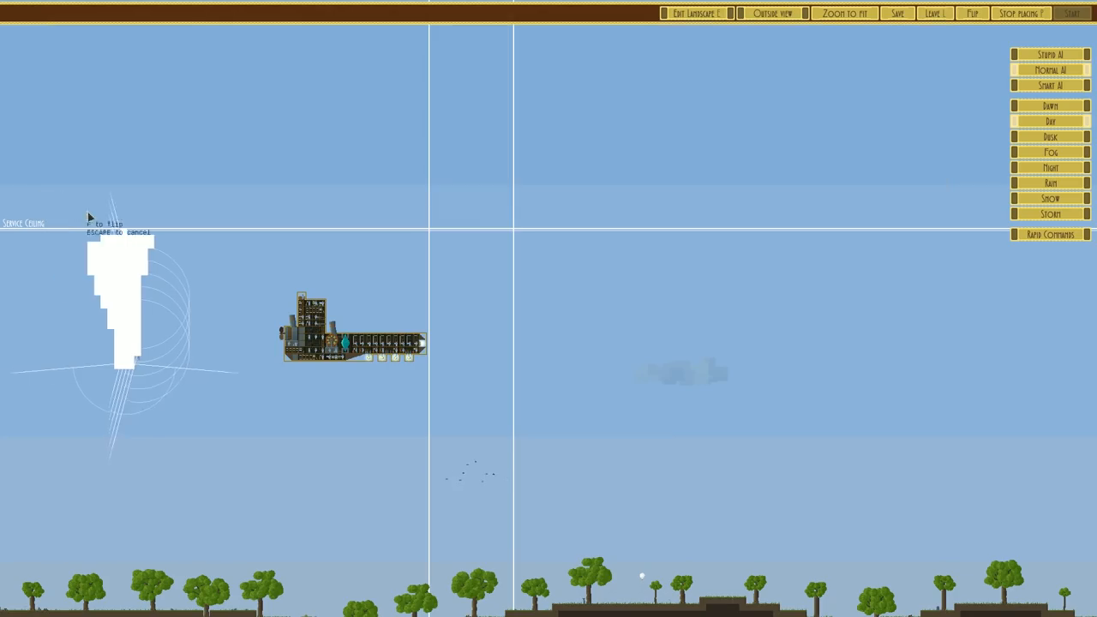
left_click(1020, 12)
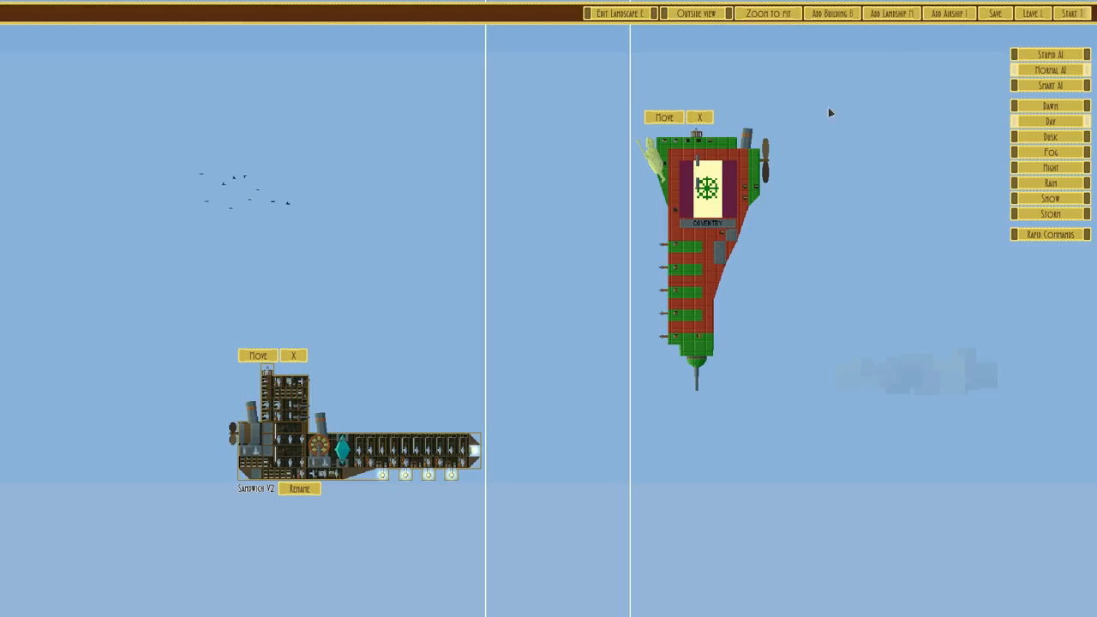
left_click(1071, 13)
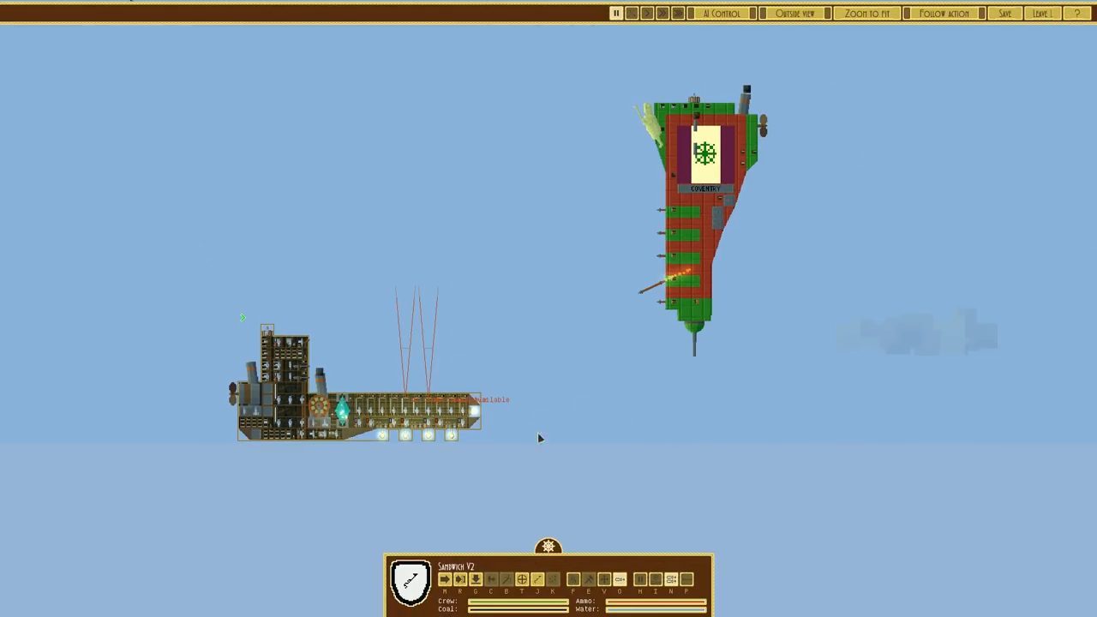
left_click(647, 12)
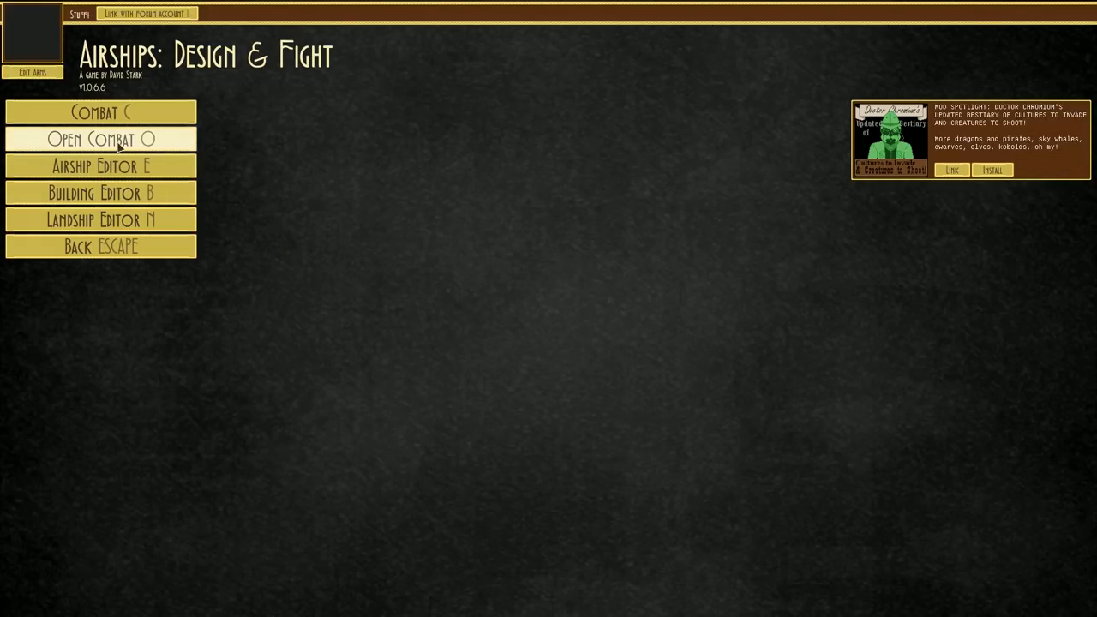
Step: Open a saved battle setup, set it to daytime, and bring up the airship list
left_click(100, 139)
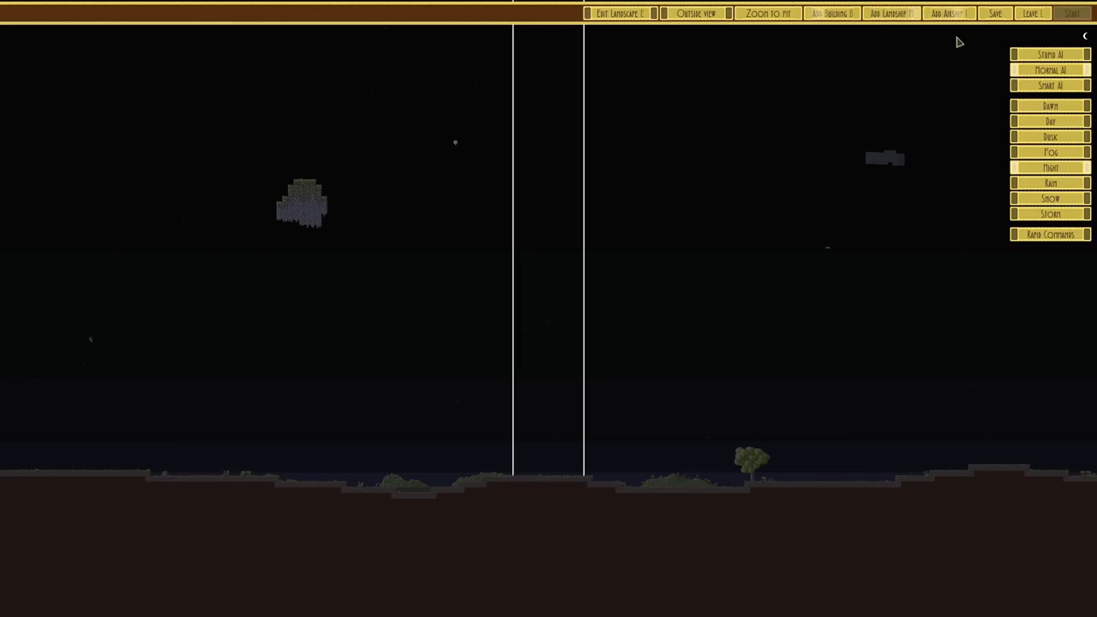
left_click(1050, 121)
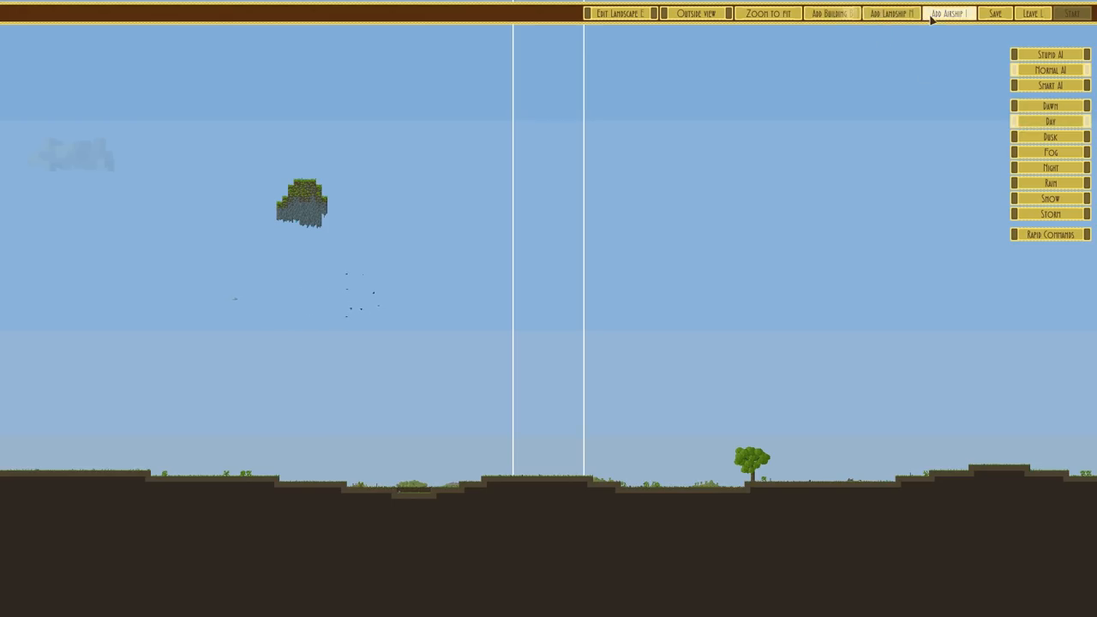
left_click(947, 13)
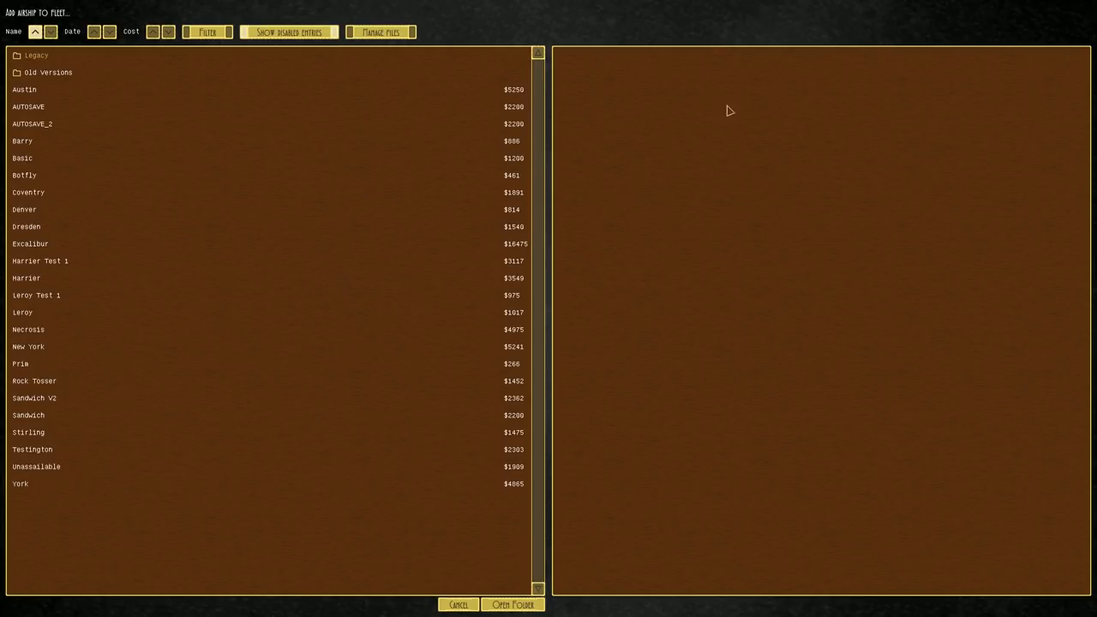
mouse_move(38, 315)
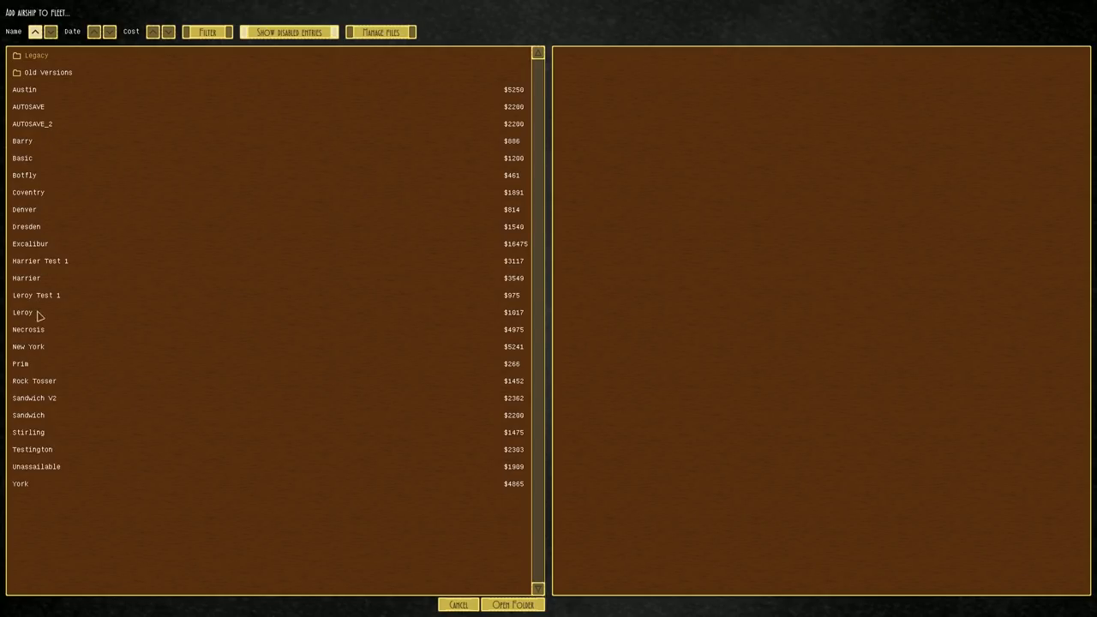
mouse_move(40, 262)
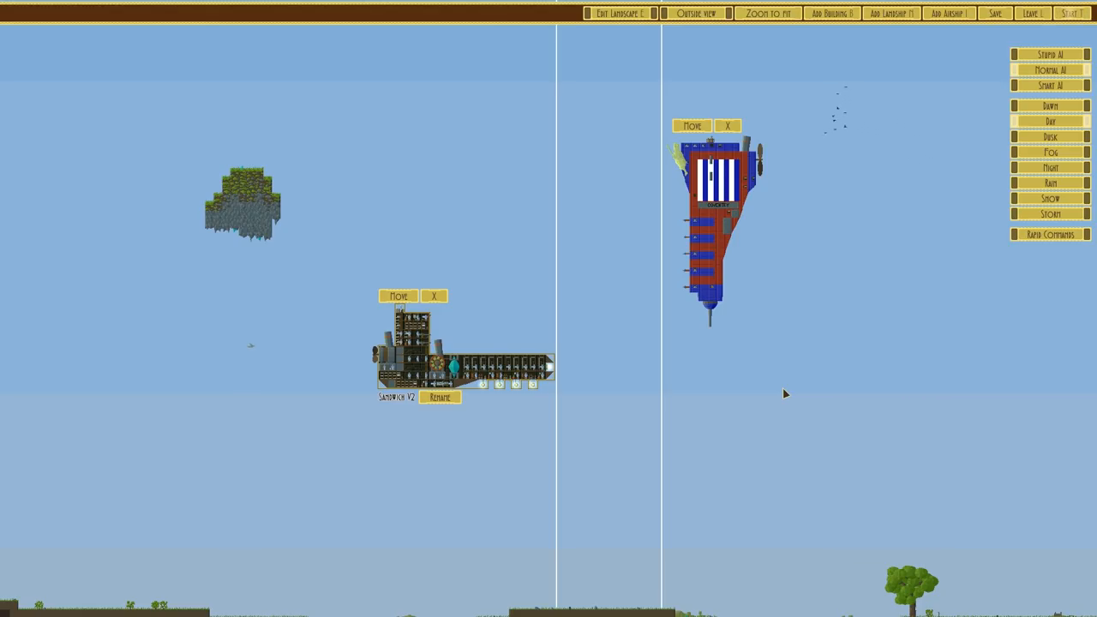
mouse_move(640, 397)
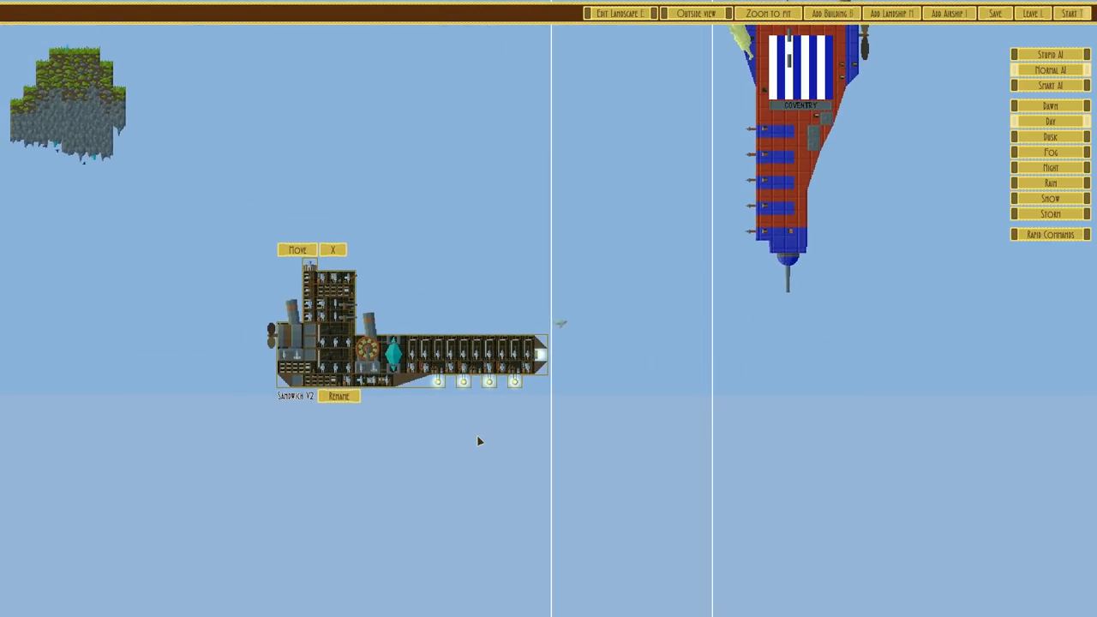
mouse_move(1010, 31)
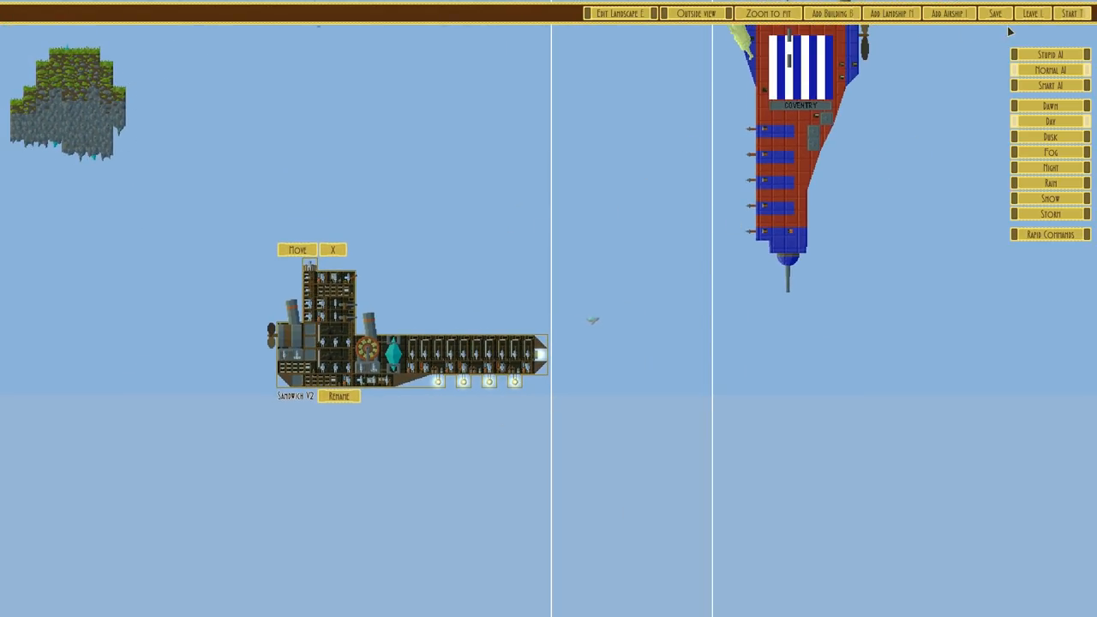
Step: Start the test battle pitting Sandwich V2 against Coventry
left_click(1071, 12)
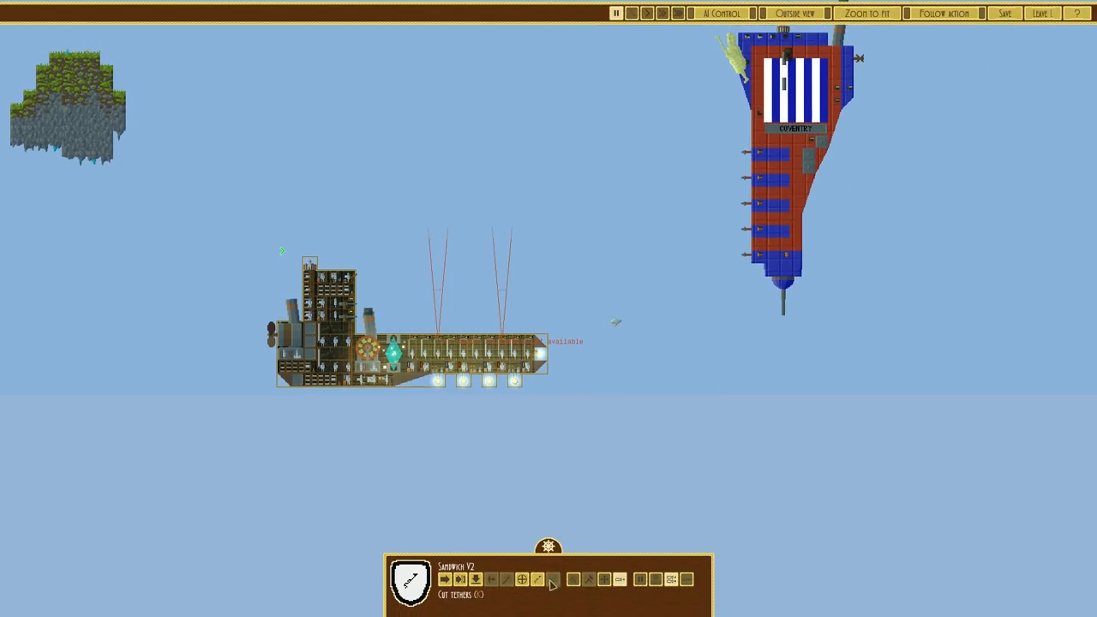
left_click(631, 13)
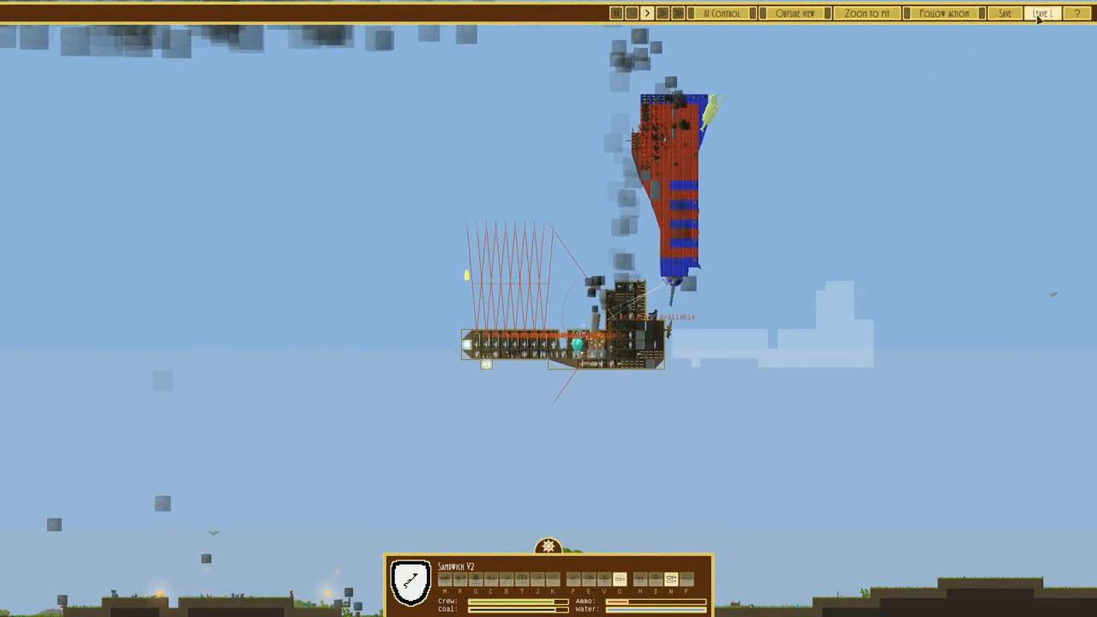
Step: Leave the battle and open a new daytime combat setup
left_click(1044, 13)
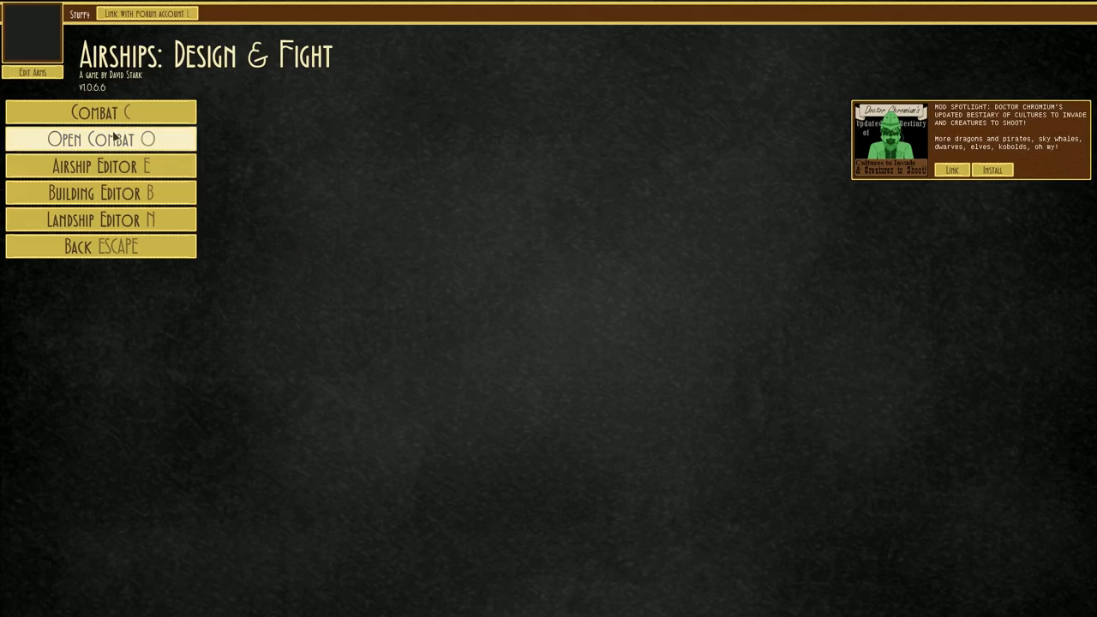
left_click(100, 138)
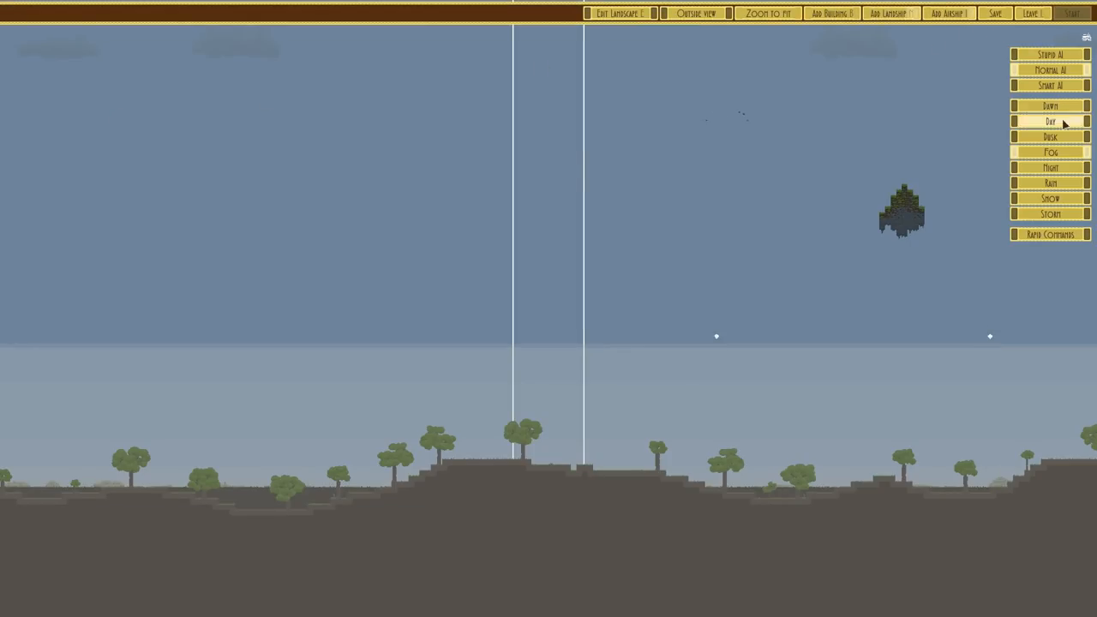
left_click(1050, 121)
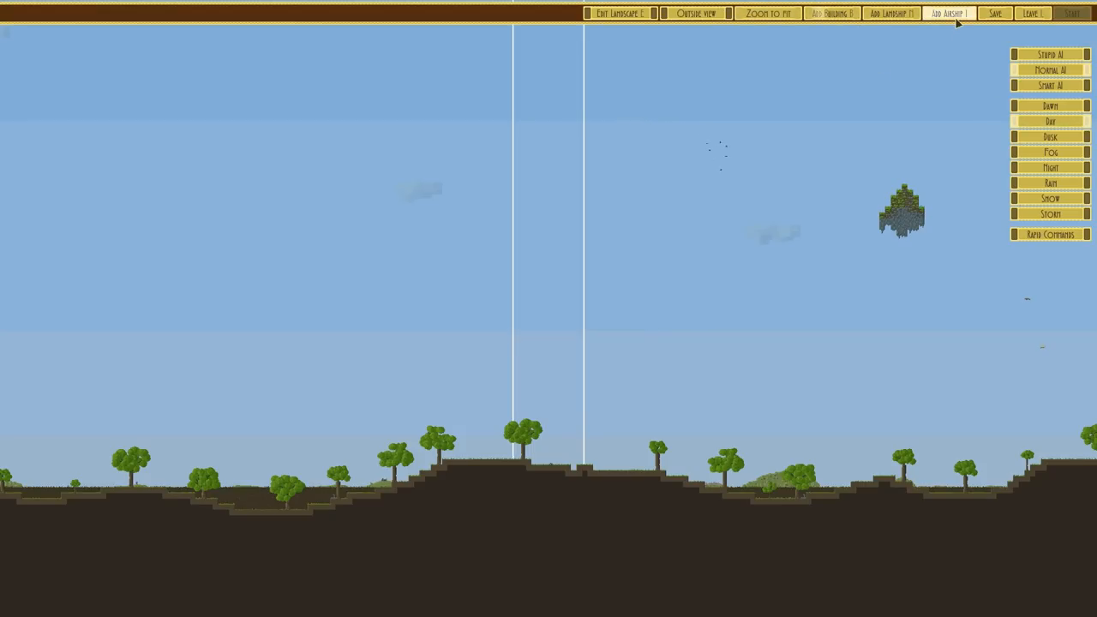
Step: Preview Dresden and Sandwich V2 from the saved airships, then add Sandwich V2
left_click(949, 13)
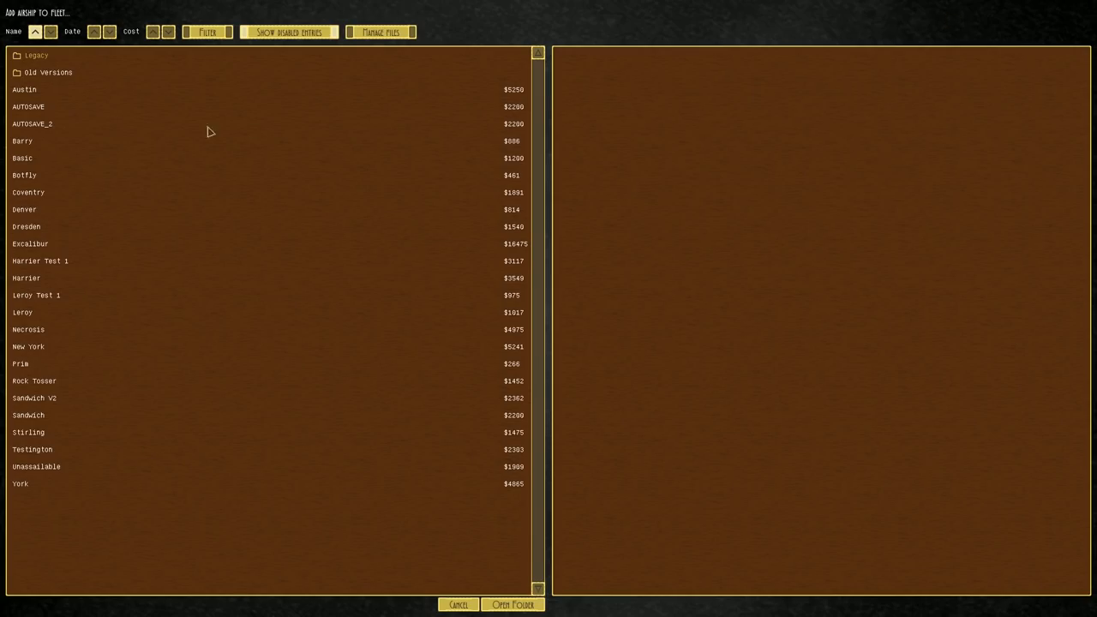
left_click(26, 226)
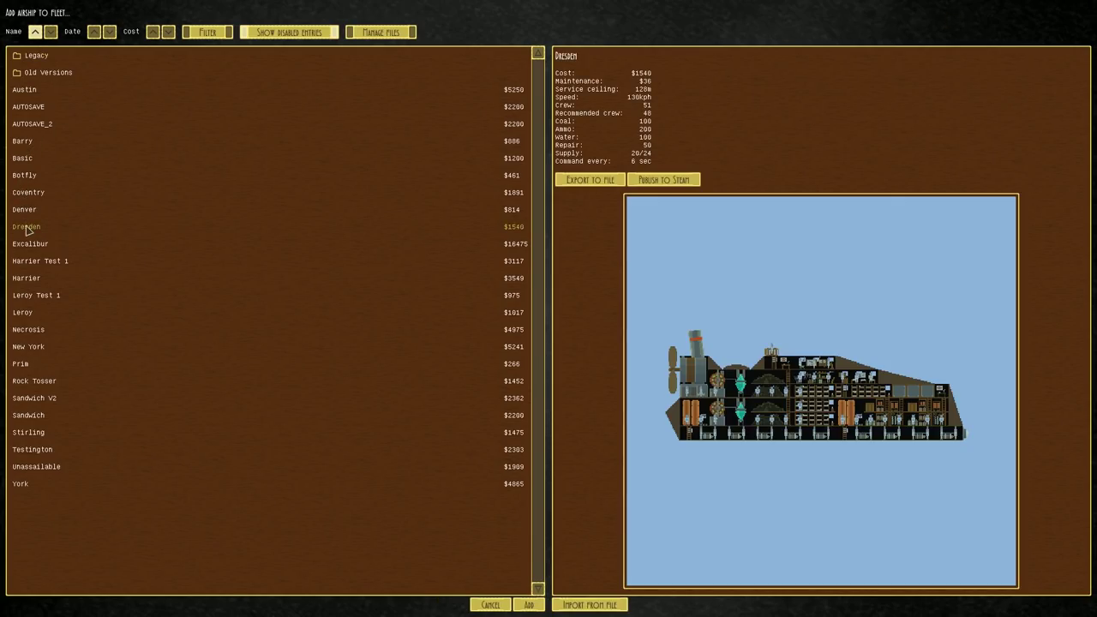
mouse_move(158, 265)
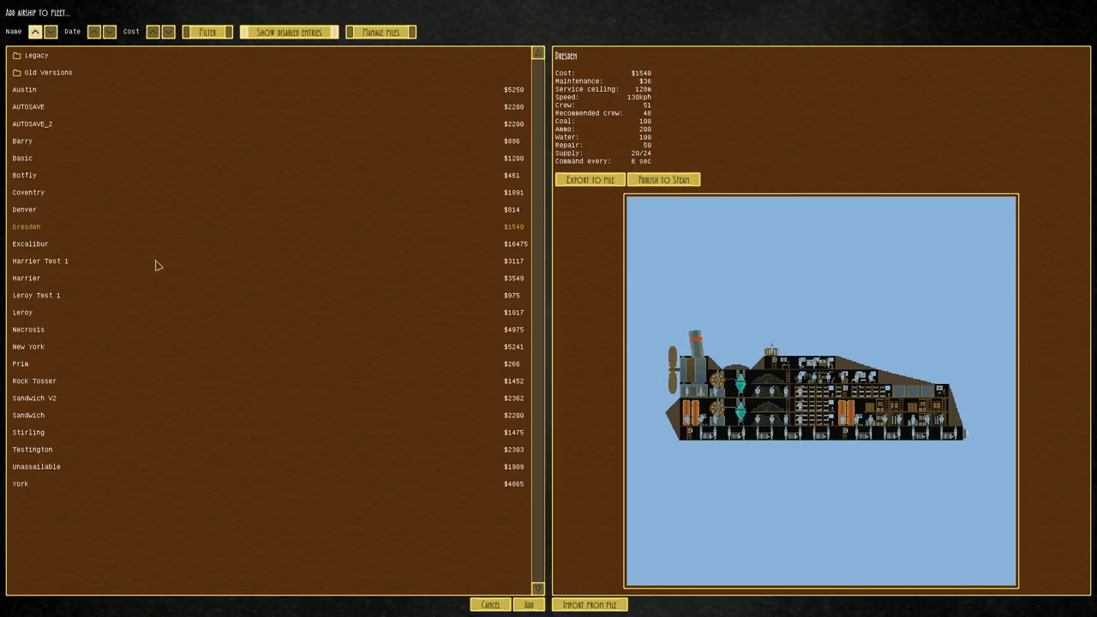
left_click(35, 398)
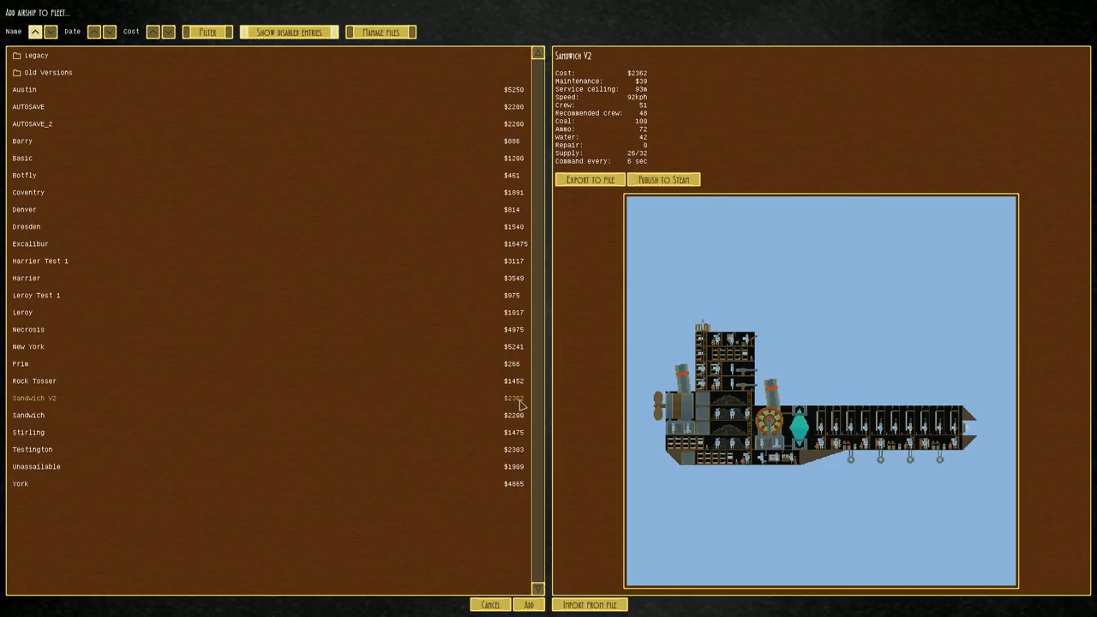
mouse_move(520, 420)
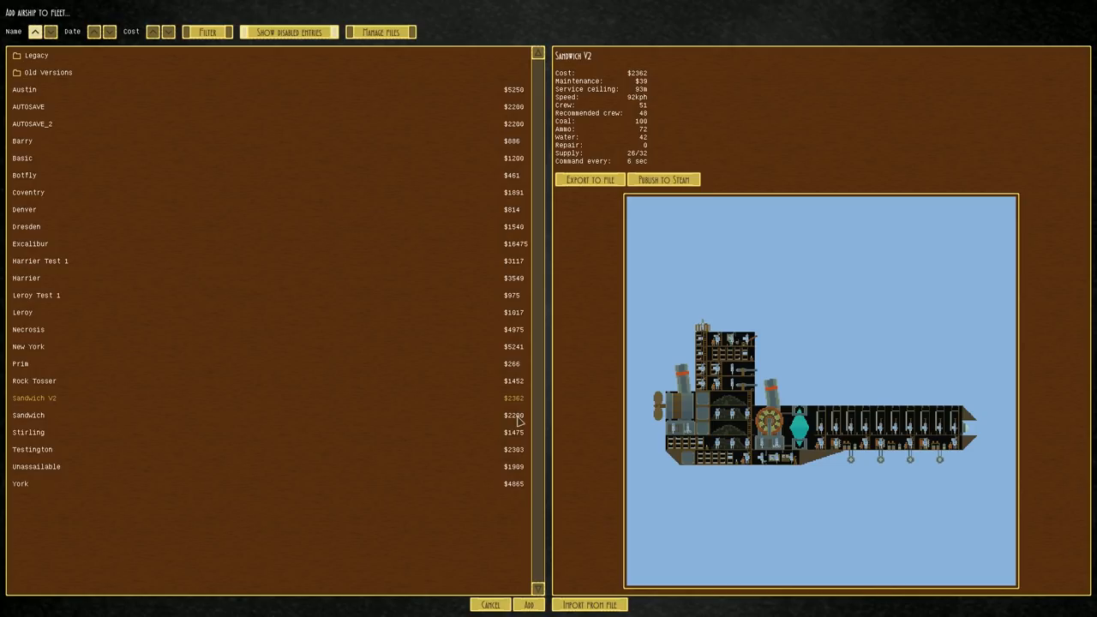
left_click(28, 415)
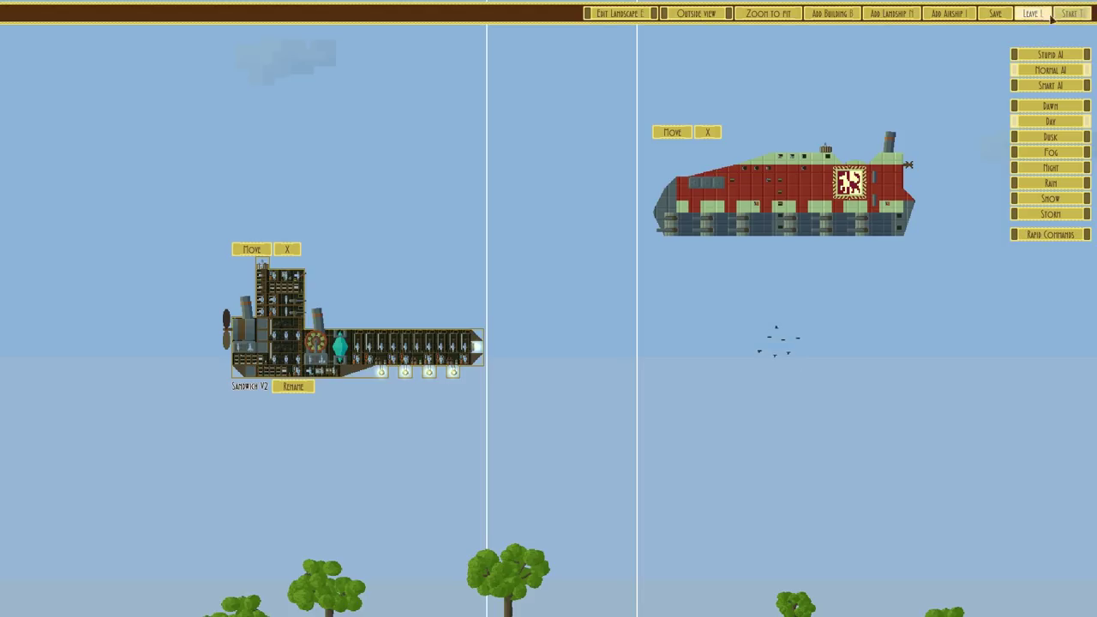
Step: Run the battle against Testington to victory, then leave the won battle
left_click(1070, 13)
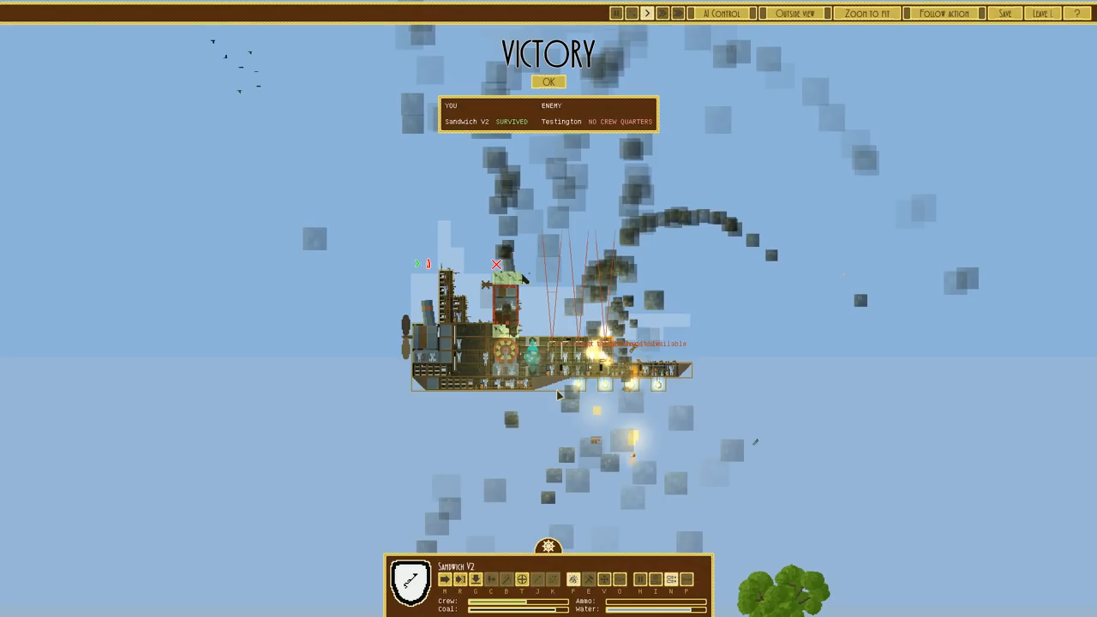
left_click(547, 81)
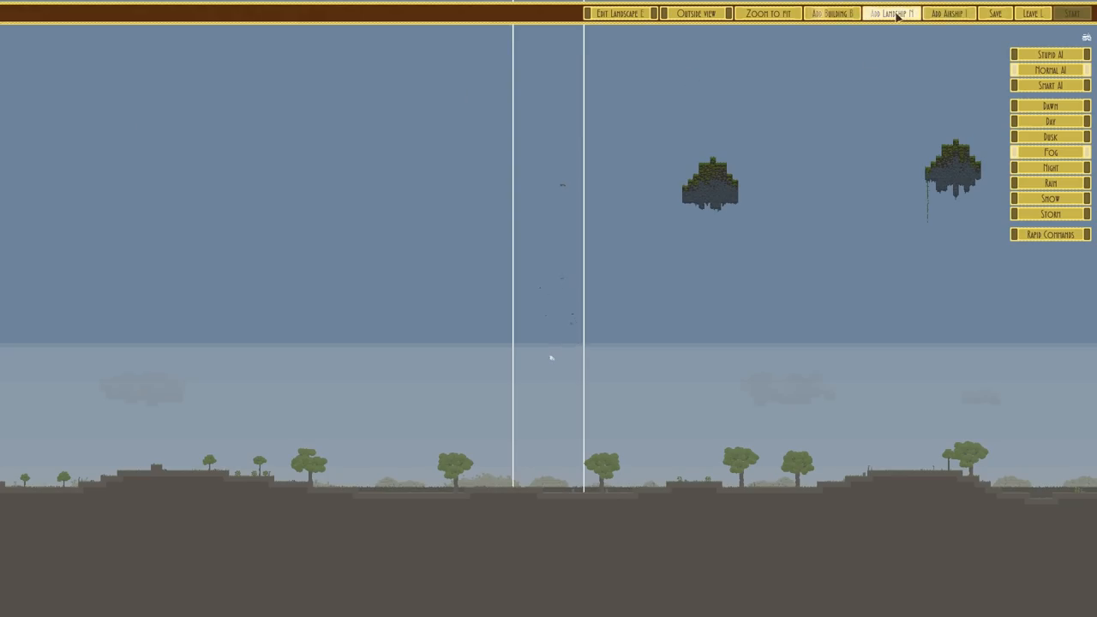
Step: Preview the Austin, Harrier and Necrosis designs from the saved-airships list
left_click(948, 13)
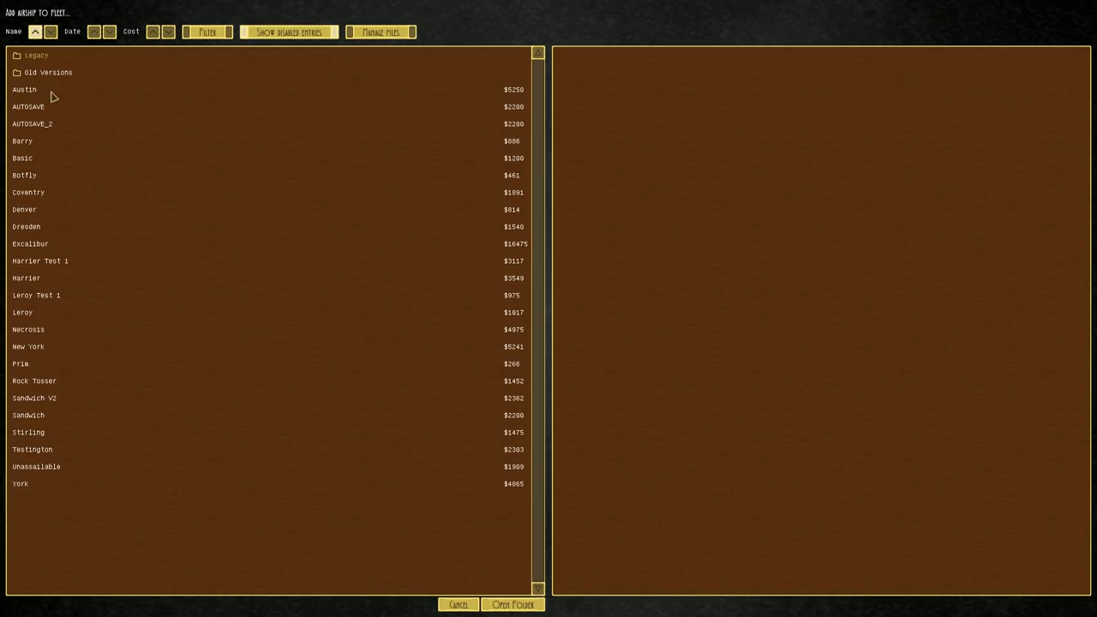
left_click(24, 89)
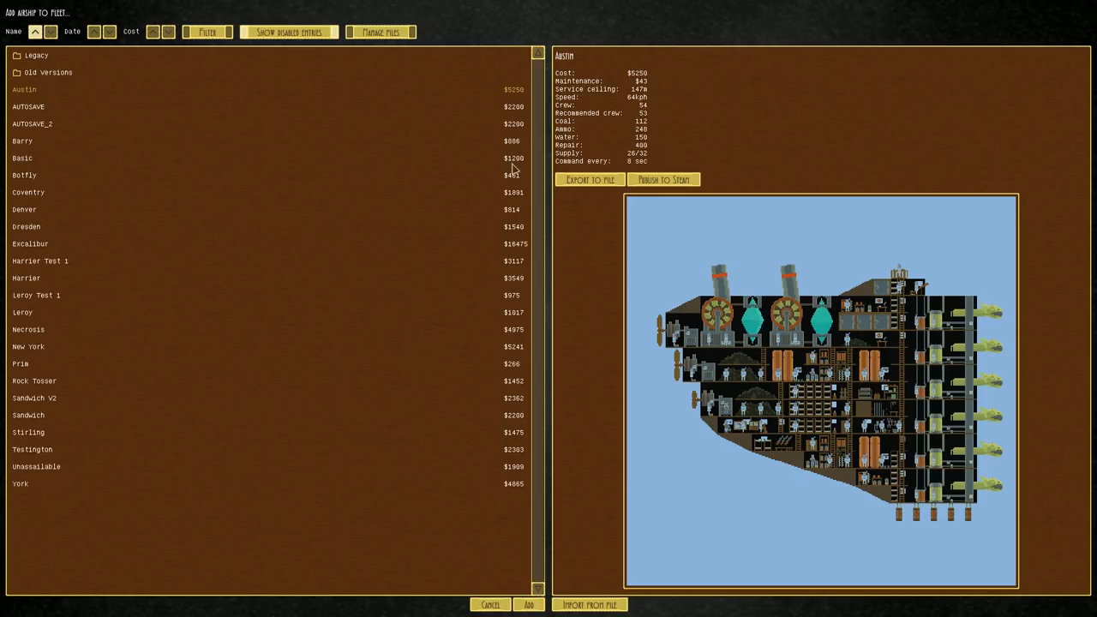
mouse_move(544, 295)
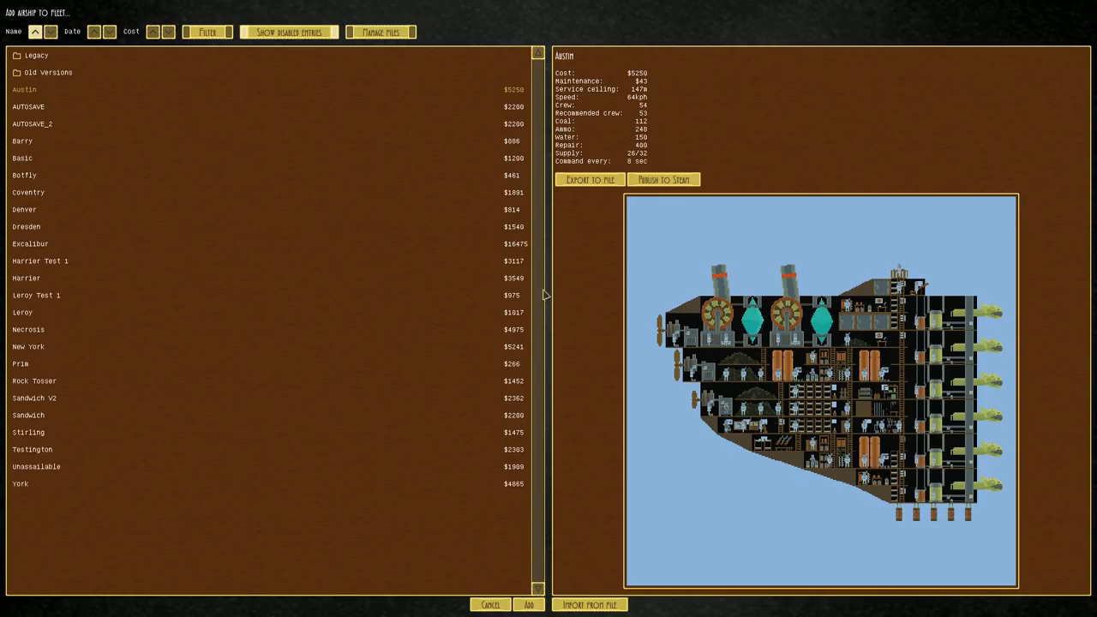
left_click(26, 277)
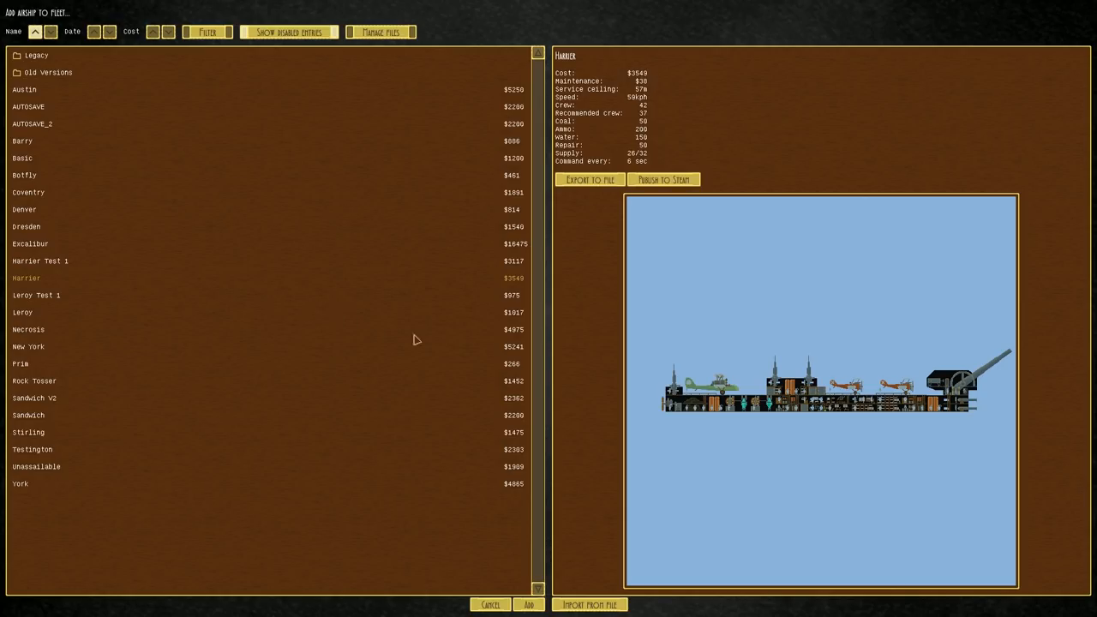
mouse_move(197, 334)
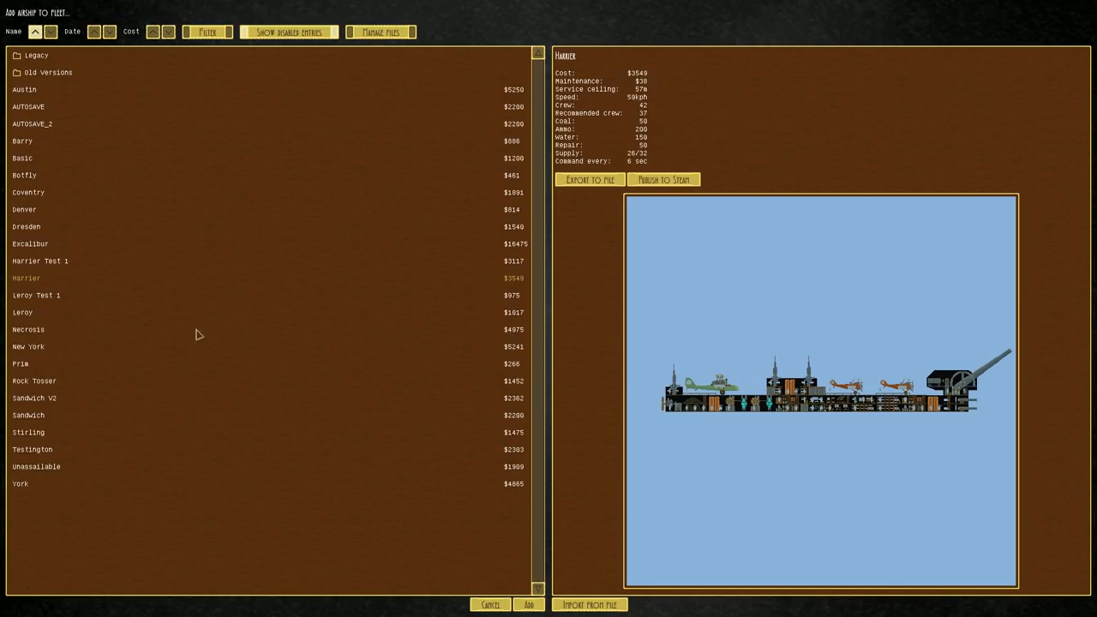
left_click(28, 329)
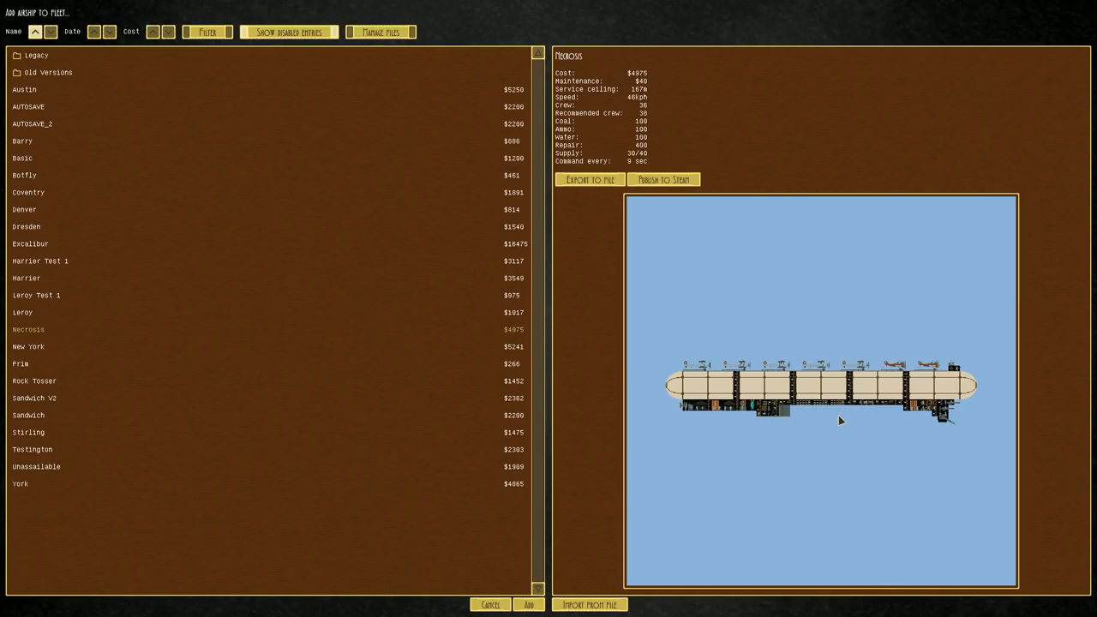
mouse_move(842, 433)
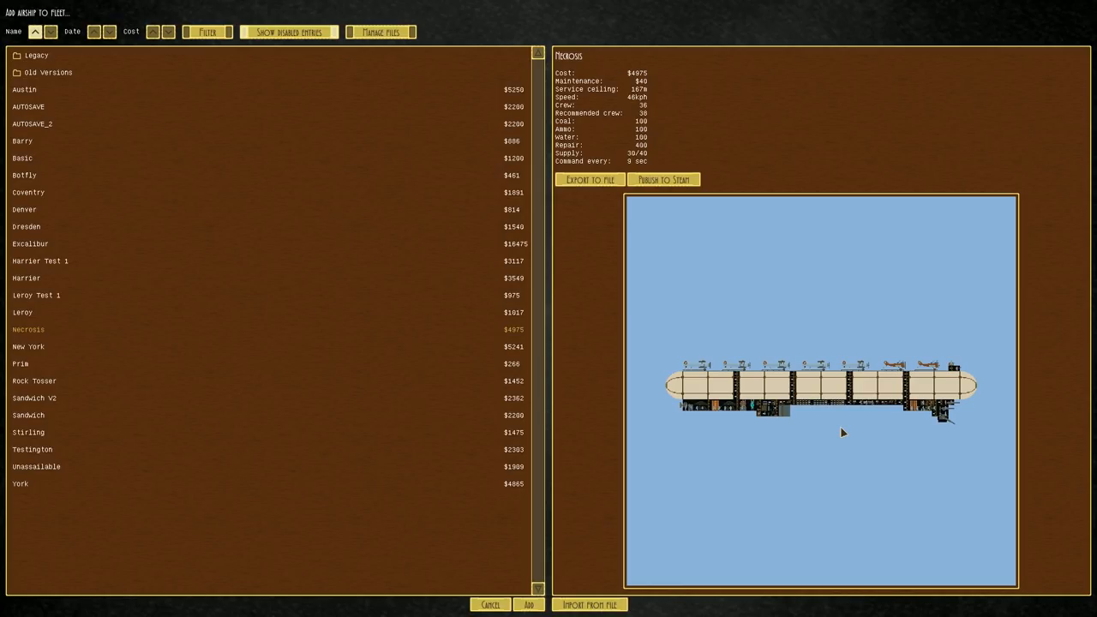
Step: Close the design list, leave combat setup, and return to the title menu
left_click(490, 604)
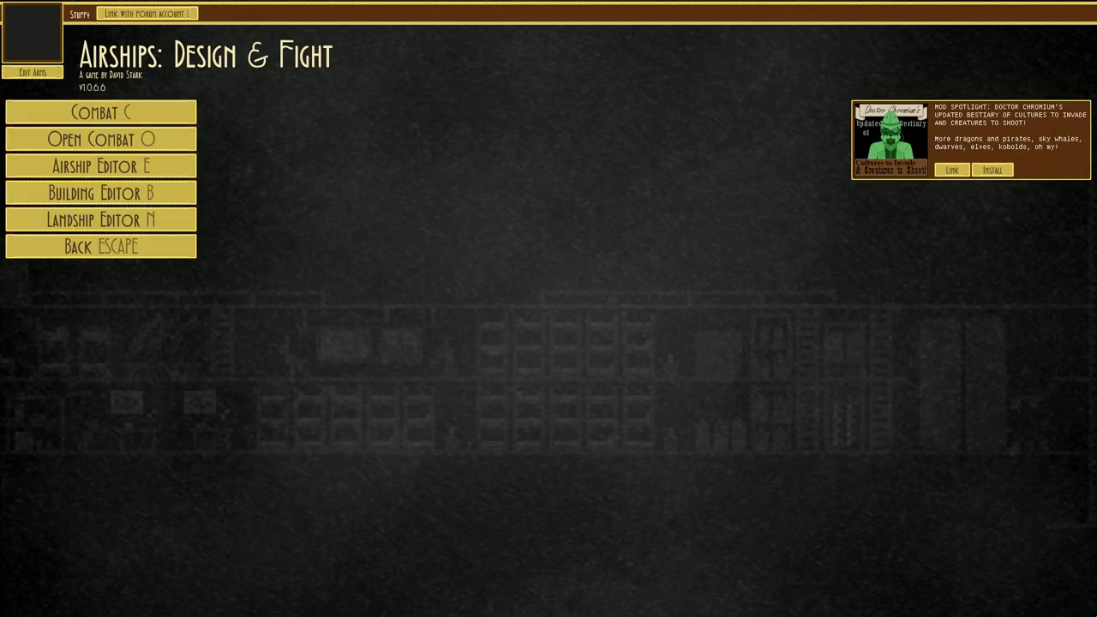
left_click(100, 246)
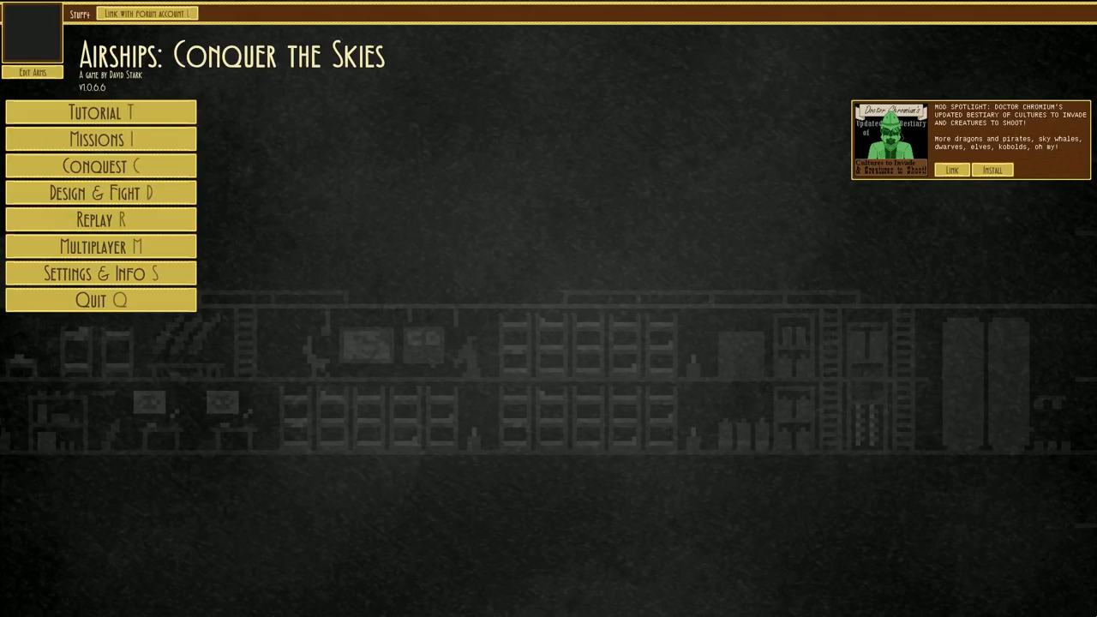